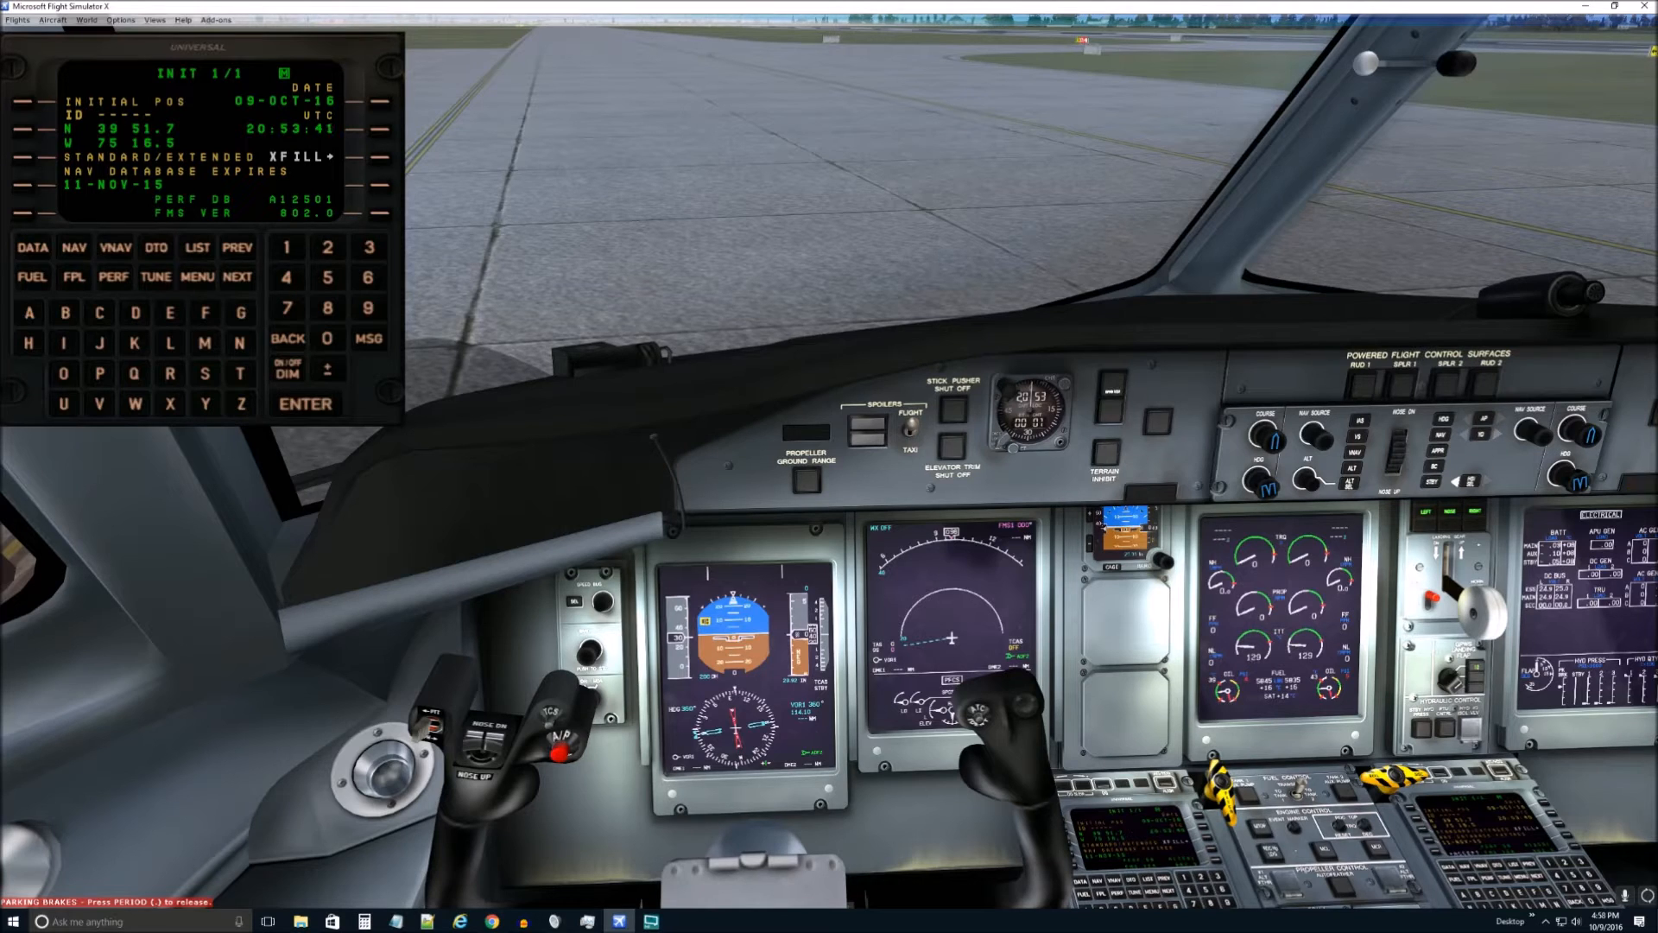
mouse_move(799, 403)
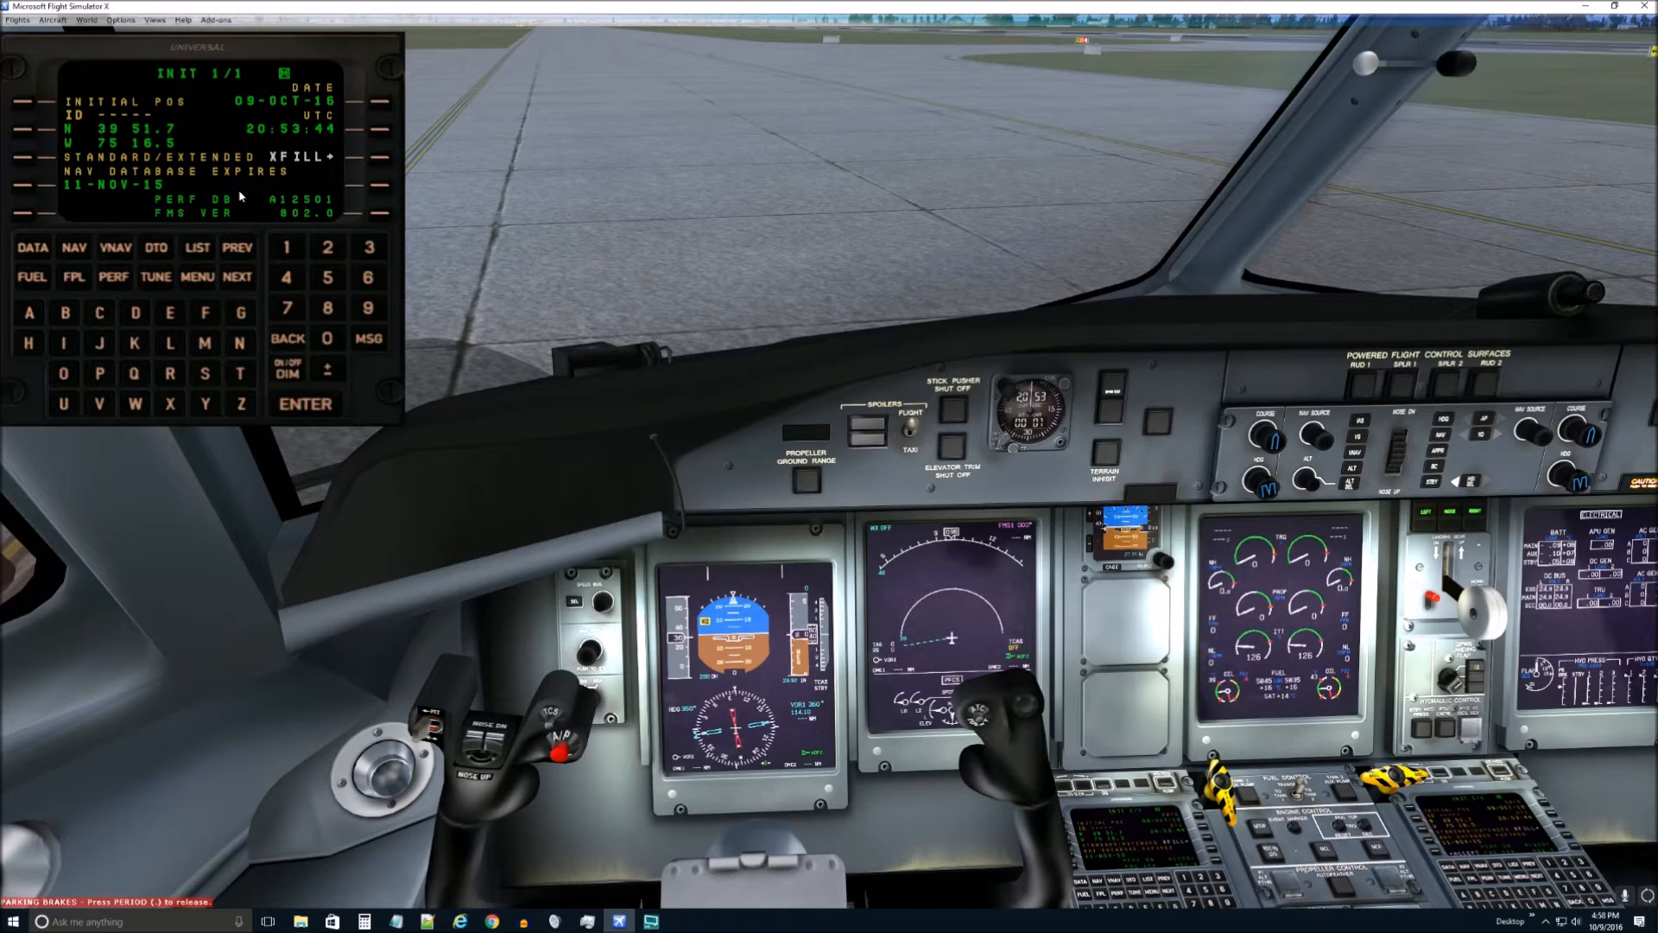
mouse_move(183, 226)
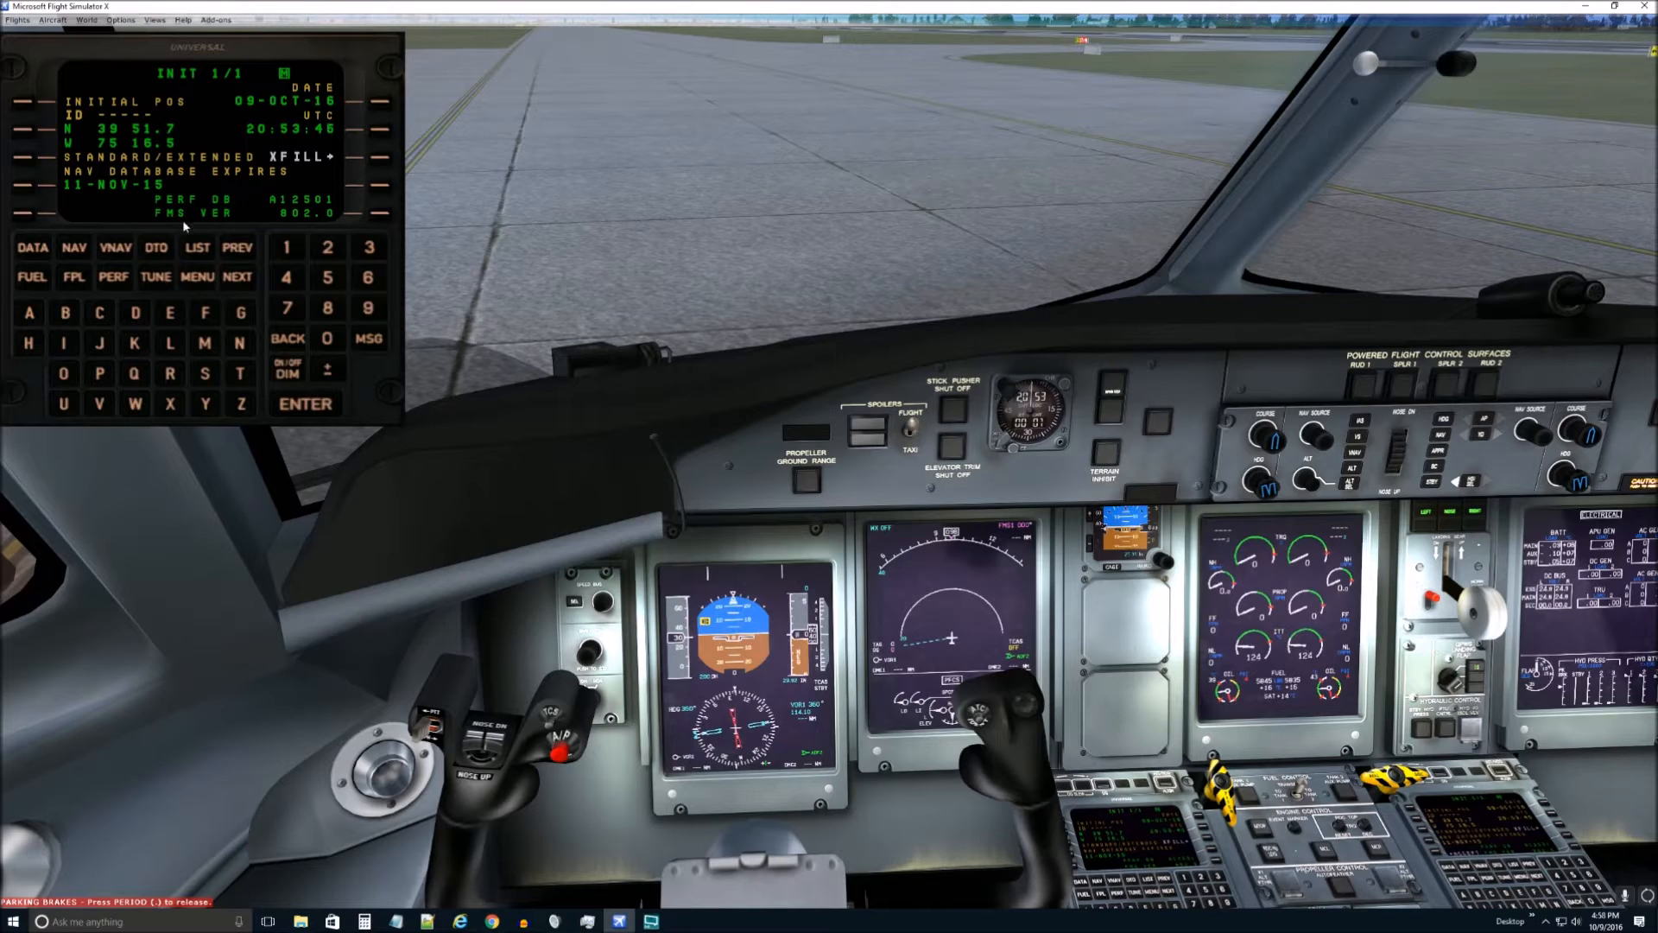
Step: Bring up the FMS flight plan page with its pilot route list, then switch to SimBrief
click(73, 276)
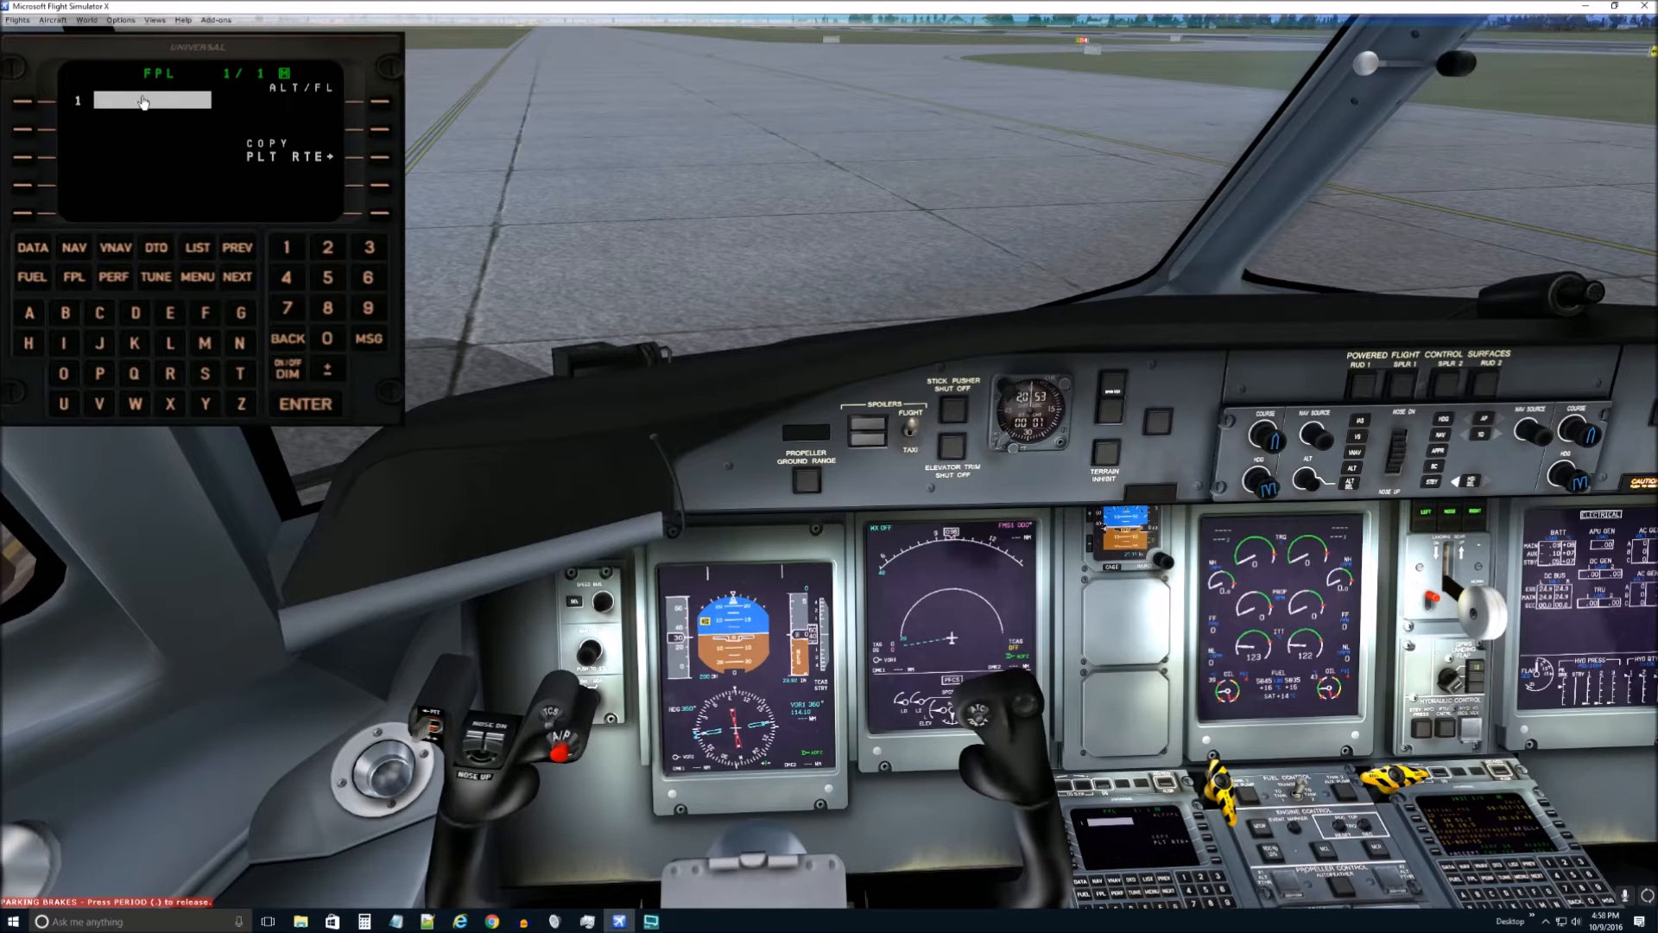
mouse_move(146, 148)
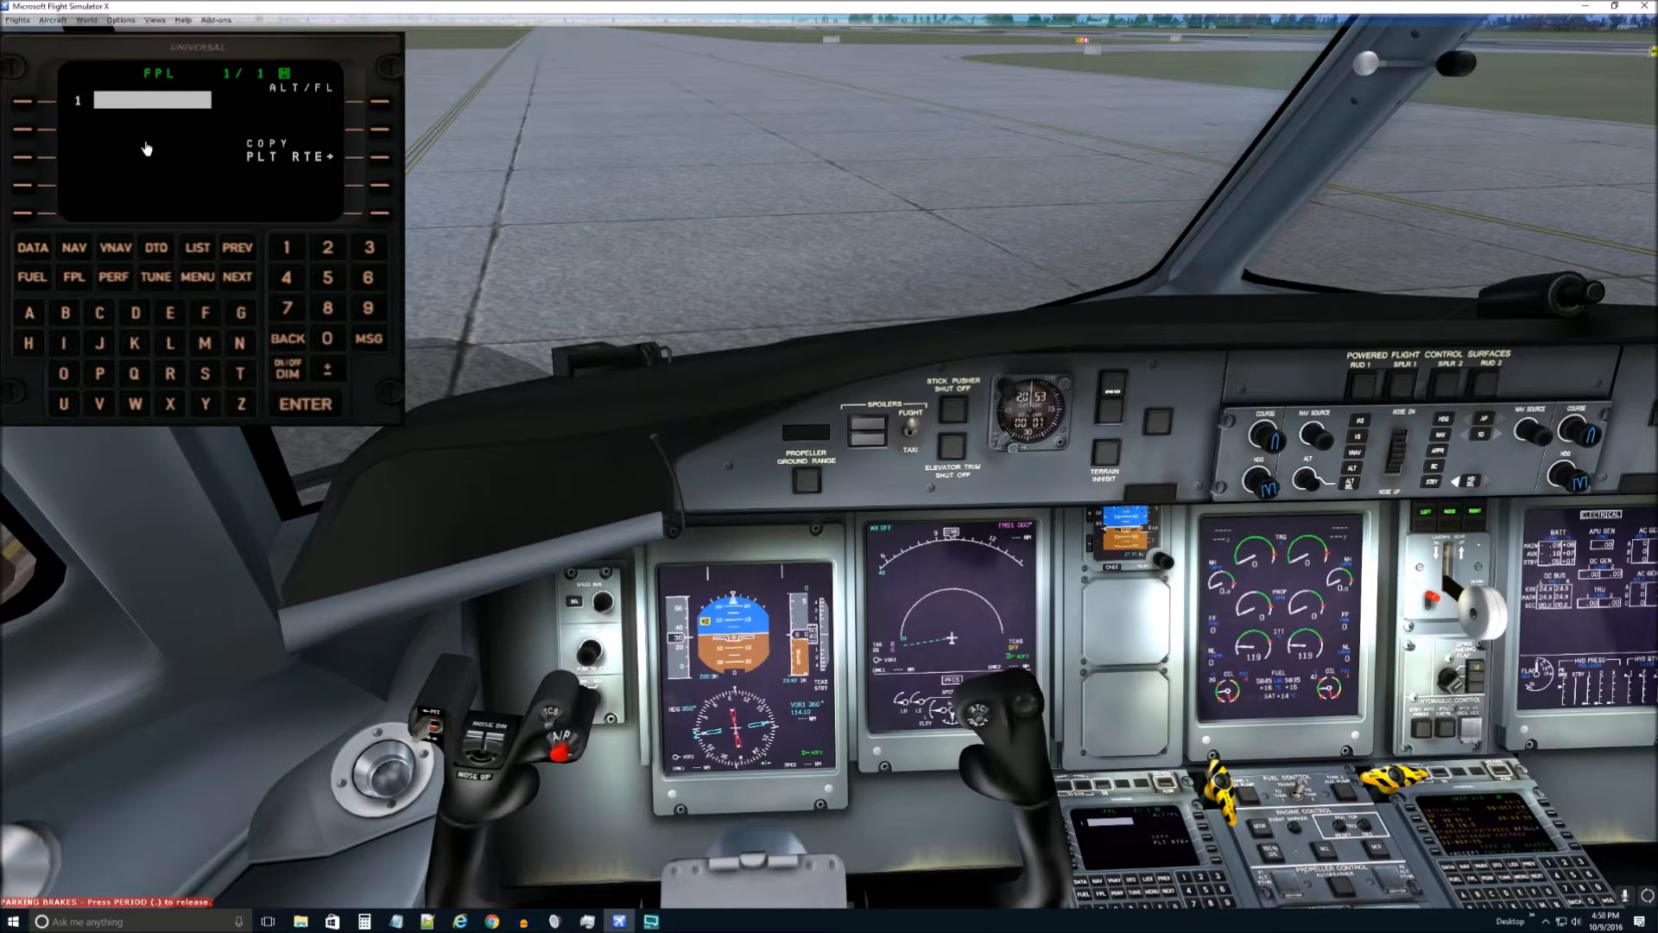
mouse_move(138, 145)
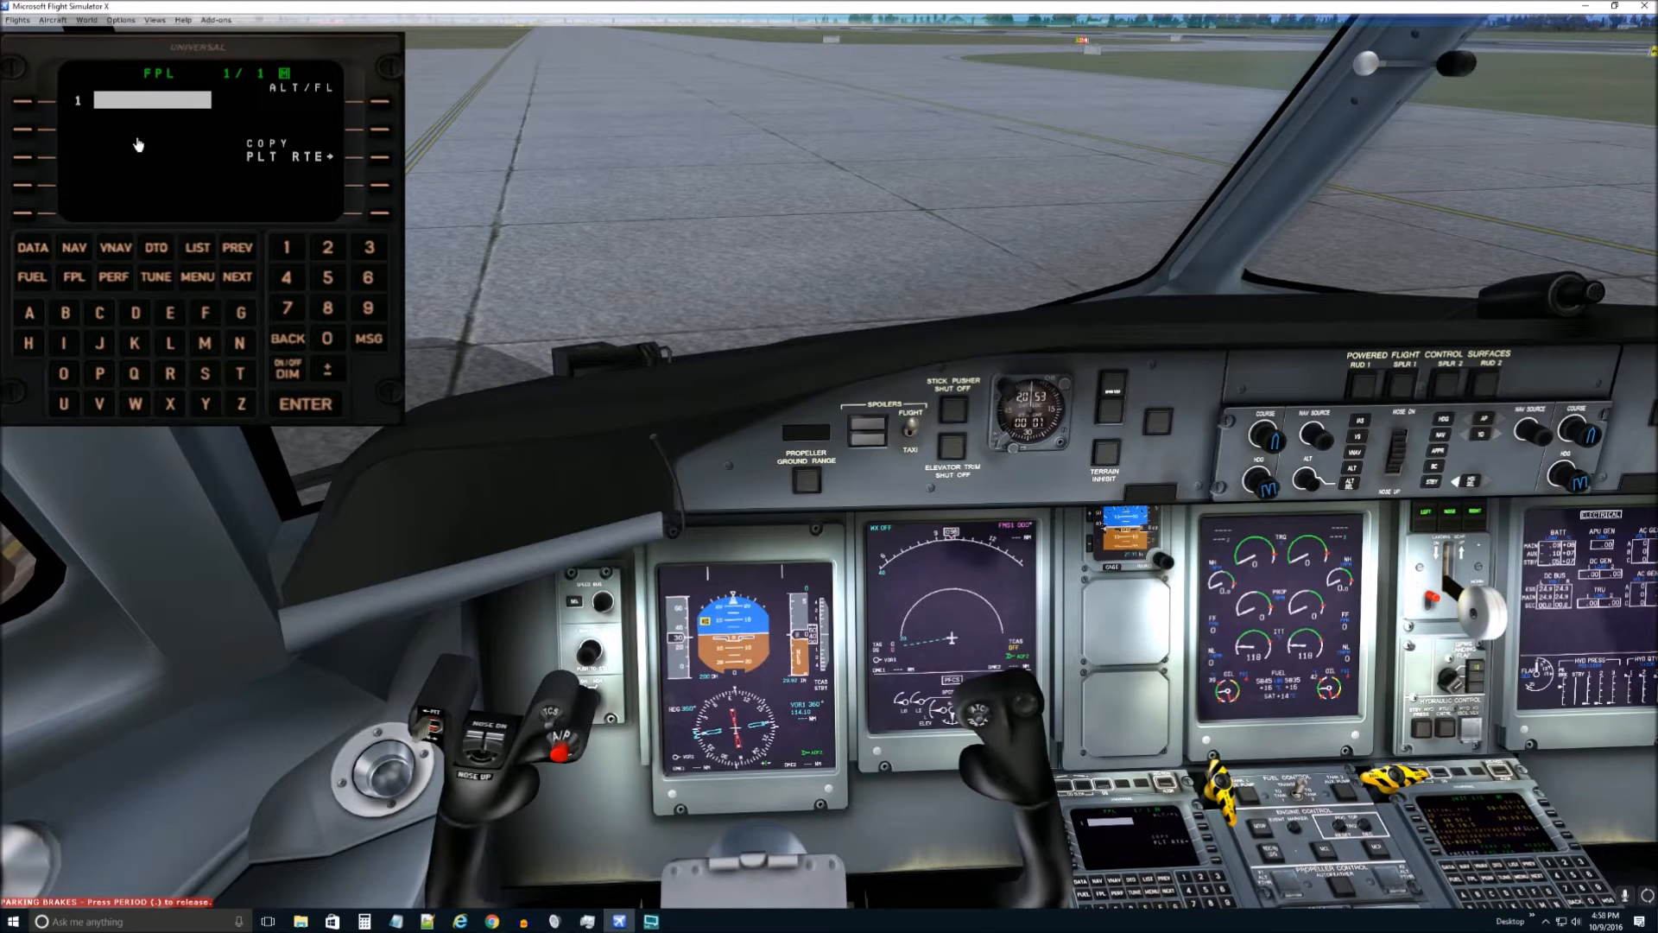
mouse_move(266, 148)
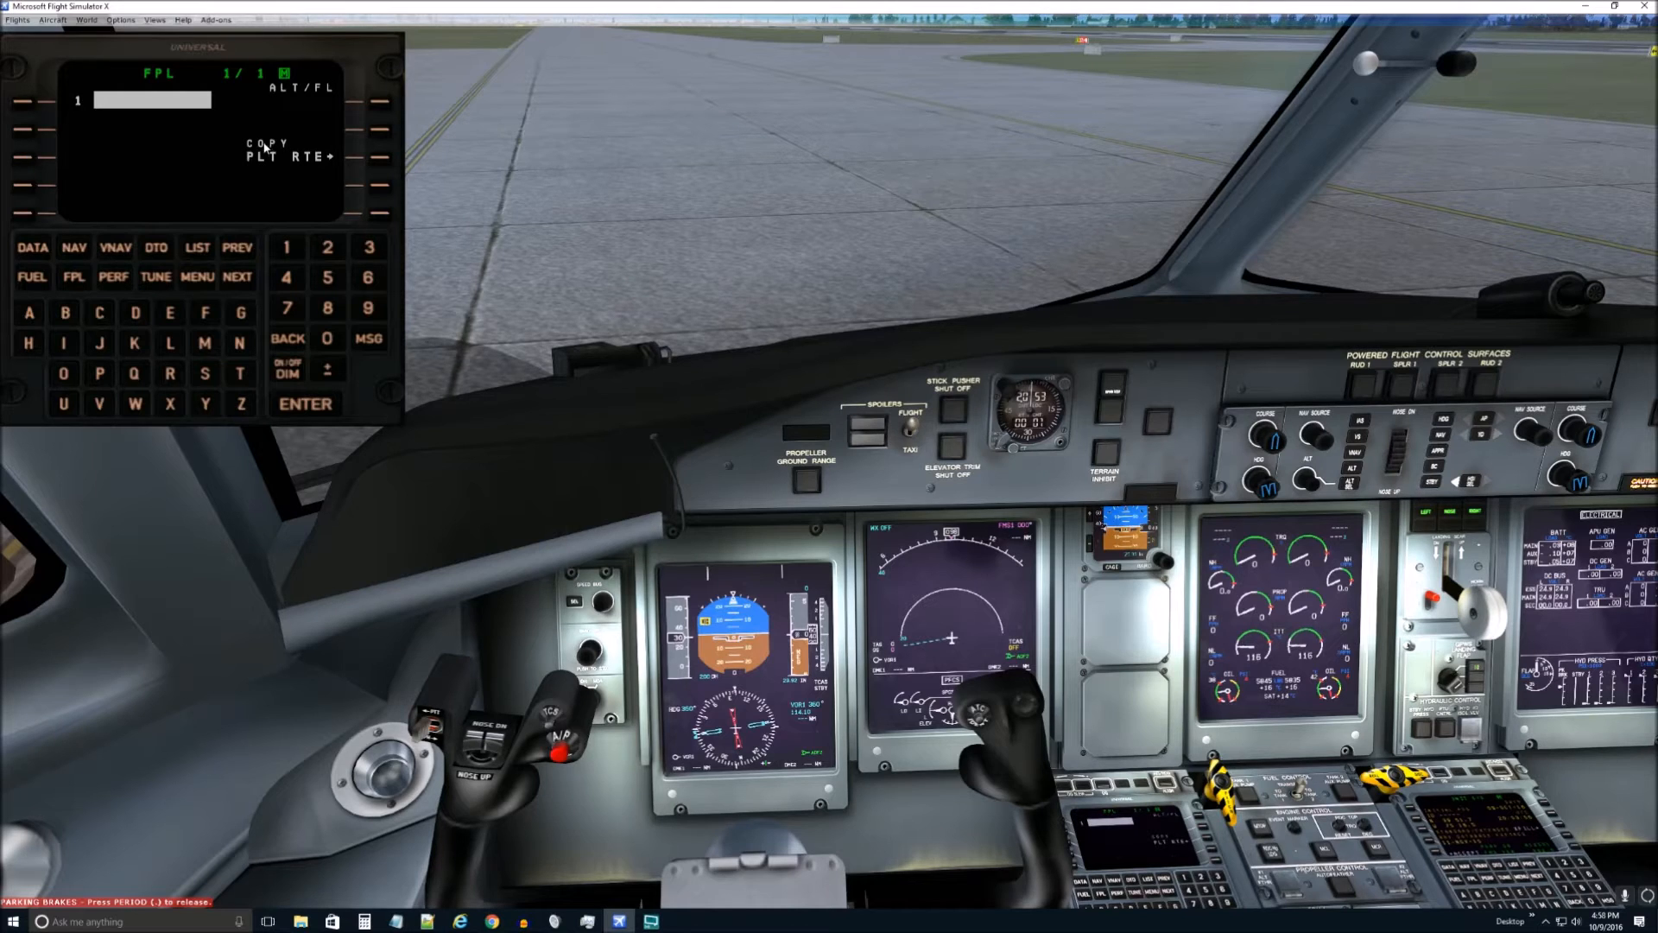
mouse_move(378, 167)
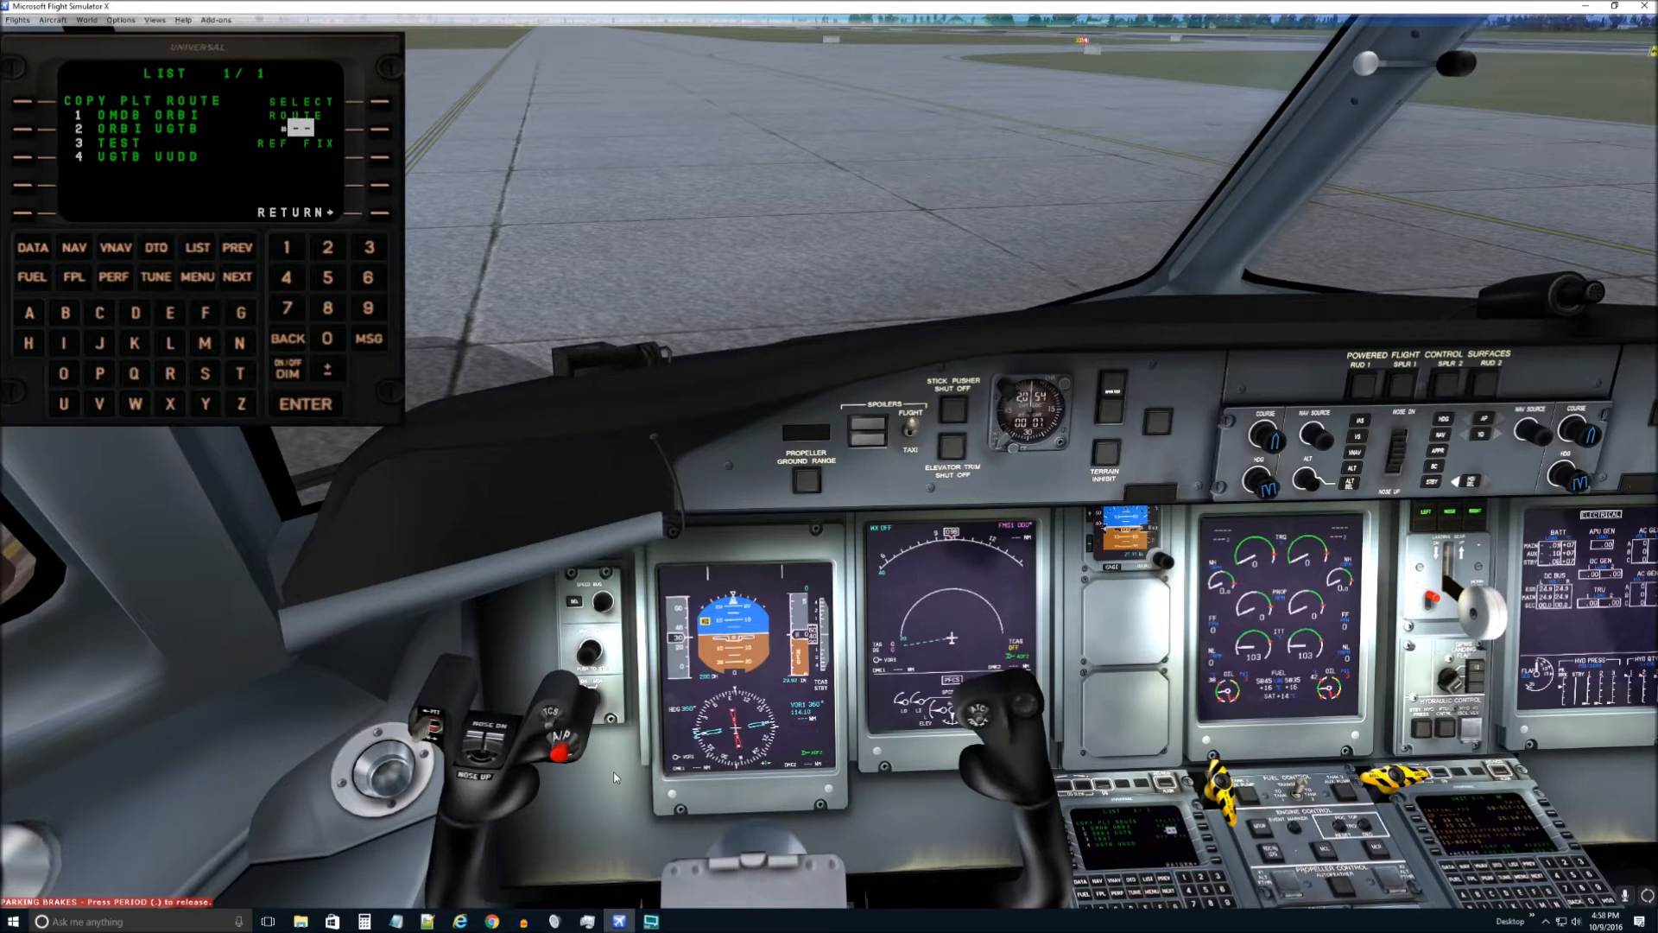
key(p)
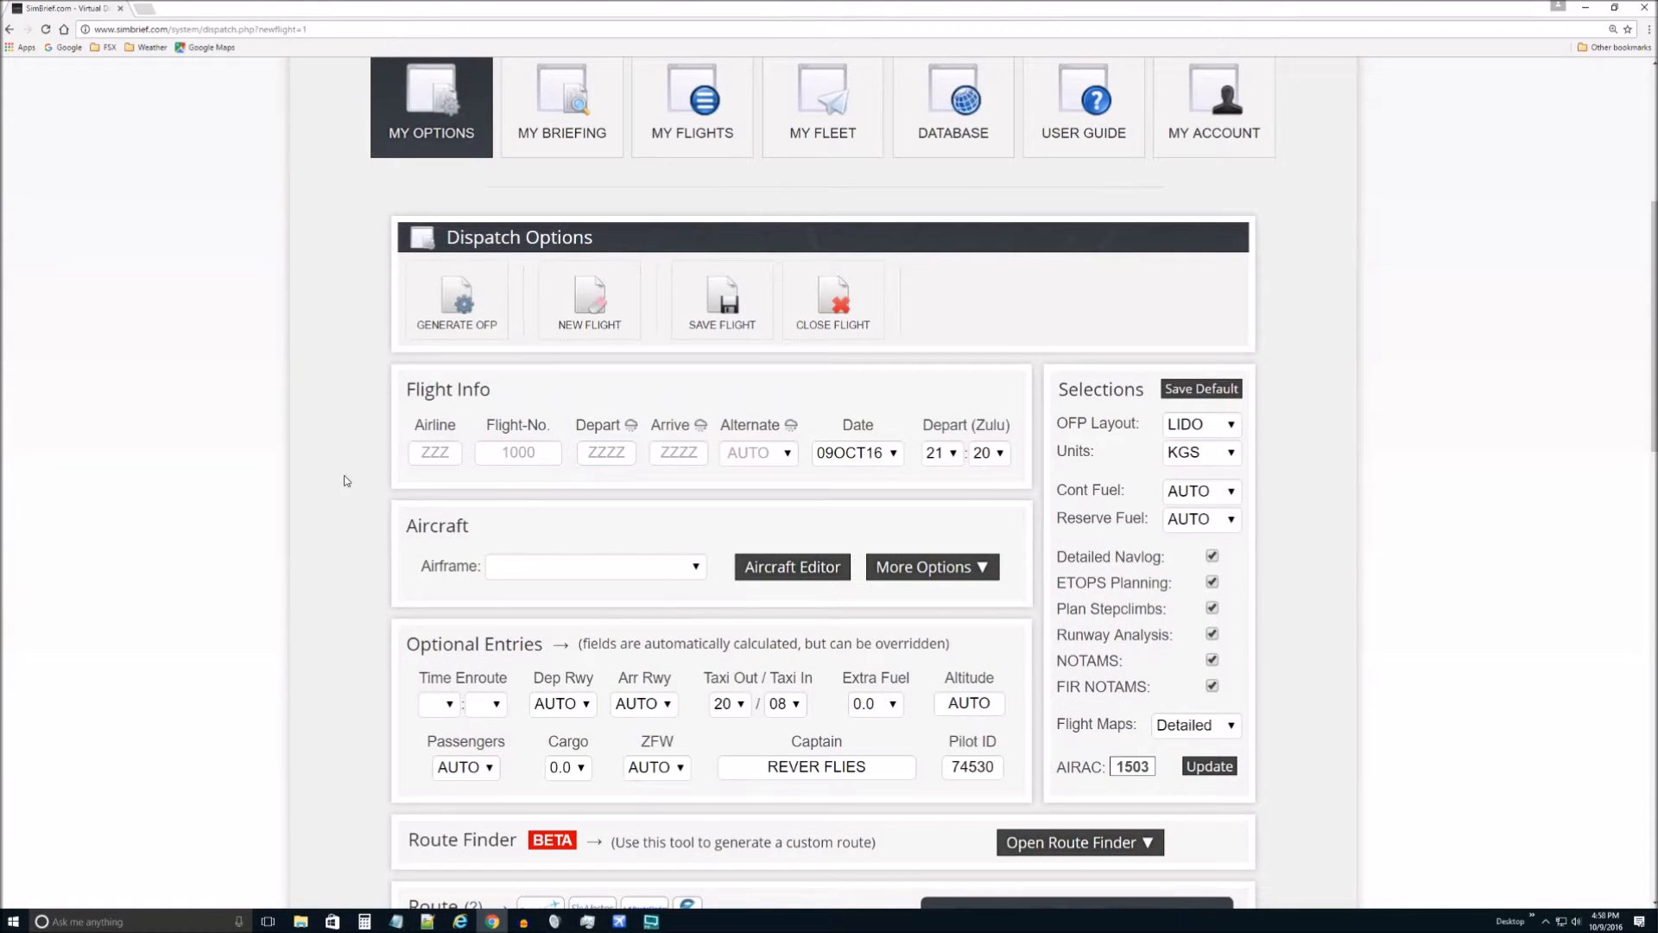
Step: Fill in airline ATW and flight number 113 in the dispatch form
scroll(up, 3)
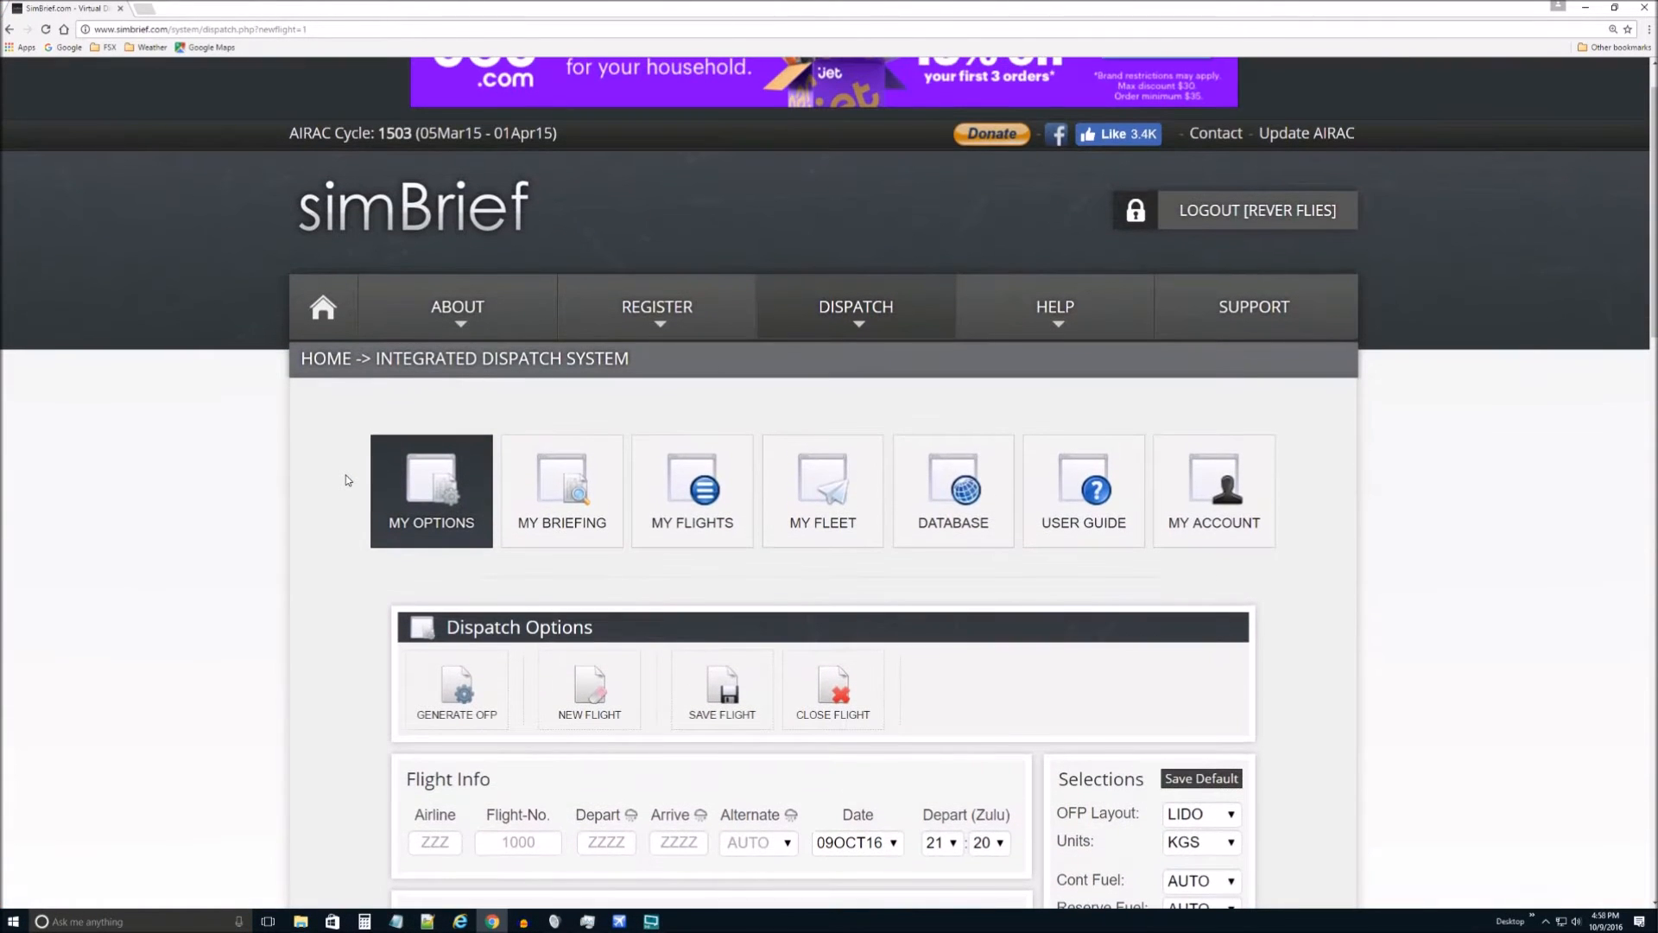
scroll(down, 3)
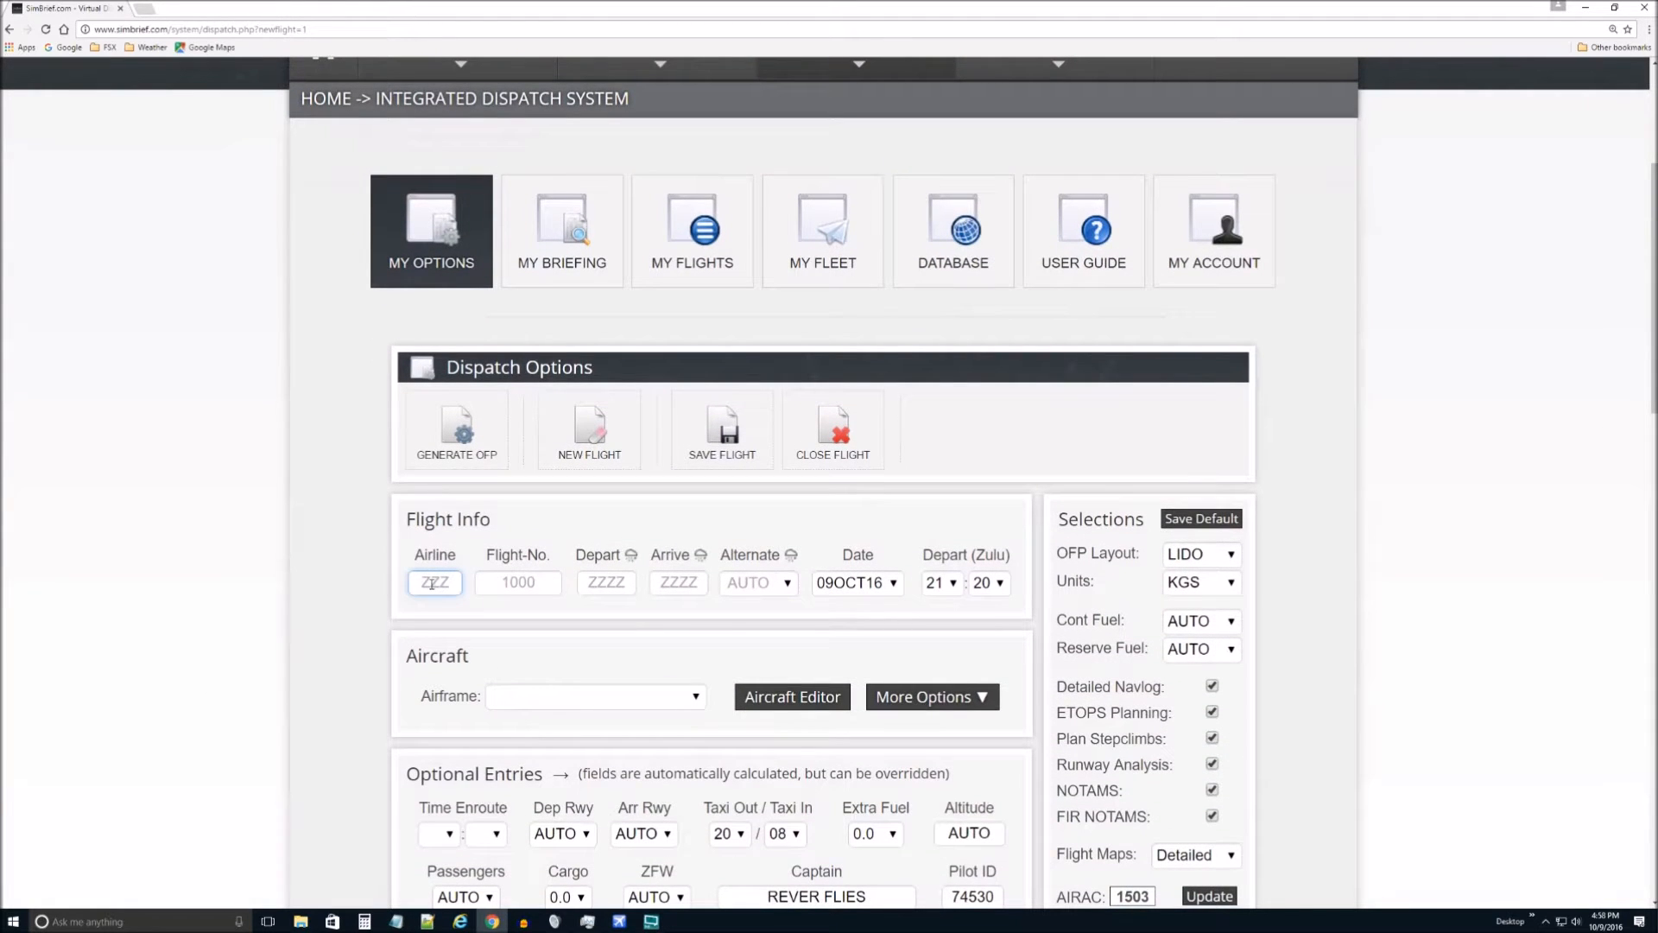
text(ATW)
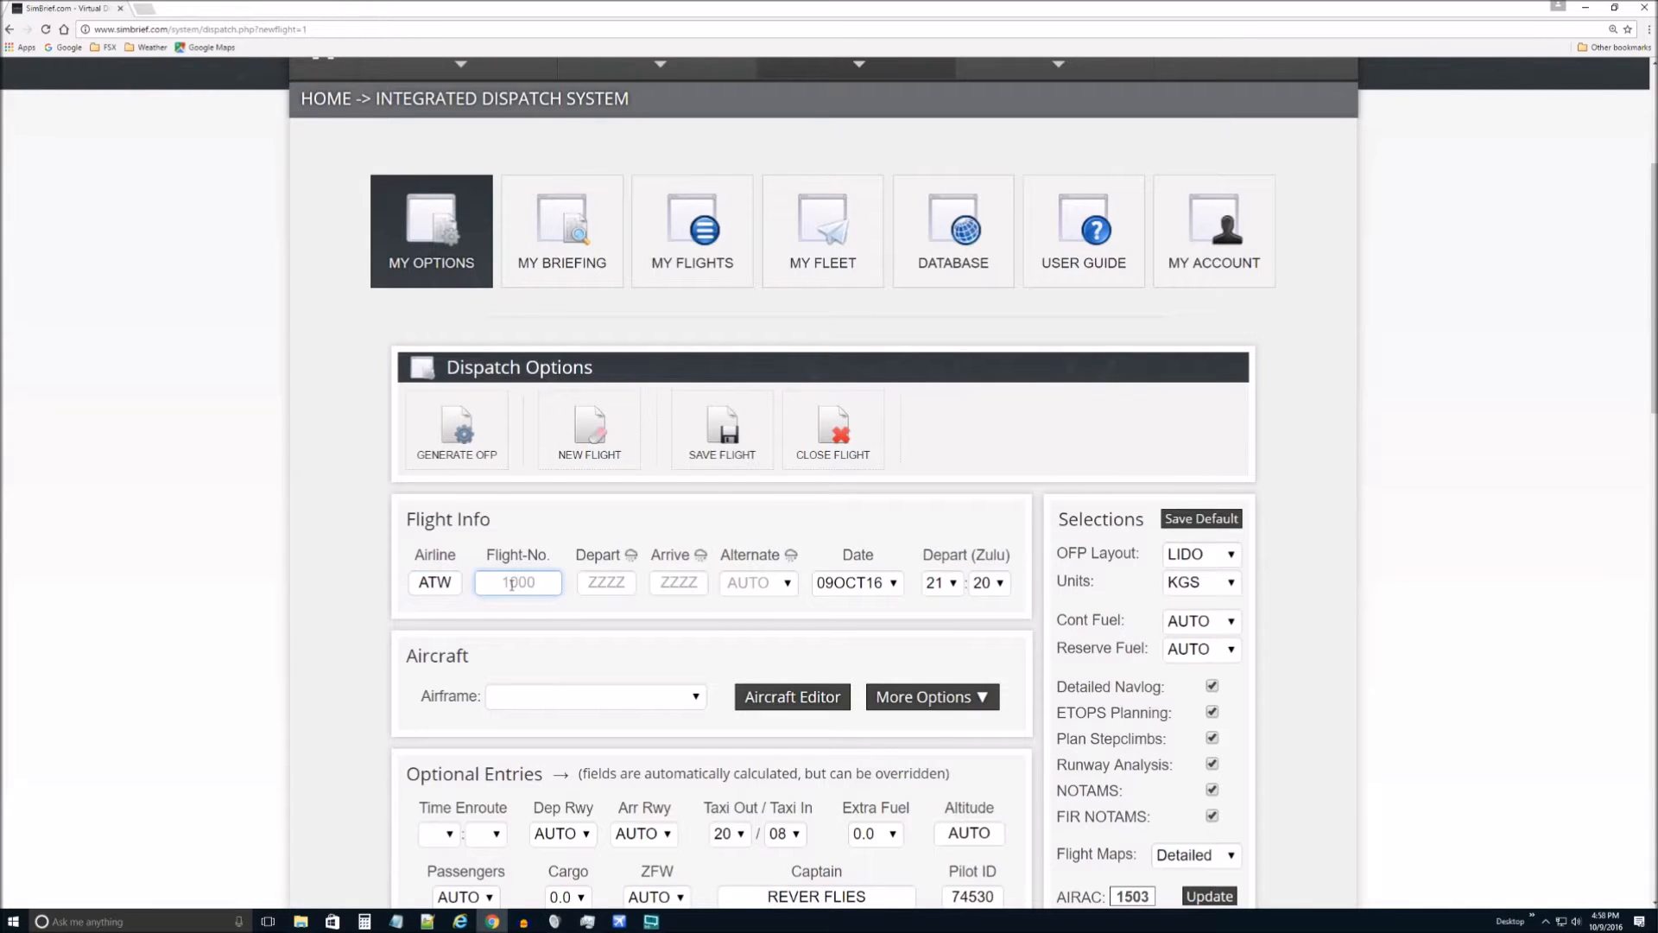
text(113)
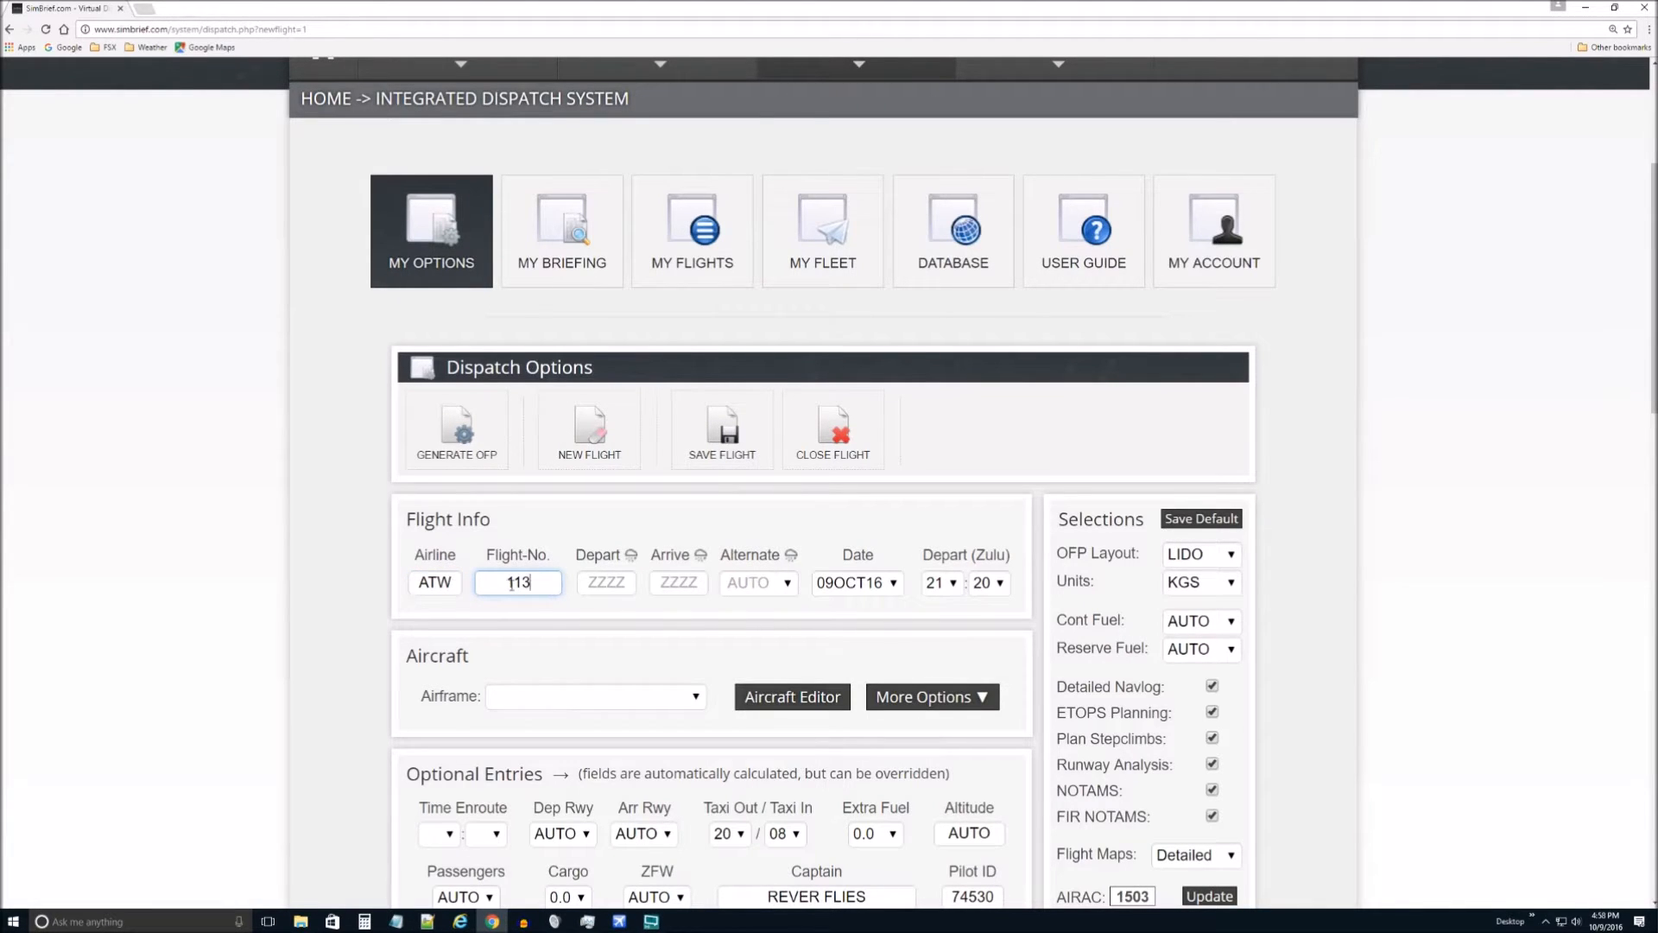
Step: Enter departure KPHL and arrival KMCO
click(605, 583)
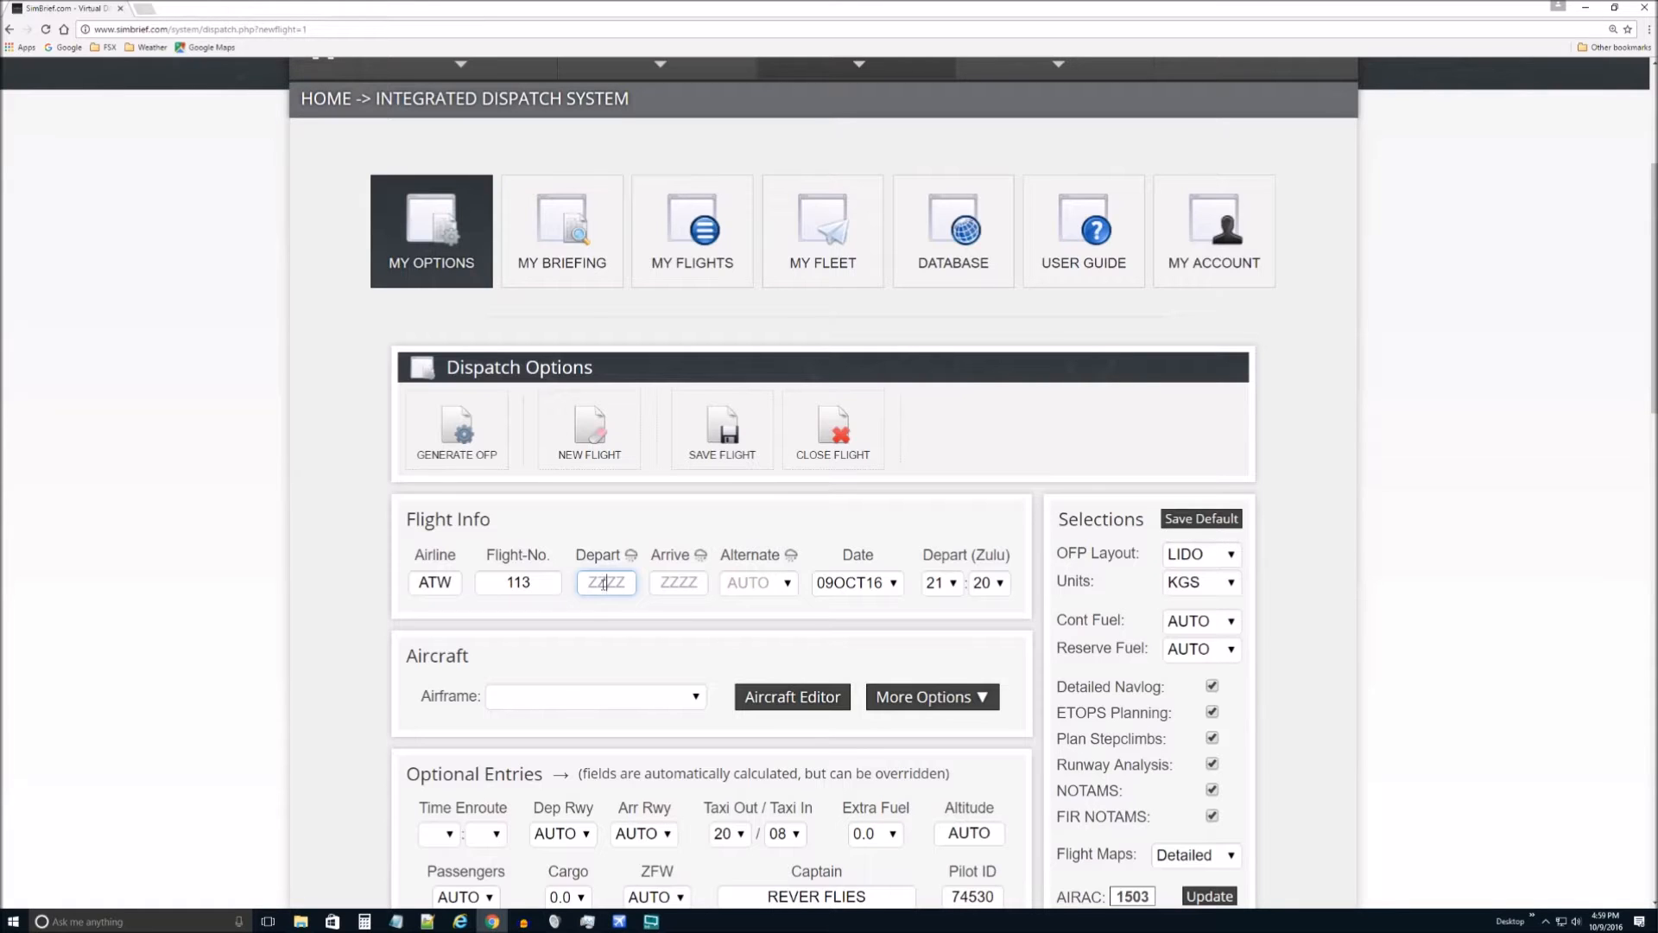
text(KPHL)
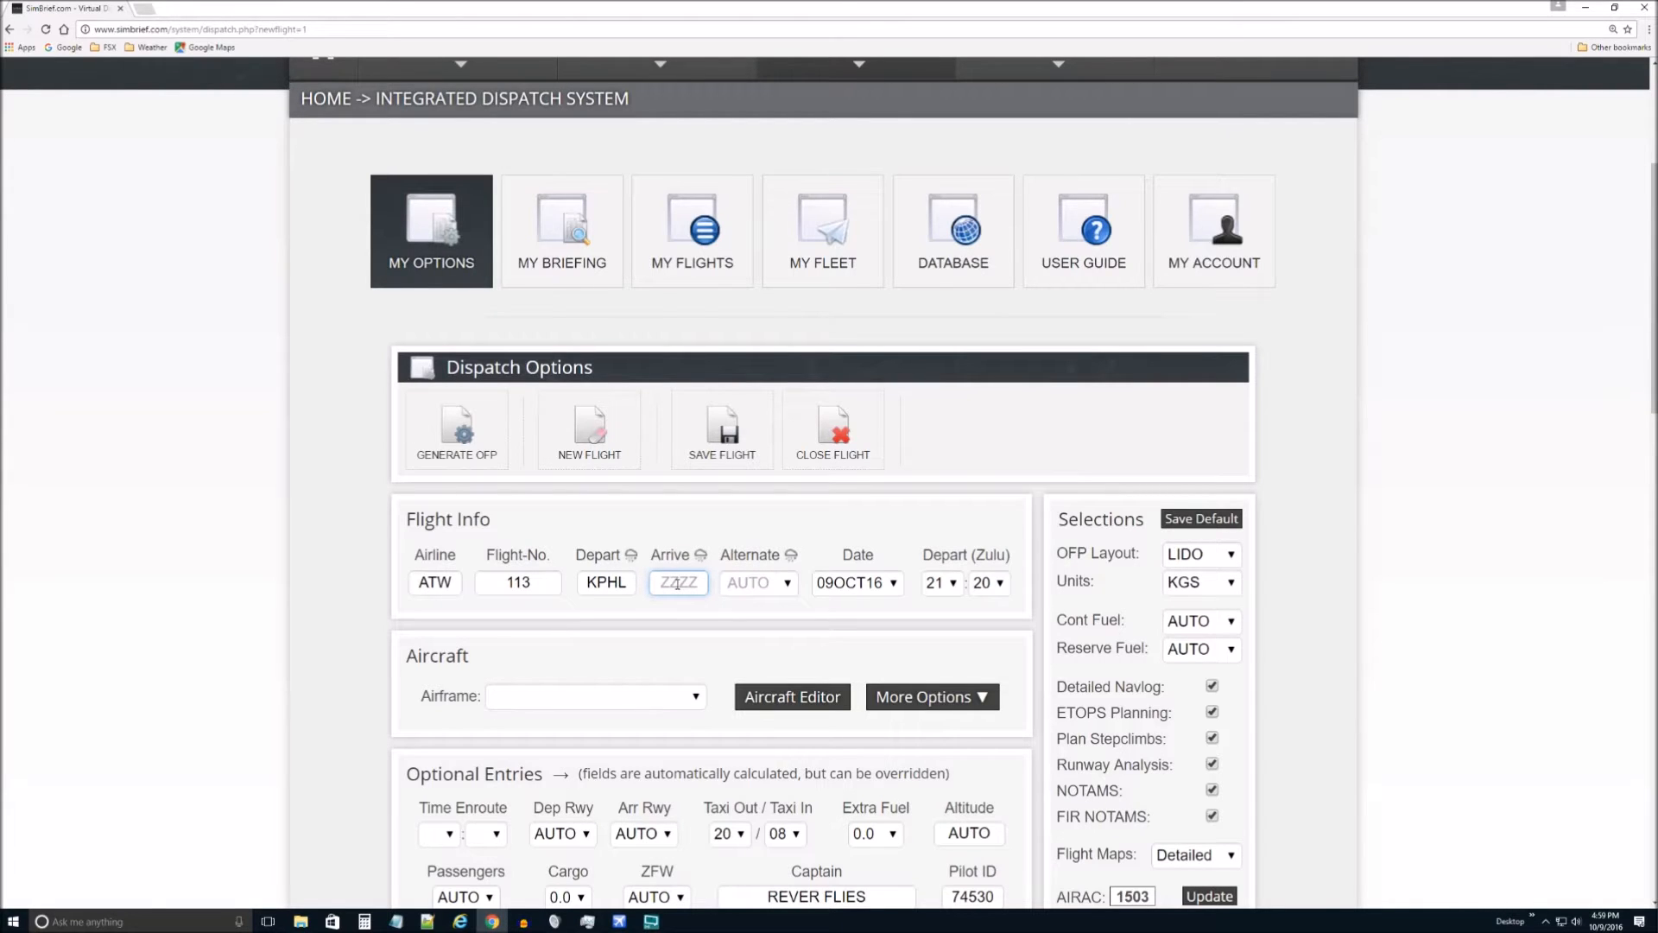
text(KMCO)
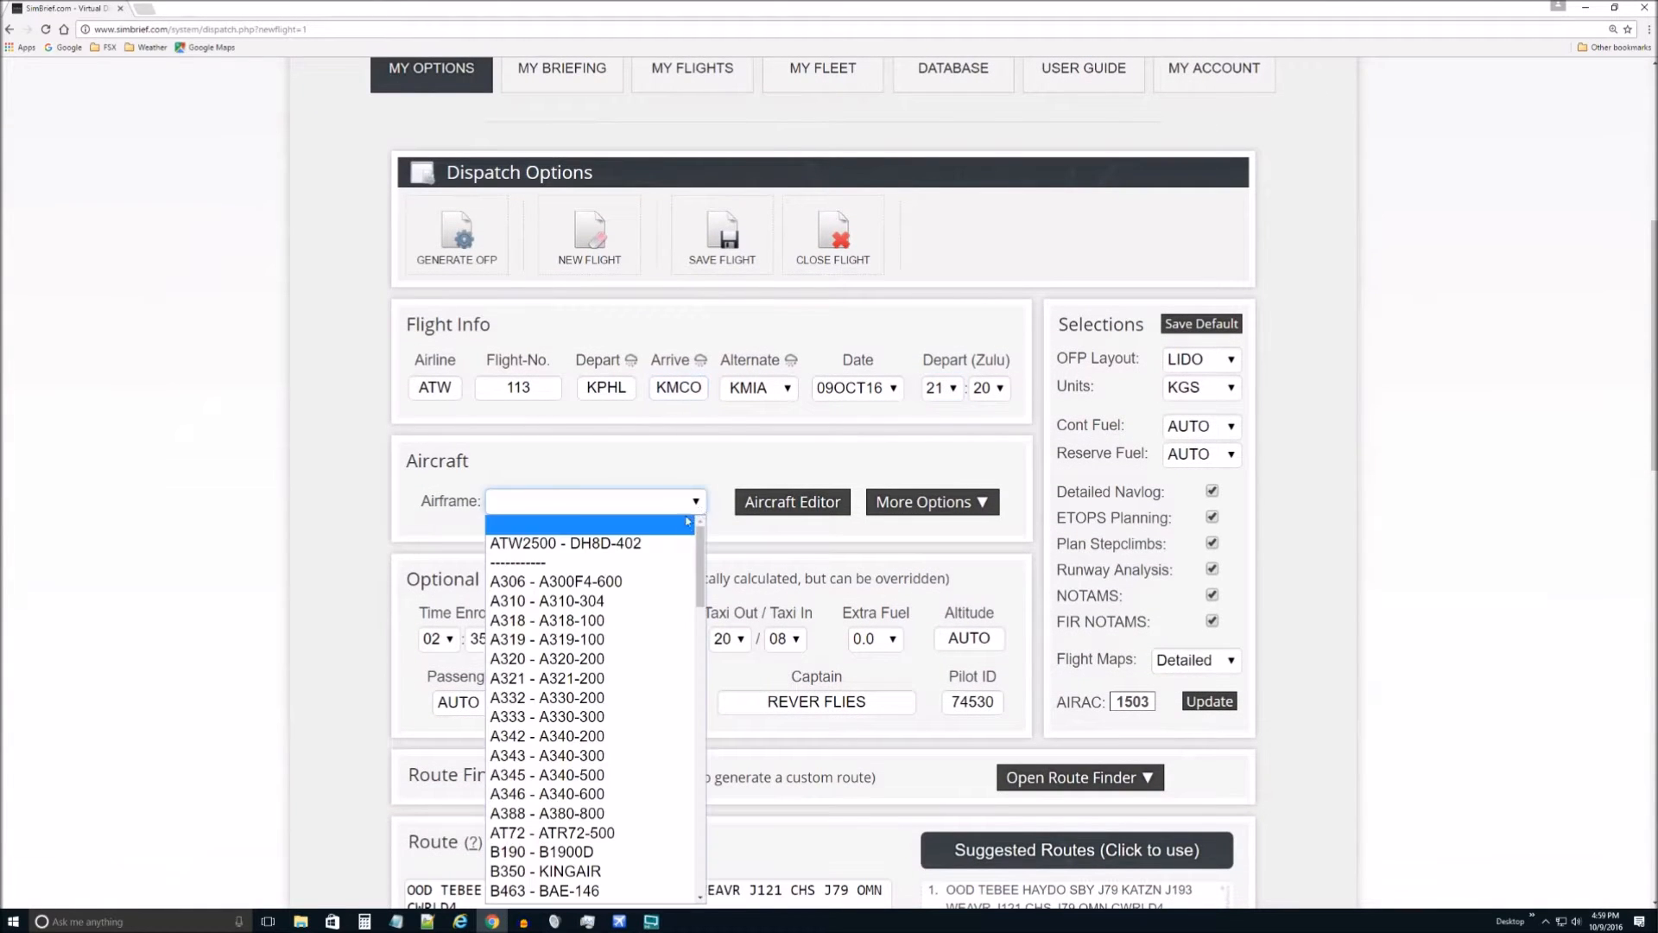
Step: Select the ATW2500 - DH8D-402 airframe, filling runways 09R/36R and 03:10 enroute time
scroll(down, 3)
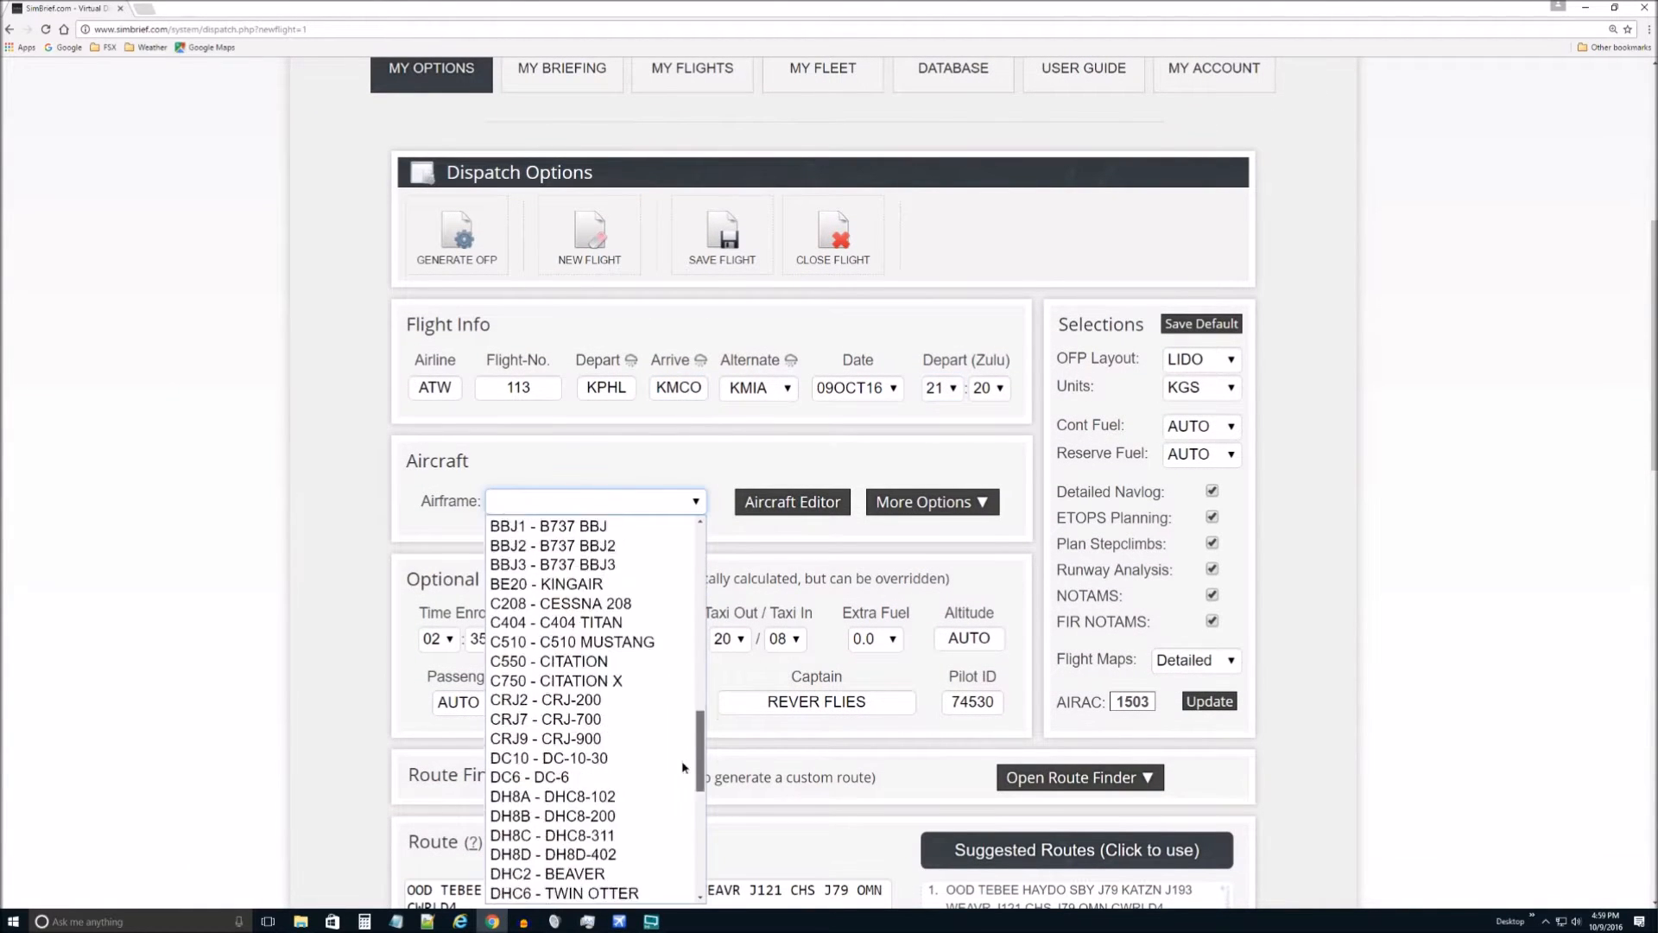
scroll(up, 3)
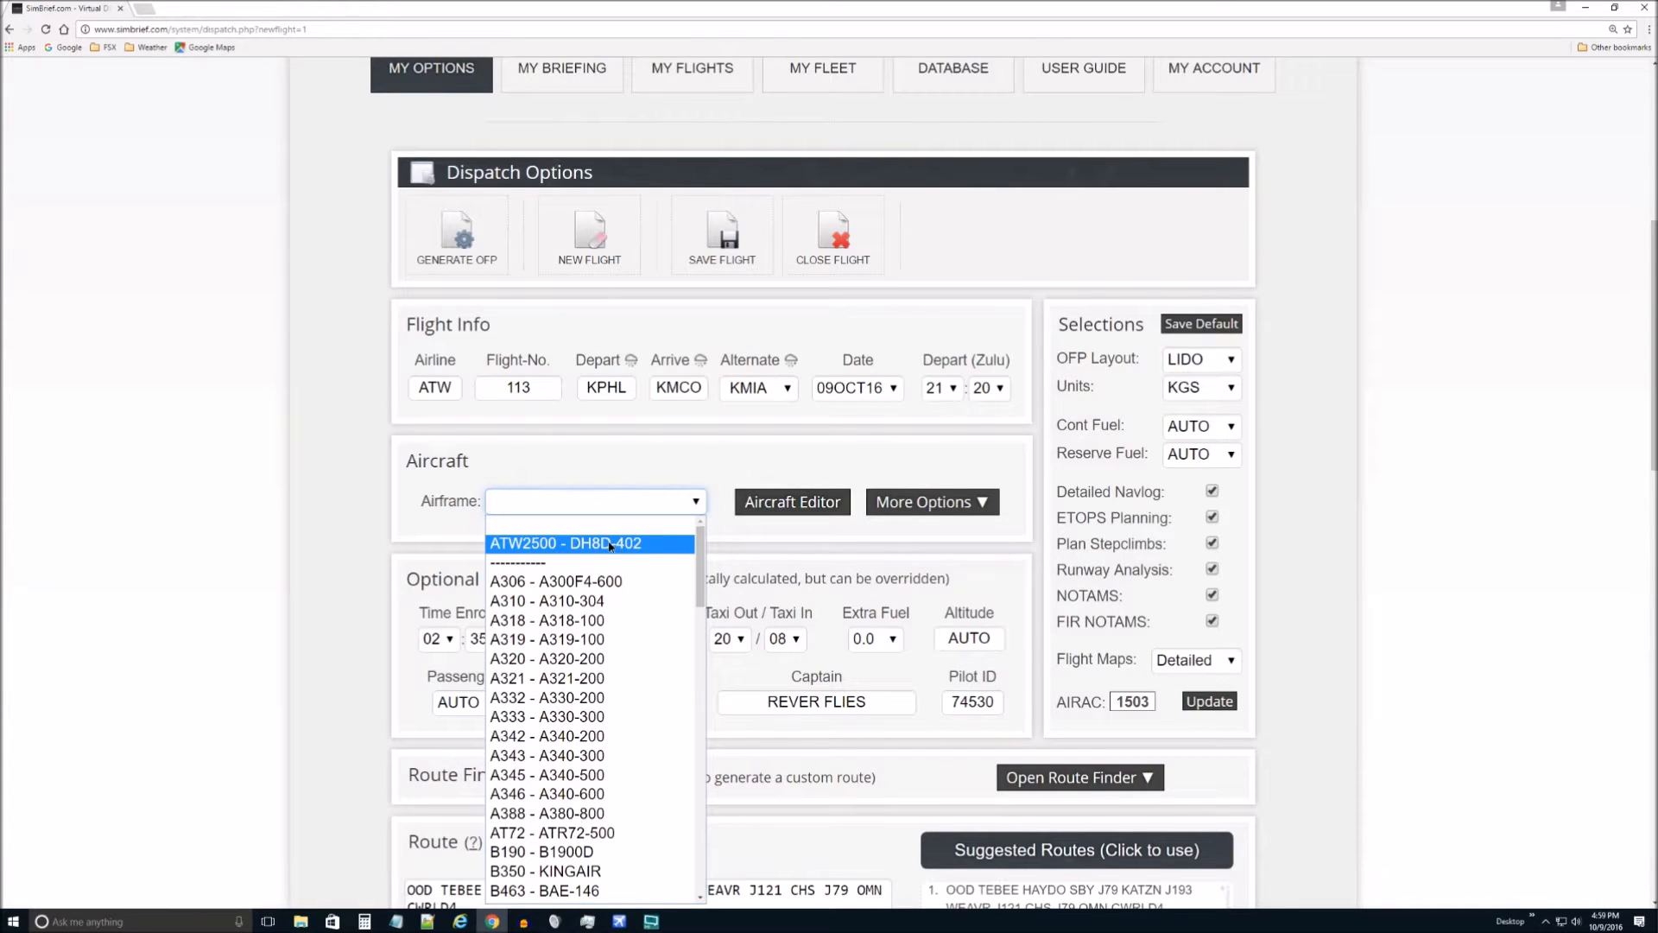
click(567, 542)
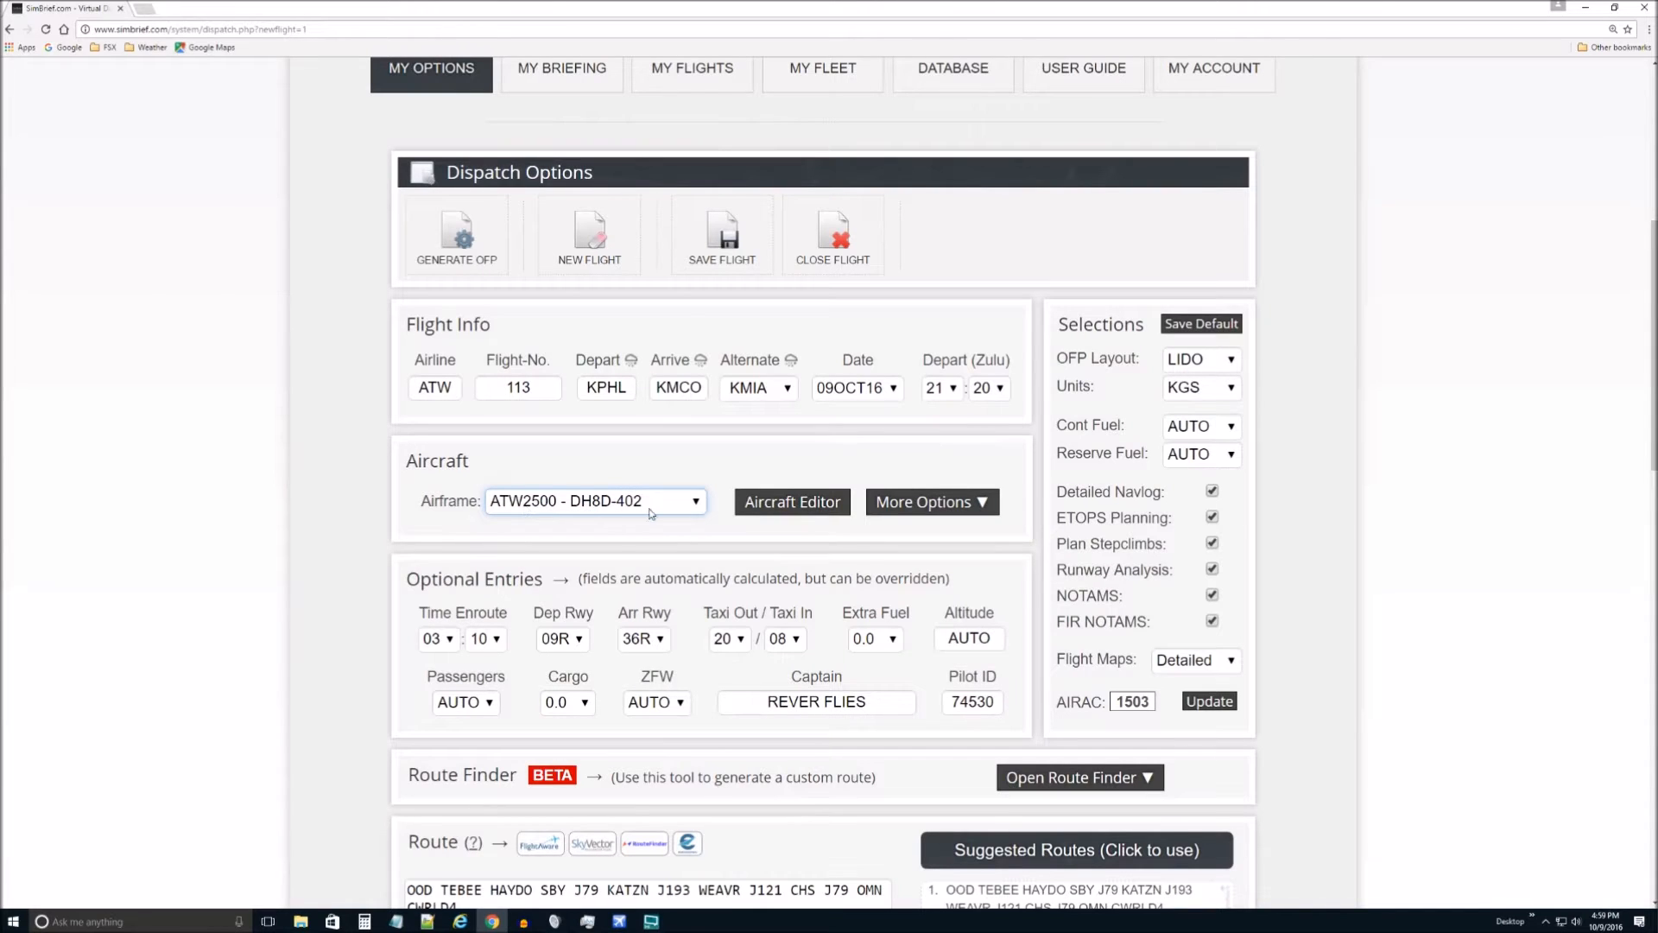
scroll(down, 3)
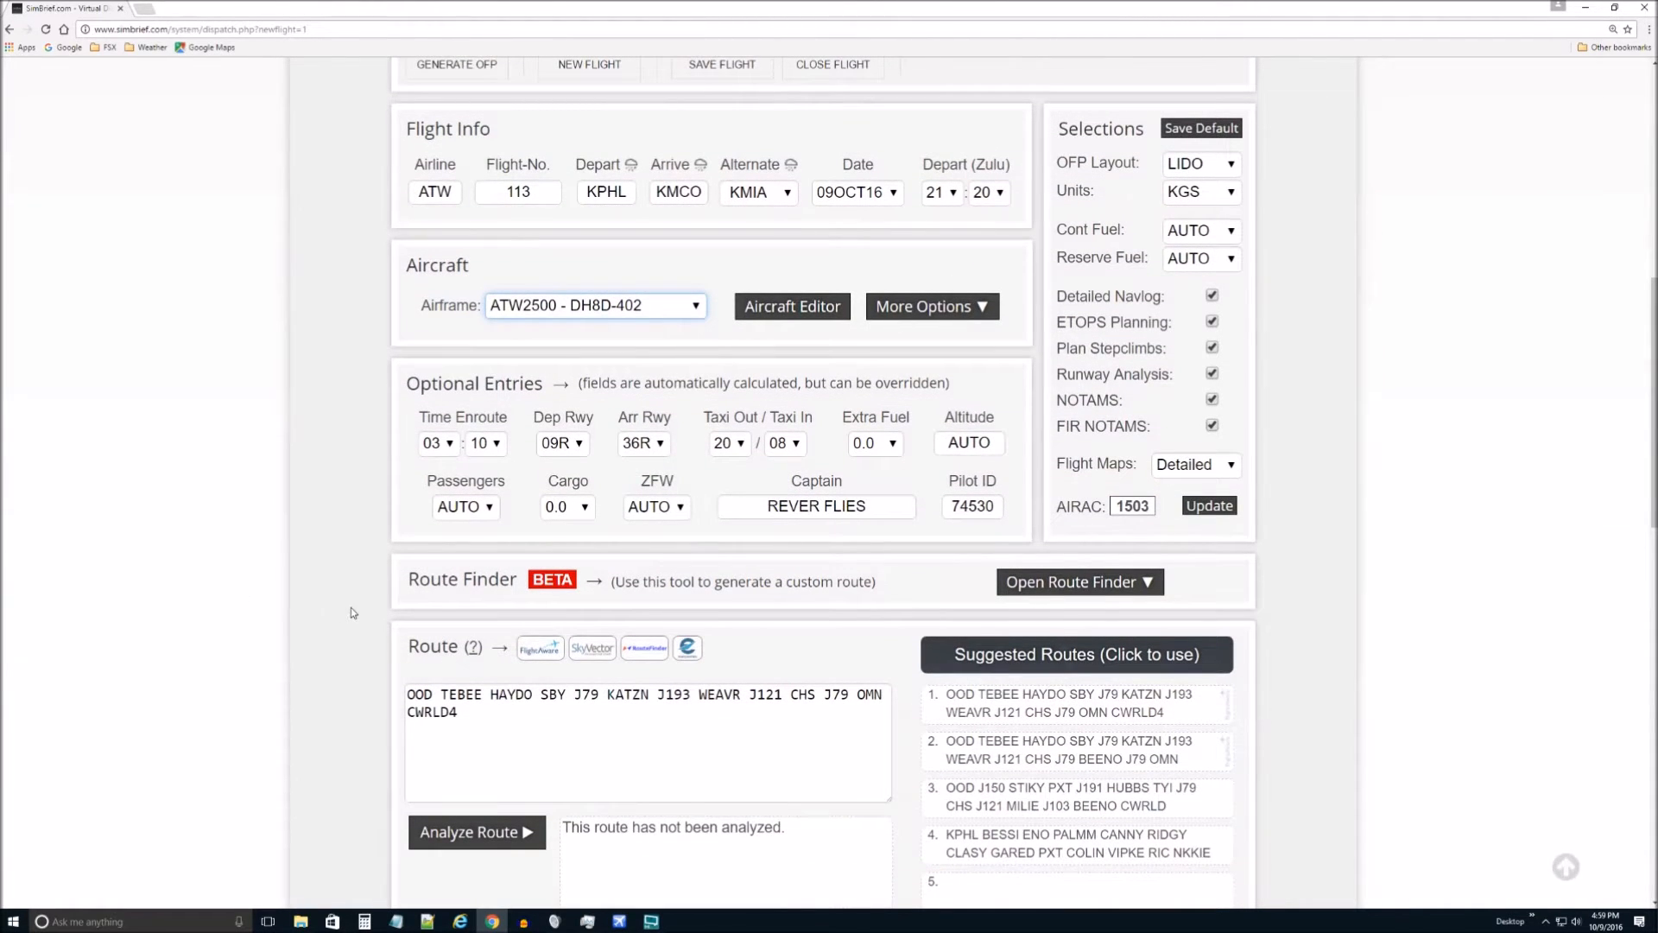
Step: Scroll through the analyzed route and its map plot, valid for AIRAC 1503 at 814 nm
scroll(down, 3)
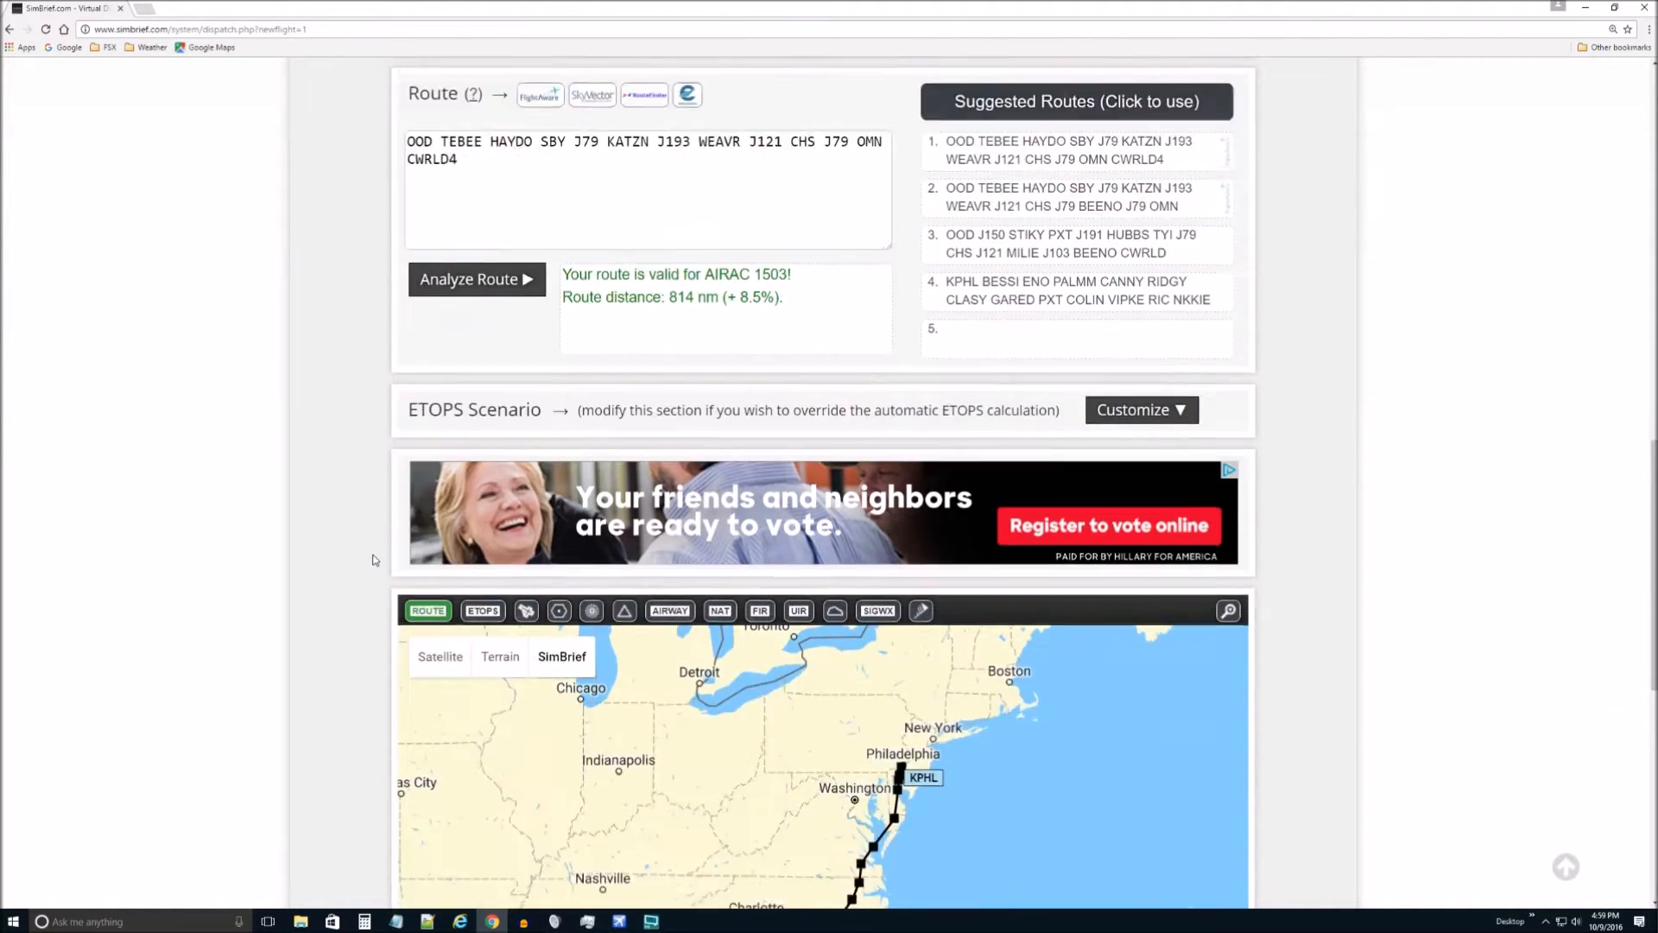
scroll(down, 3)
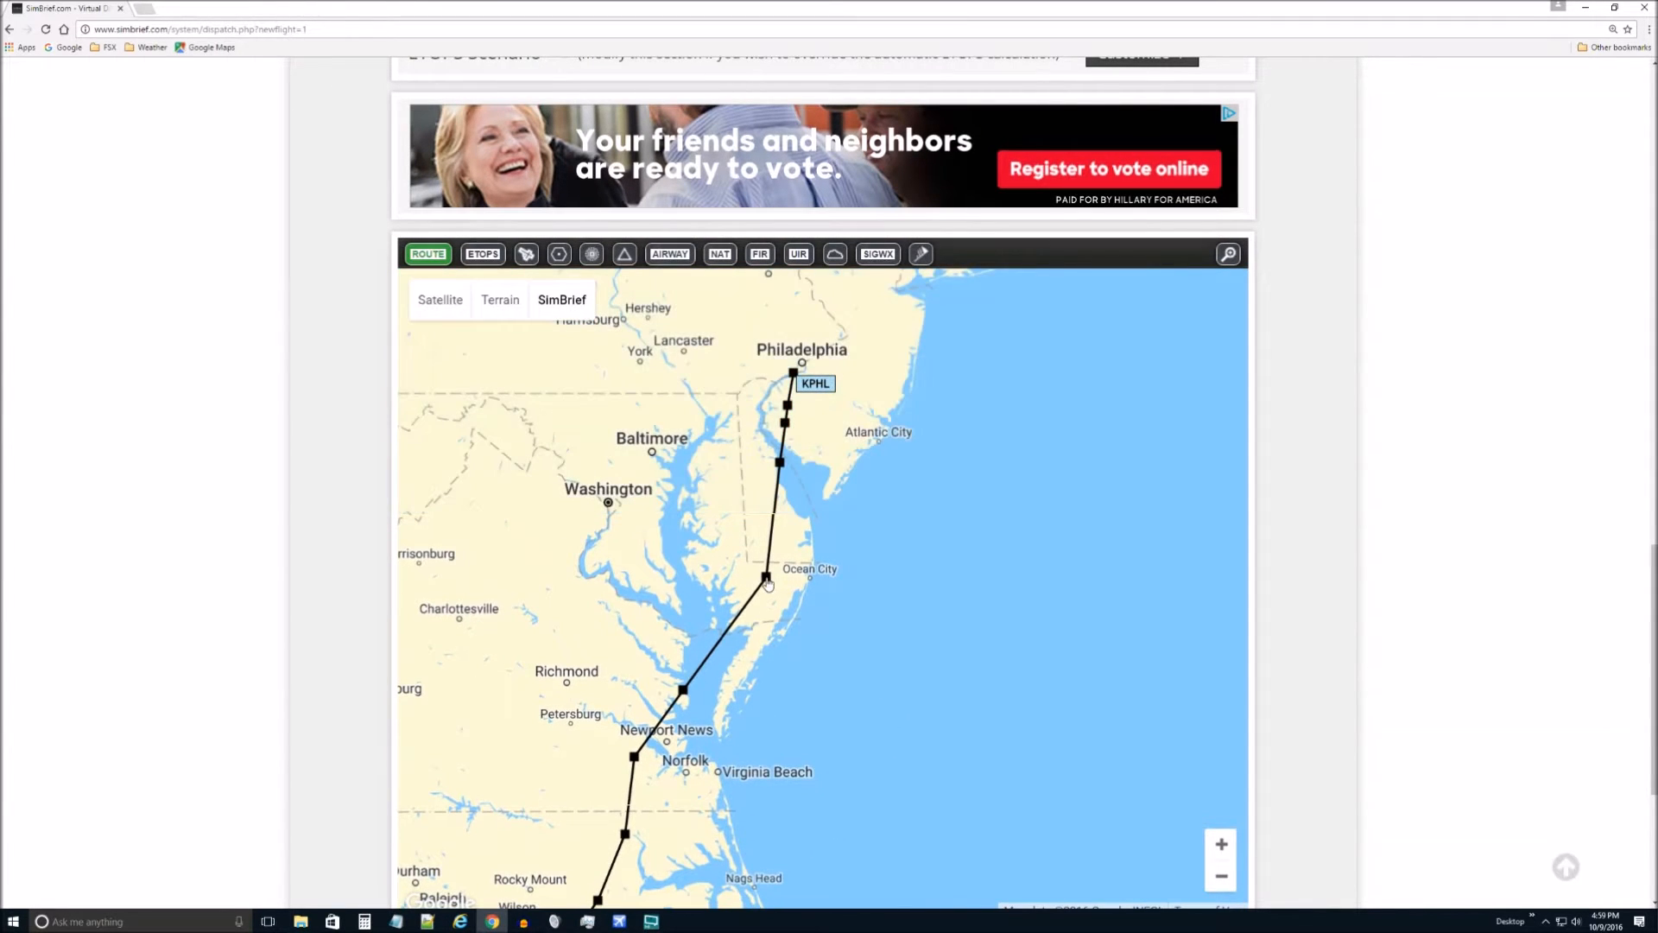
mouse_move(770, 591)
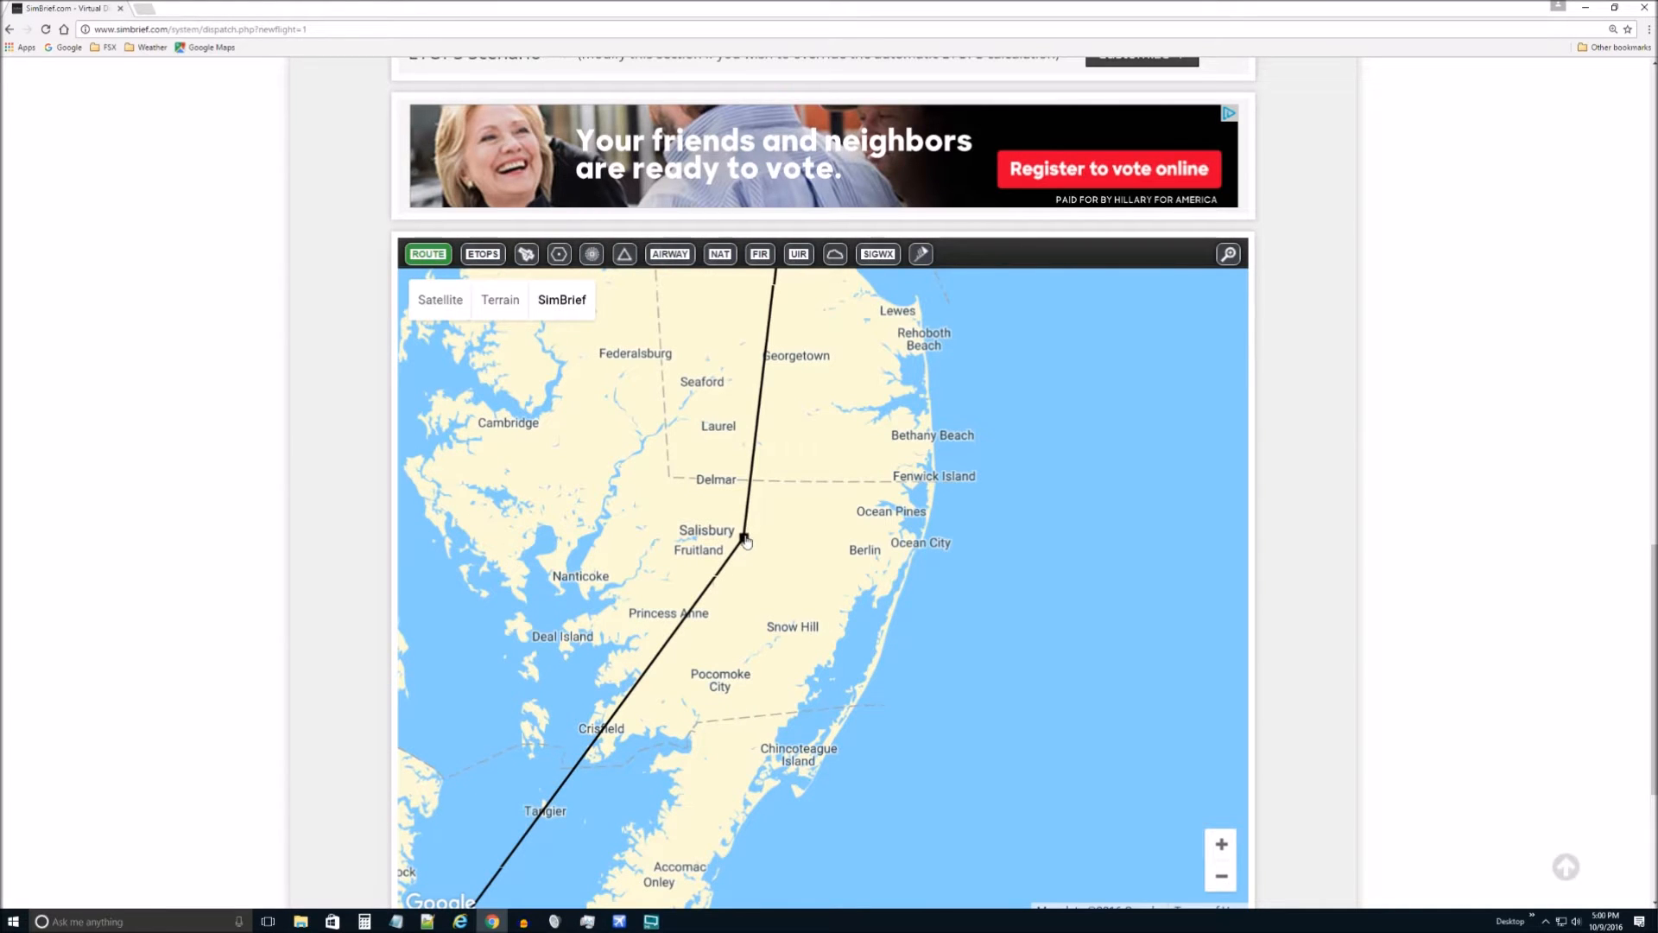
scroll(up, 3)
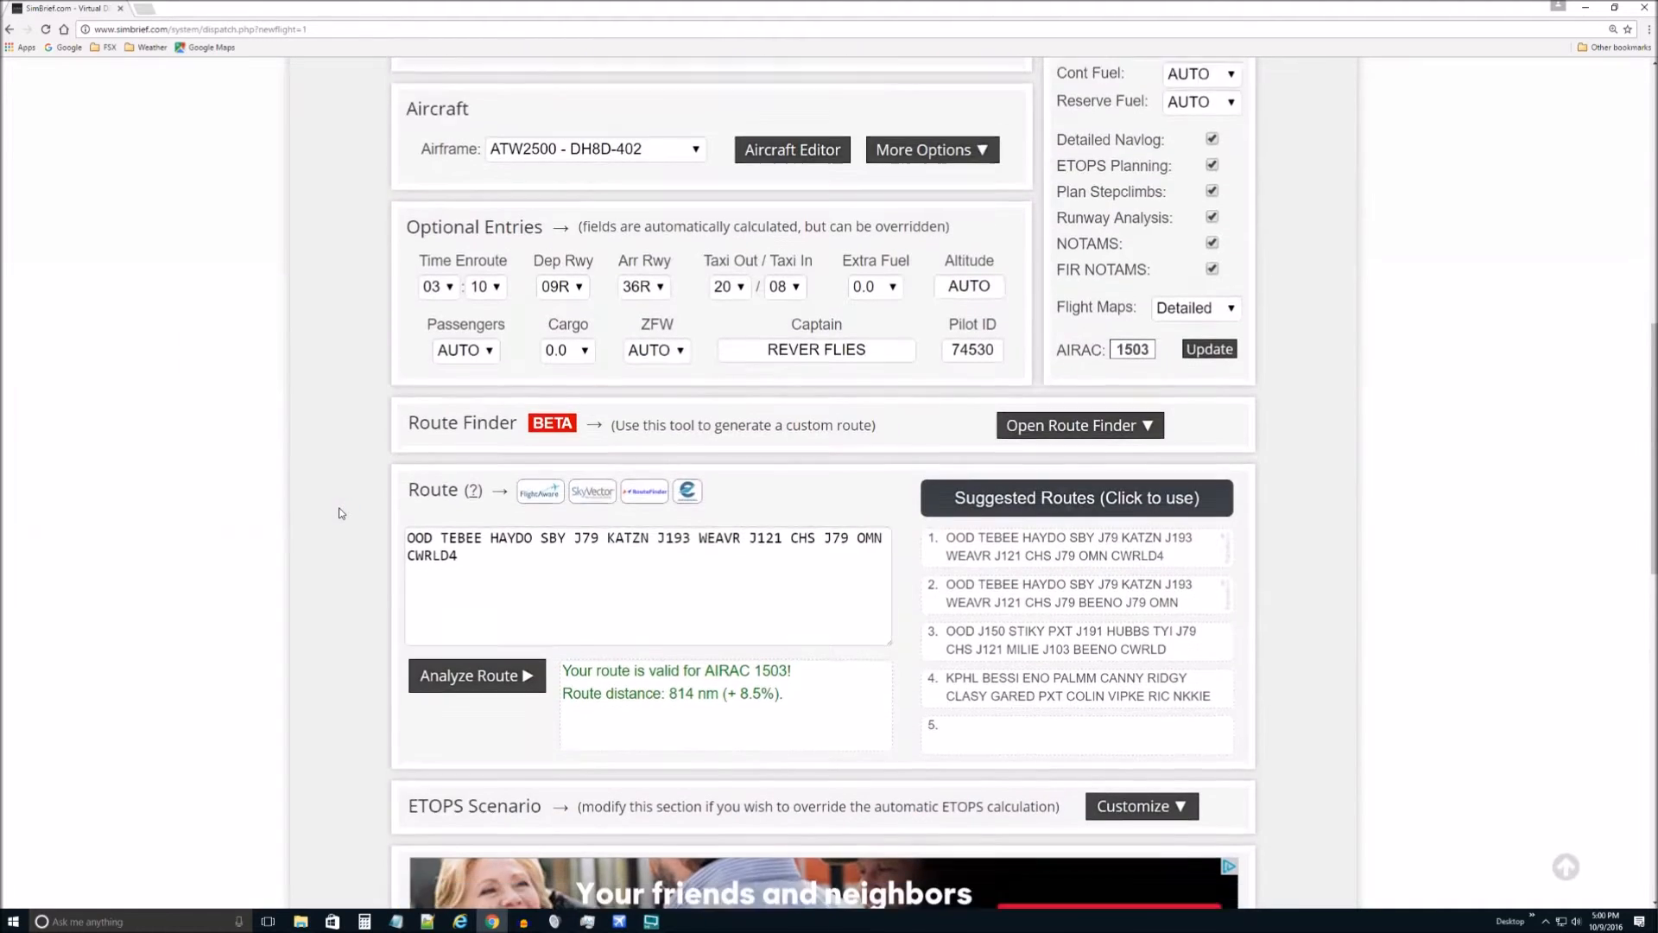
scroll(down, 3)
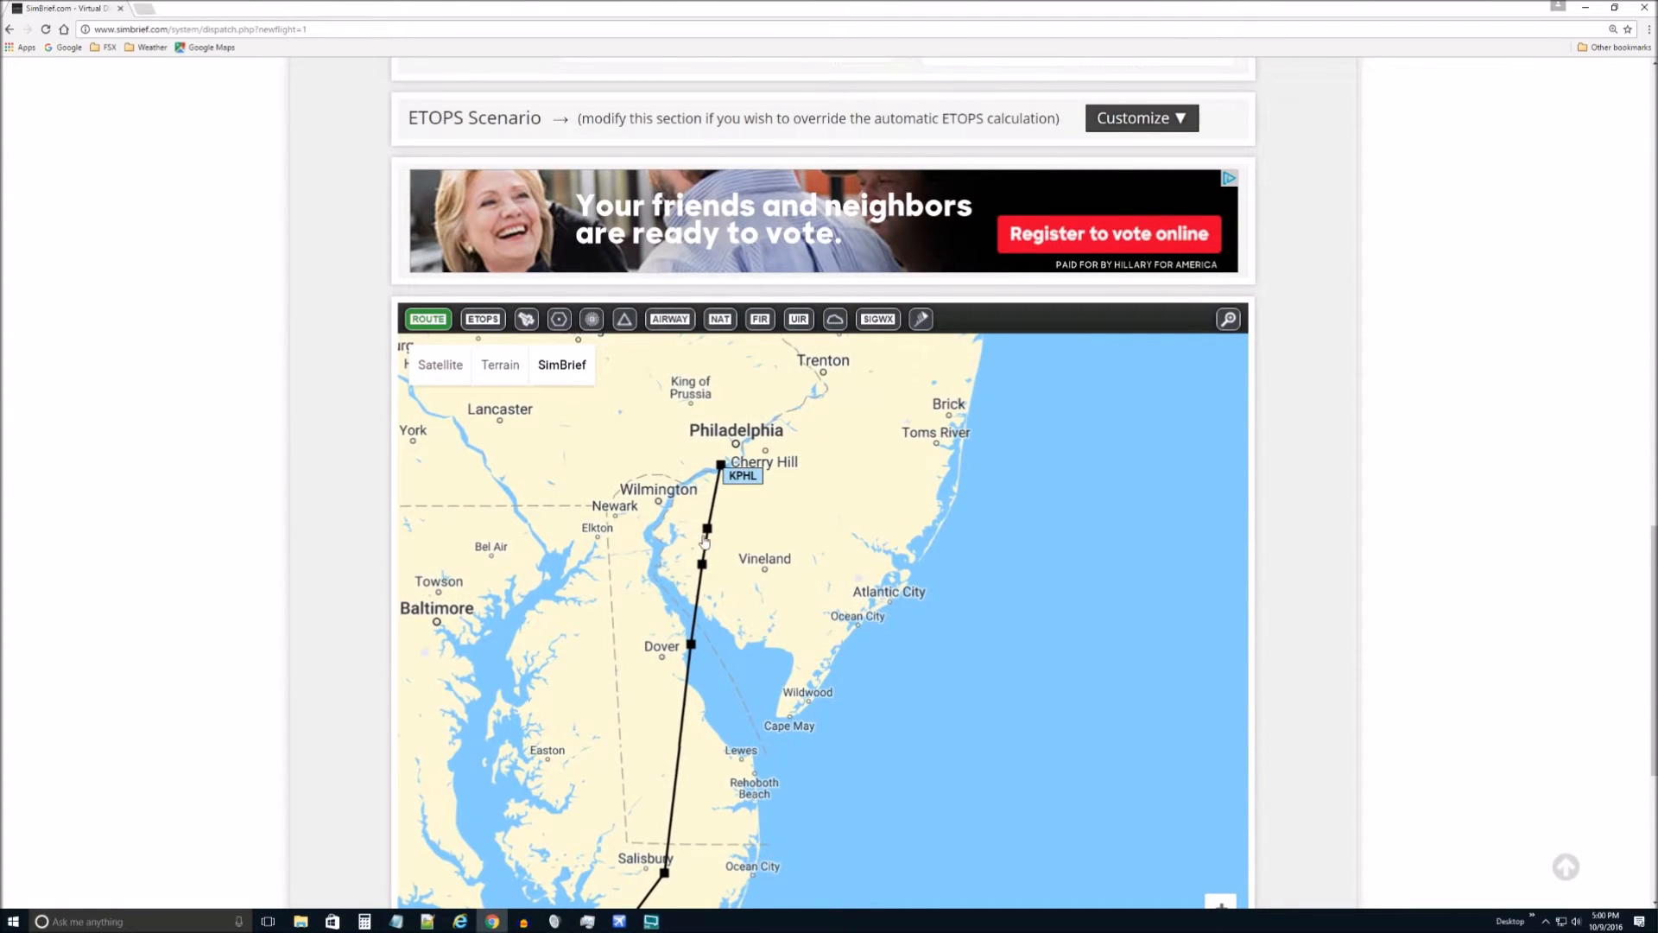
scroll(up, 3)
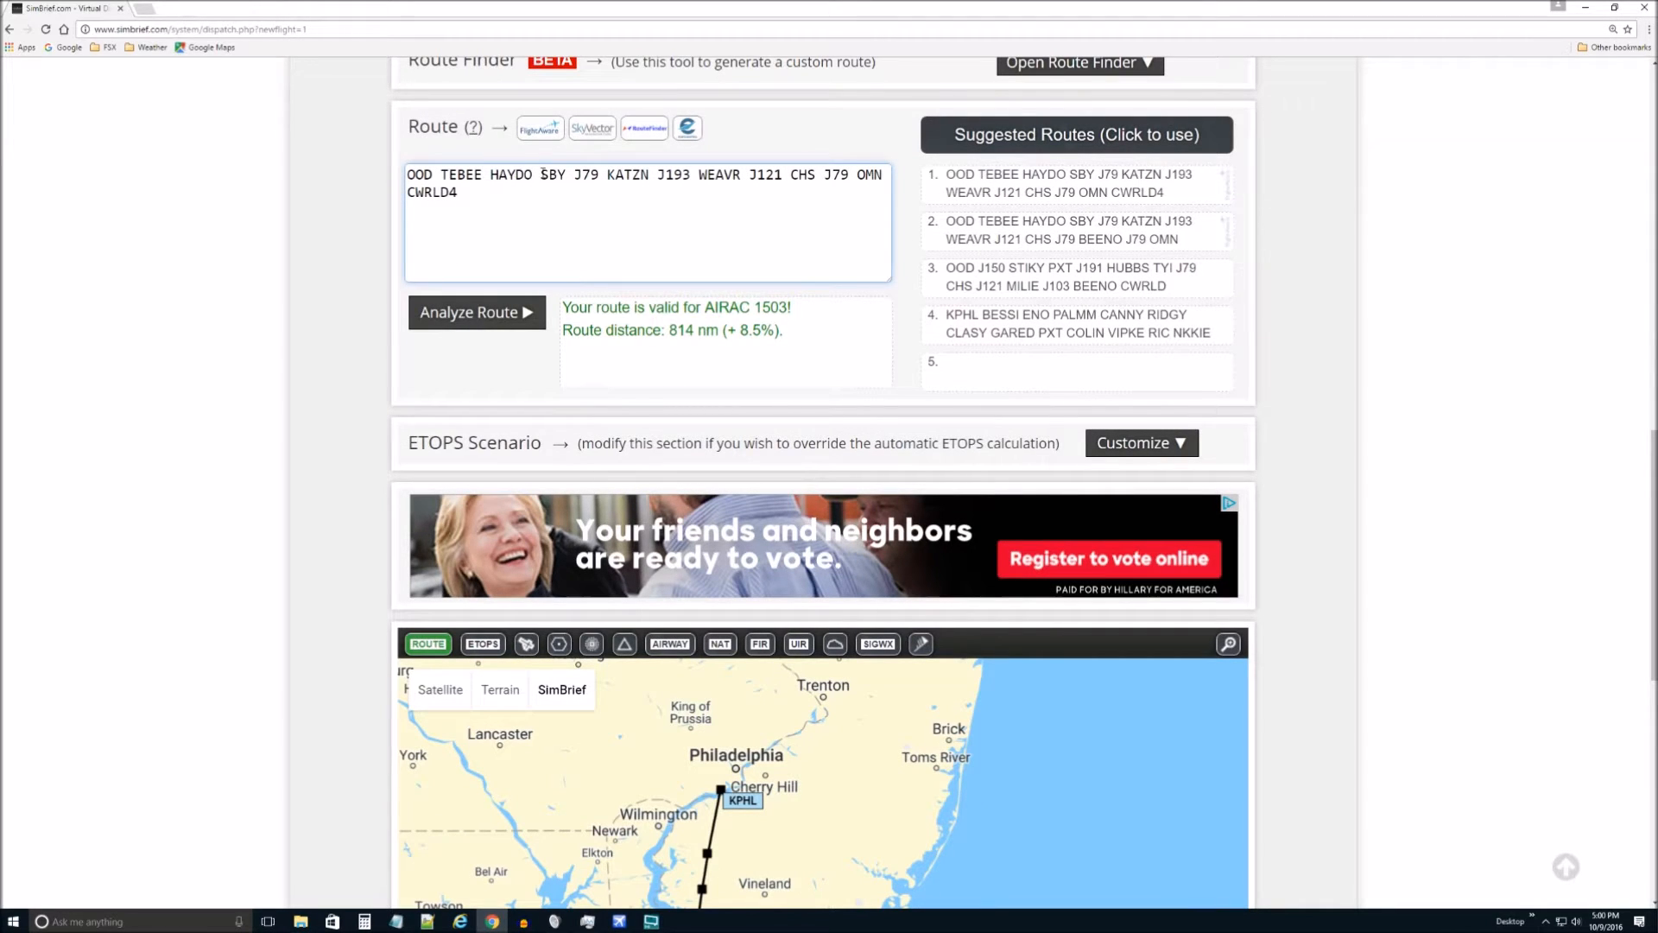
Step: Remove SBY and J79 from the route and re-analyze it as valid at 809 nm
double_click(553, 175)
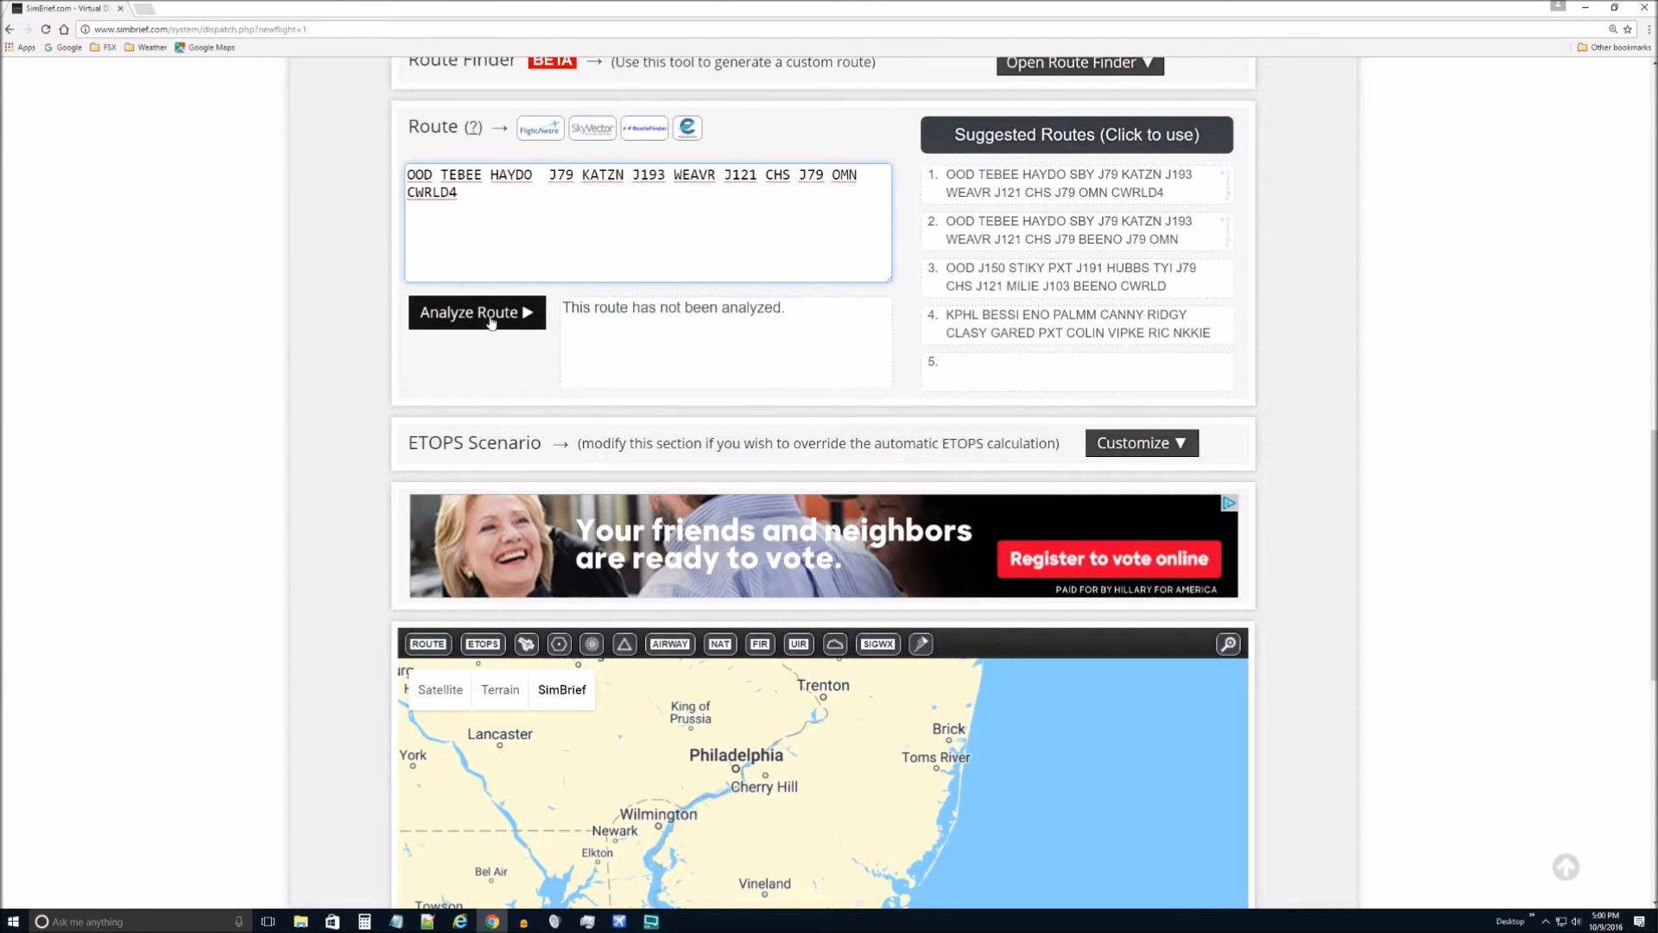
click(477, 313)
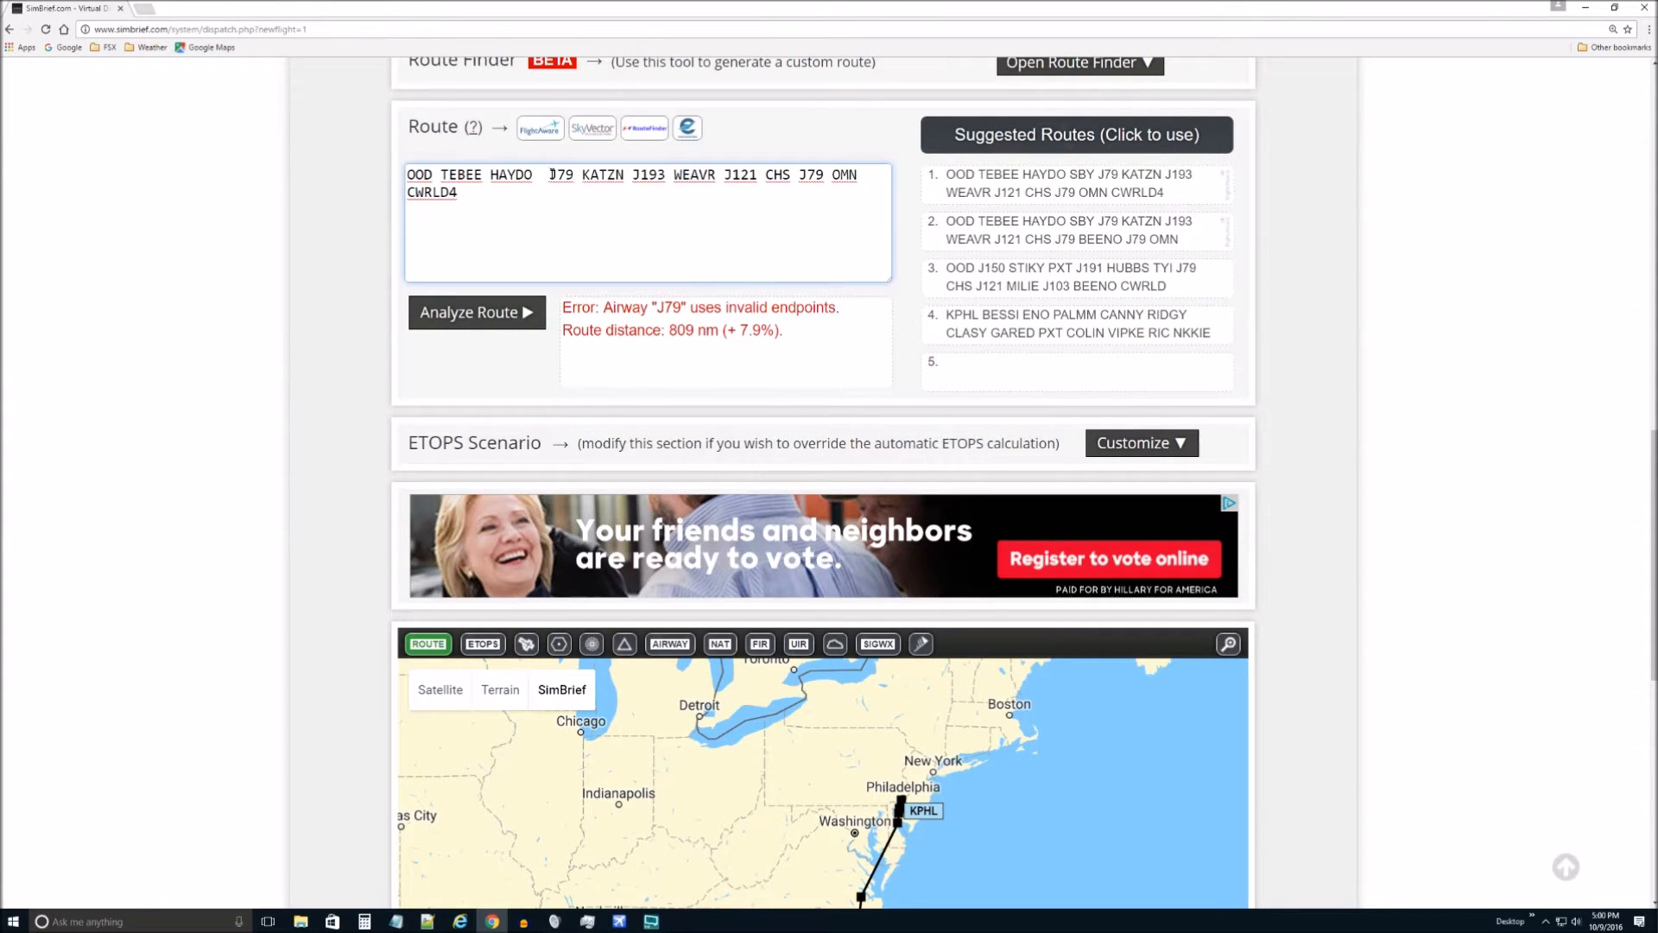
double_click(560, 175)
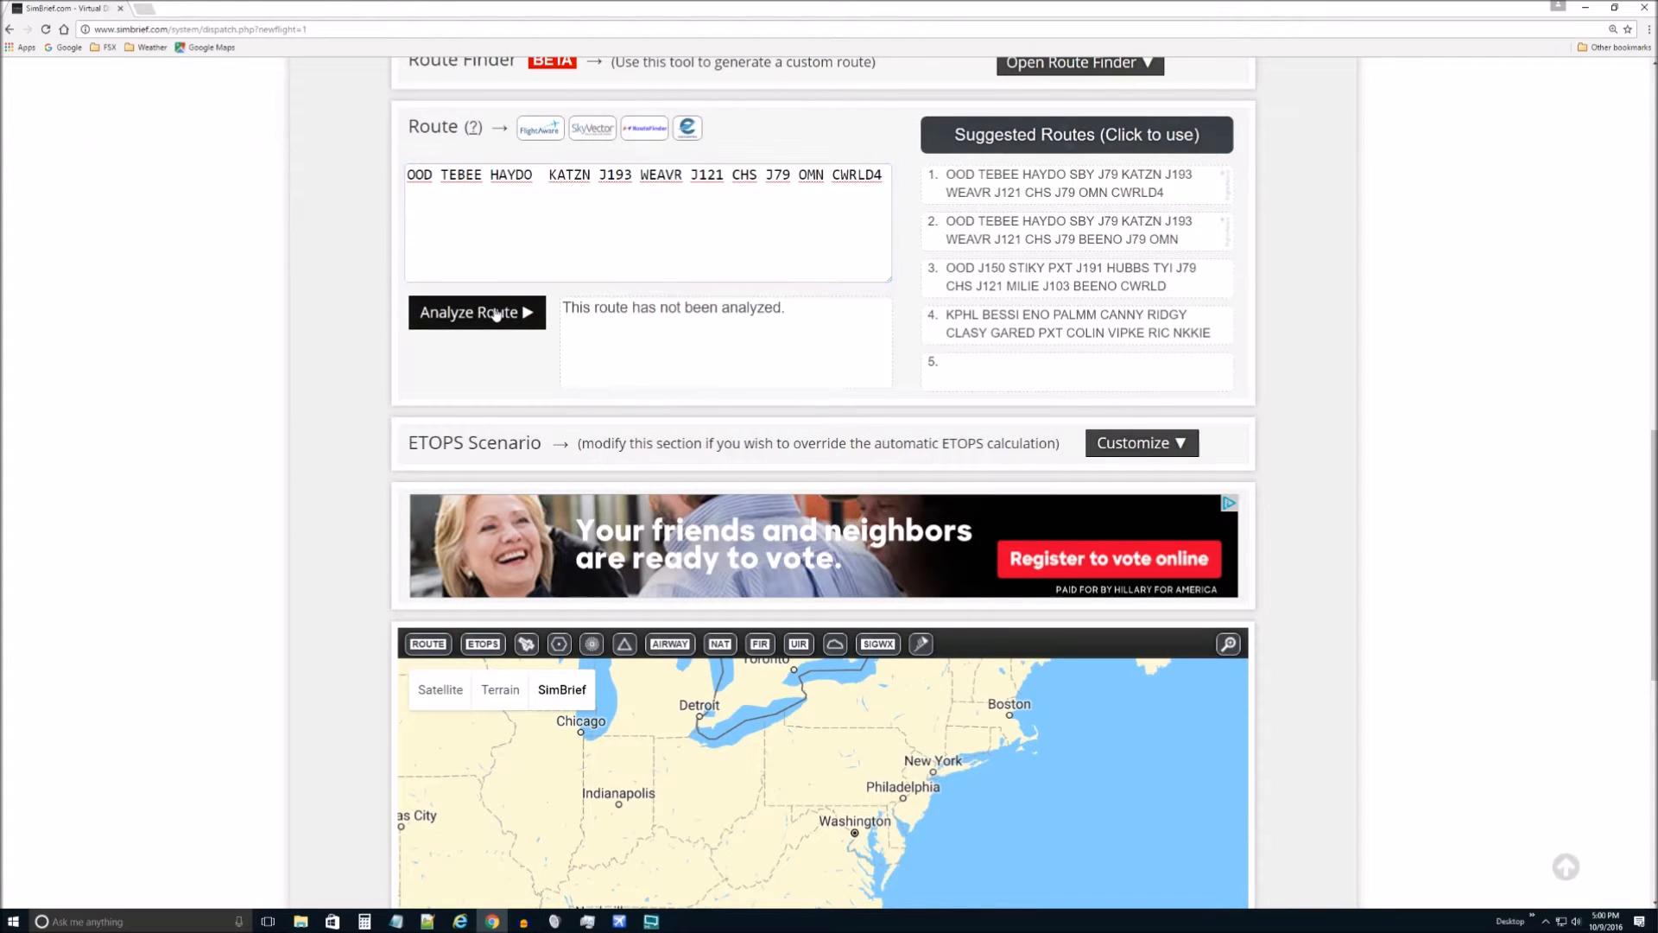
click(477, 312)
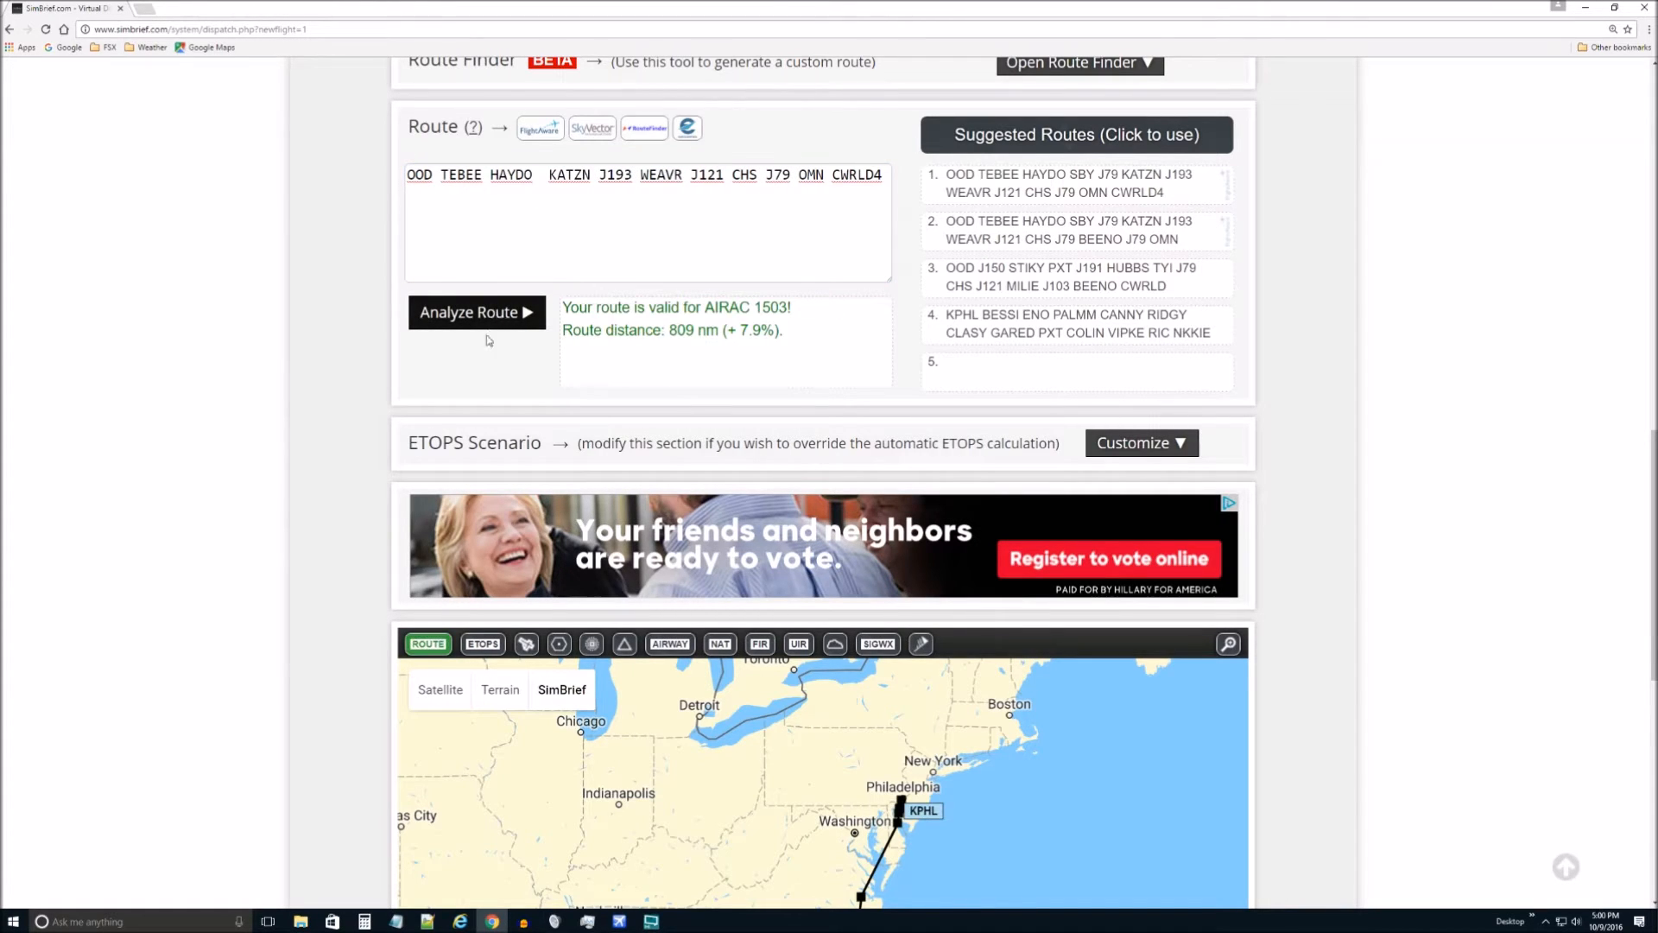
Step: Review the re-plotted route on the map and return to Dispatch Options
scroll(down, 3)
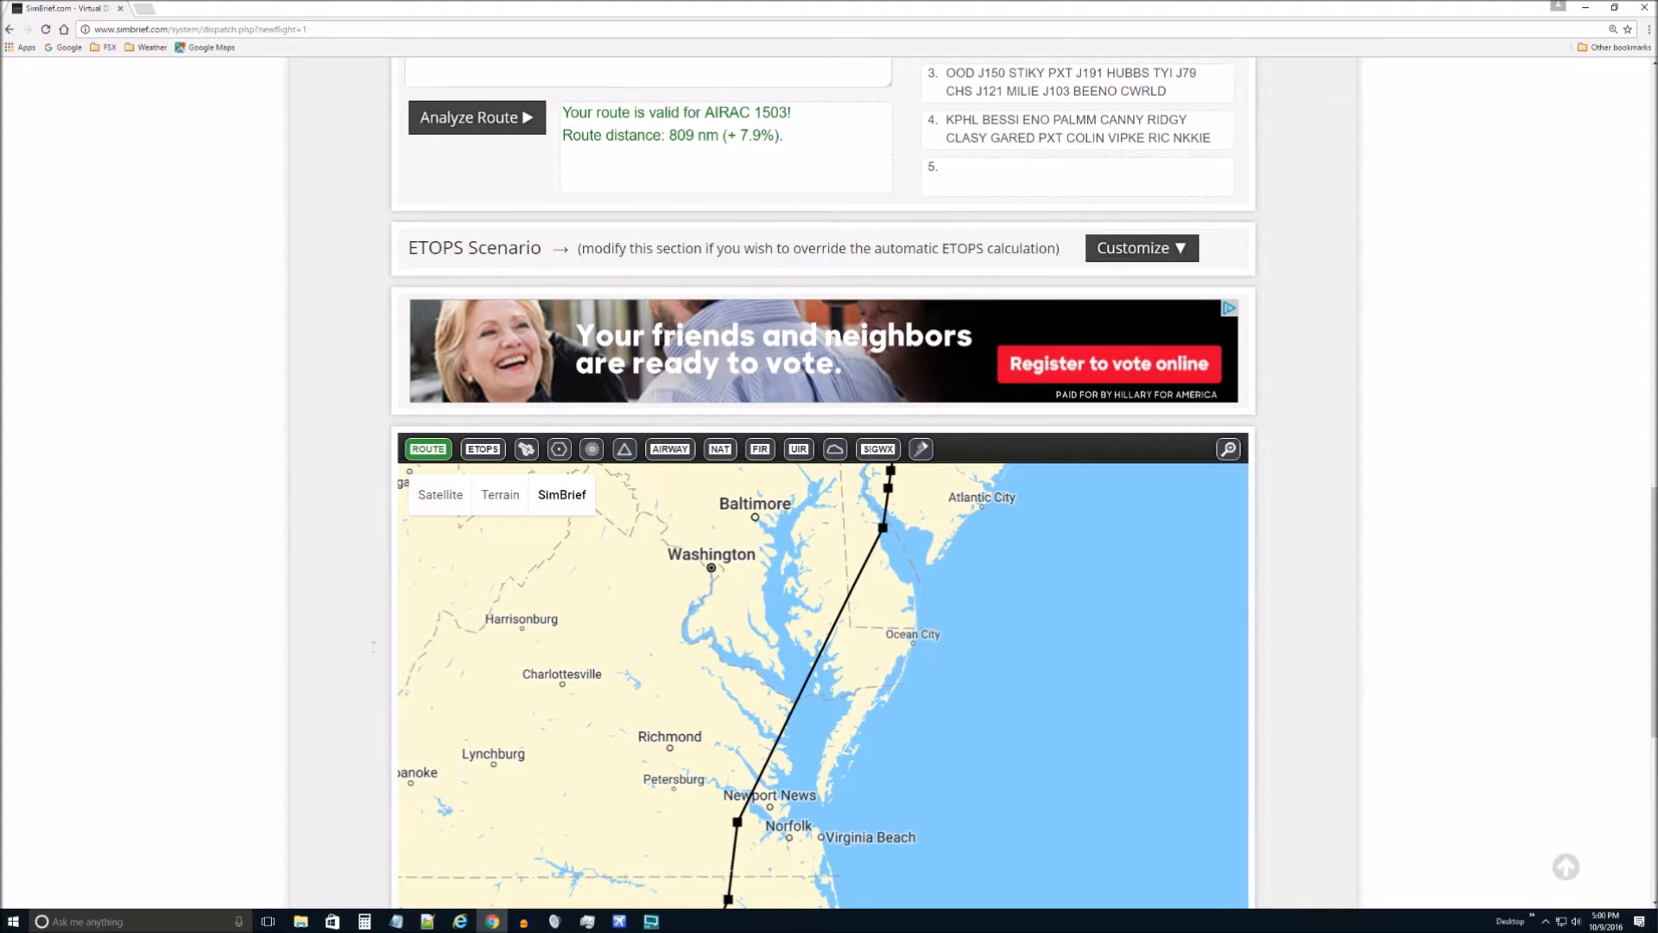
scroll(up, 3)
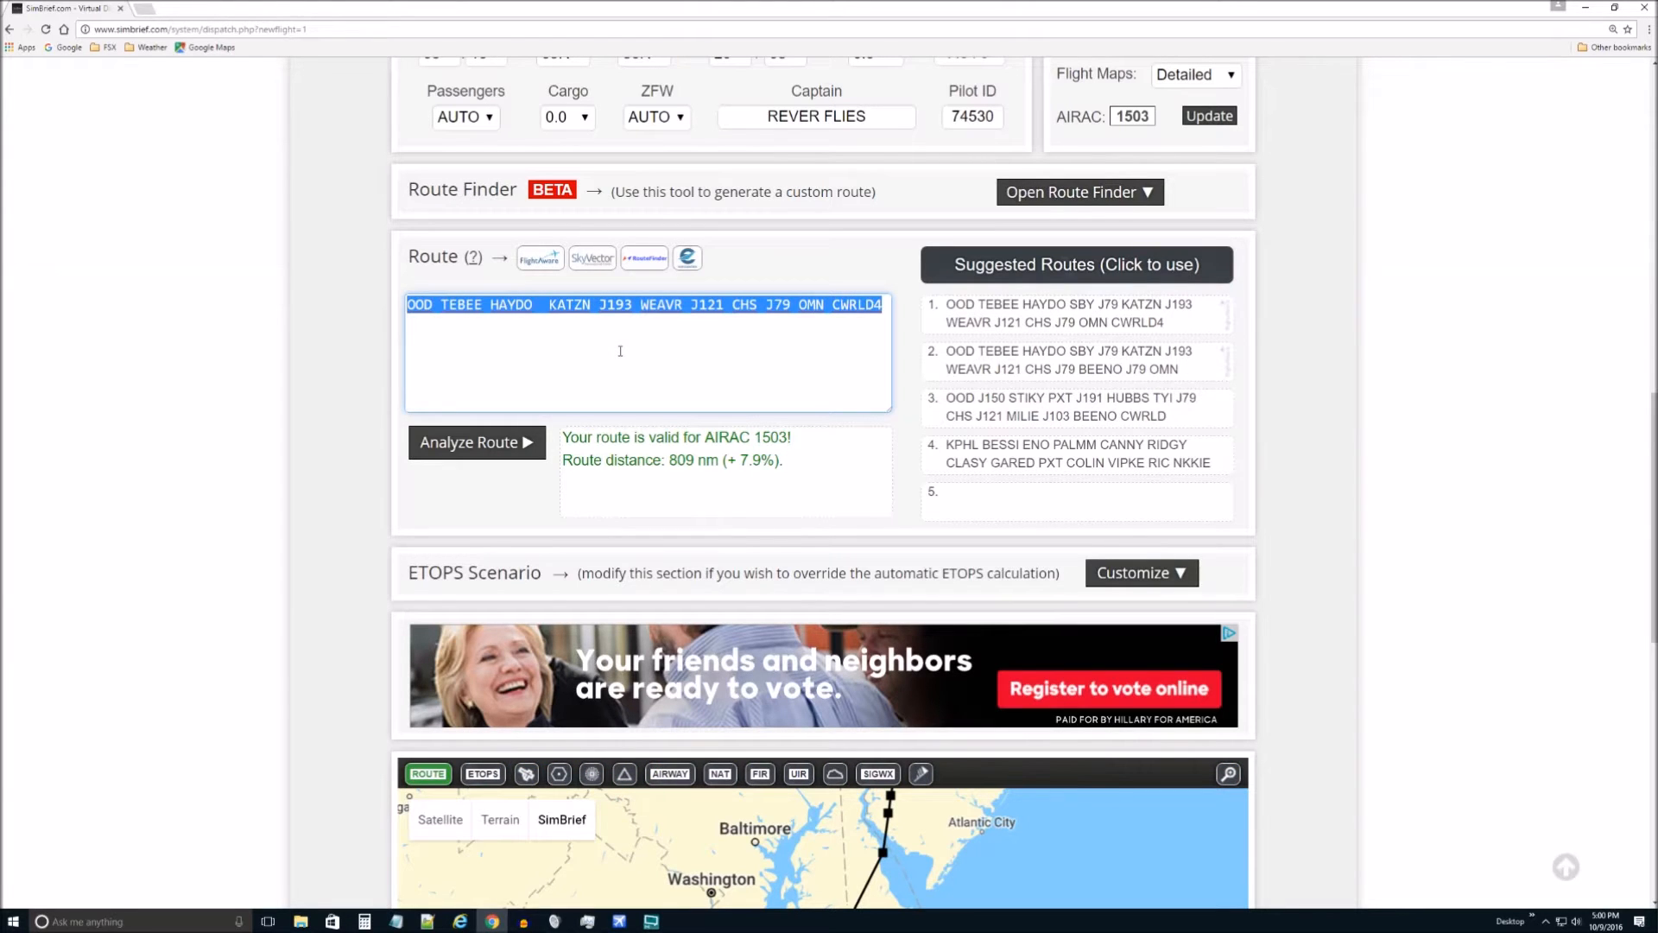
scroll(down, 3)
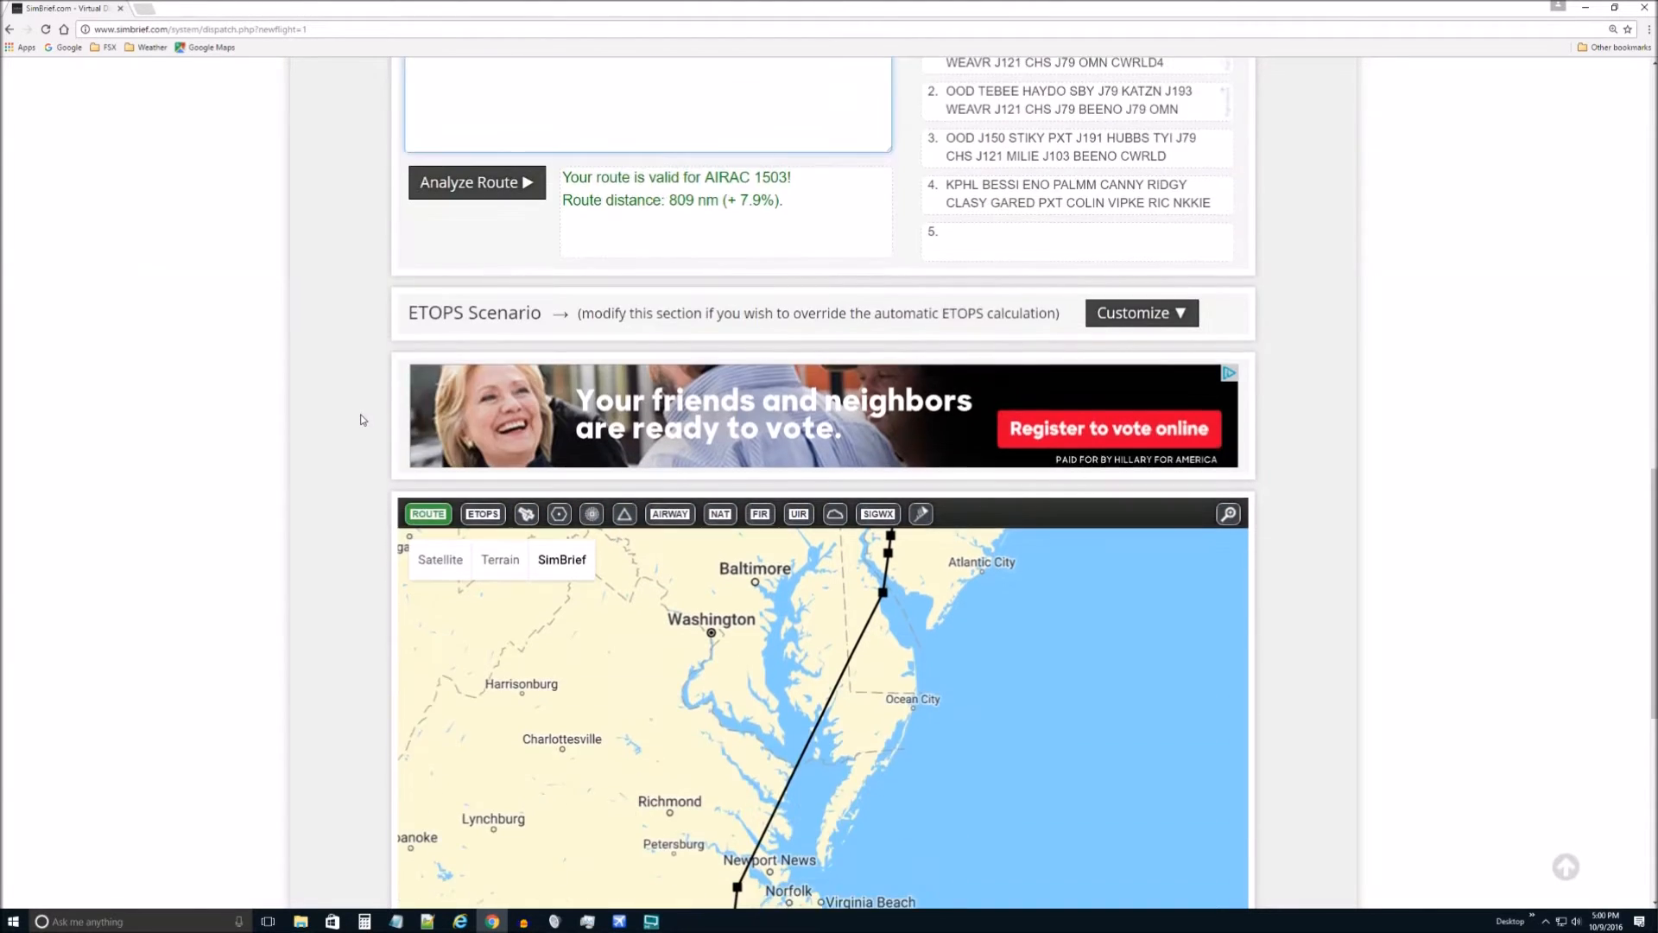
scroll(up, 3)
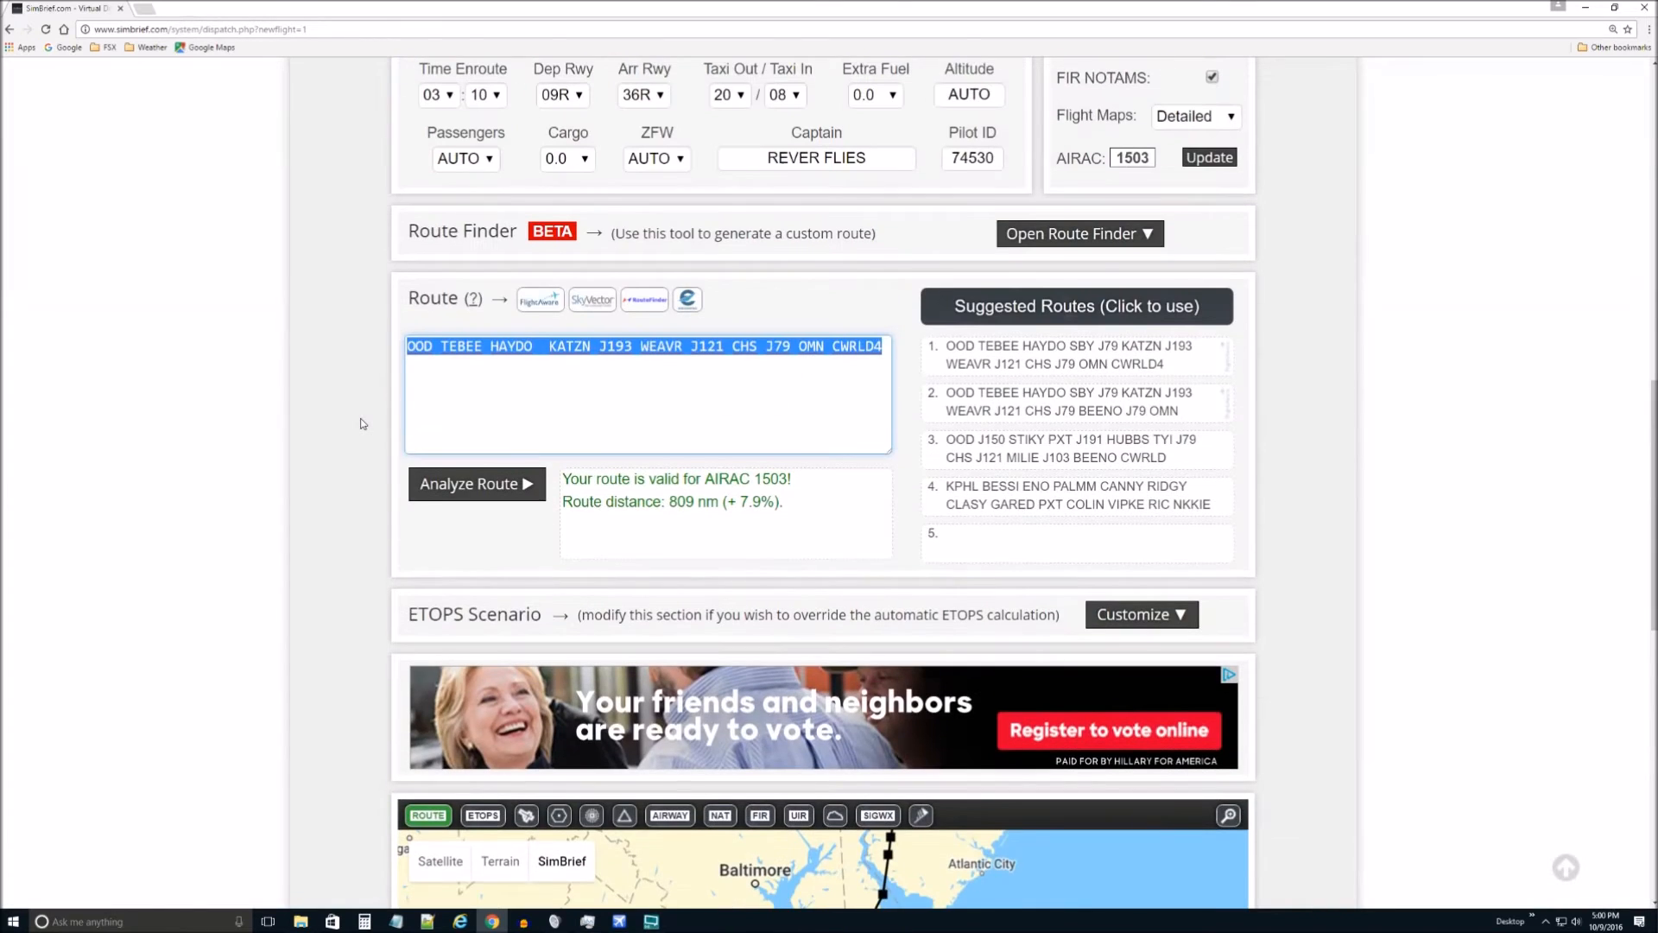
scroll(up, 3)
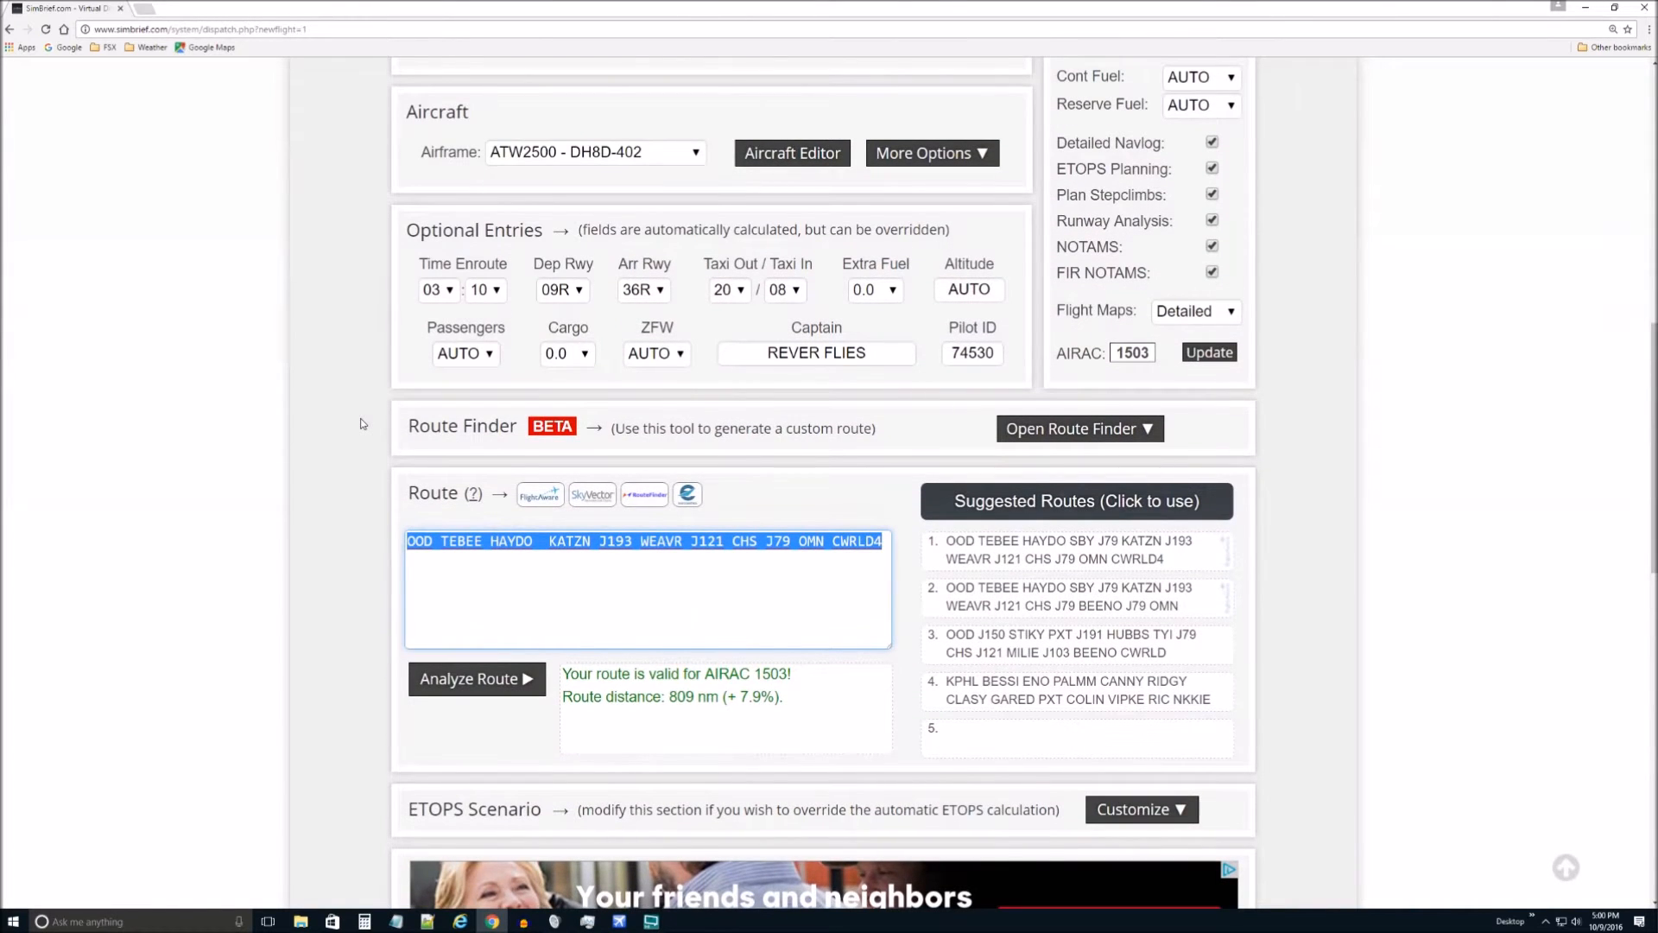
scroll(up, 3)
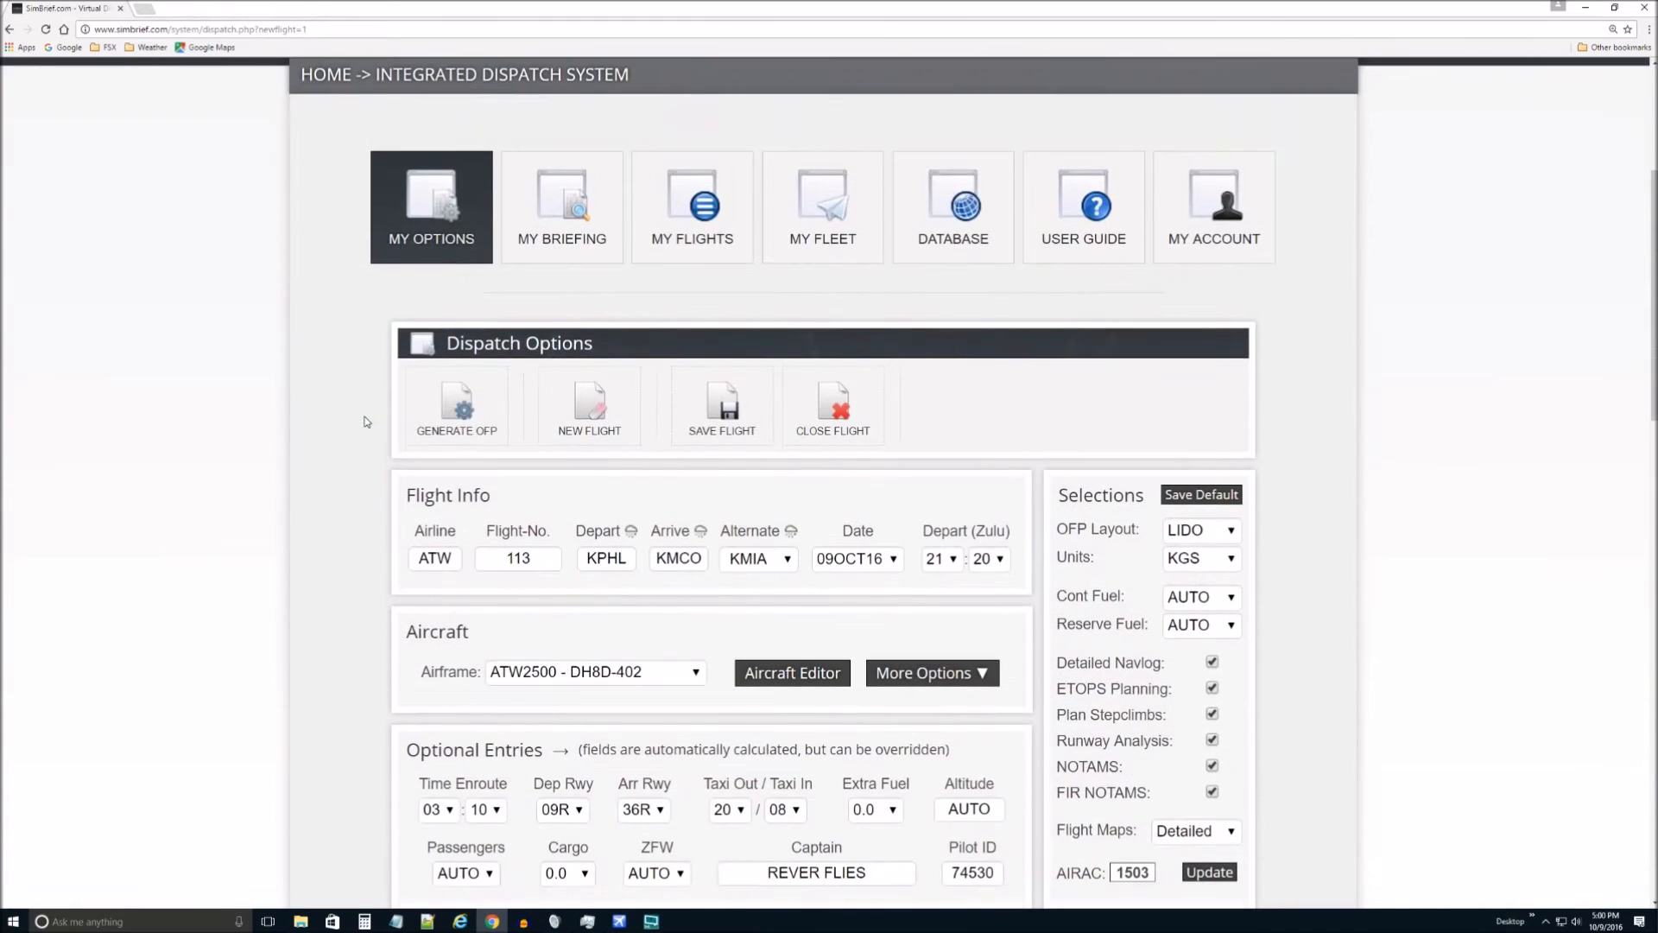
Step: Generate the OFP and confirm, producing the ATW 113 briefing at FL240 with 4432 kg block fuel
click(456, 407)
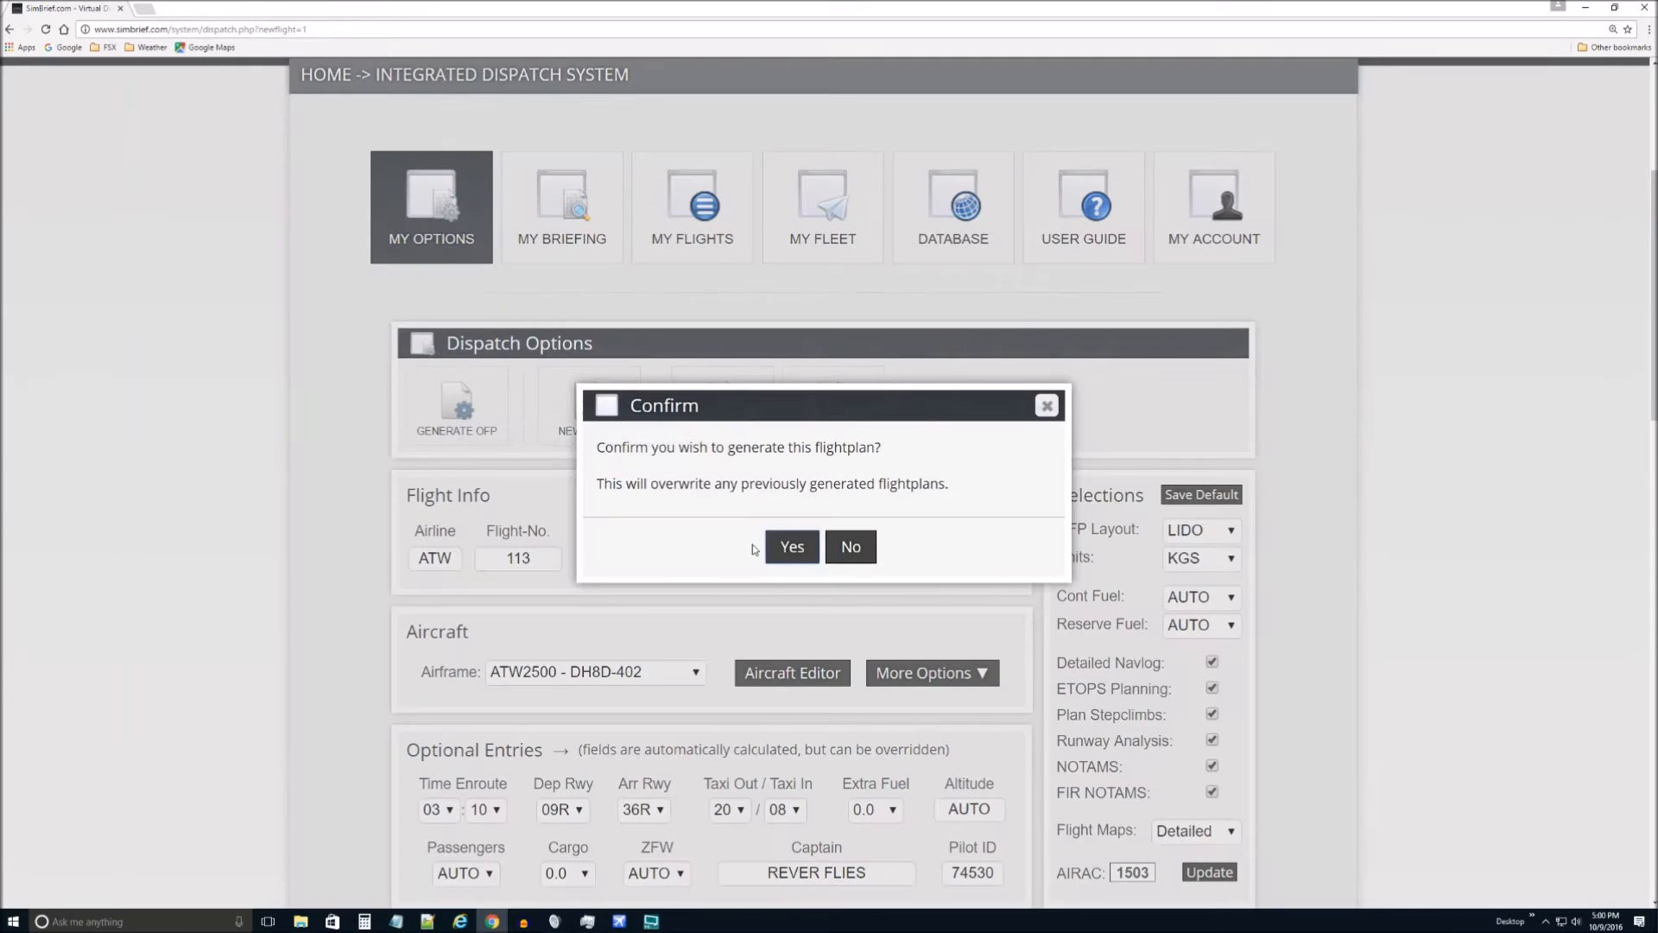
click(789, 548)
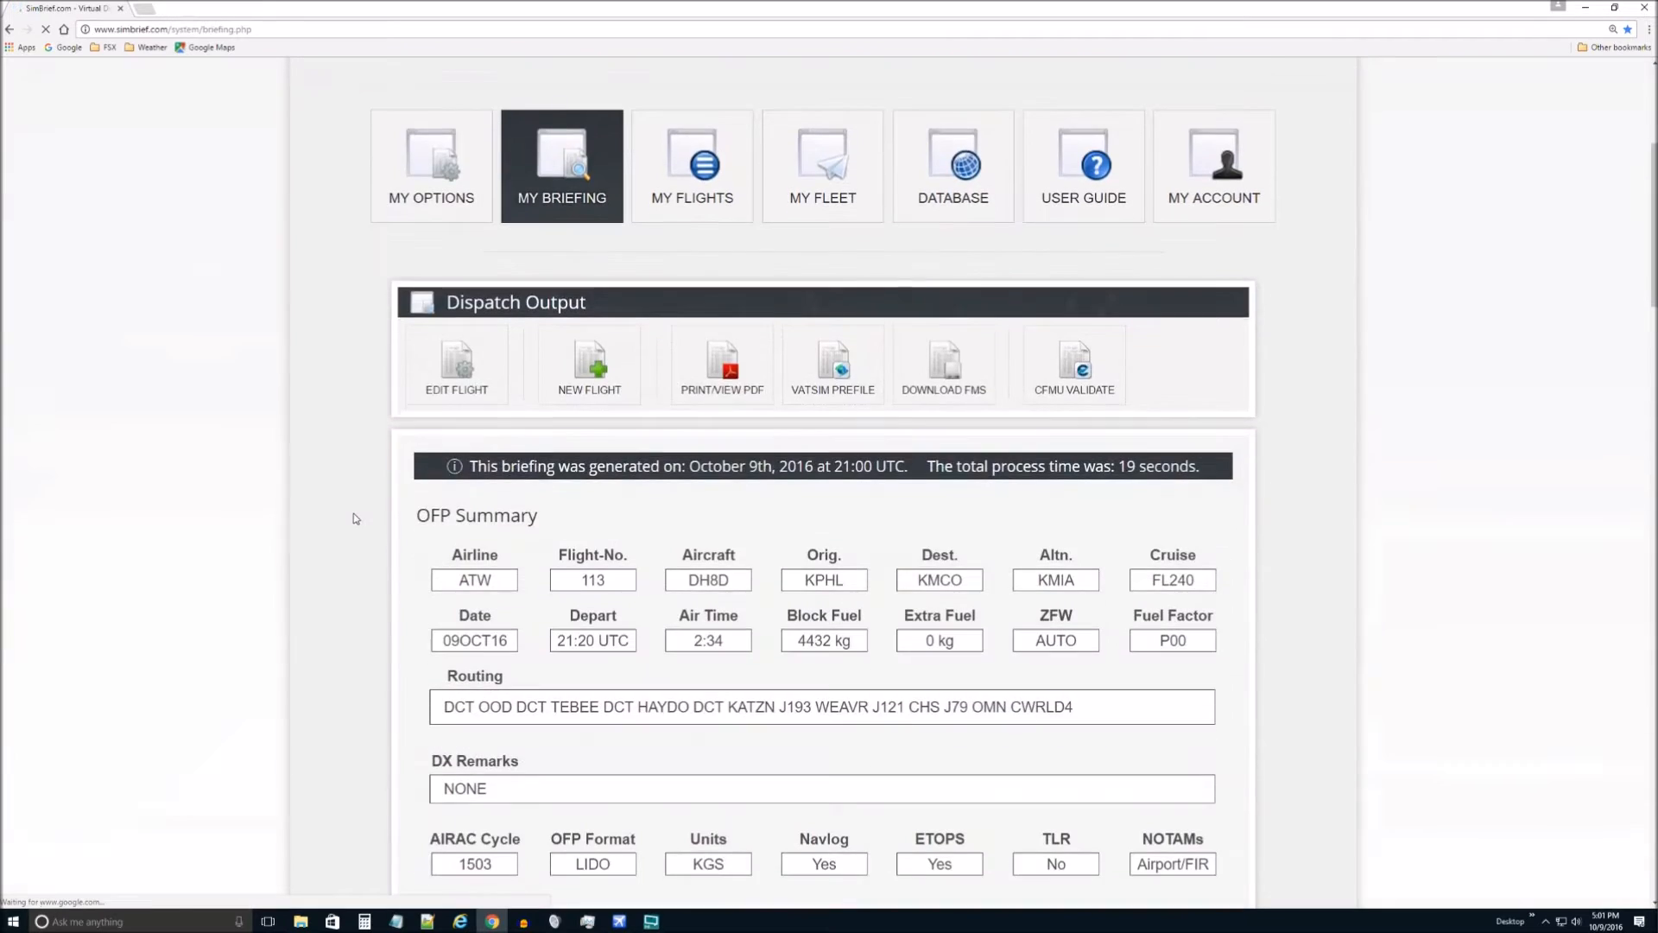
scroll(down, 3)
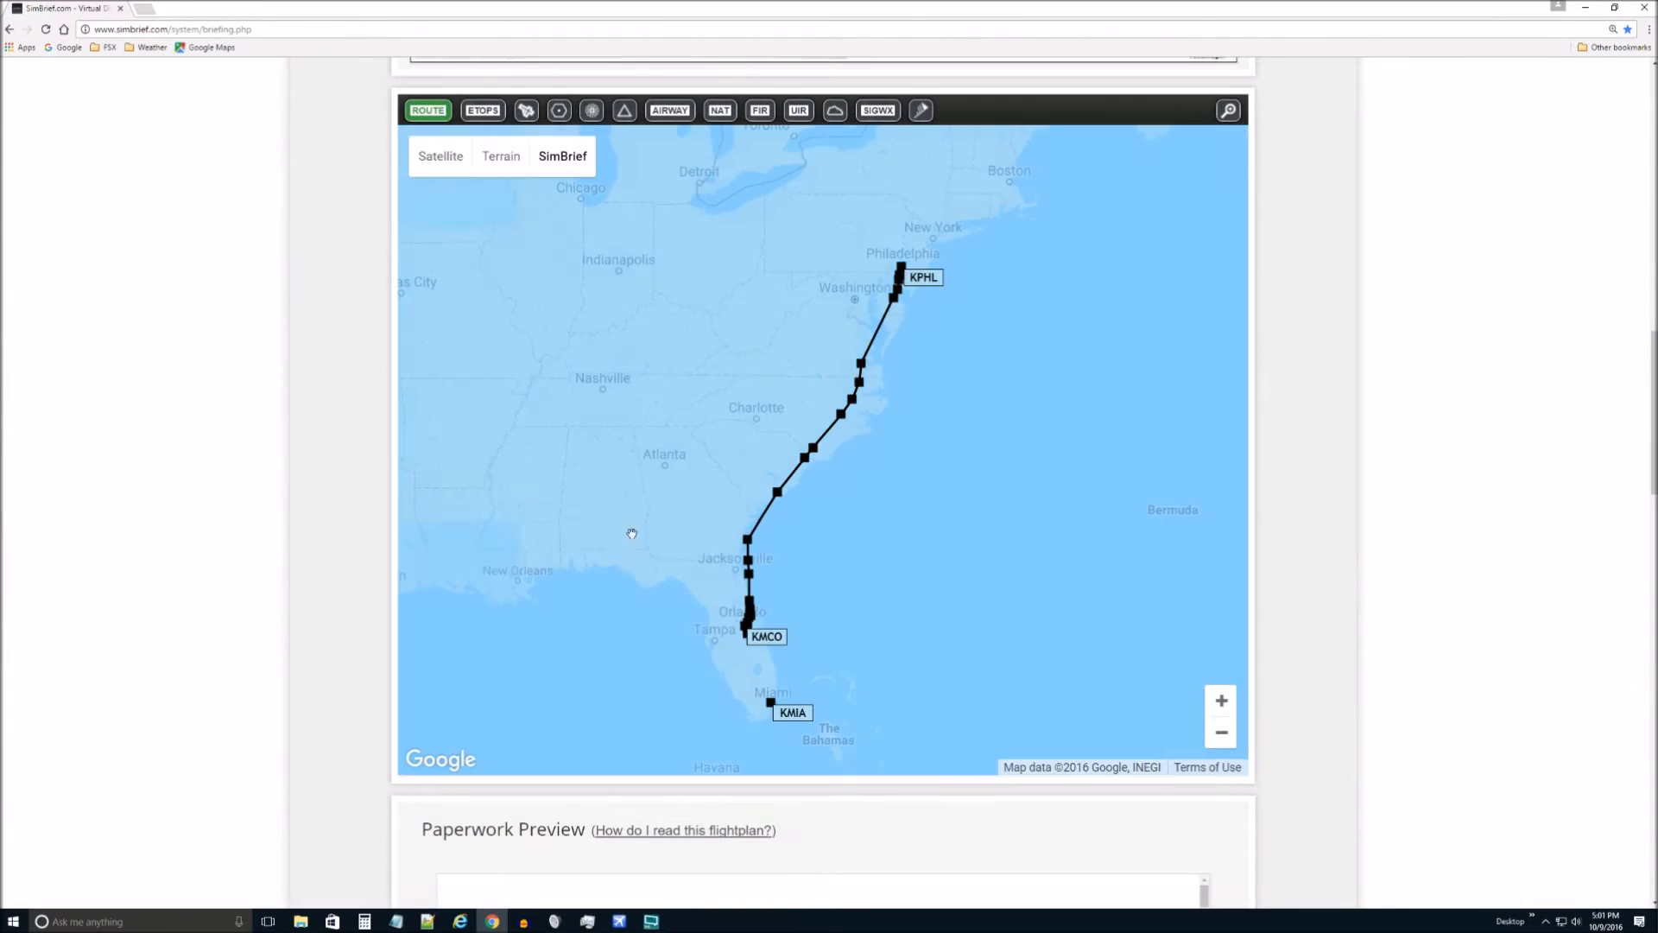
scroll(down, 3)
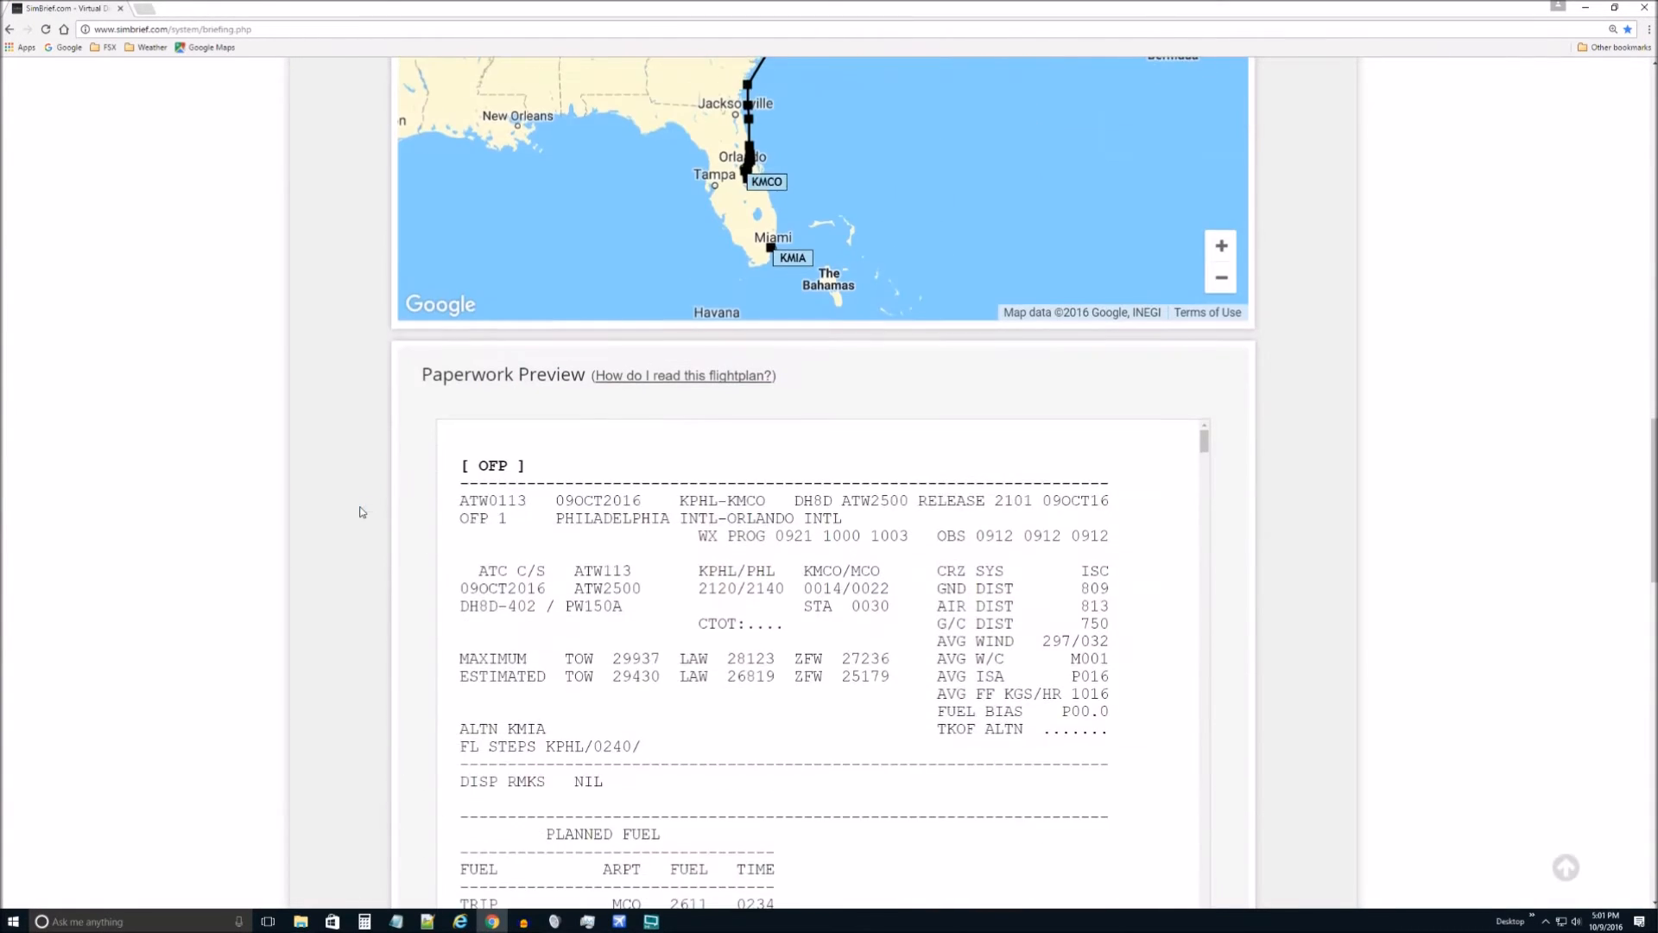
scroll(down, 3)
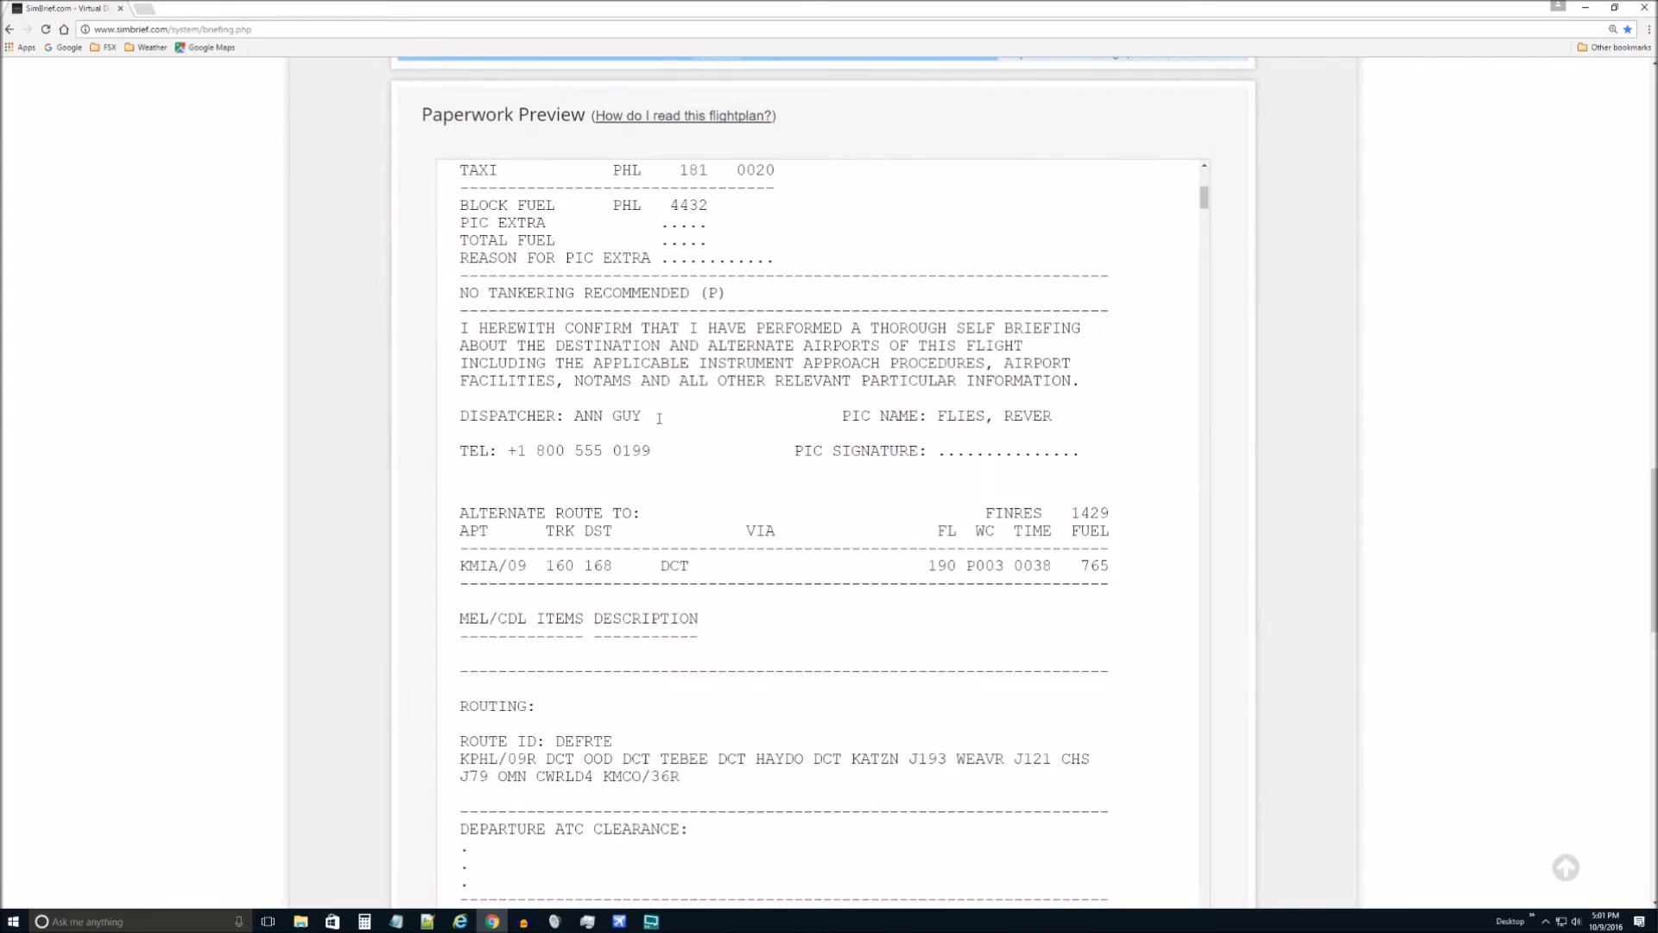
scroll(down, 3)
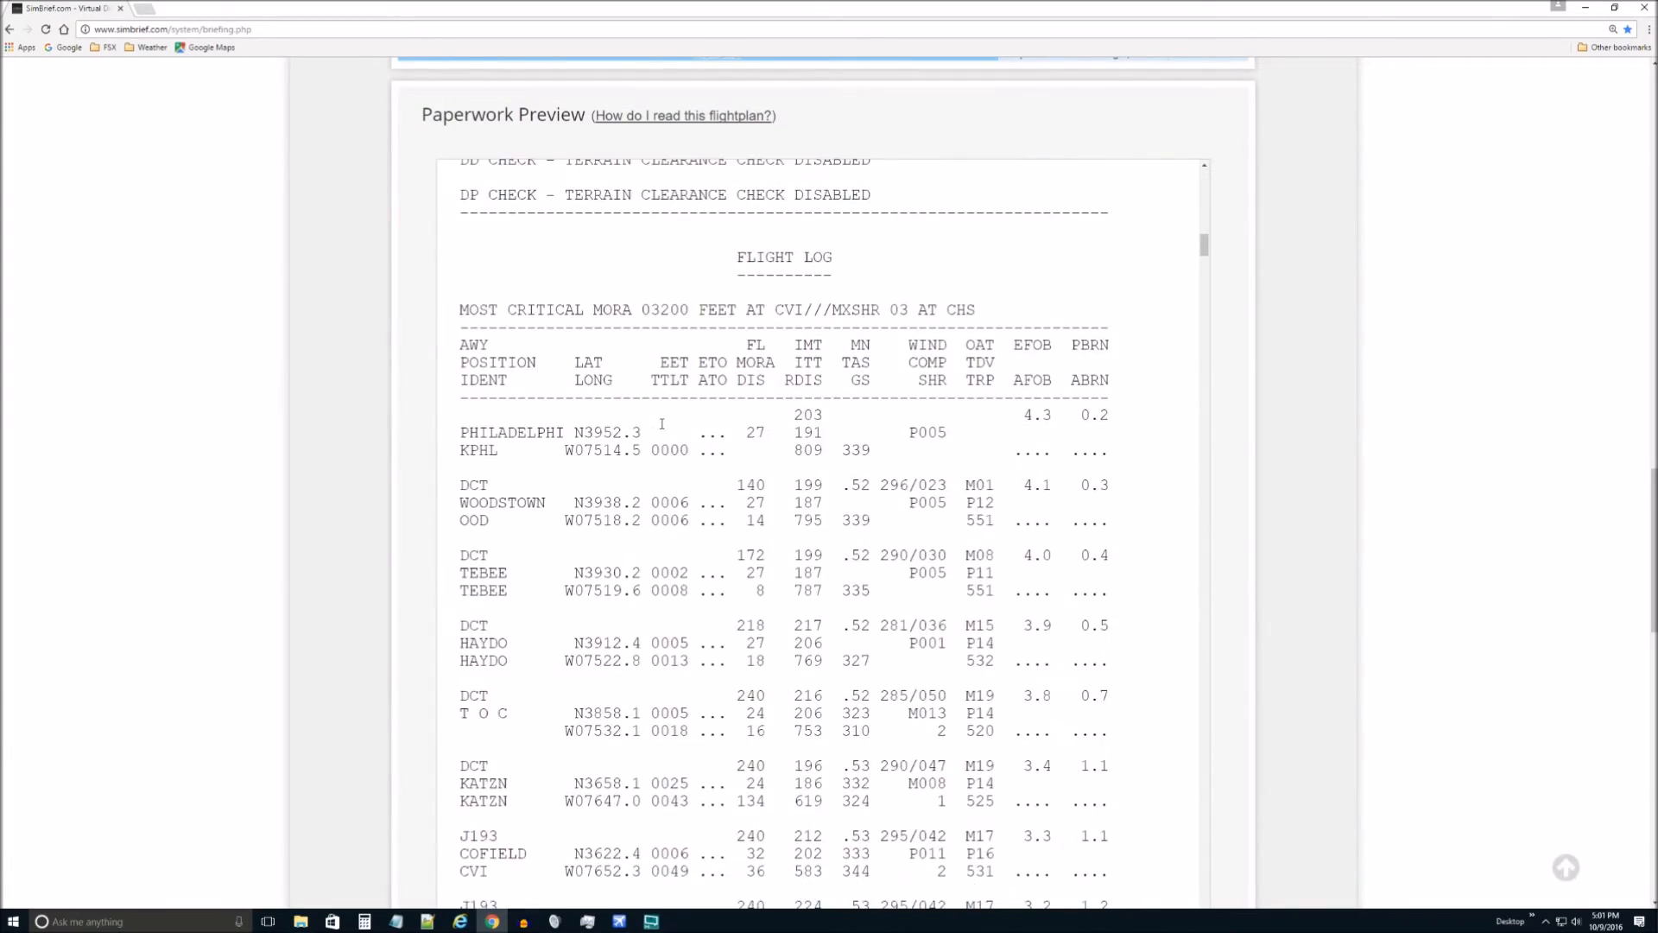
scroll(down, 3)
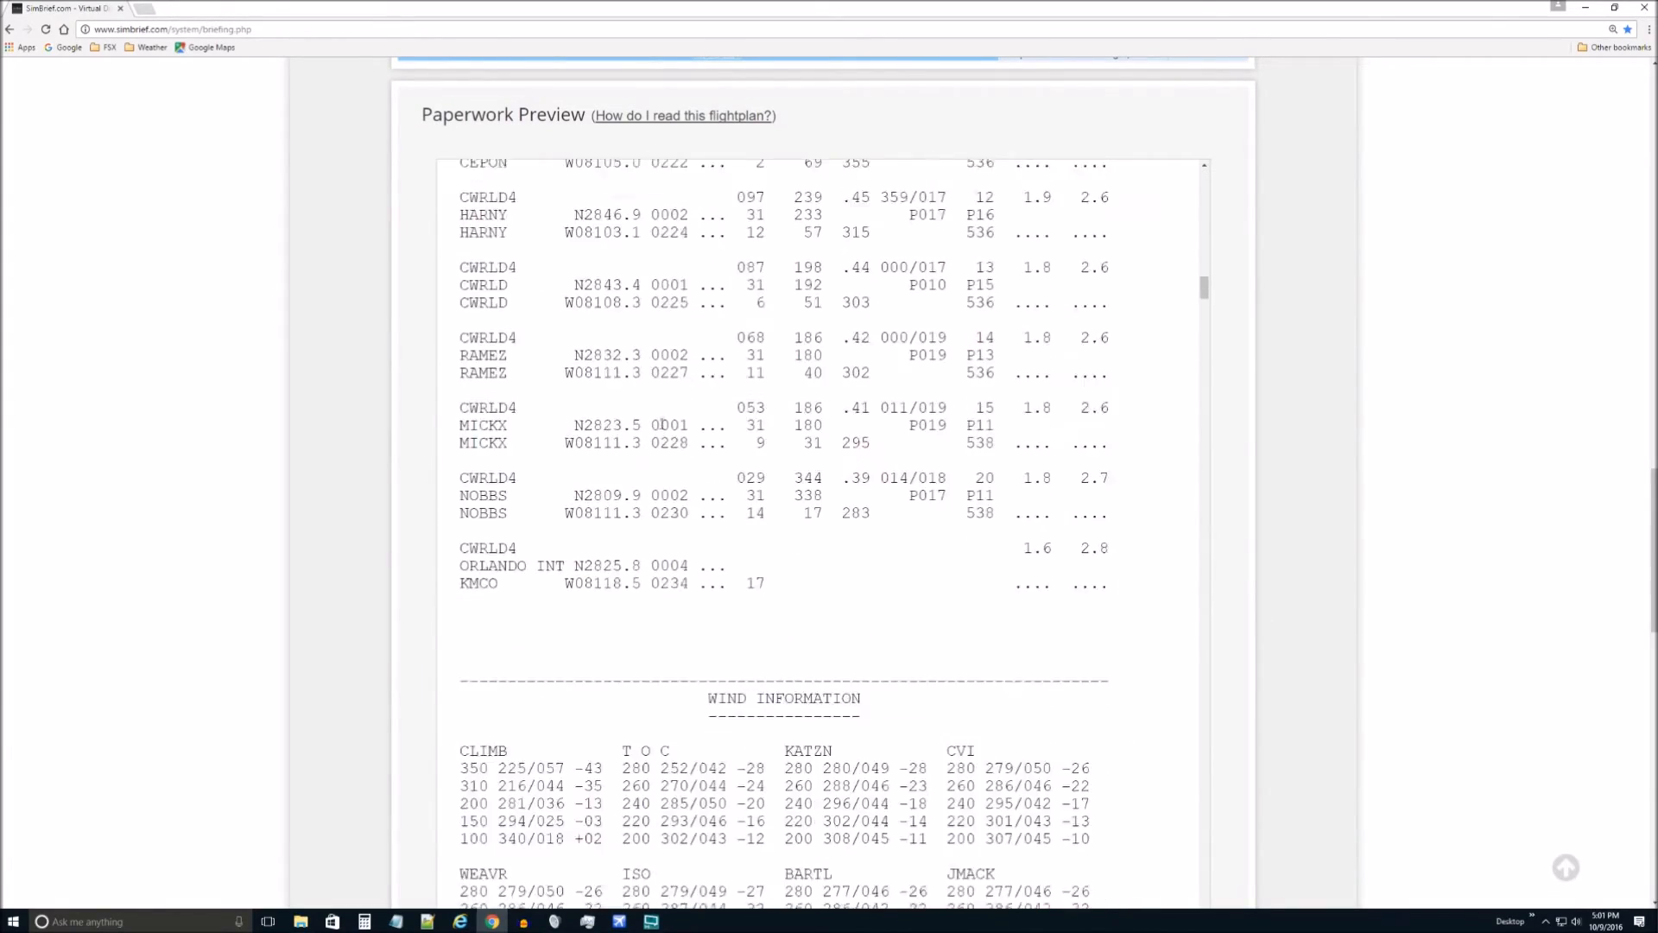
scroll(down, 3)
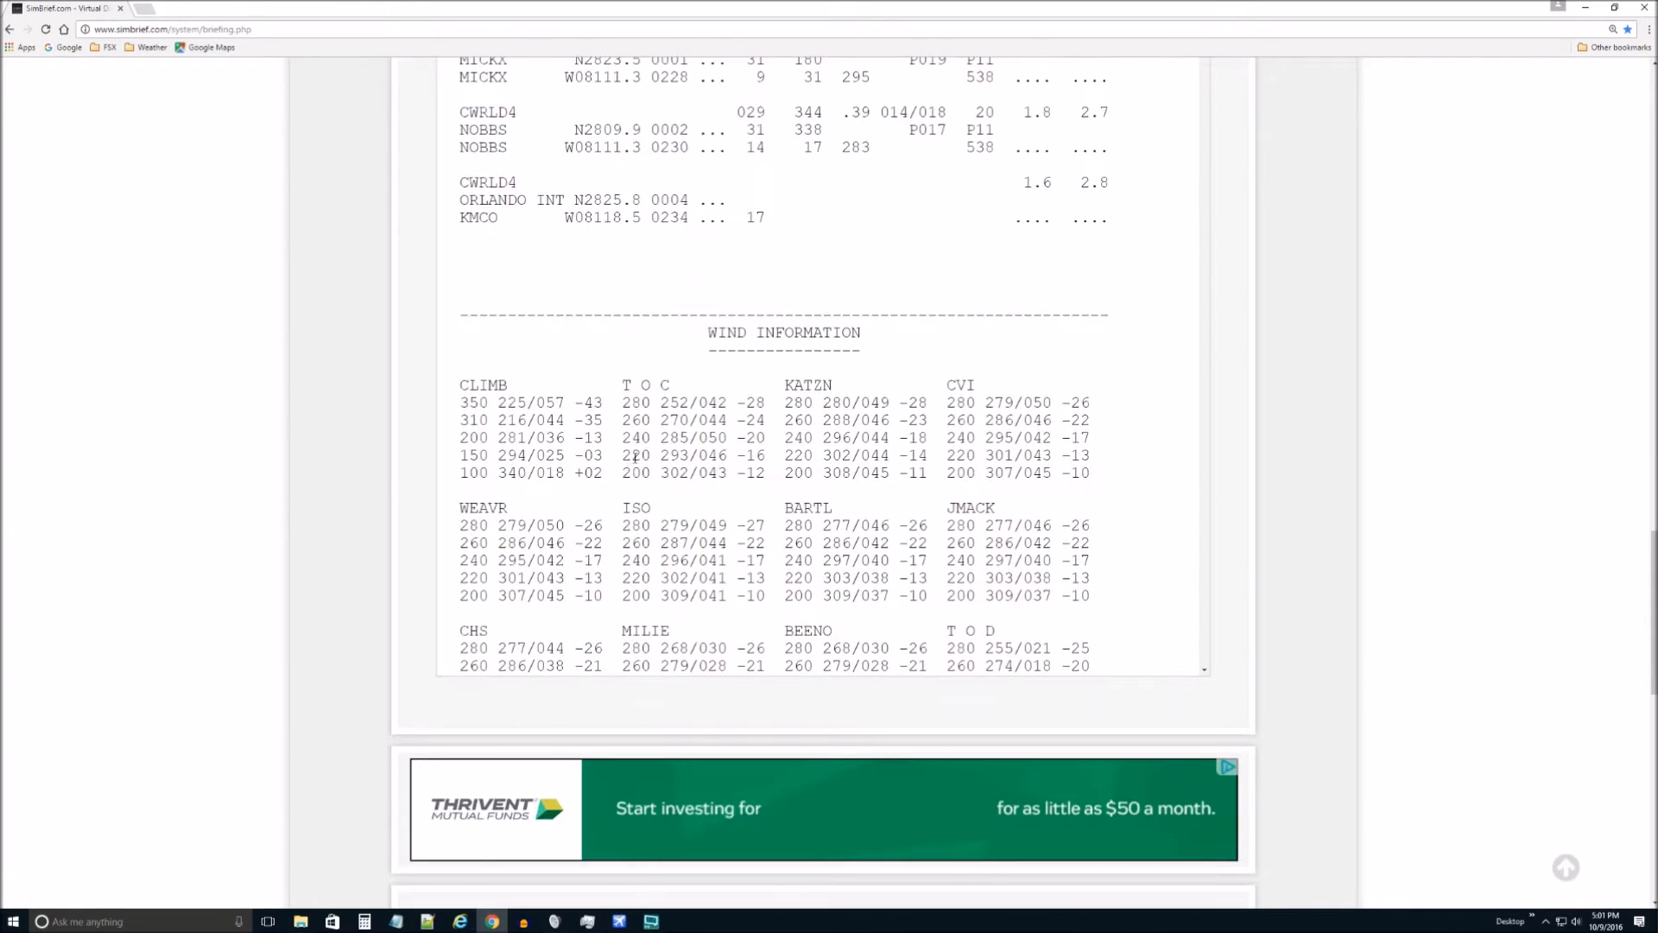
scroll(down, 3)
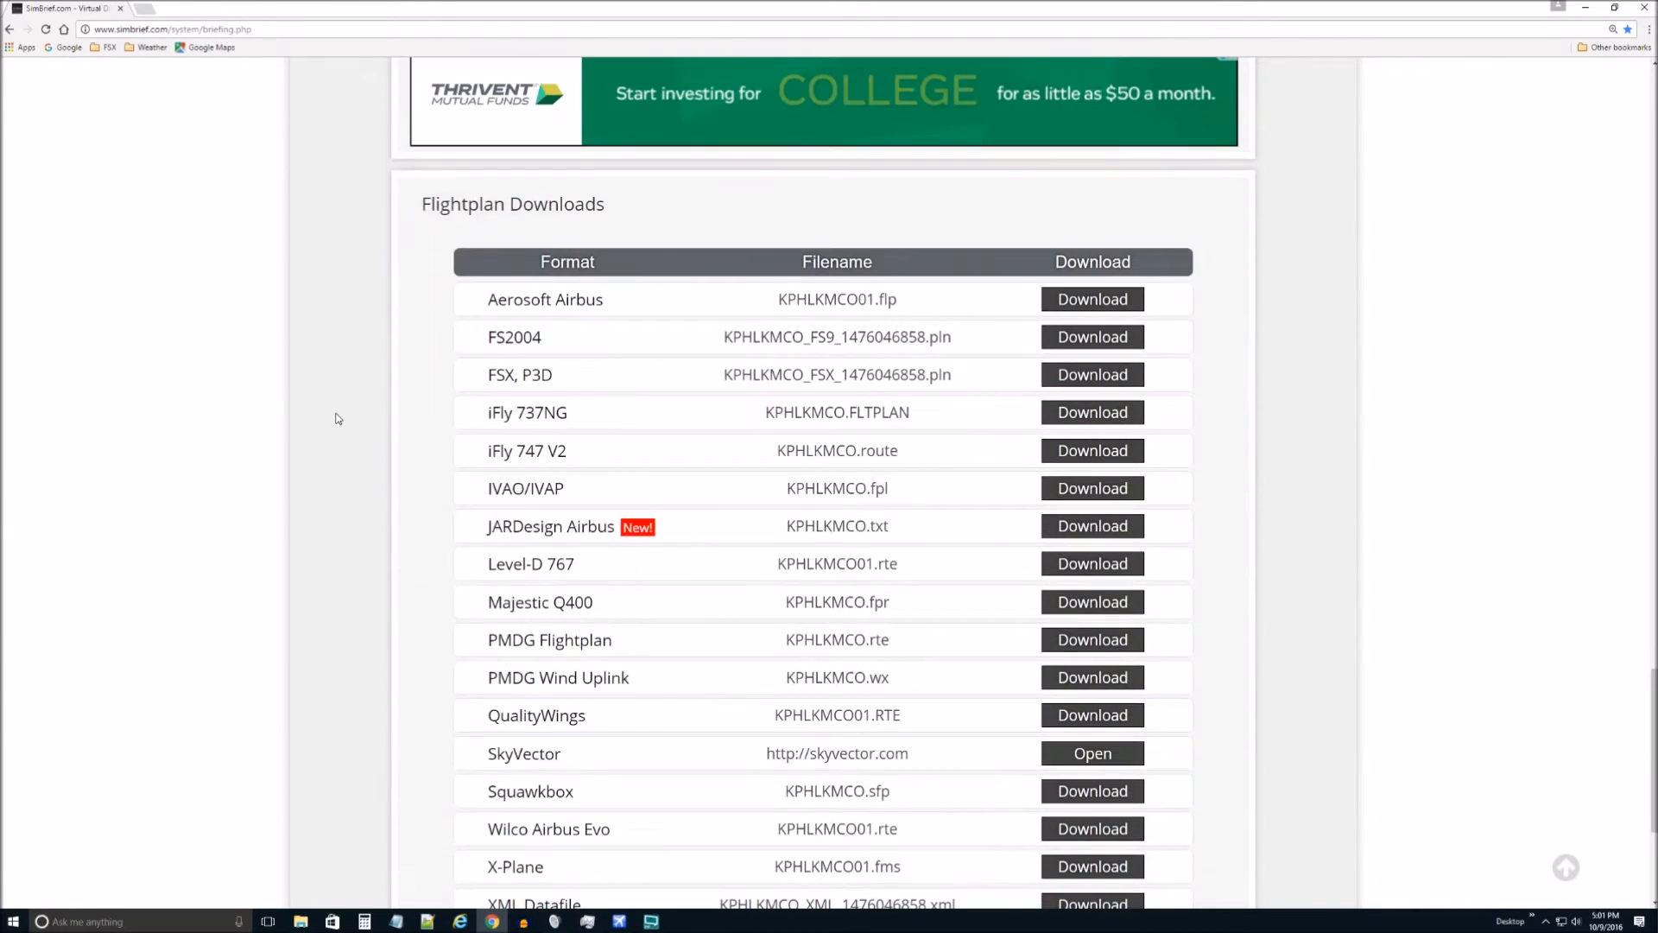
Step: Download the FSX/P3D and Majestic Q400 flight plan files and view the route in SkyVector
click(1091, 375)
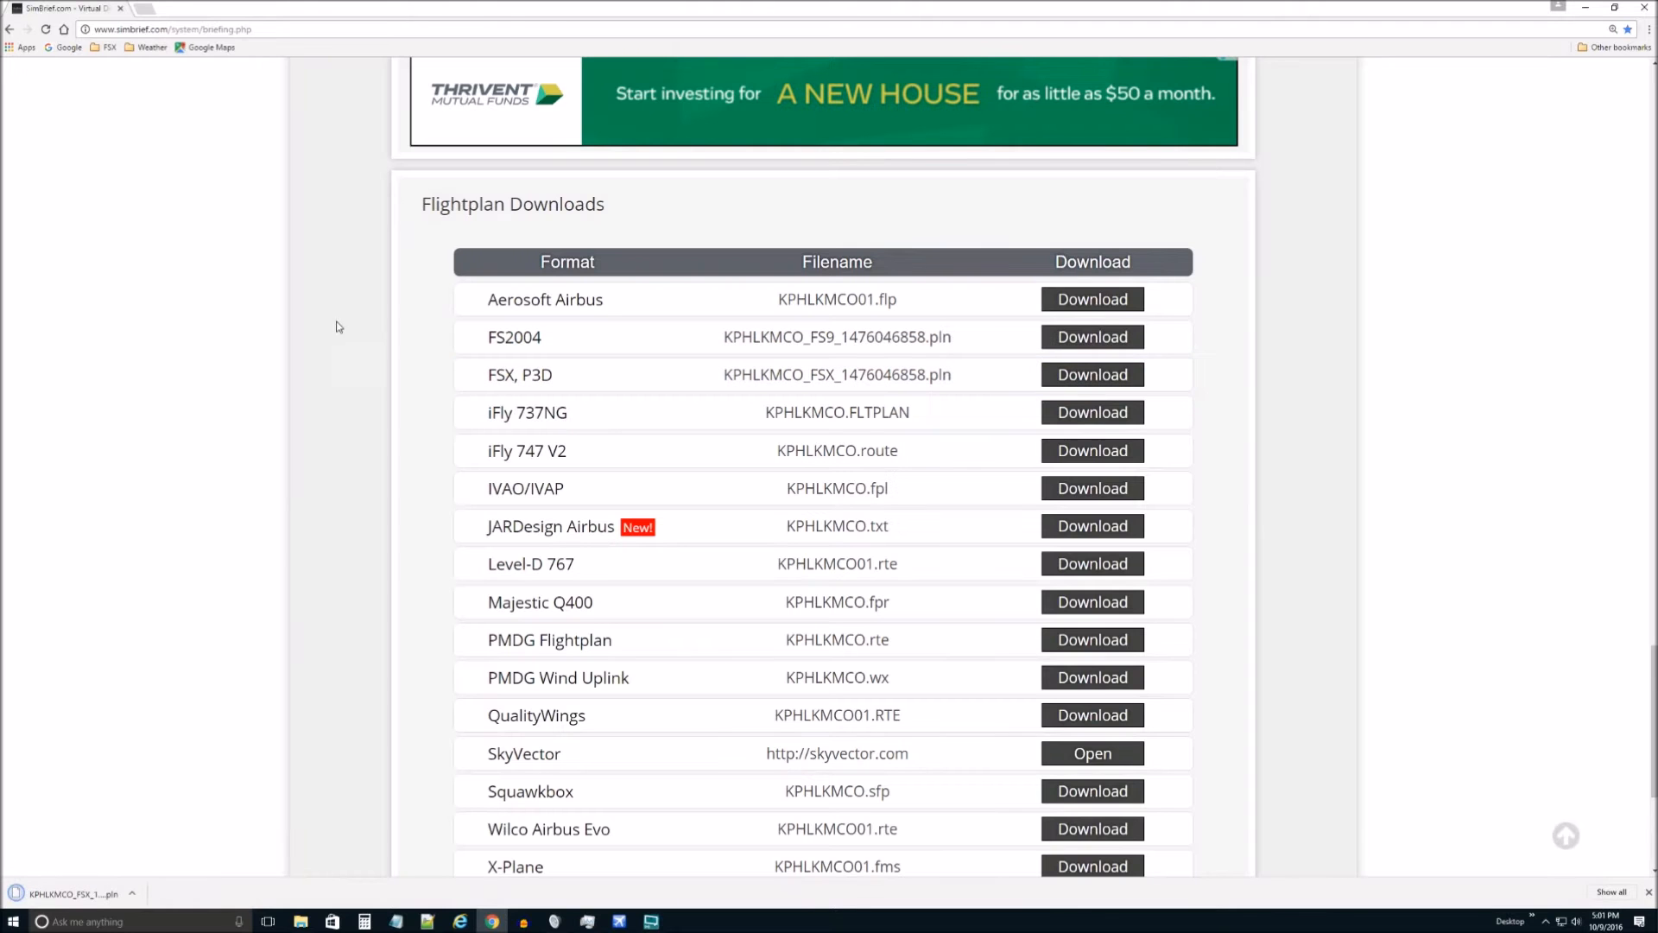
mouse_move(592, 382)
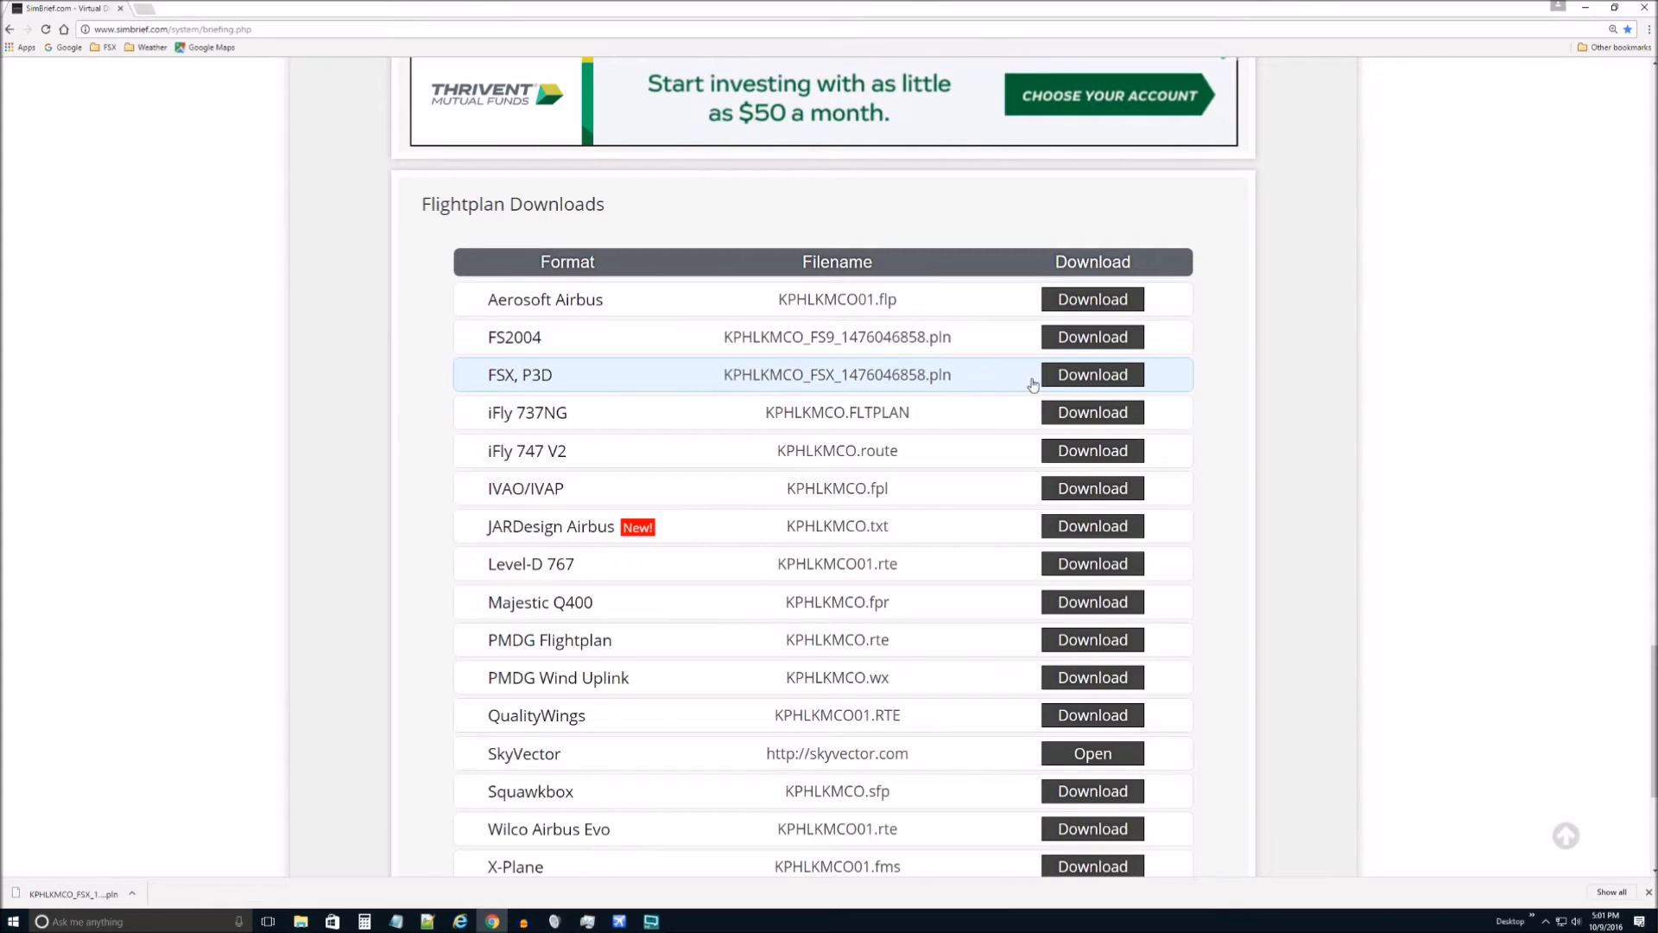
scroll(down, 3)
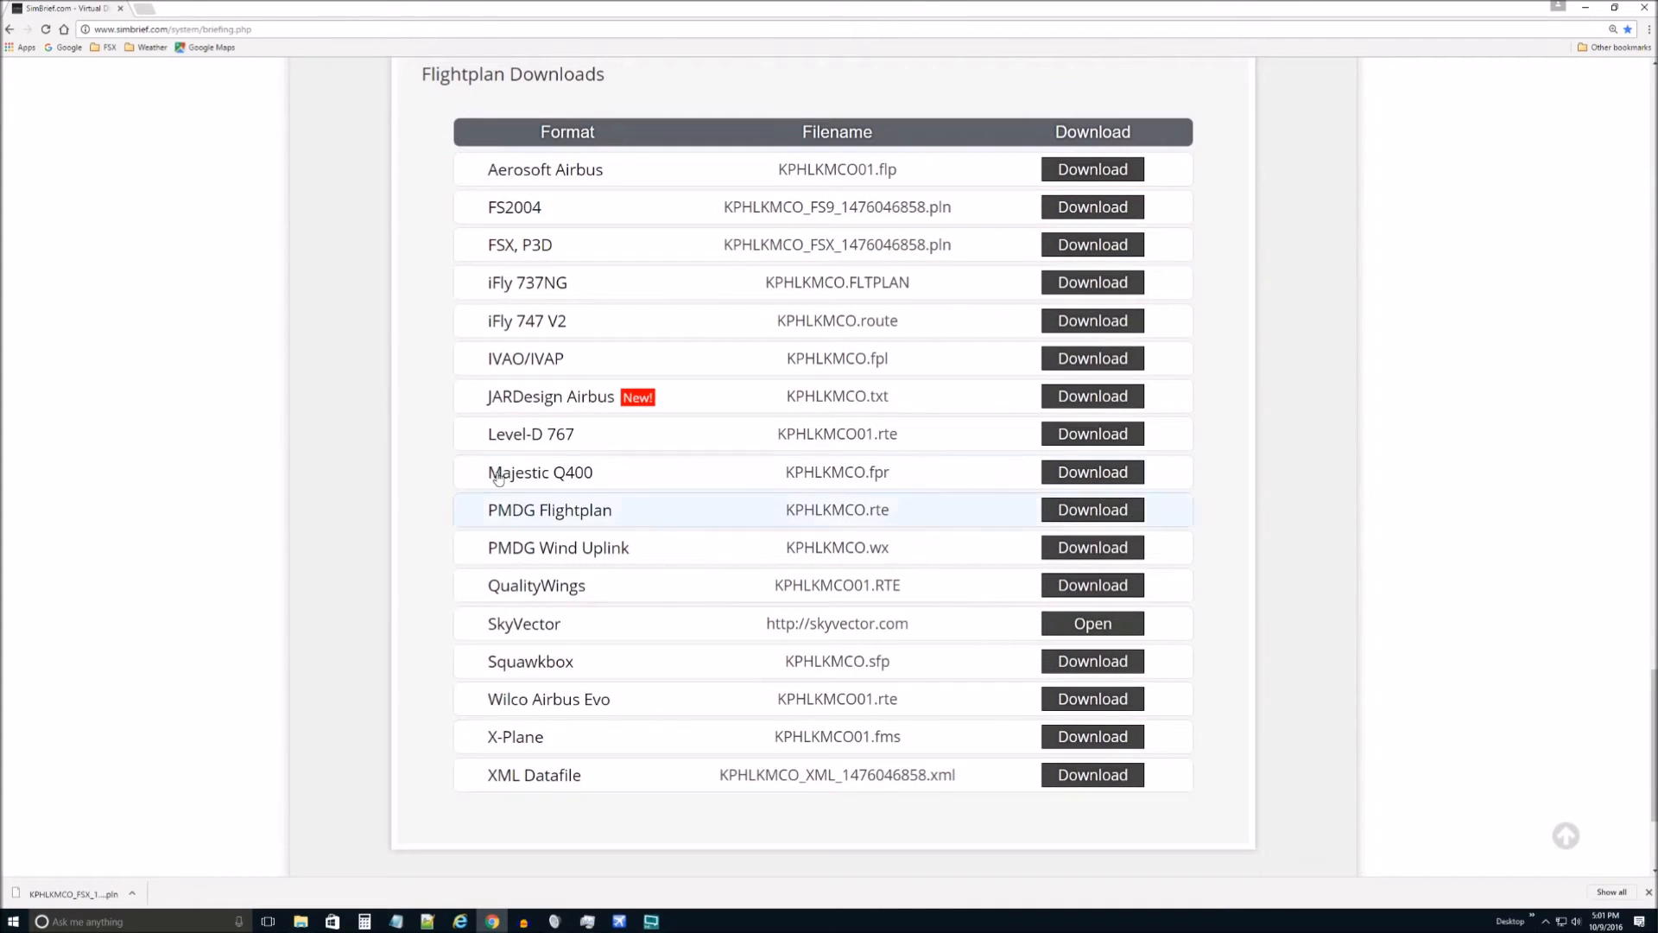
mouse_move(658, 479)
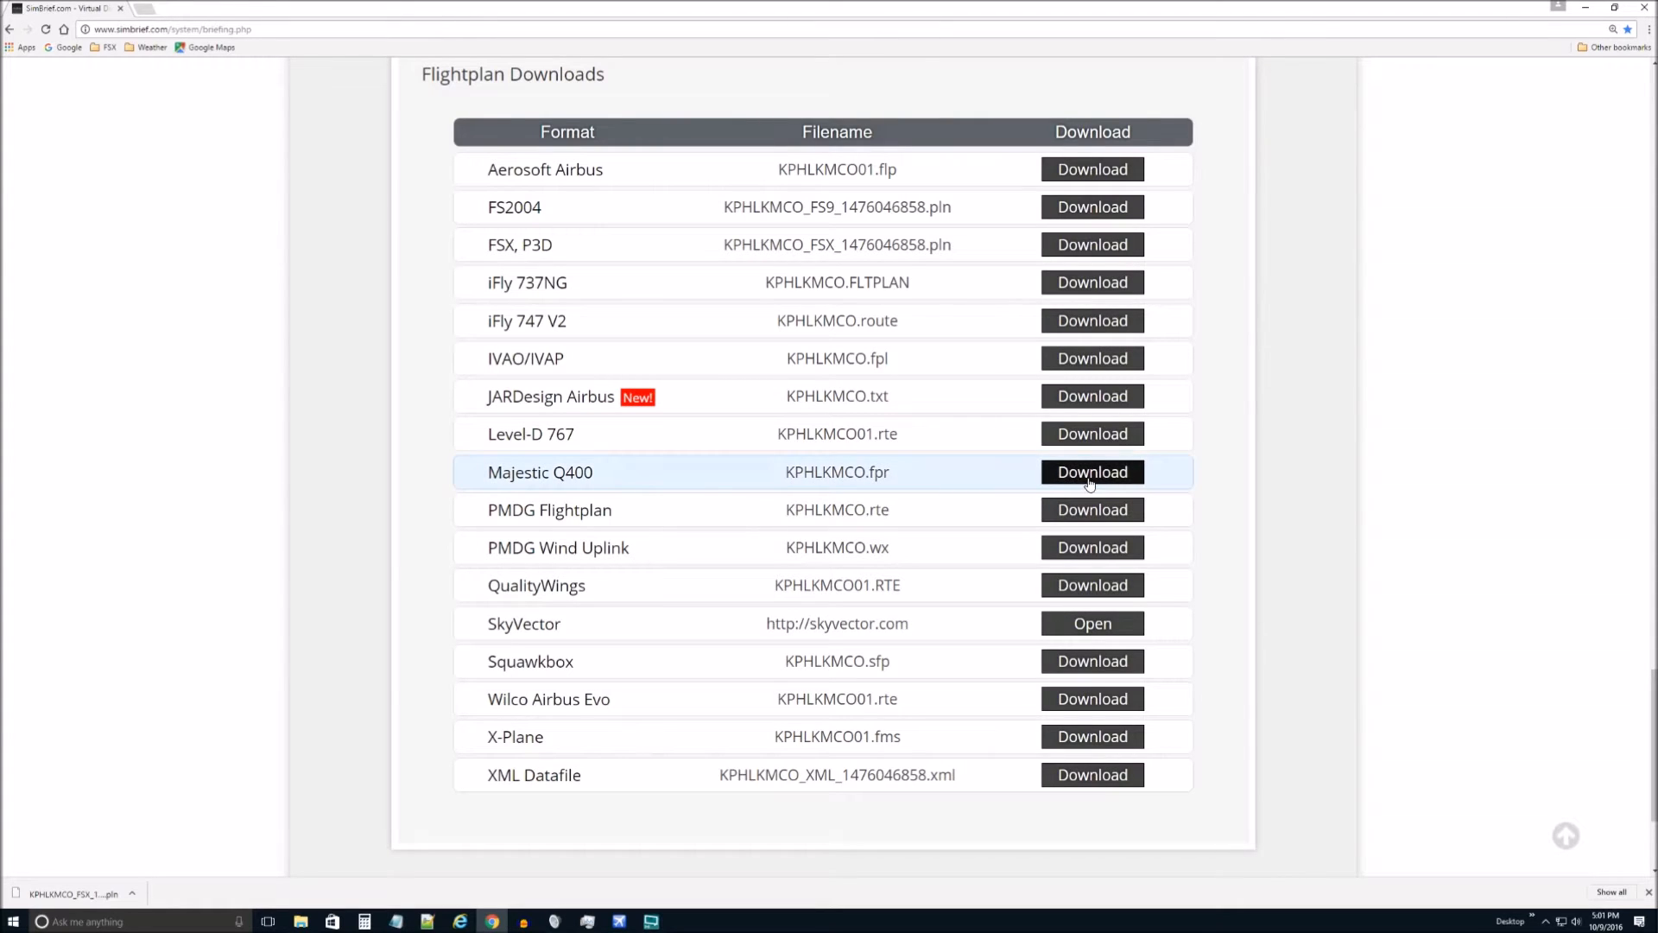
click(1091, 472)
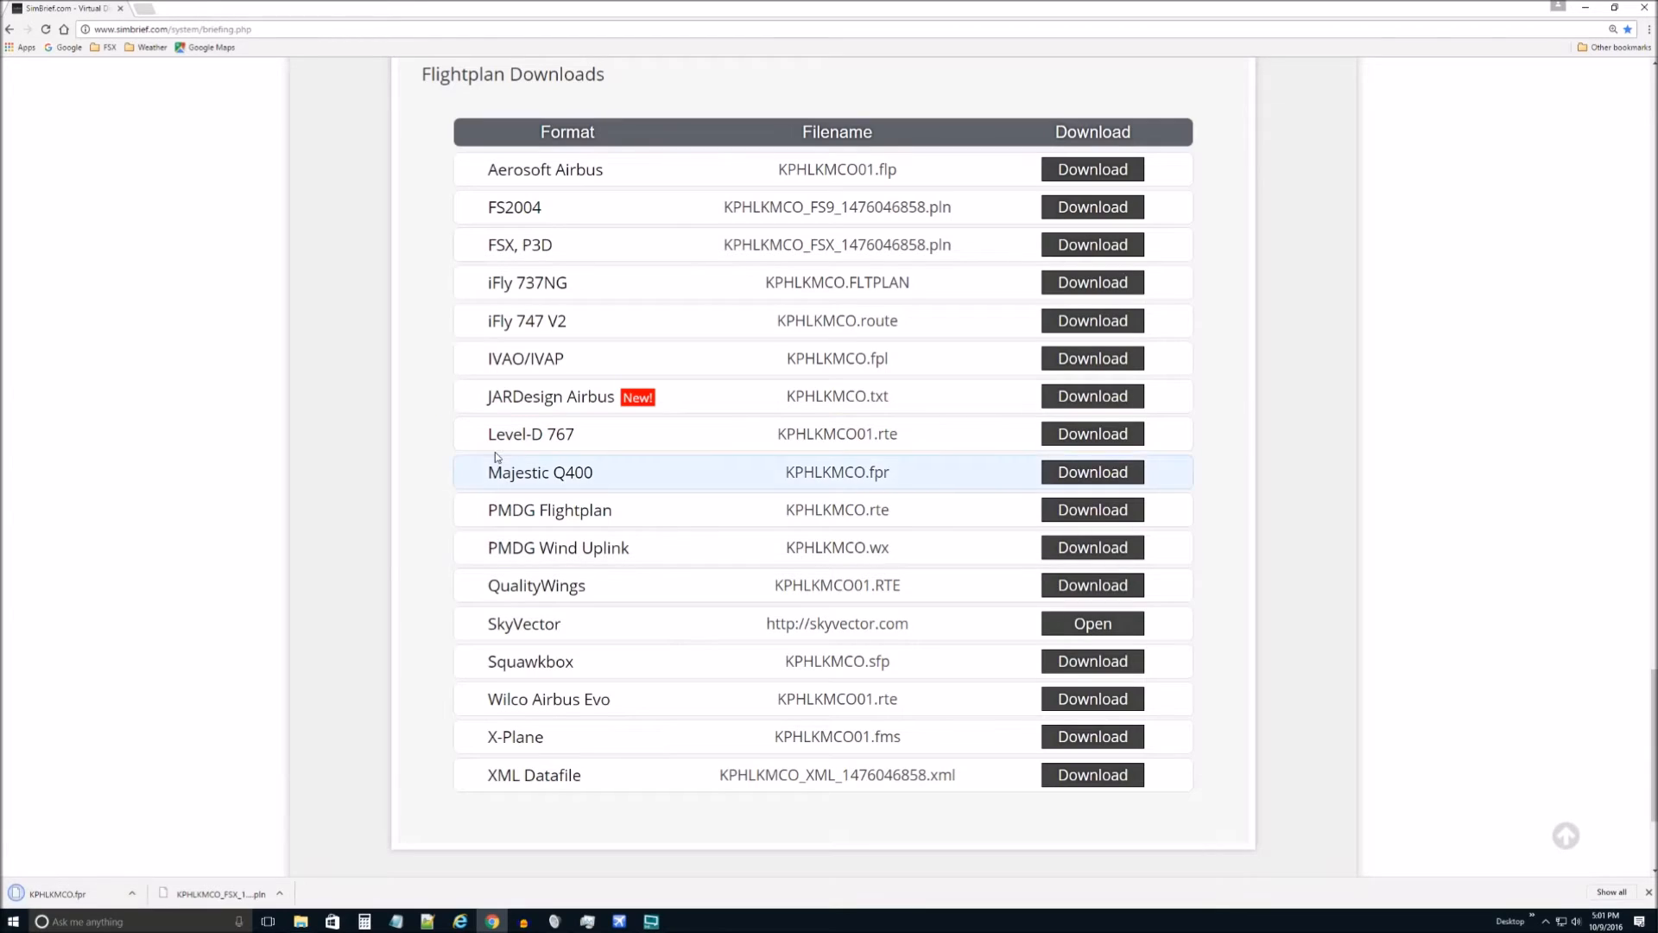
mouse_move(1092, 624)
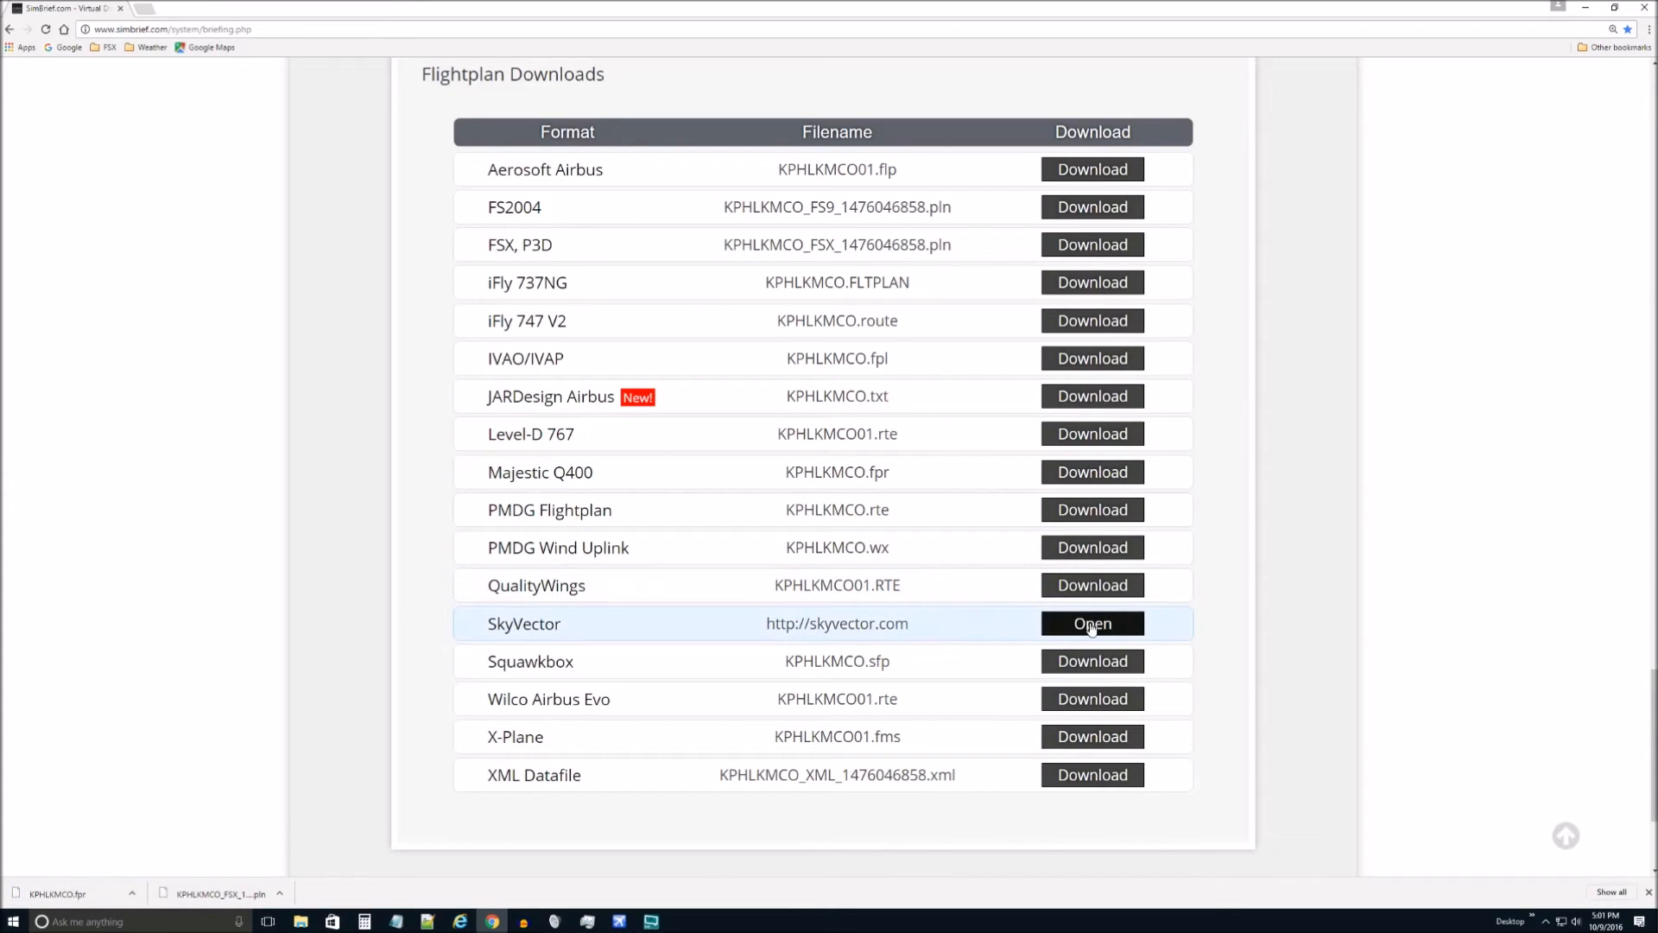
click(1091, 623)
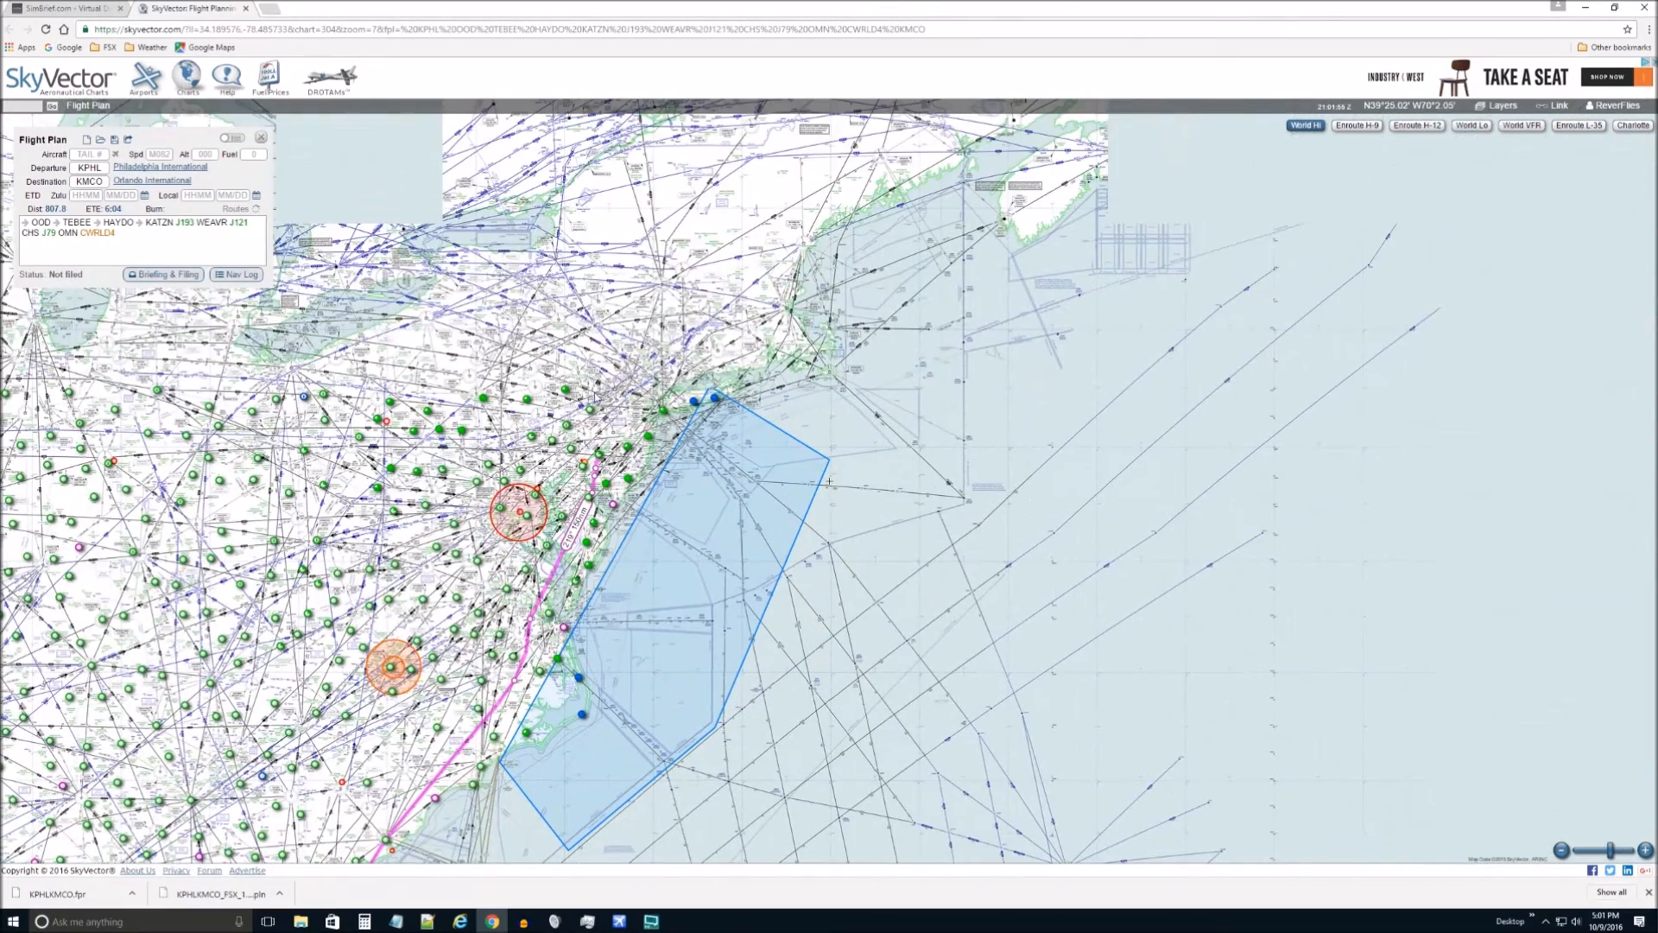
Step: Zoom into the IFR high chart and add NHK (Patuxent River) between HAYDO and KATZN
scroll(down, 3)
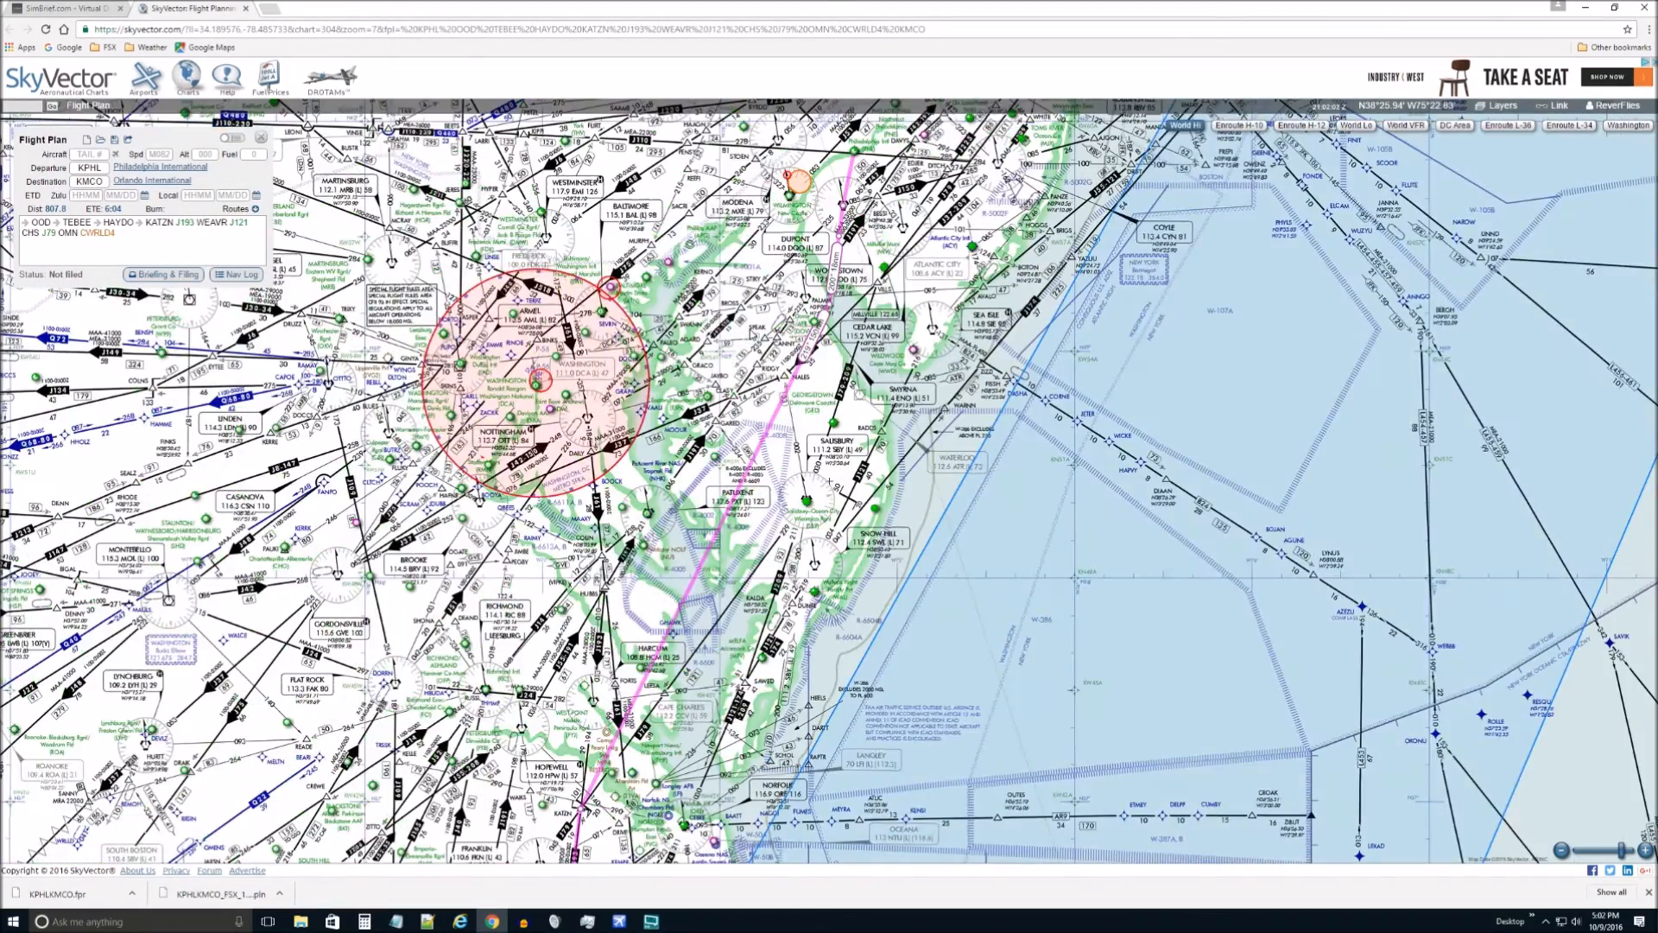
scroll(down, 3)
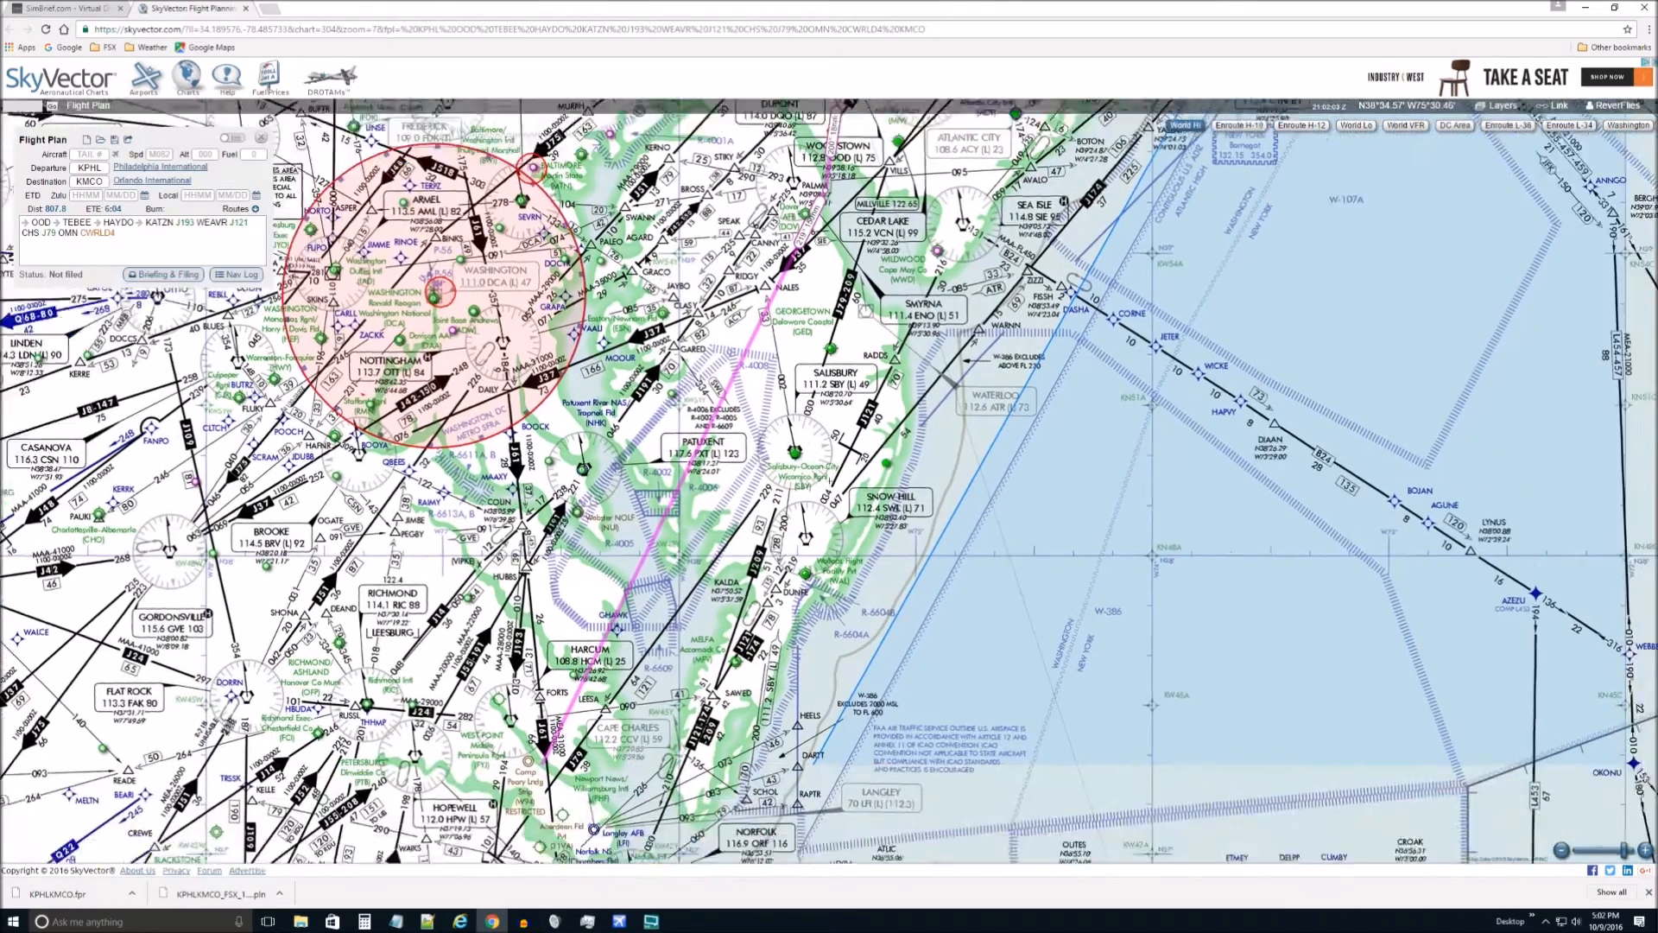
scroll(down, 3)
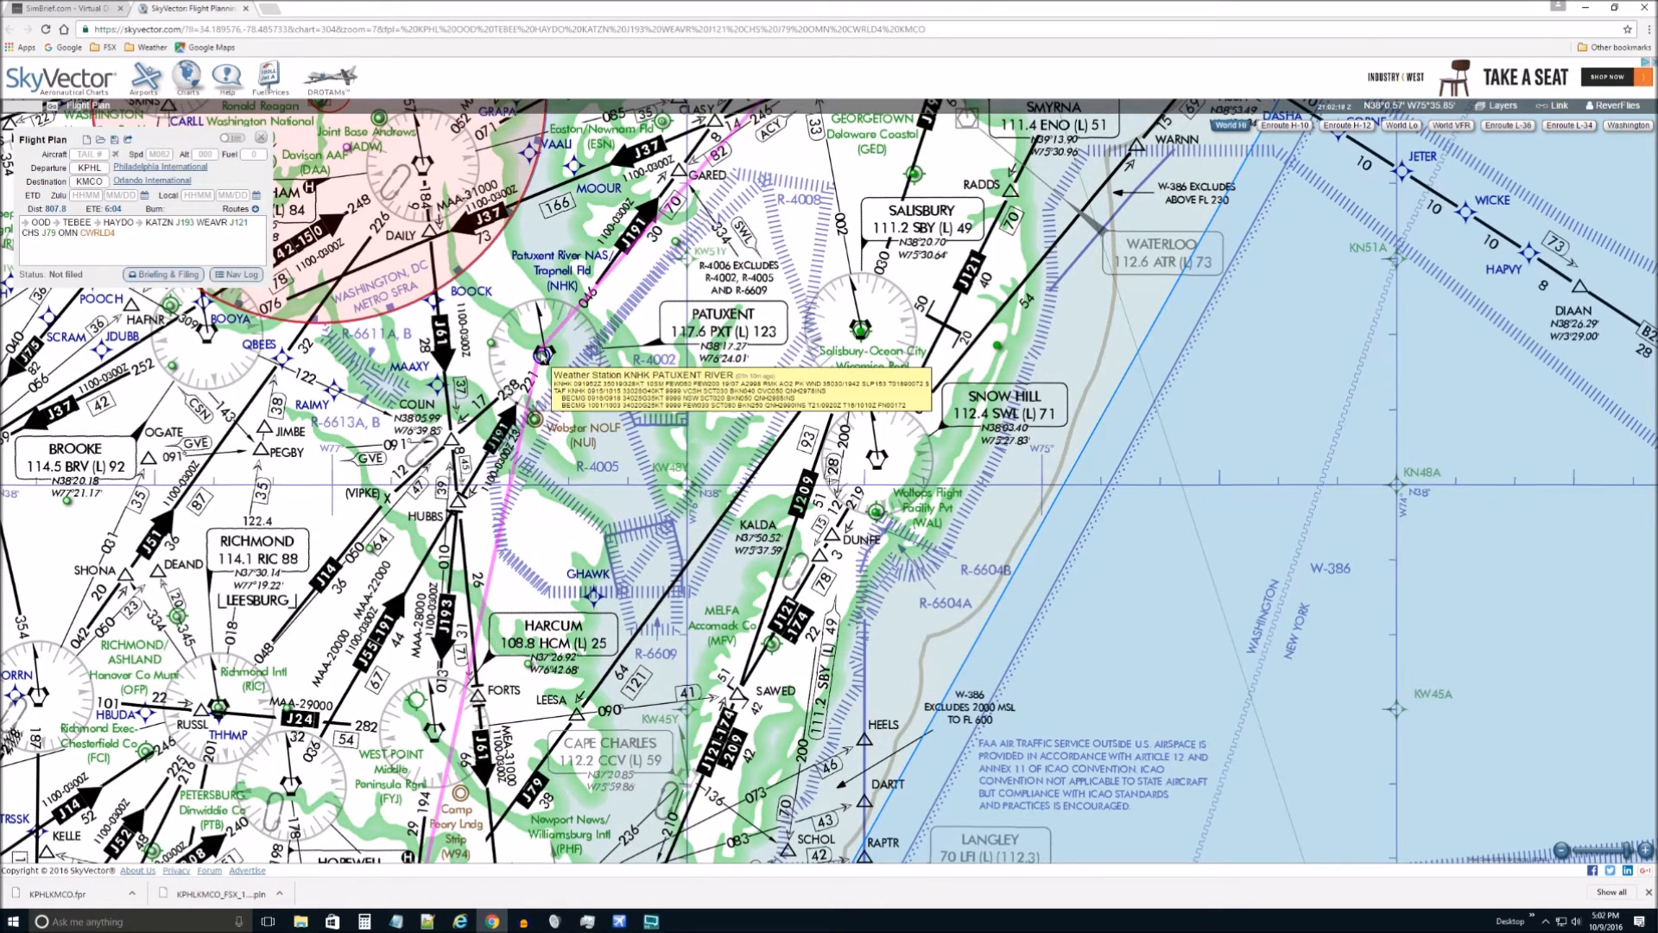
click(543, 354)
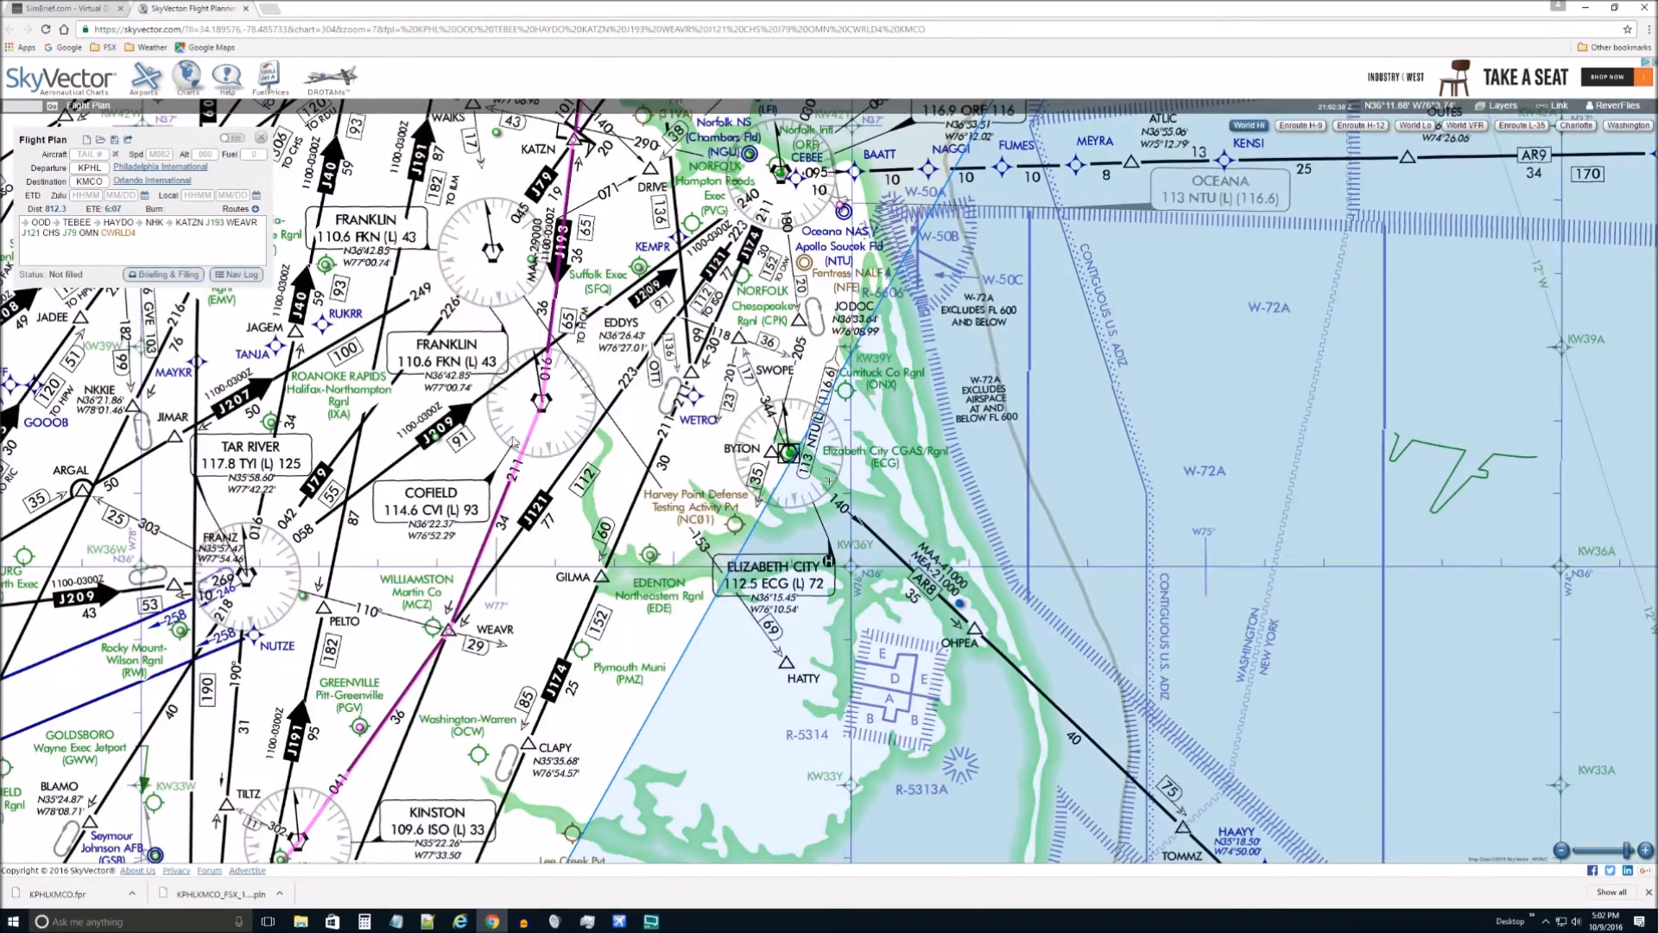
mouse_move(515, 442)
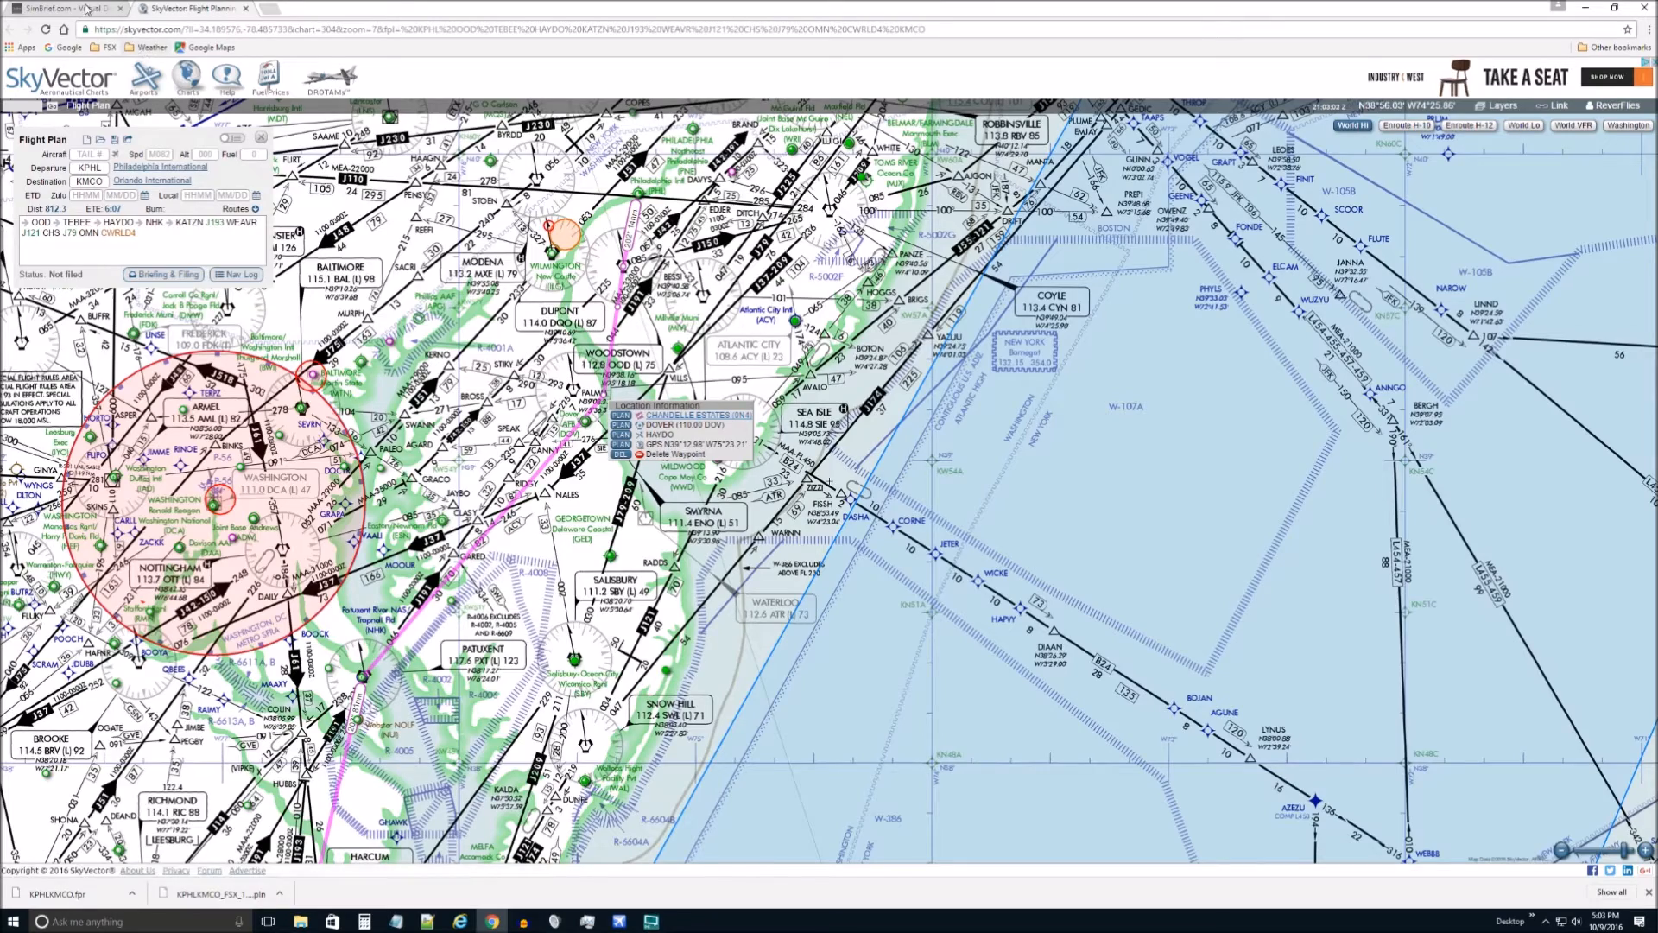
Step: Reopen the dispatch options and insert the fix NKV into the route, which fails the route check
click(70, 8)
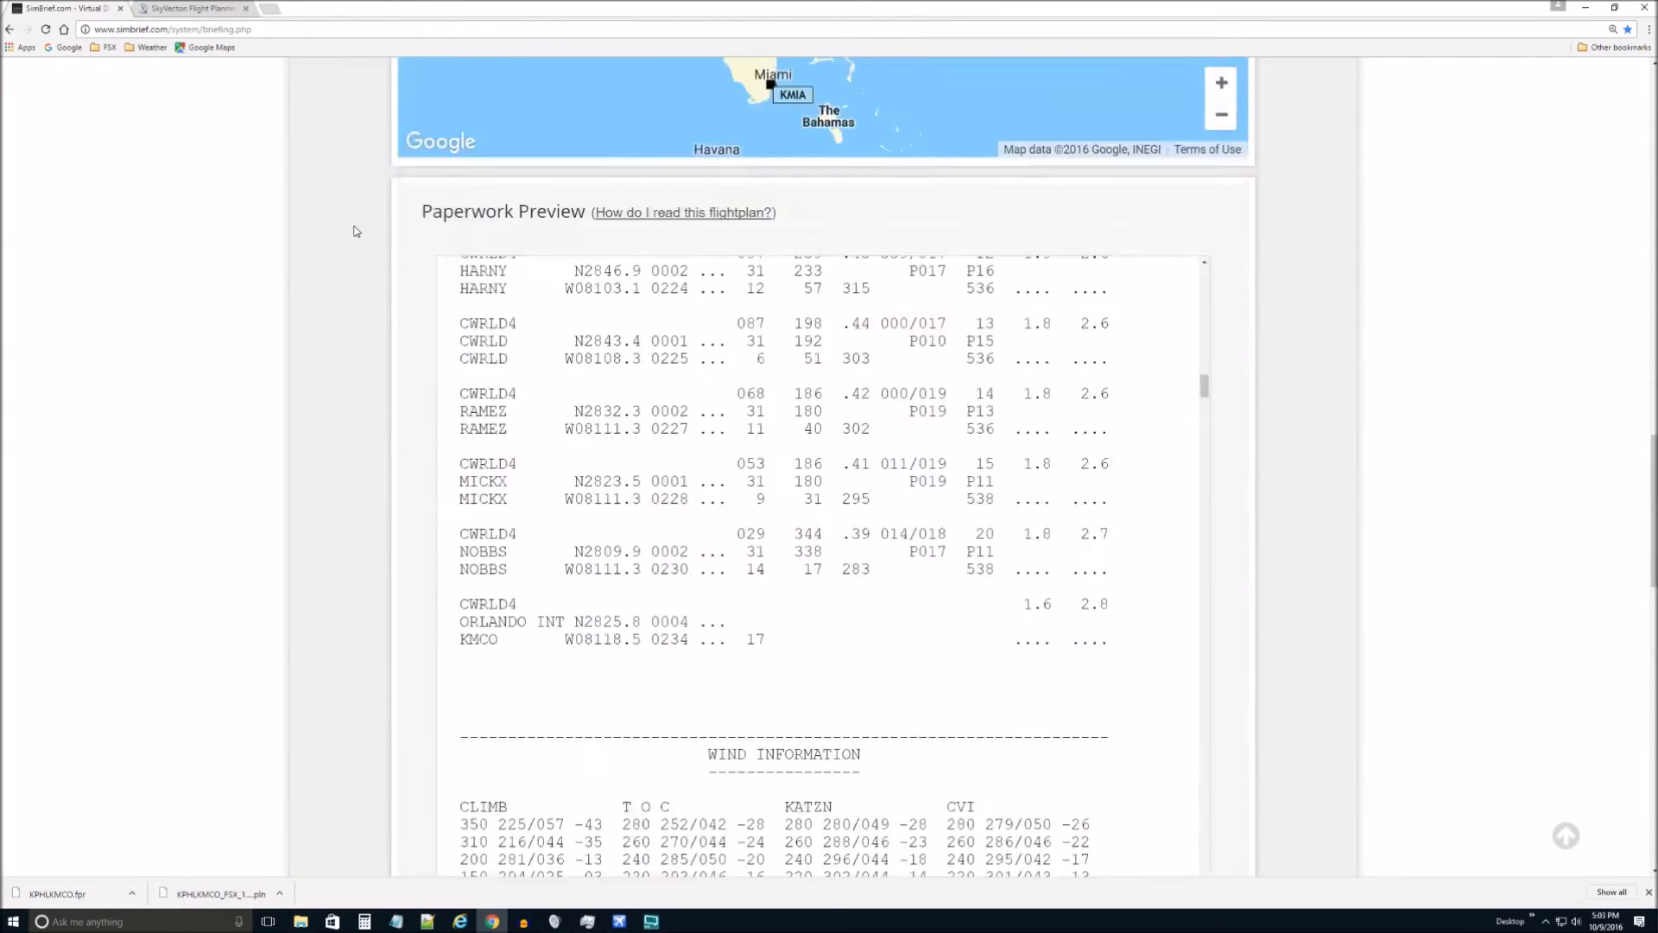
scroll(up, 3)
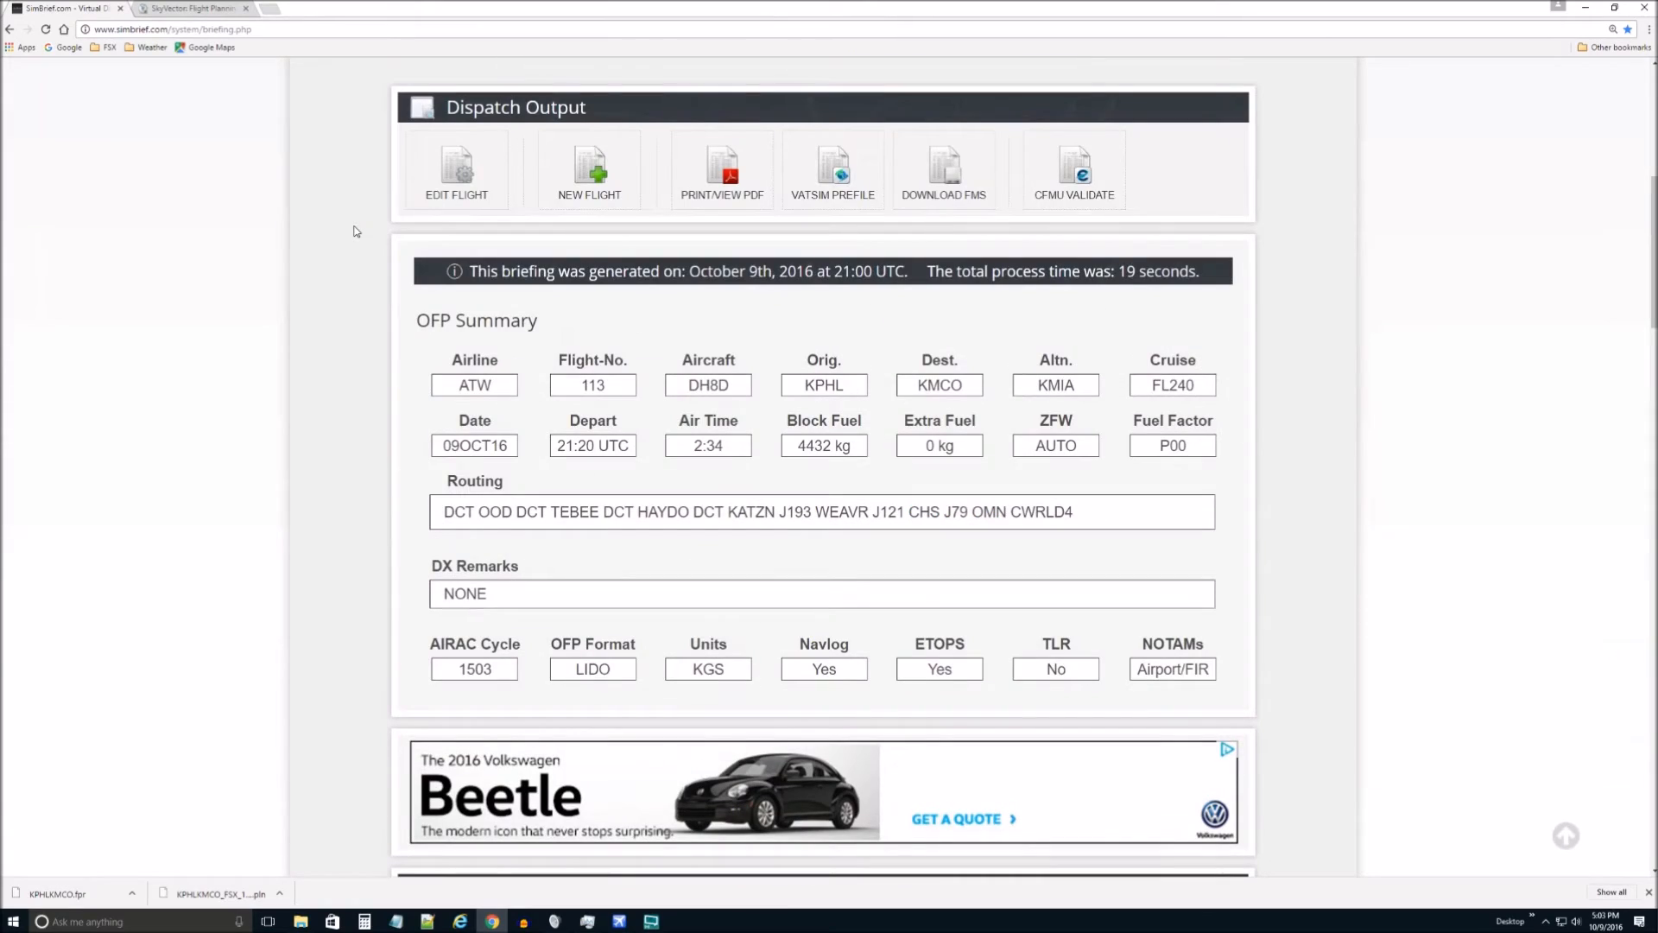
scroll(down, 3)
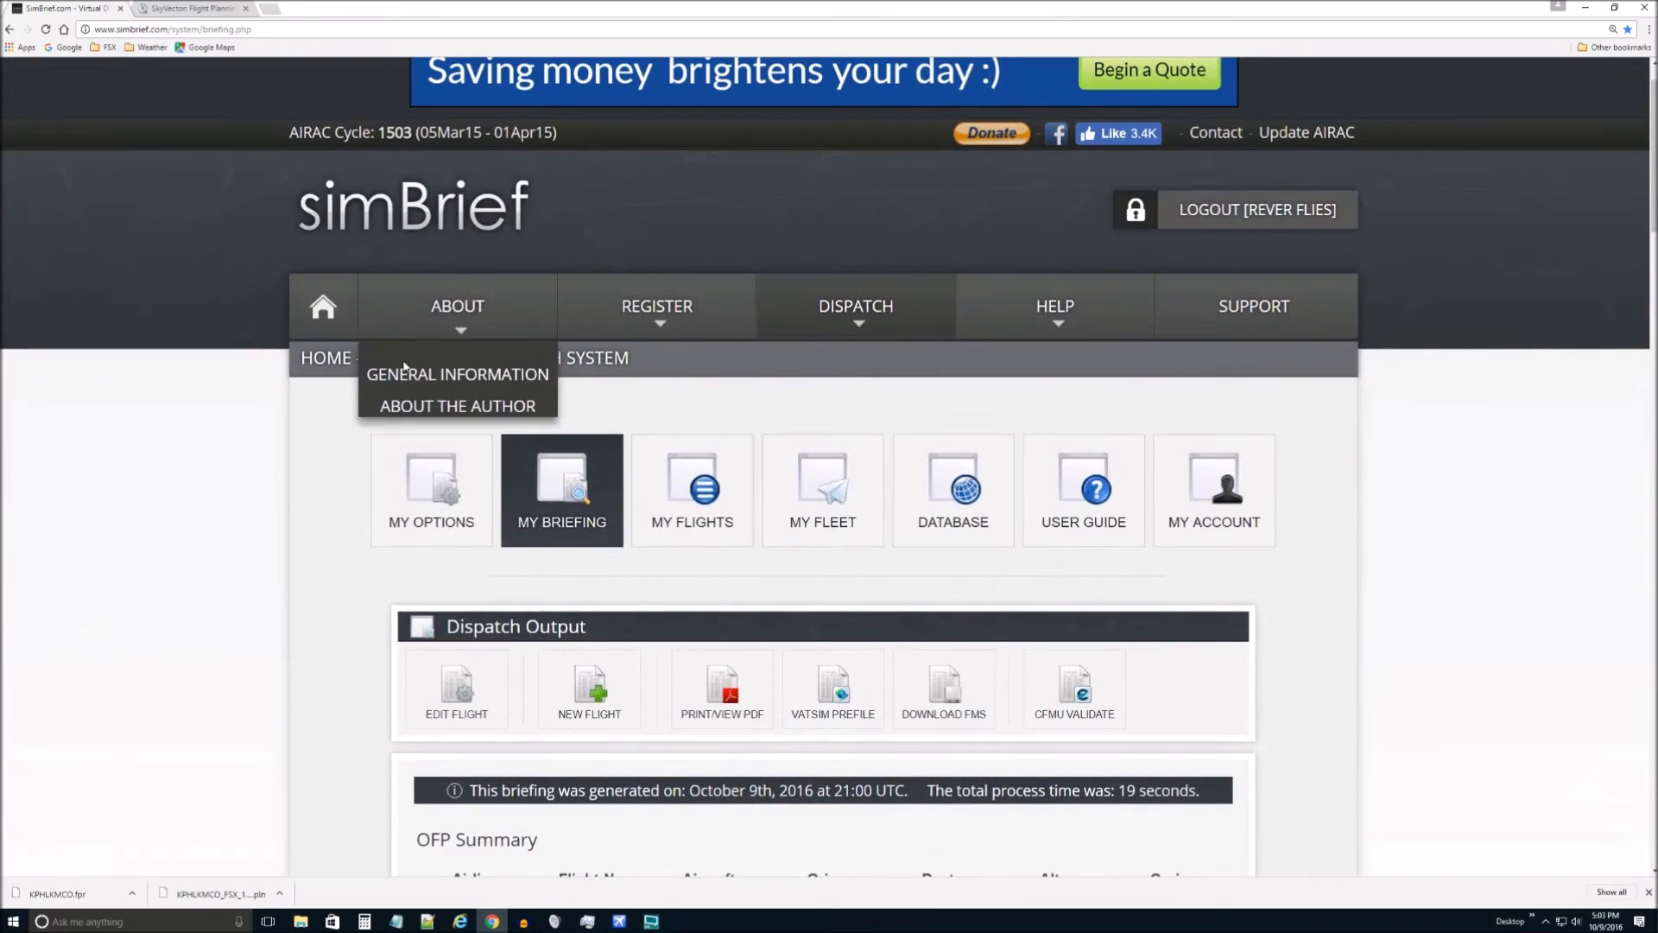
click(456, 688)
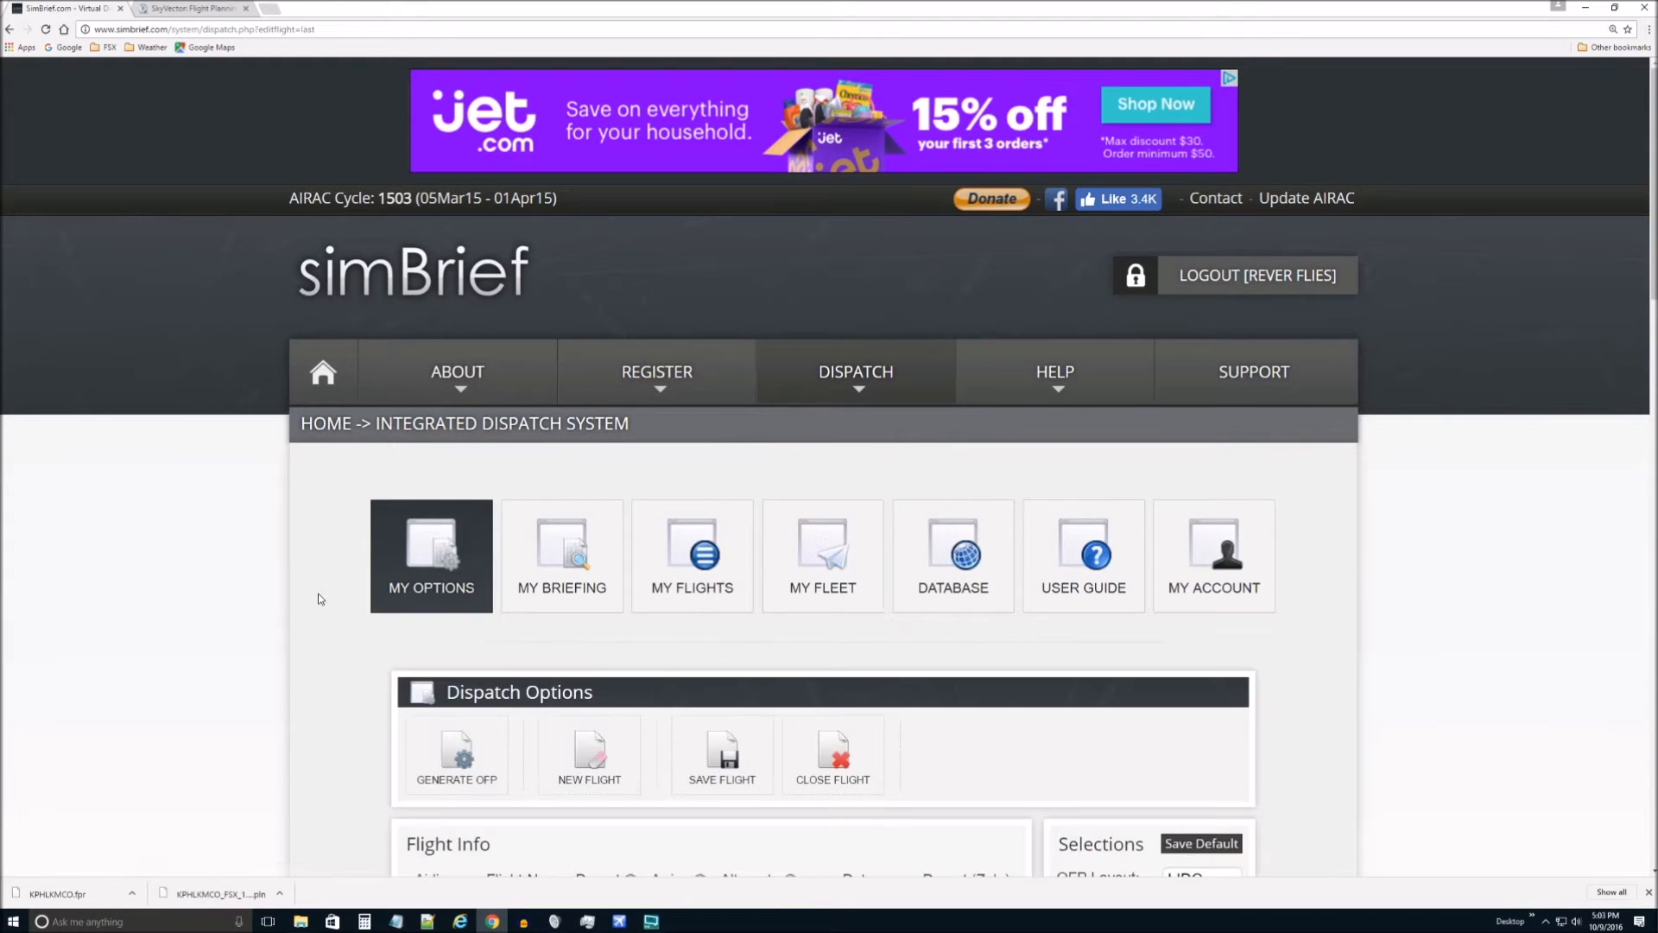
scroll(down, 3)
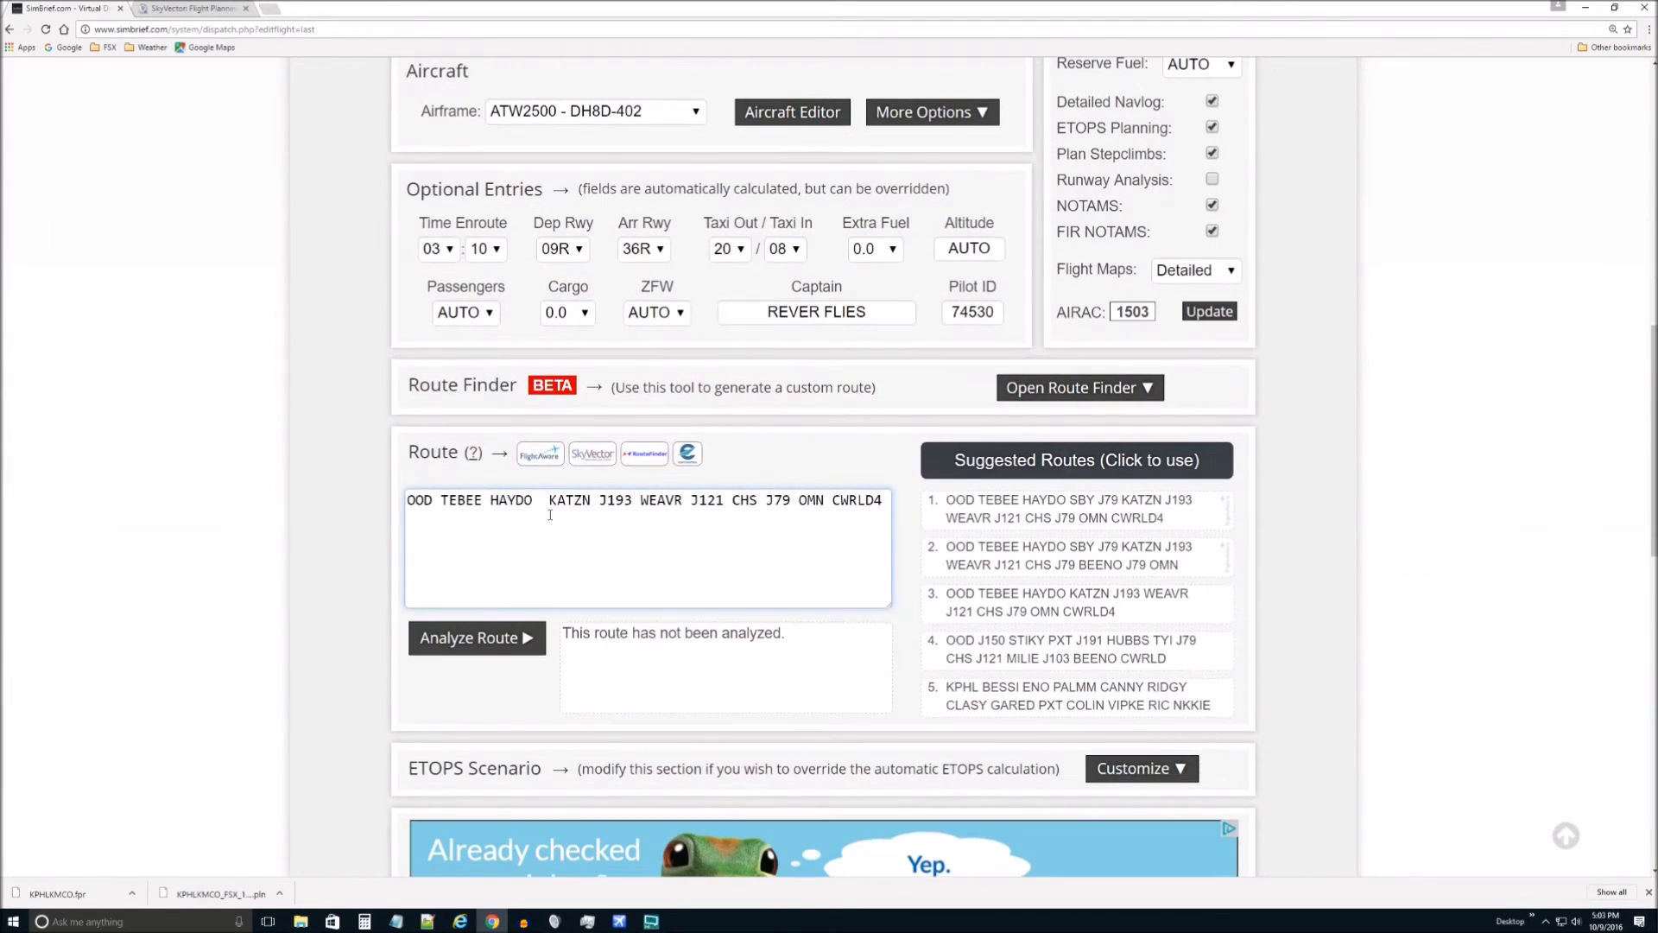
text(D)
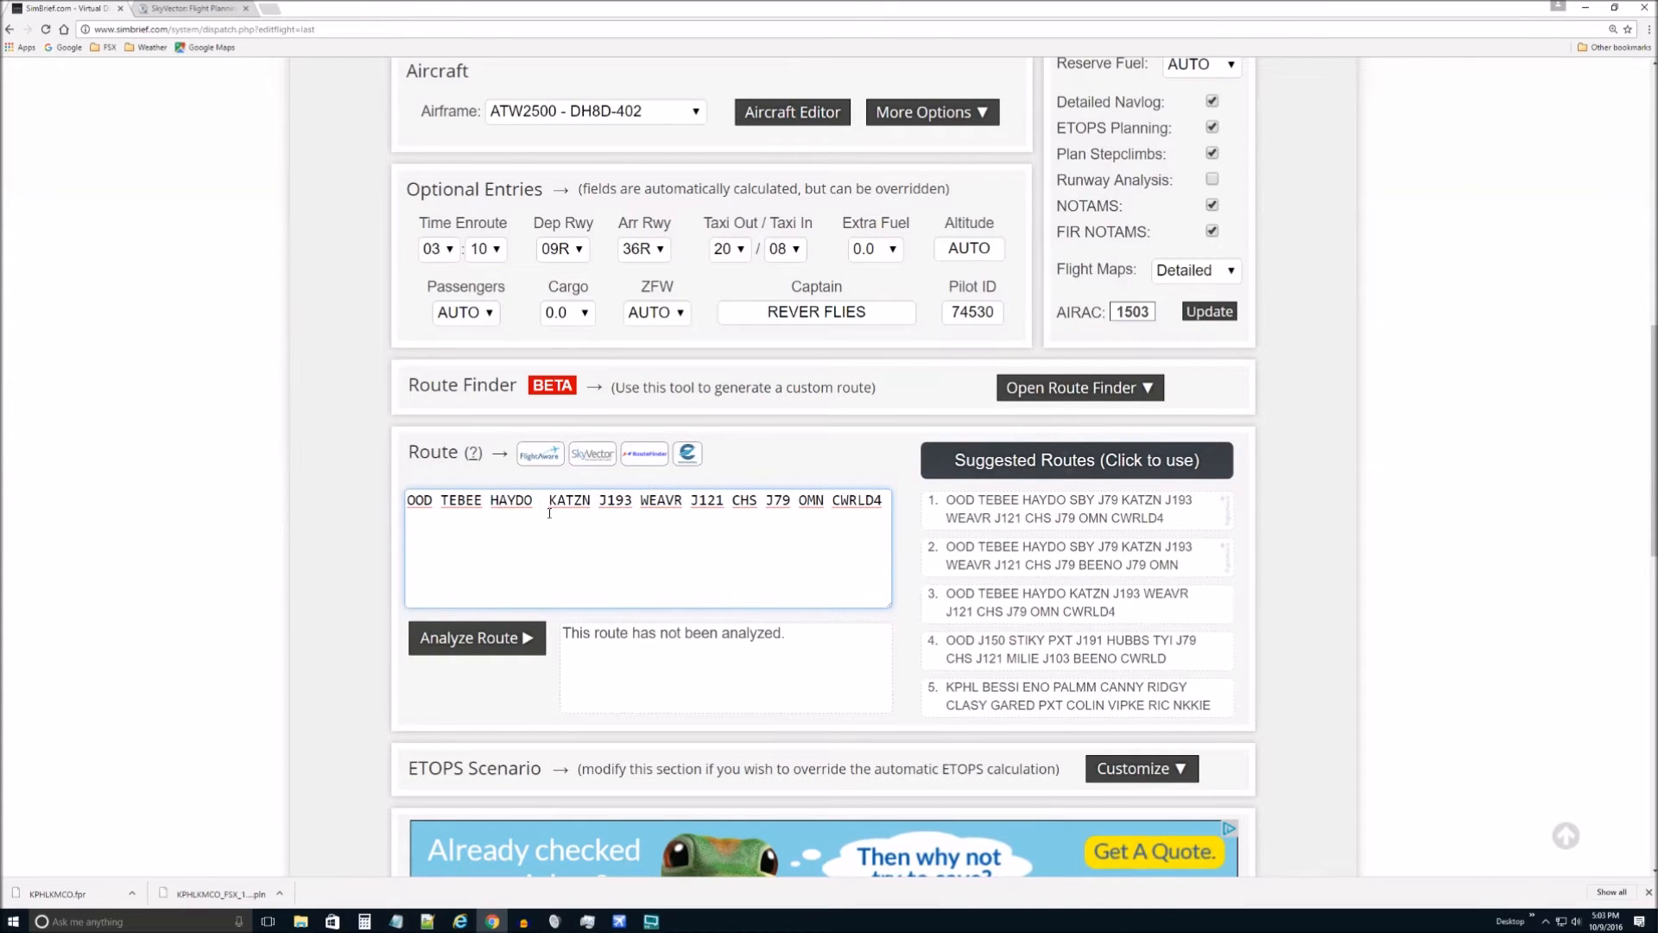
text(NKV)
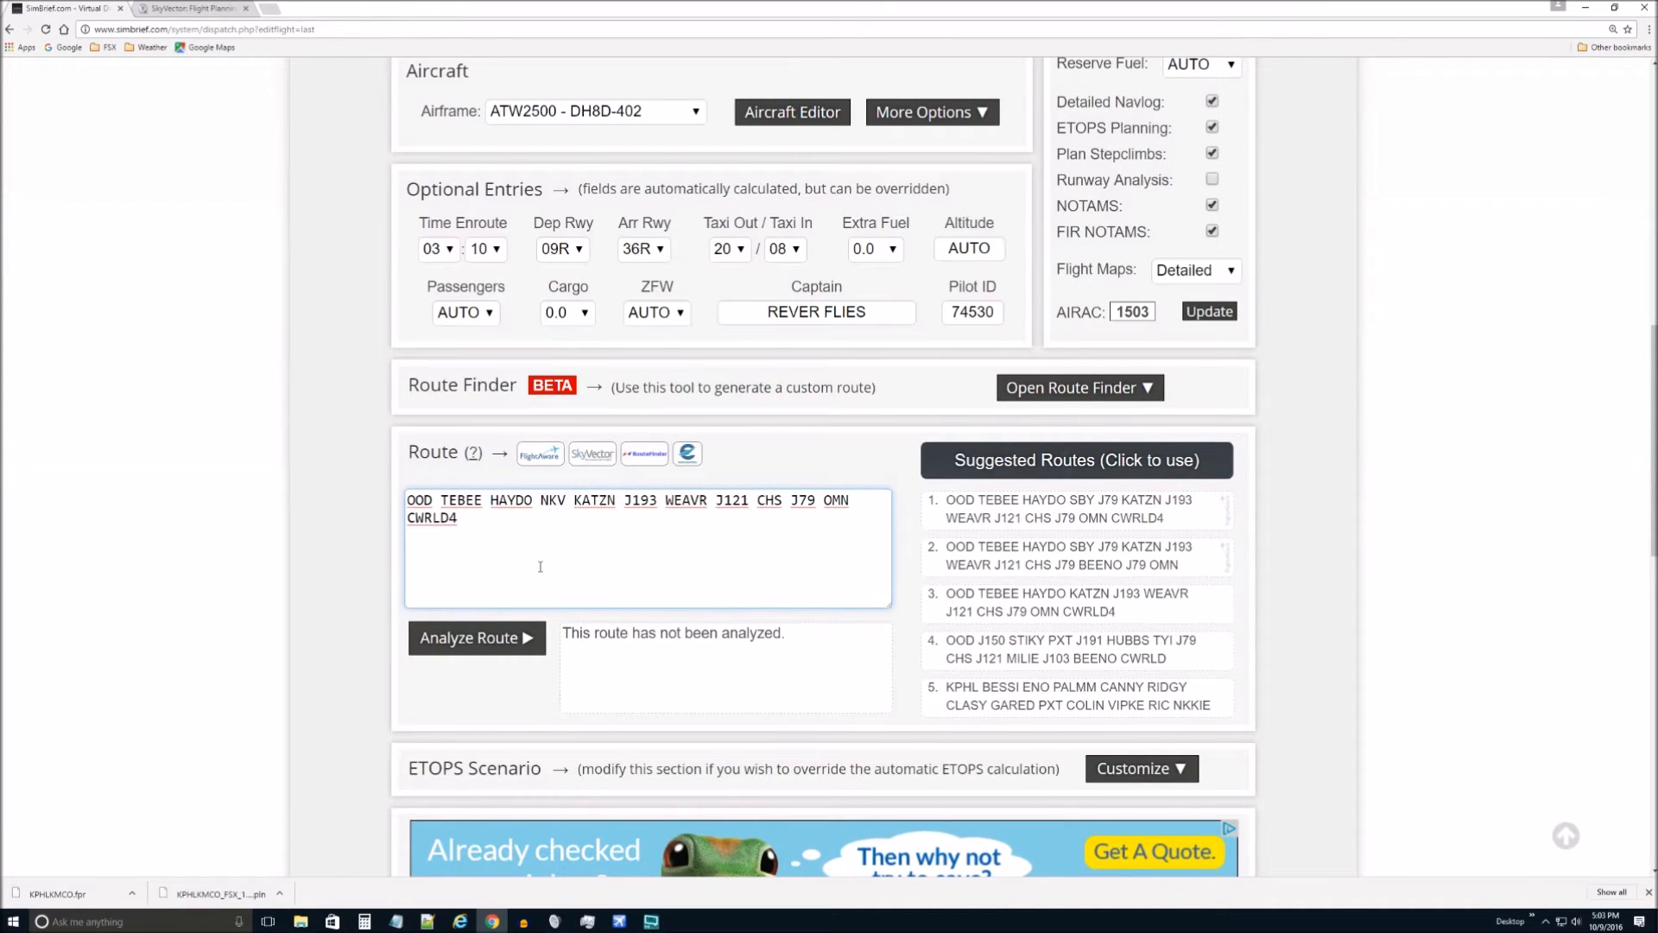
click(477, 638)
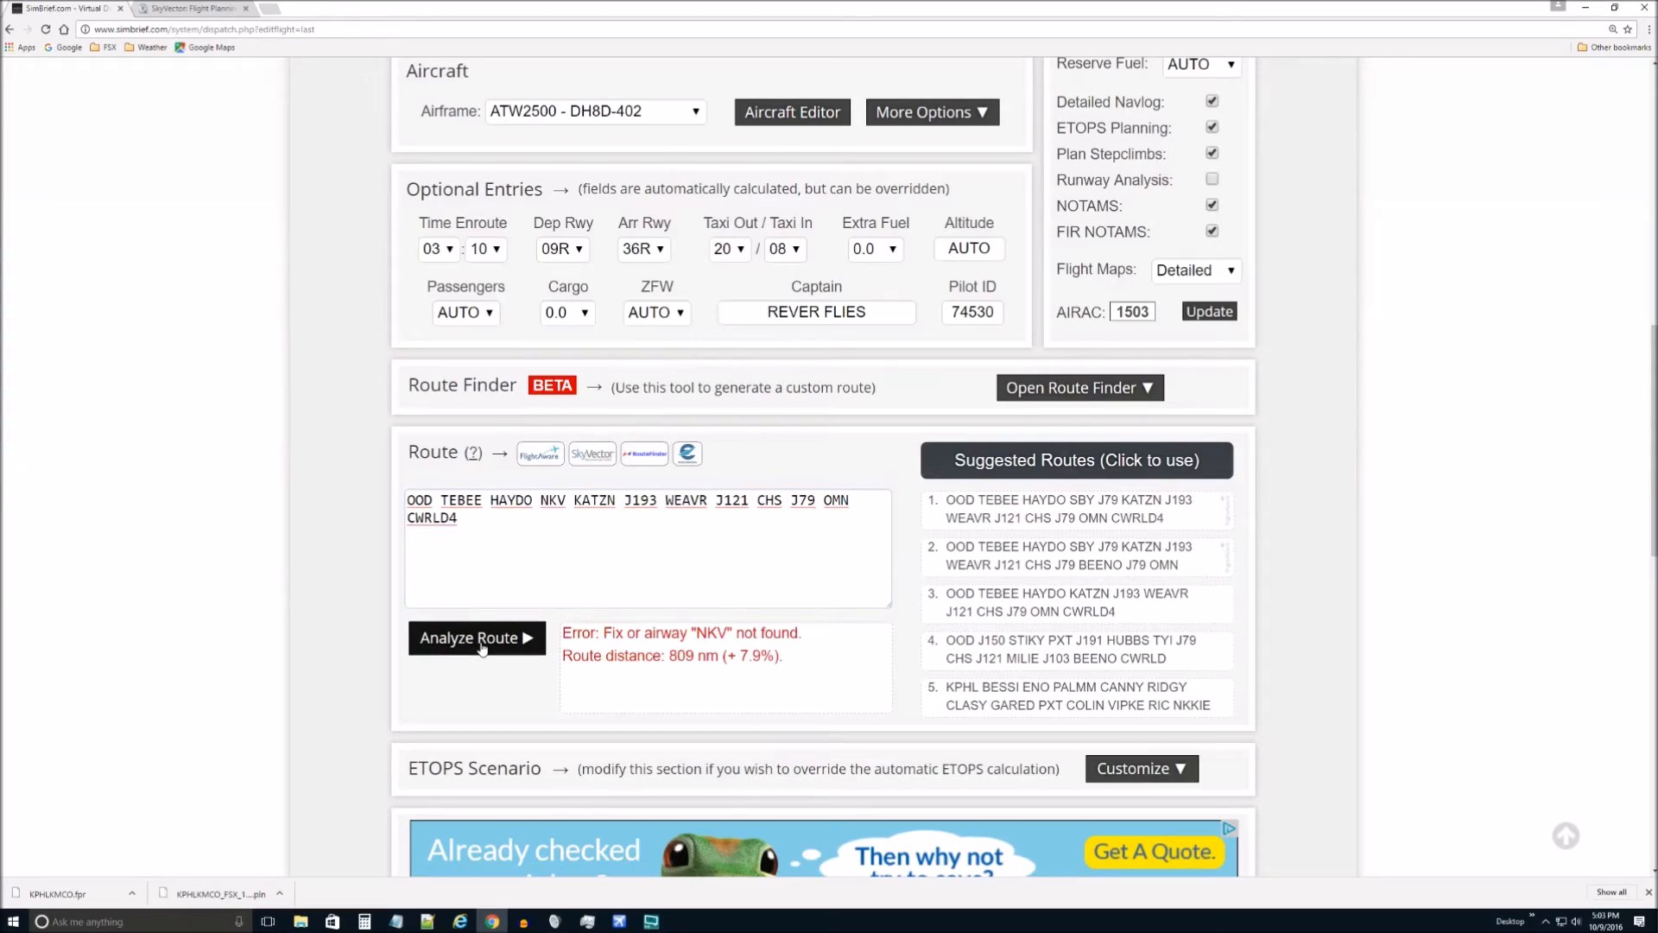
click(190, 7)
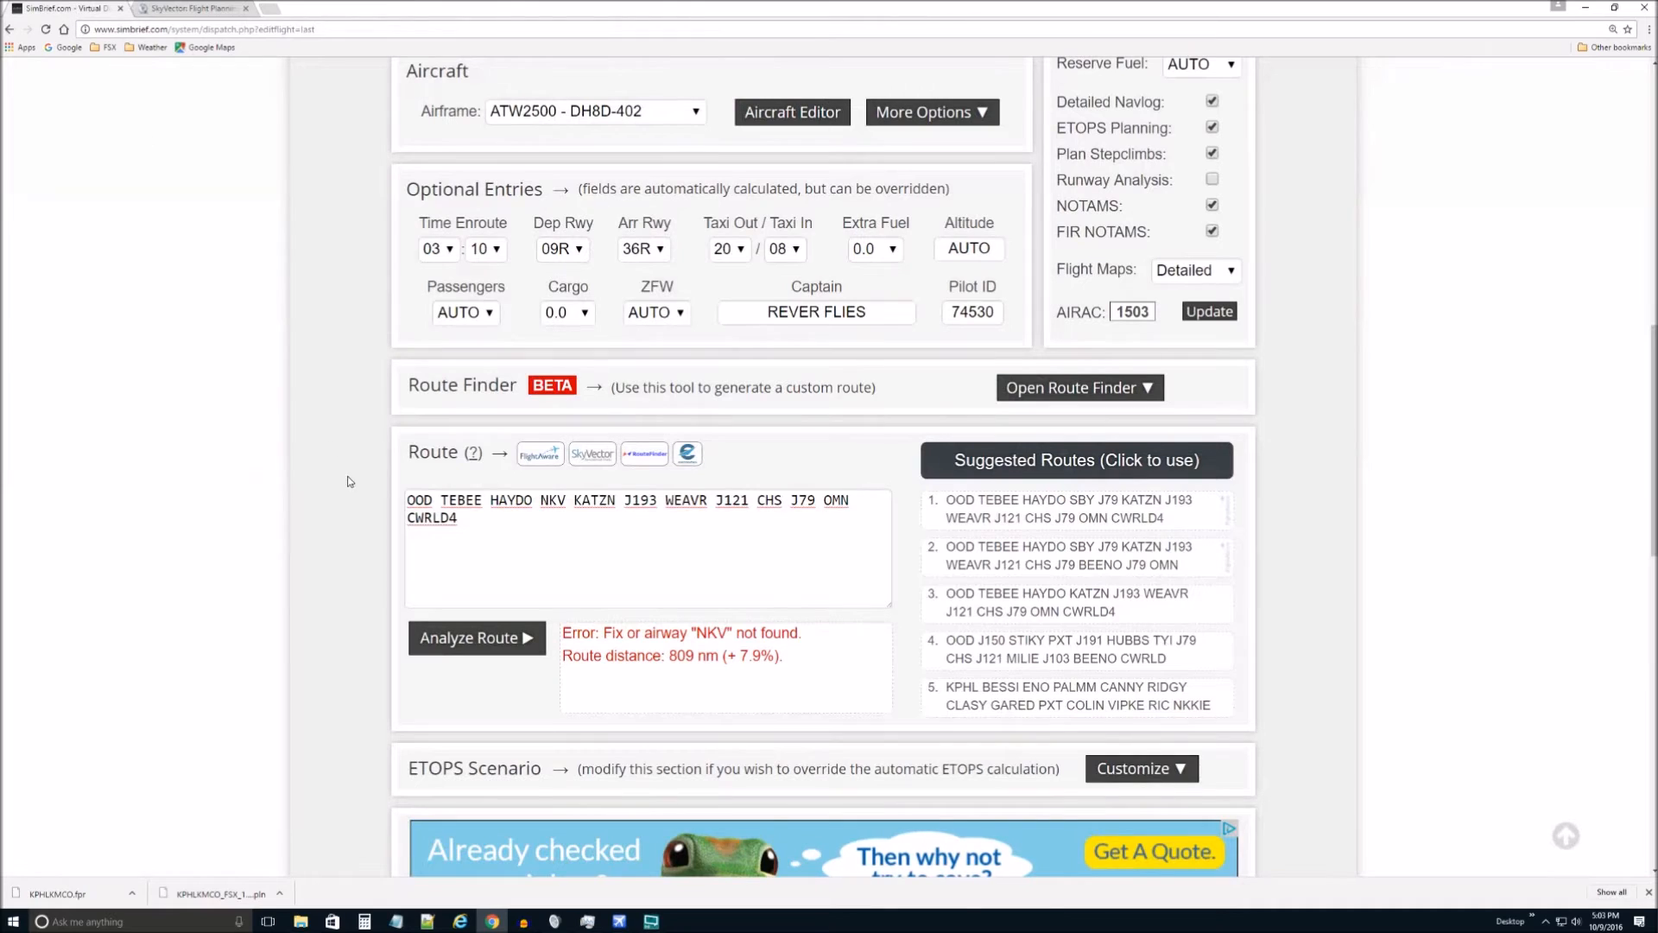
Step: Correct NKV to NHK and re-analyze the route as valid for AIRAC 1503 at 813 nm
click(648, 549)
text(H)
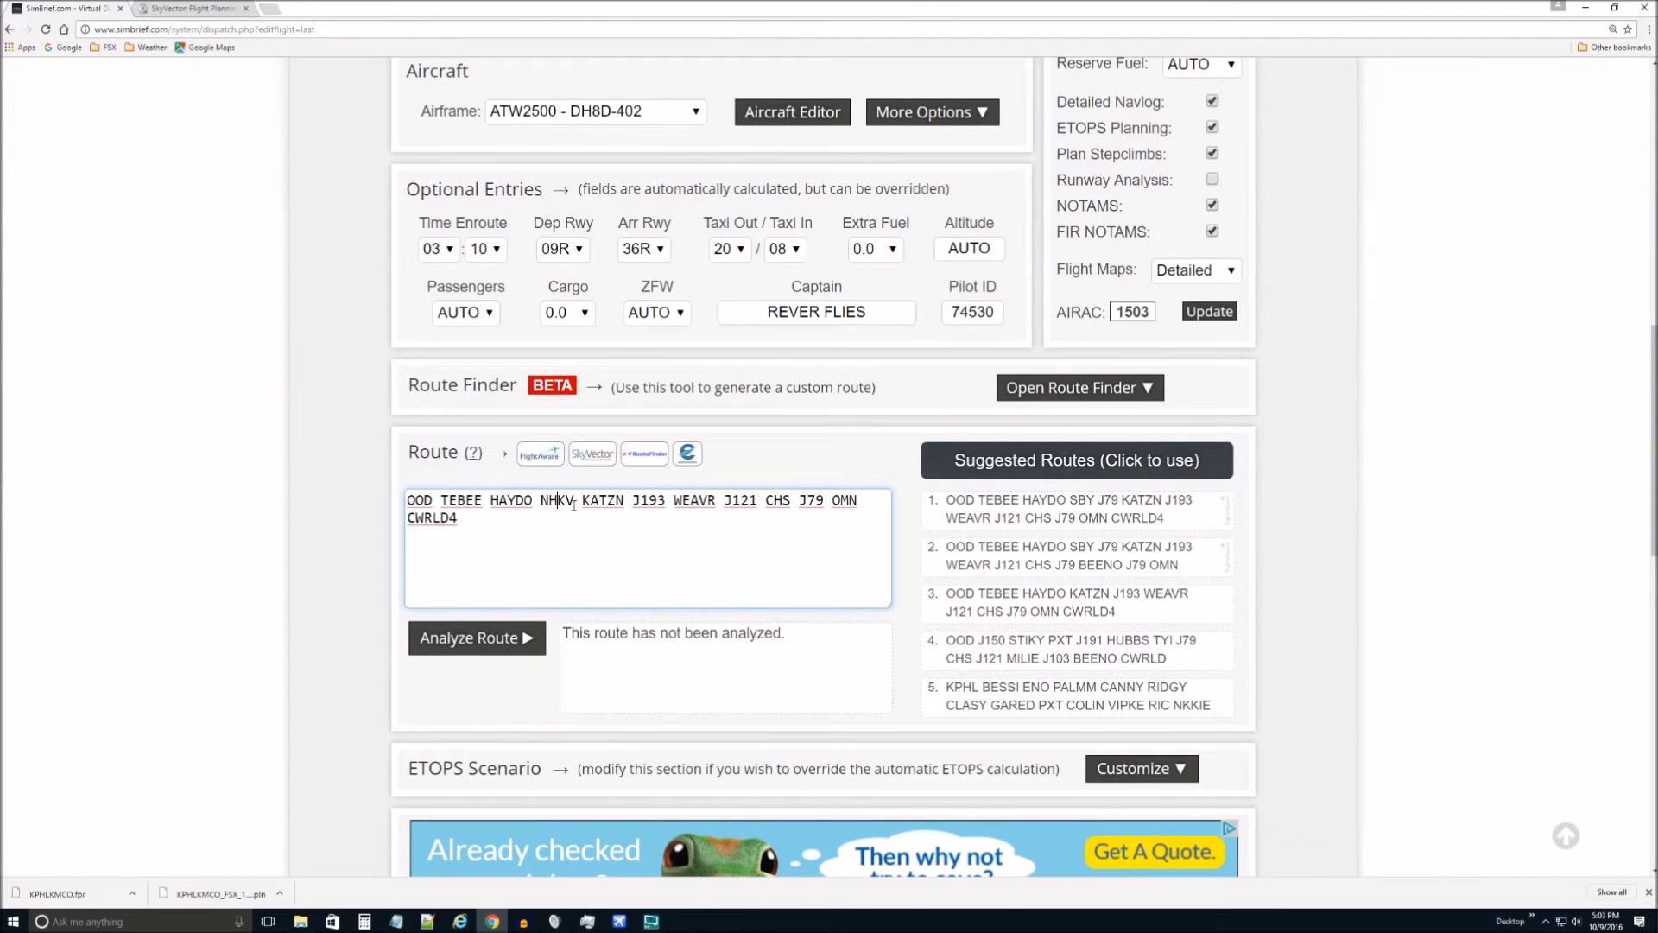
key(Backspace)
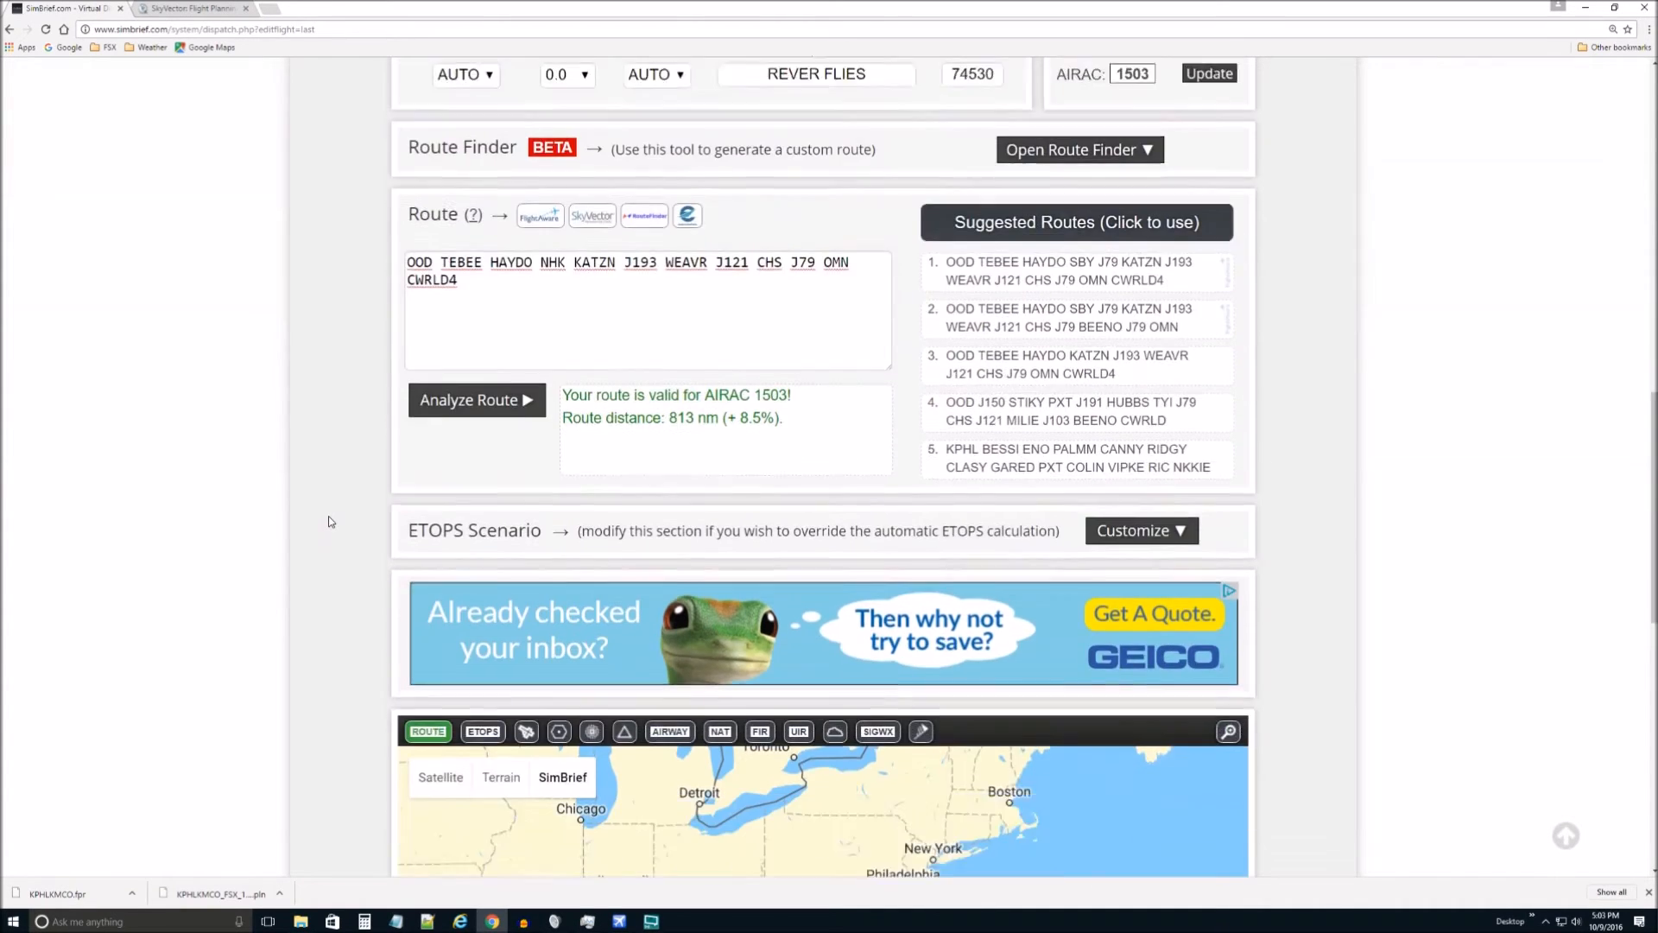
scroll(down, 3)
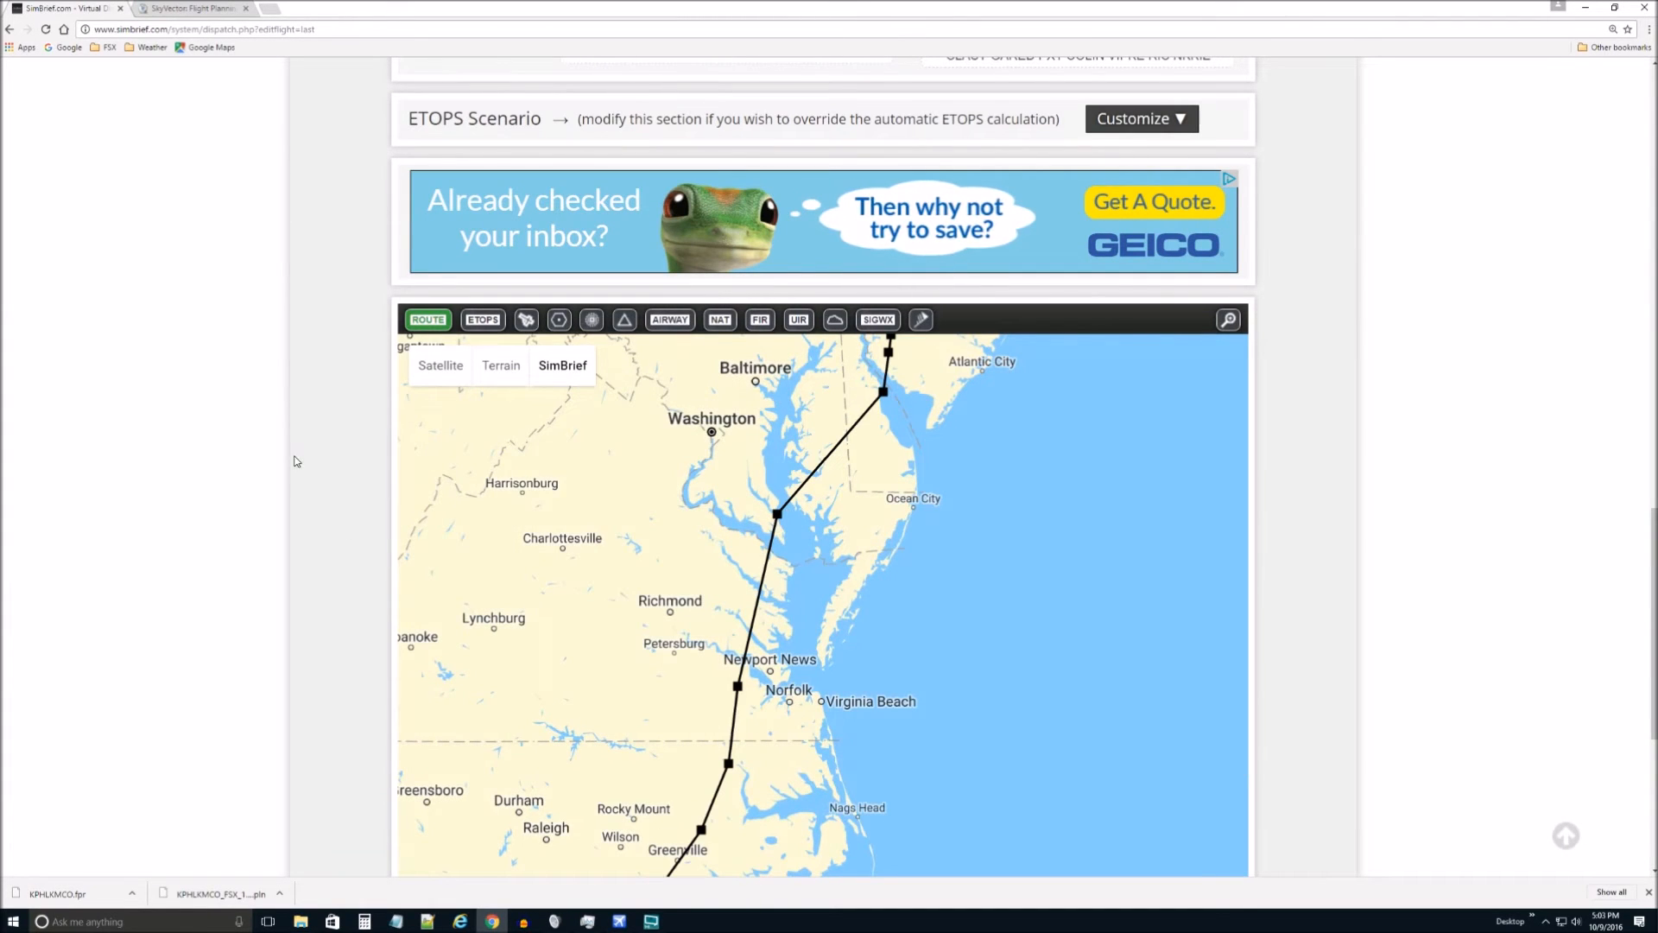
scroll(up, 3)
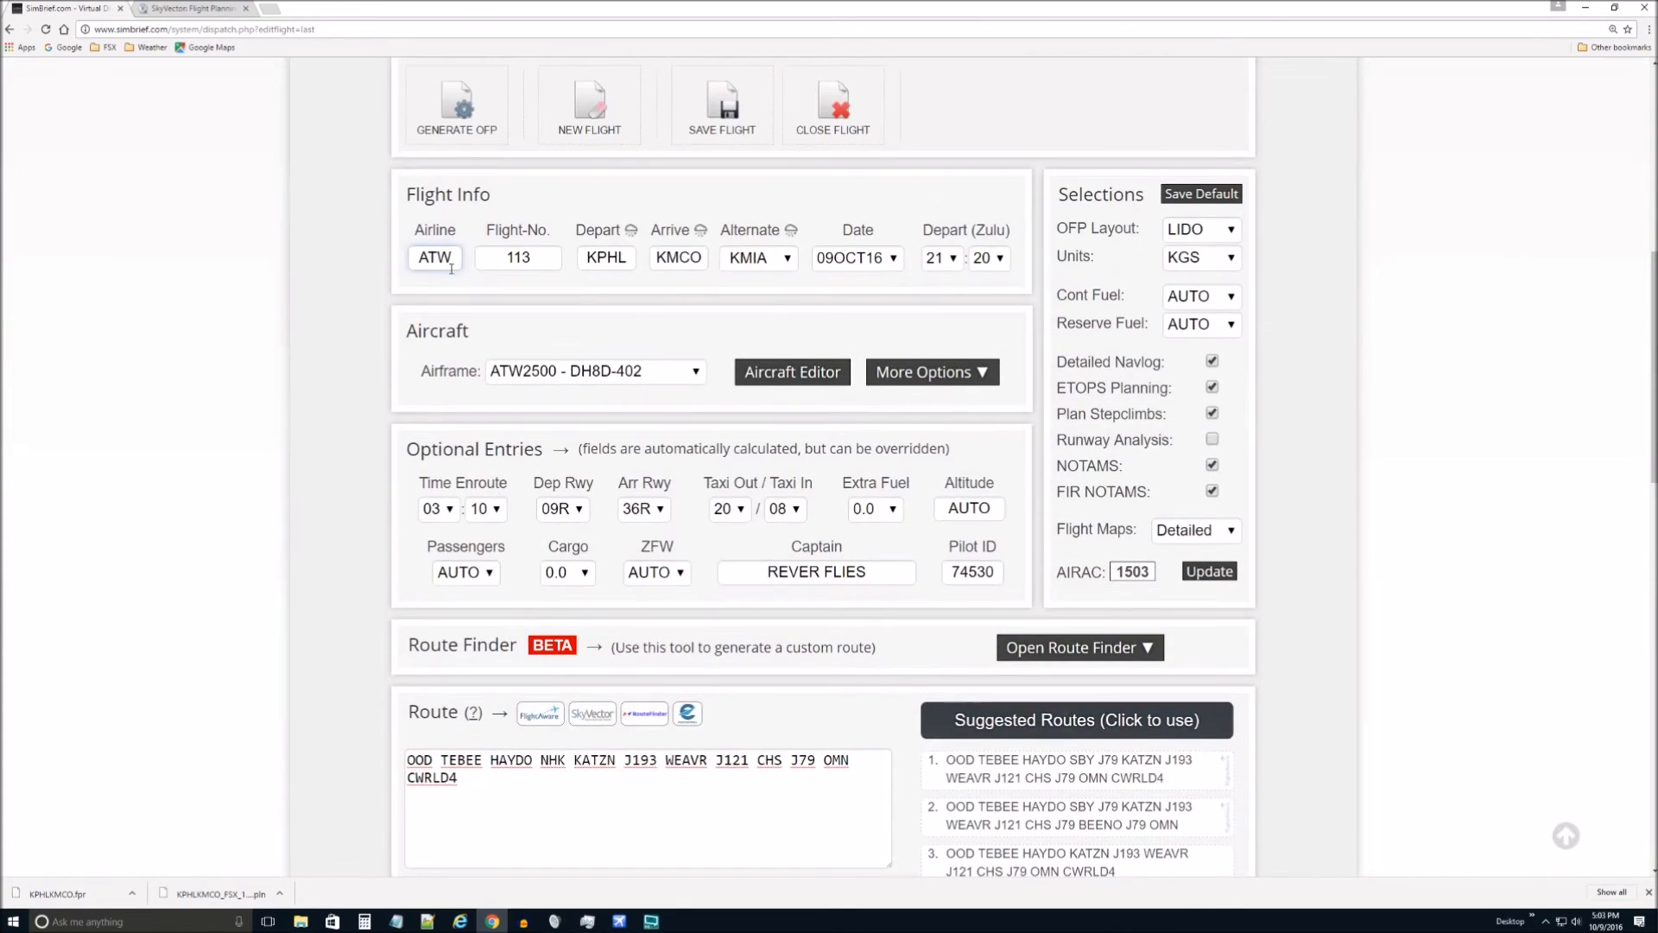
Step: Generate the OFP again, confirming overwrite of the previously generated plans
click(457, 102)
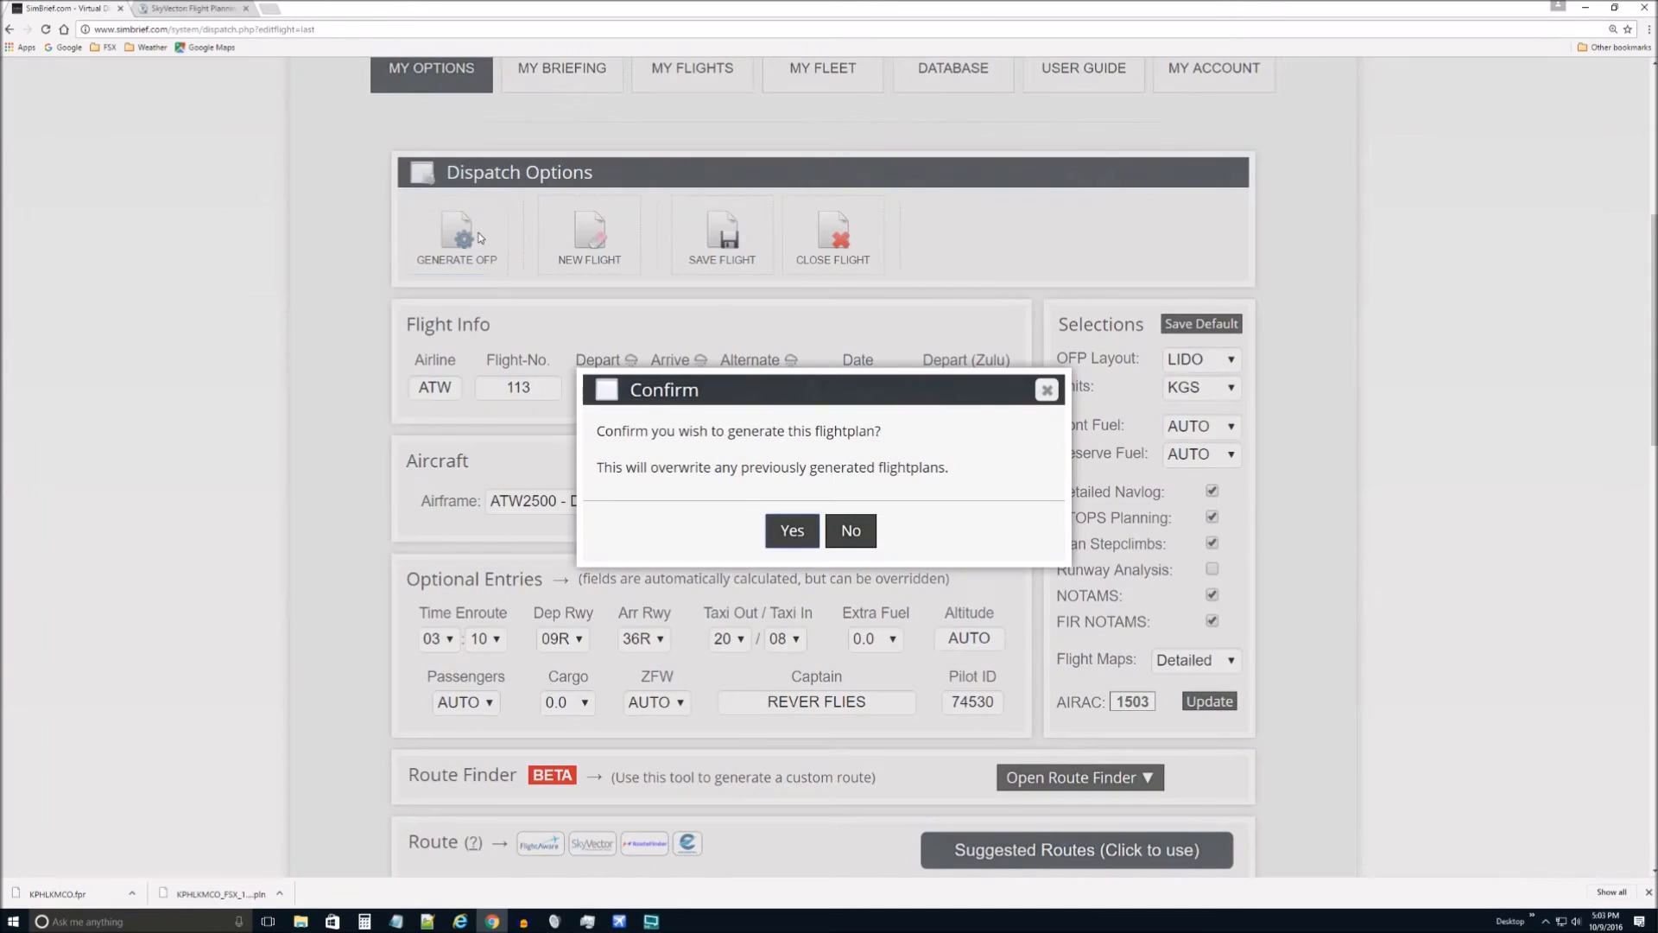
click(789, 530)
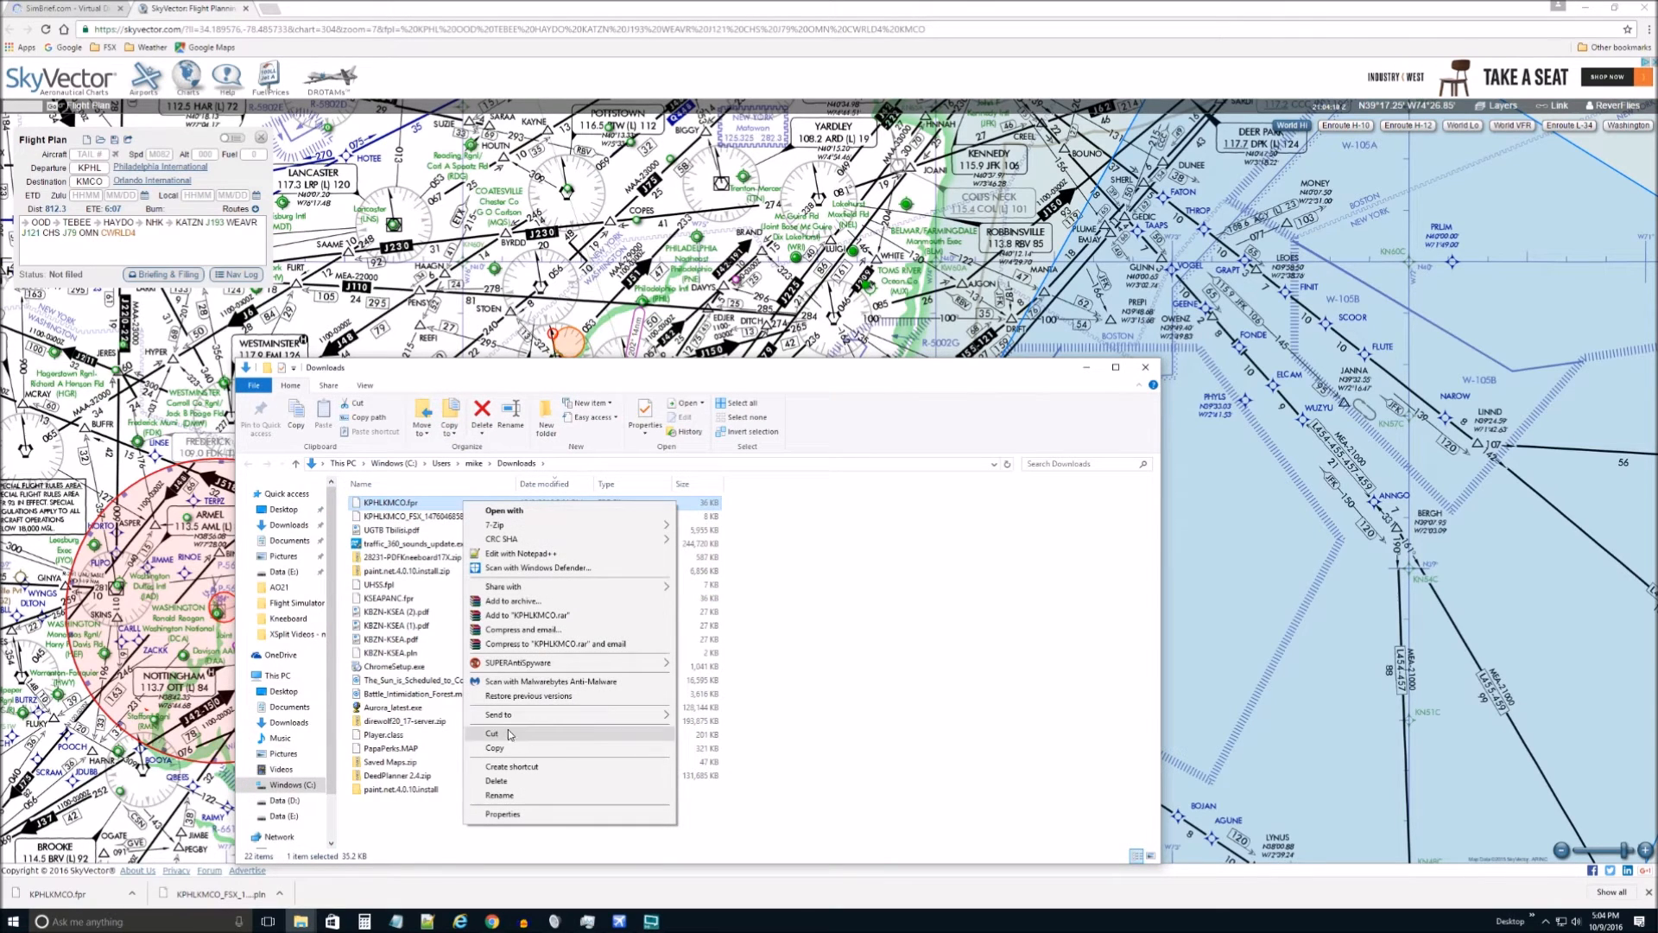
Step: Move KPHLKMCO.fpr from Downloads into the mjc8q400\nav\routes folder
click(492, 734)
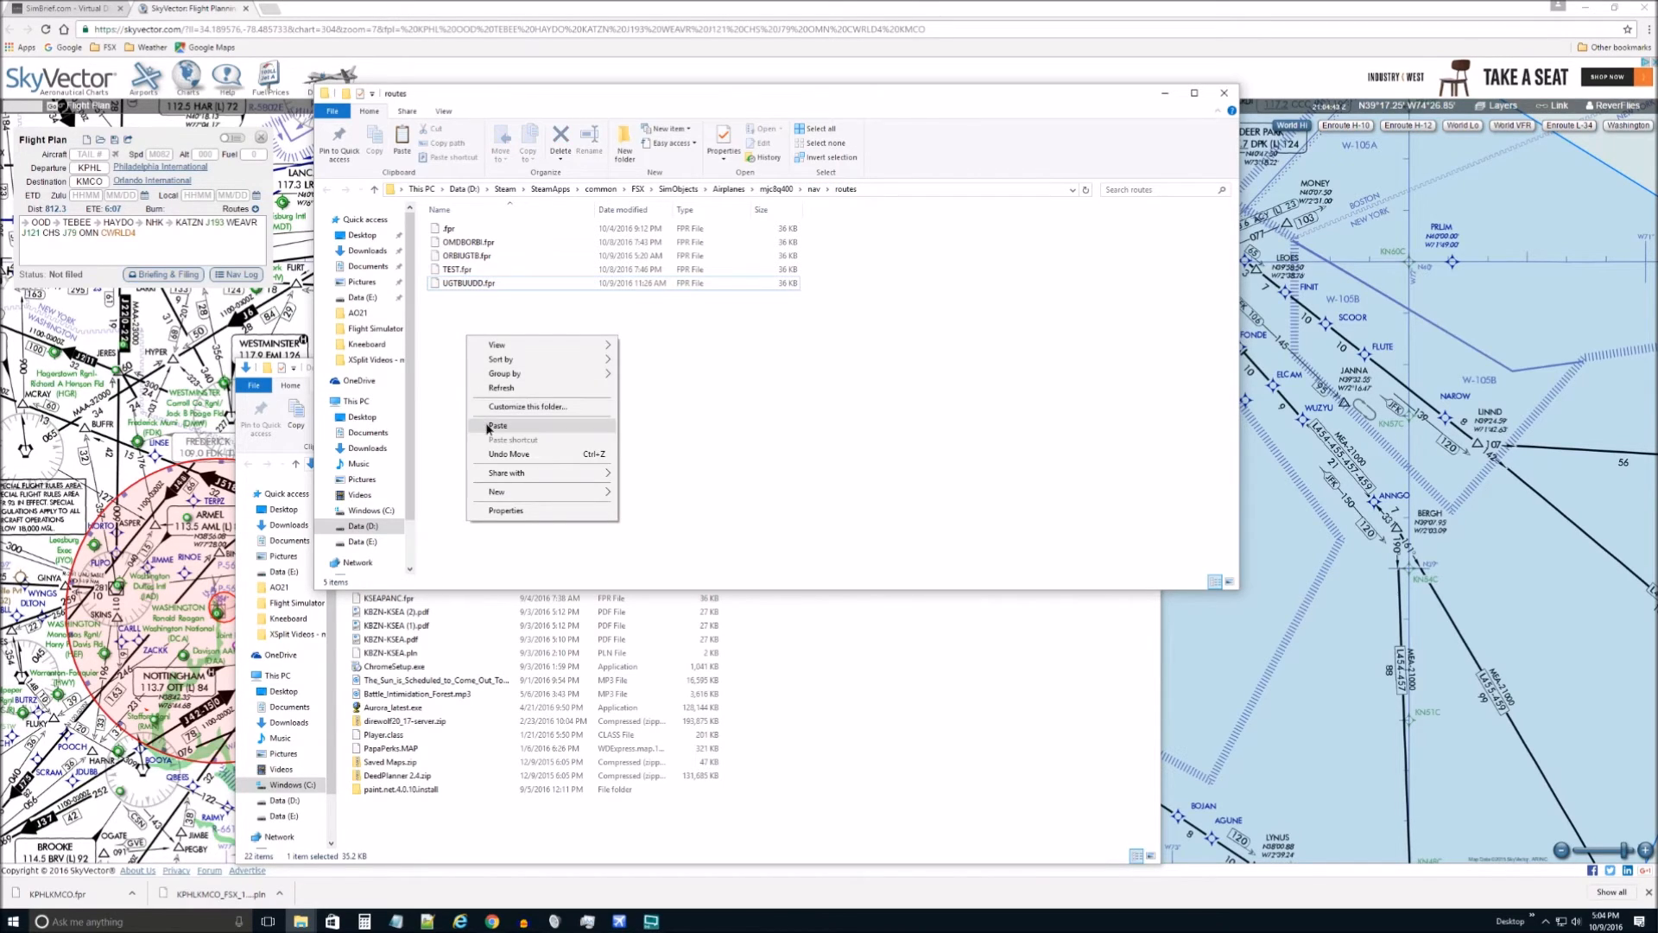
click(498, 425)
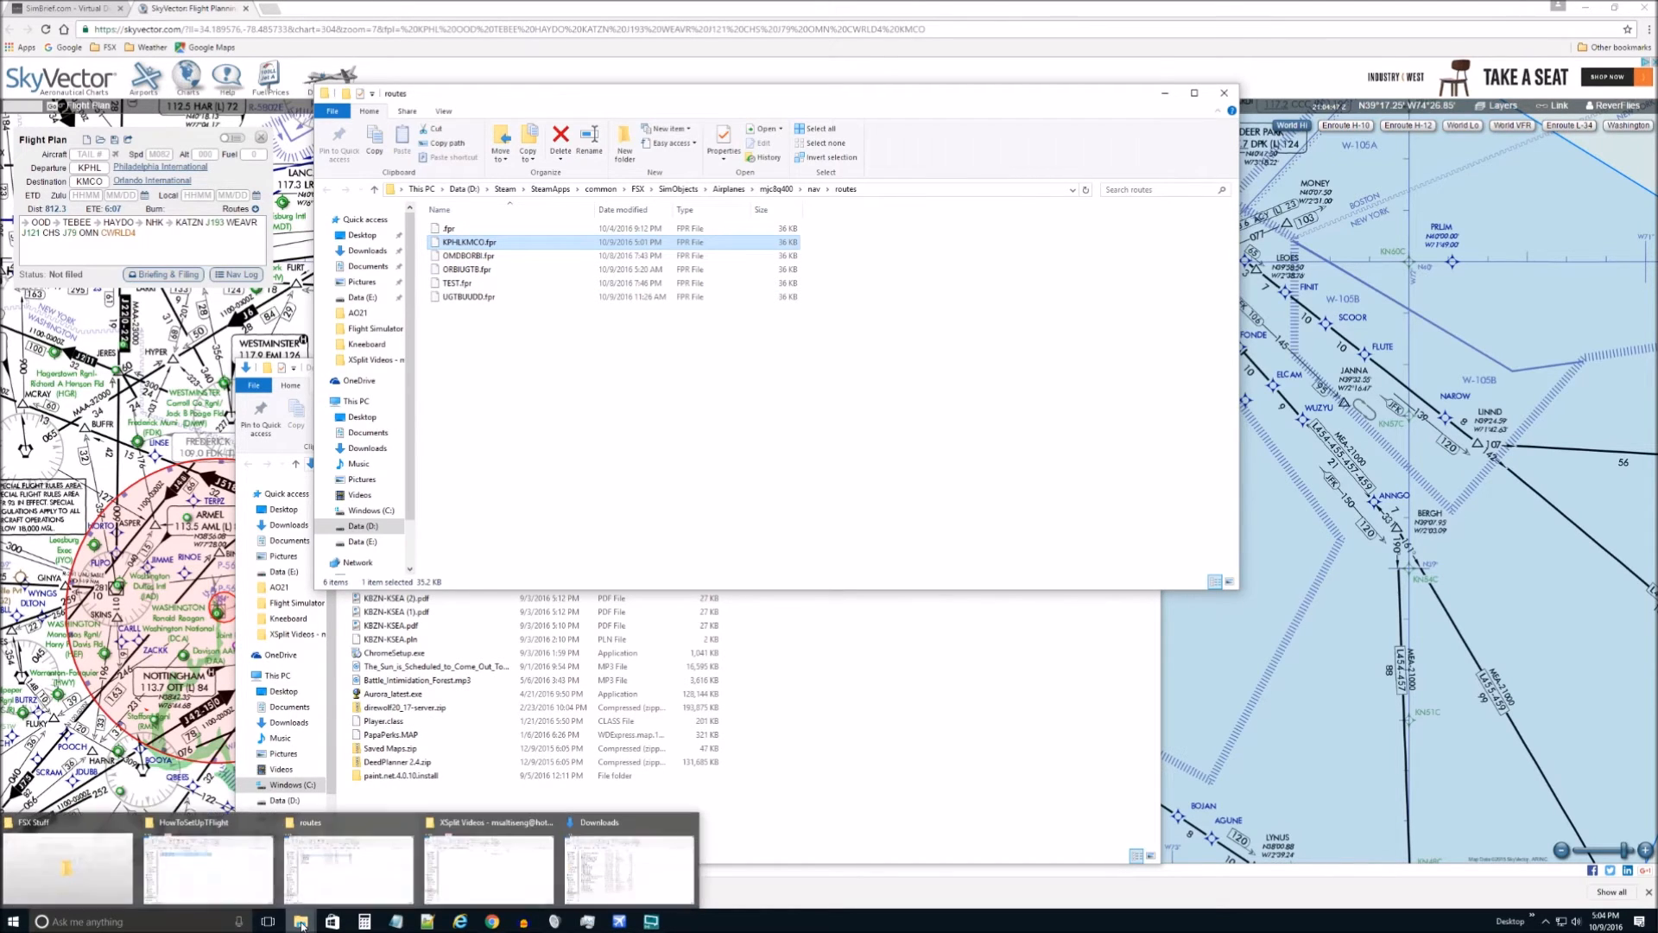
mouse_move(534, 881)
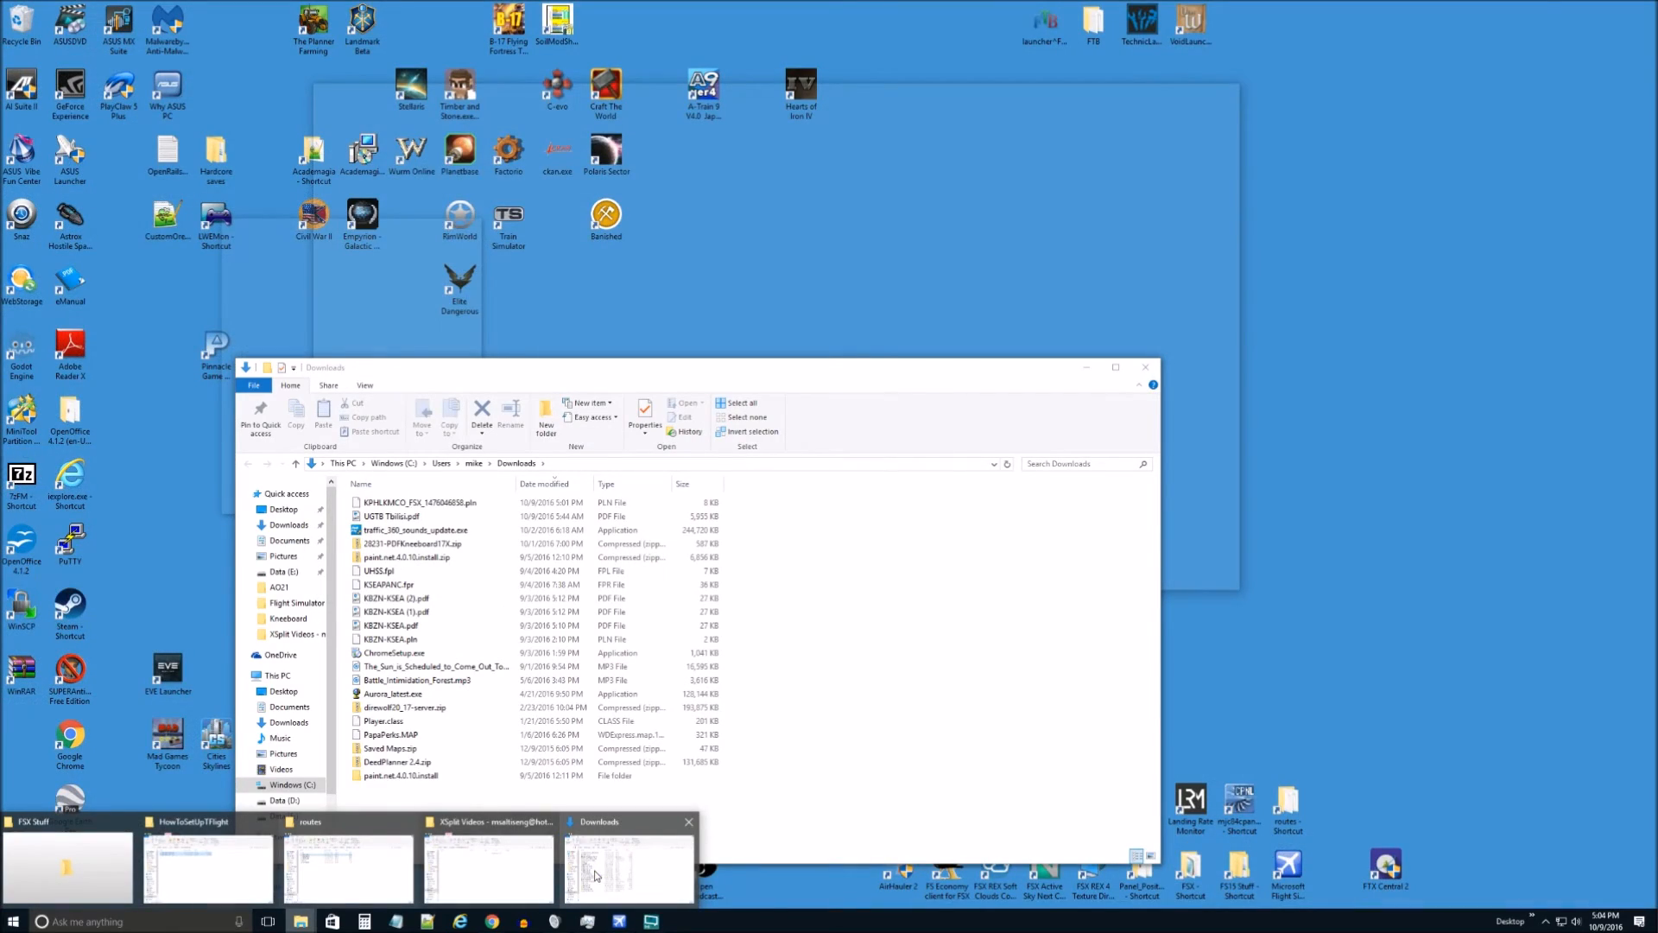
Step: Move the KPHLKMCO_FSX .pln from Downloads into Documents > Flight Simulator X Files
right_click(418, 502)
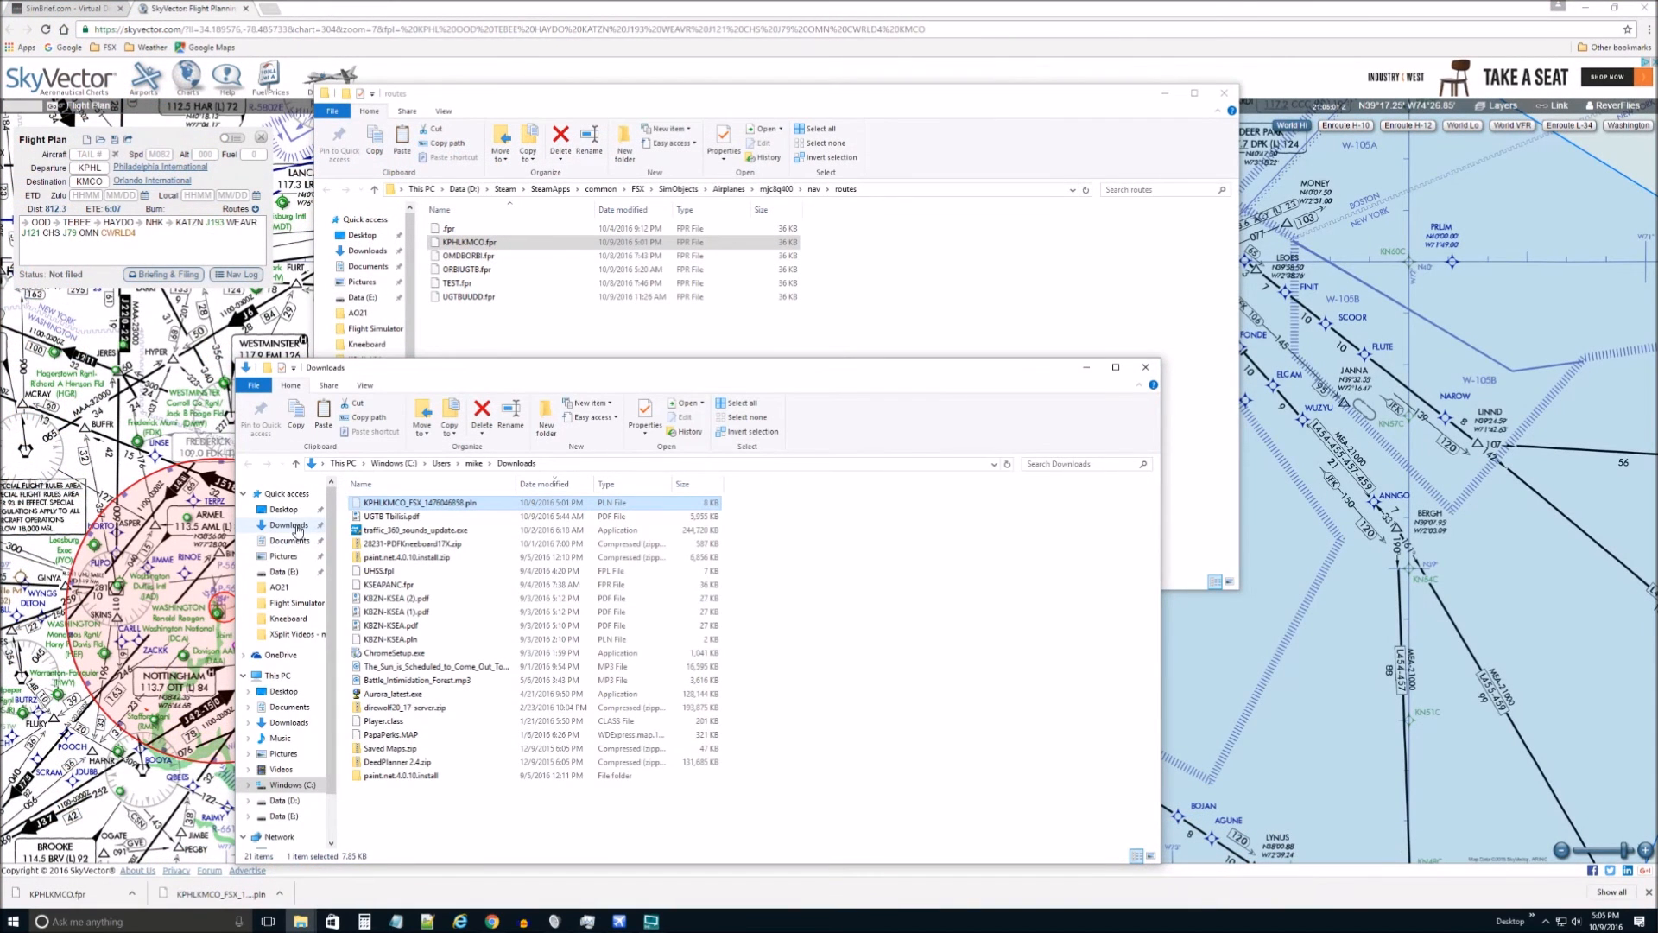
click(288, 539)
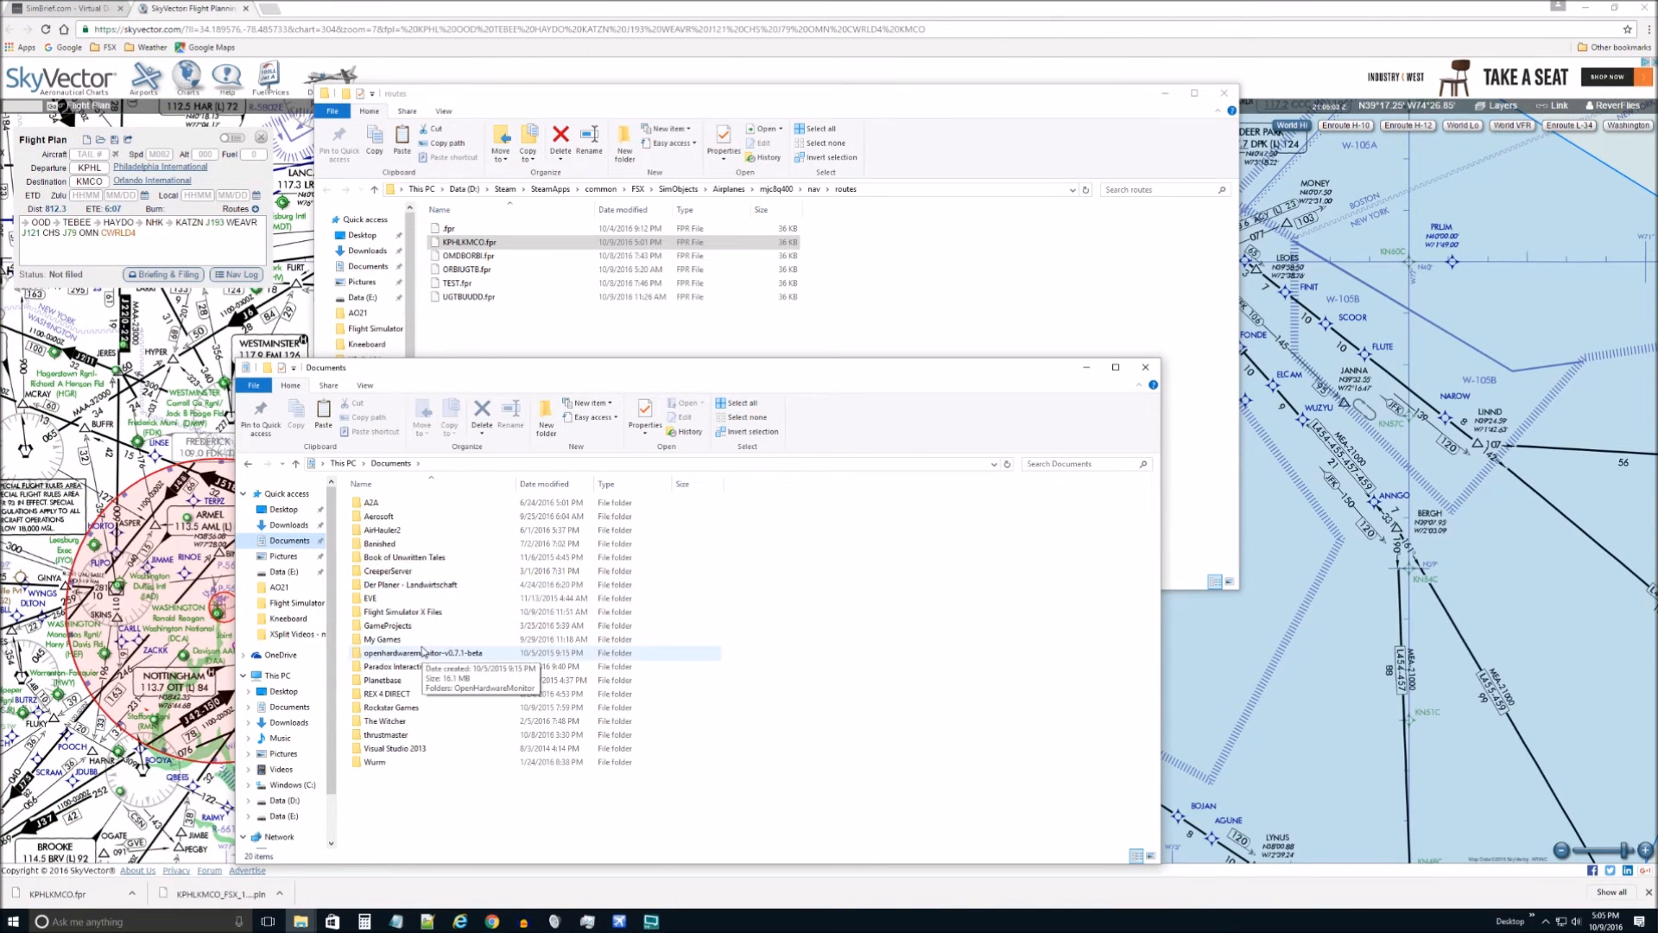
double_click(401, 612)
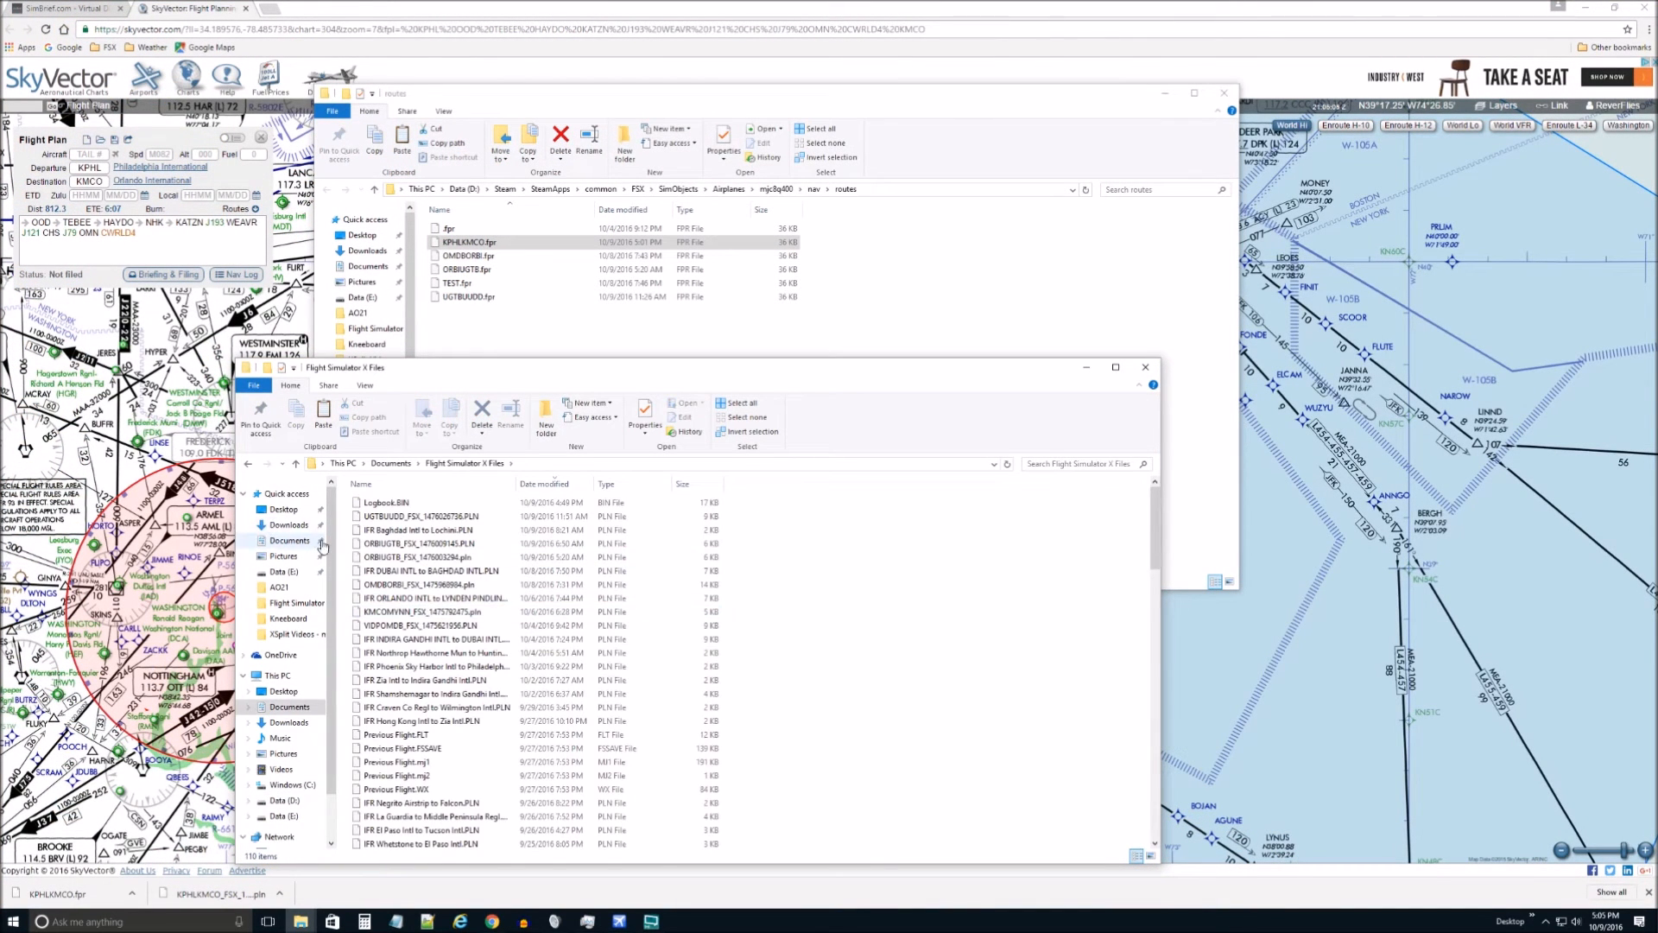
right_click(846, 667)
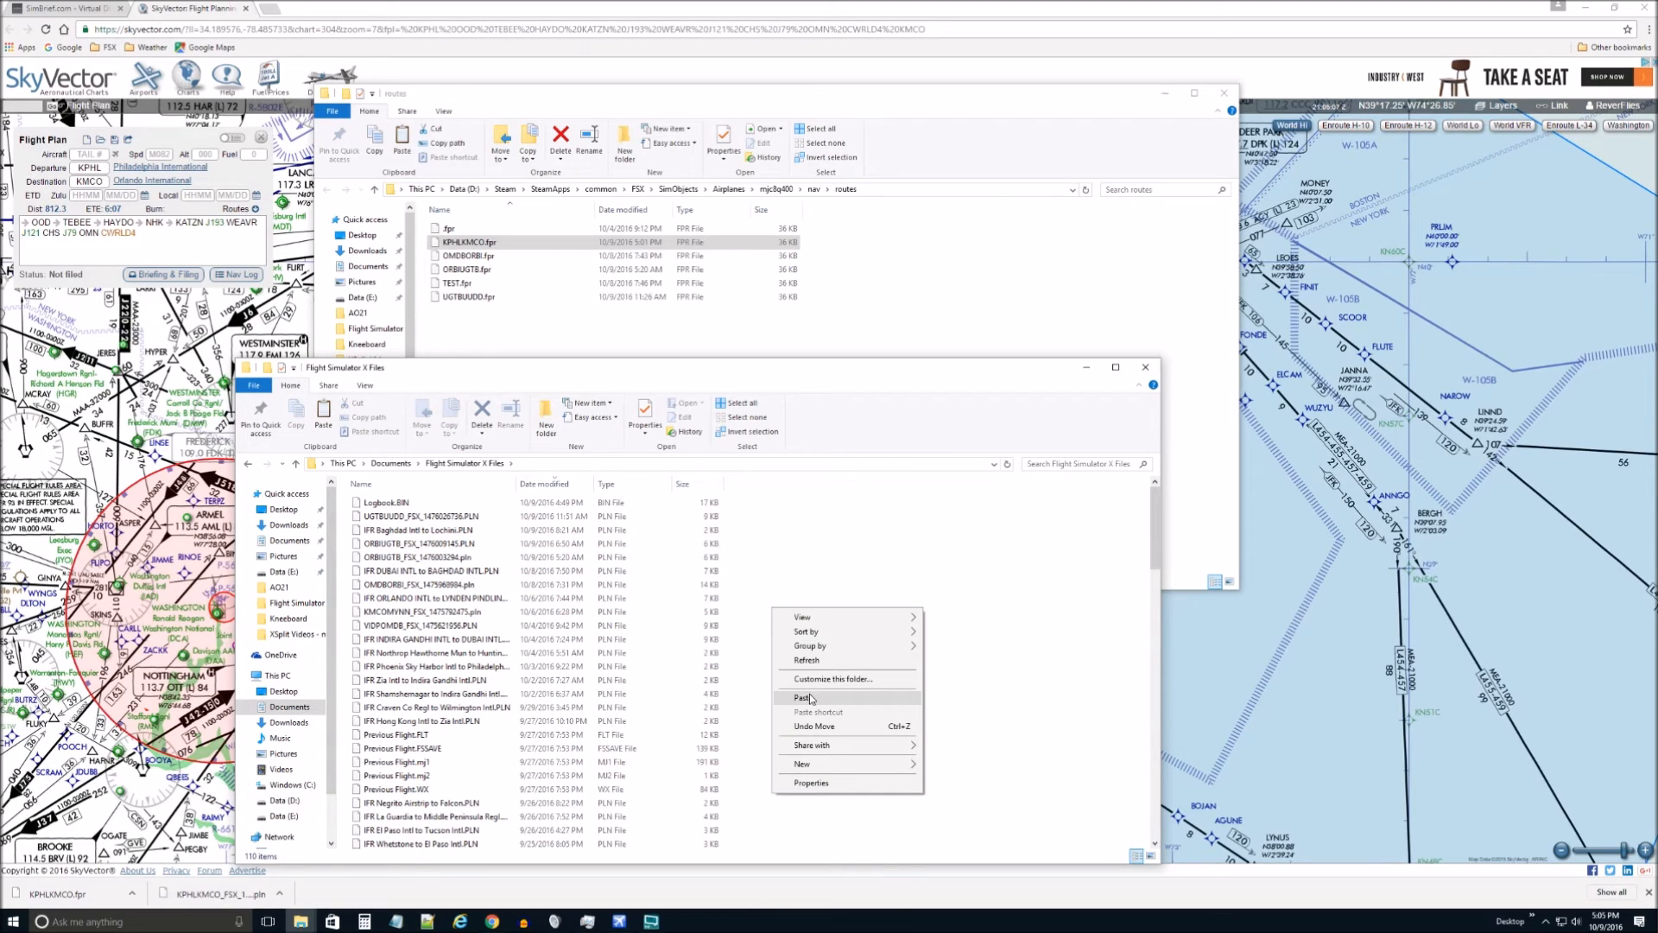
click(805, 696)
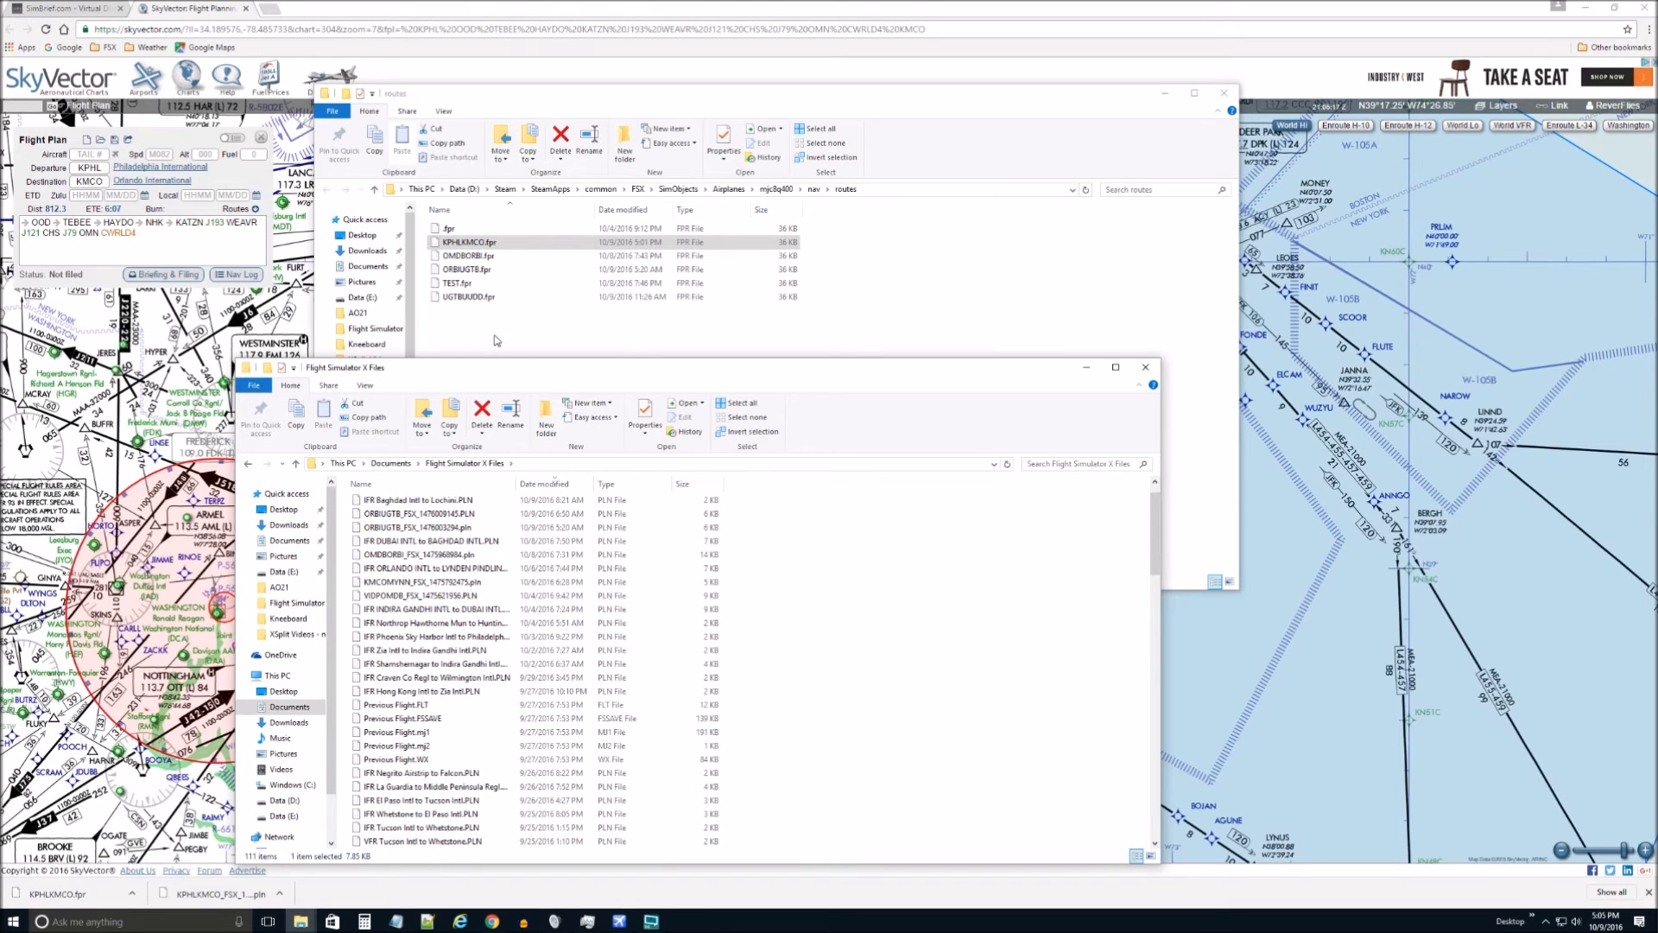
click(476, 242)
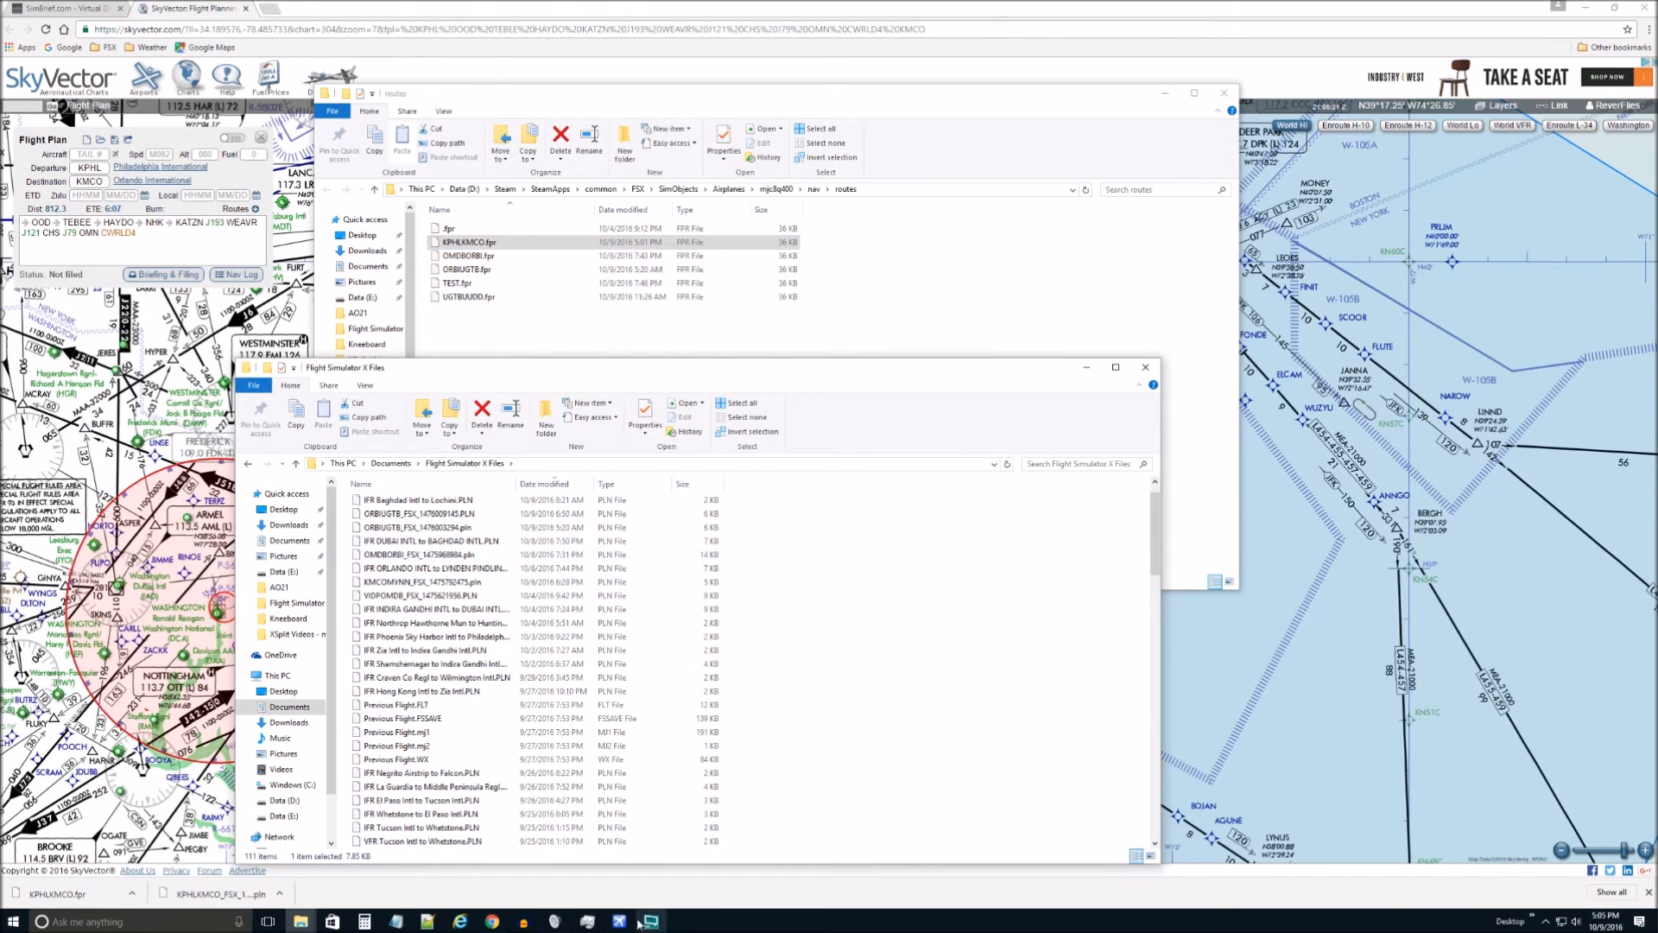
Step: Return to FSX and load the KPHL KMCO pilot route from the FMS LIST page
click(616, 921)
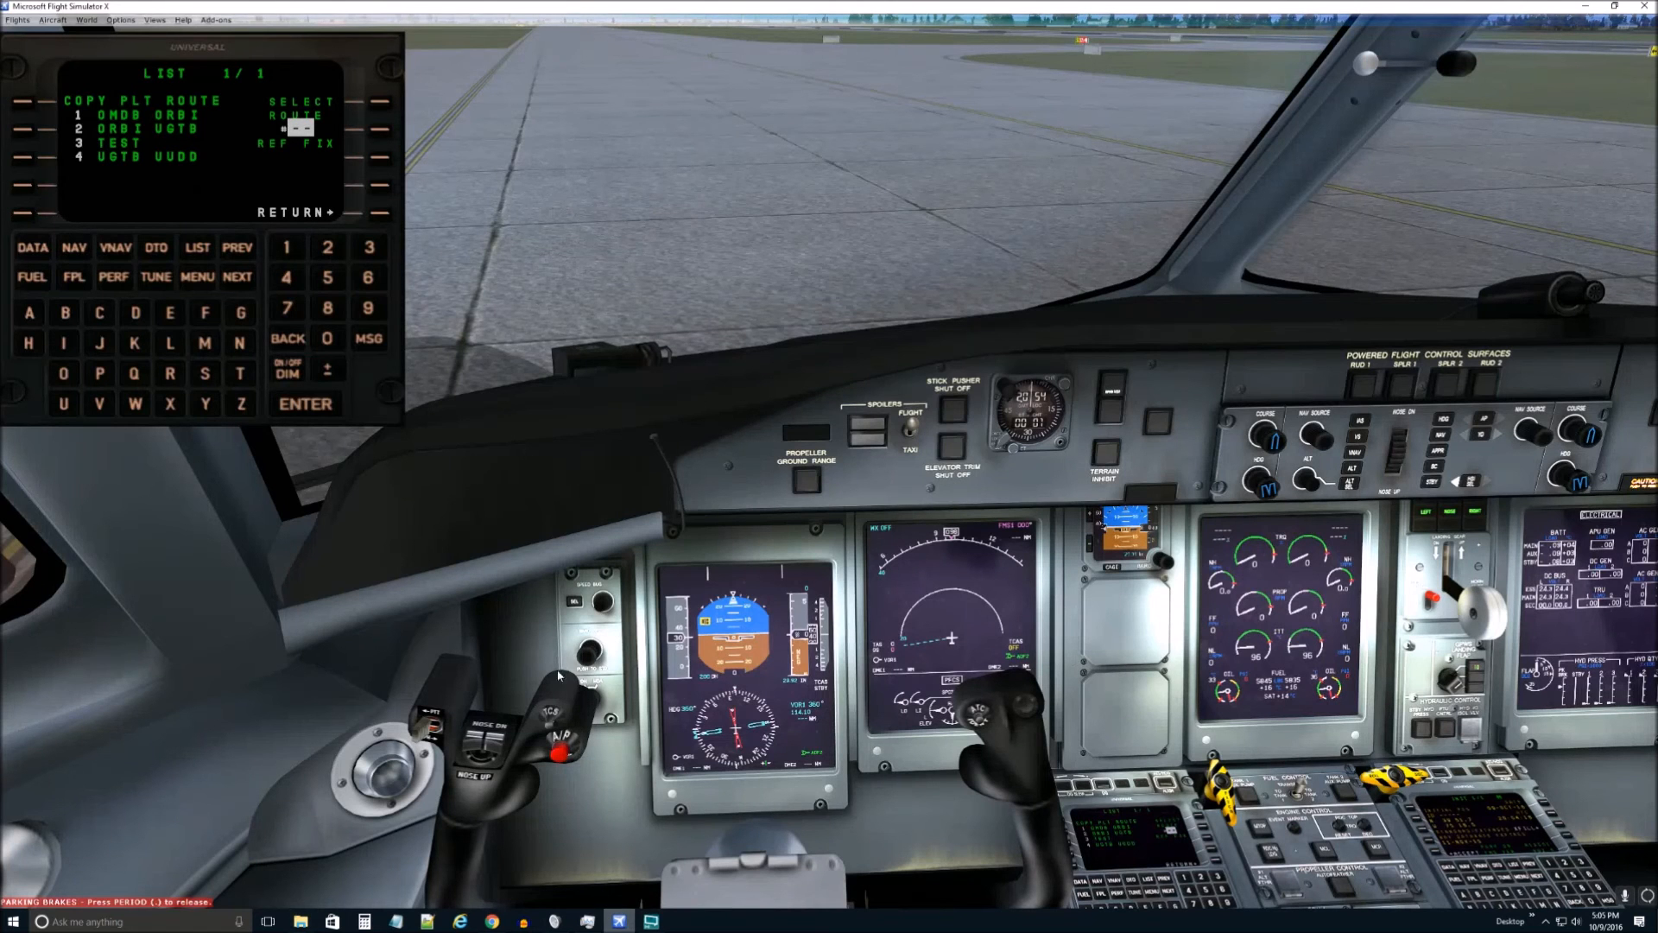
mouse_move(703, 541)
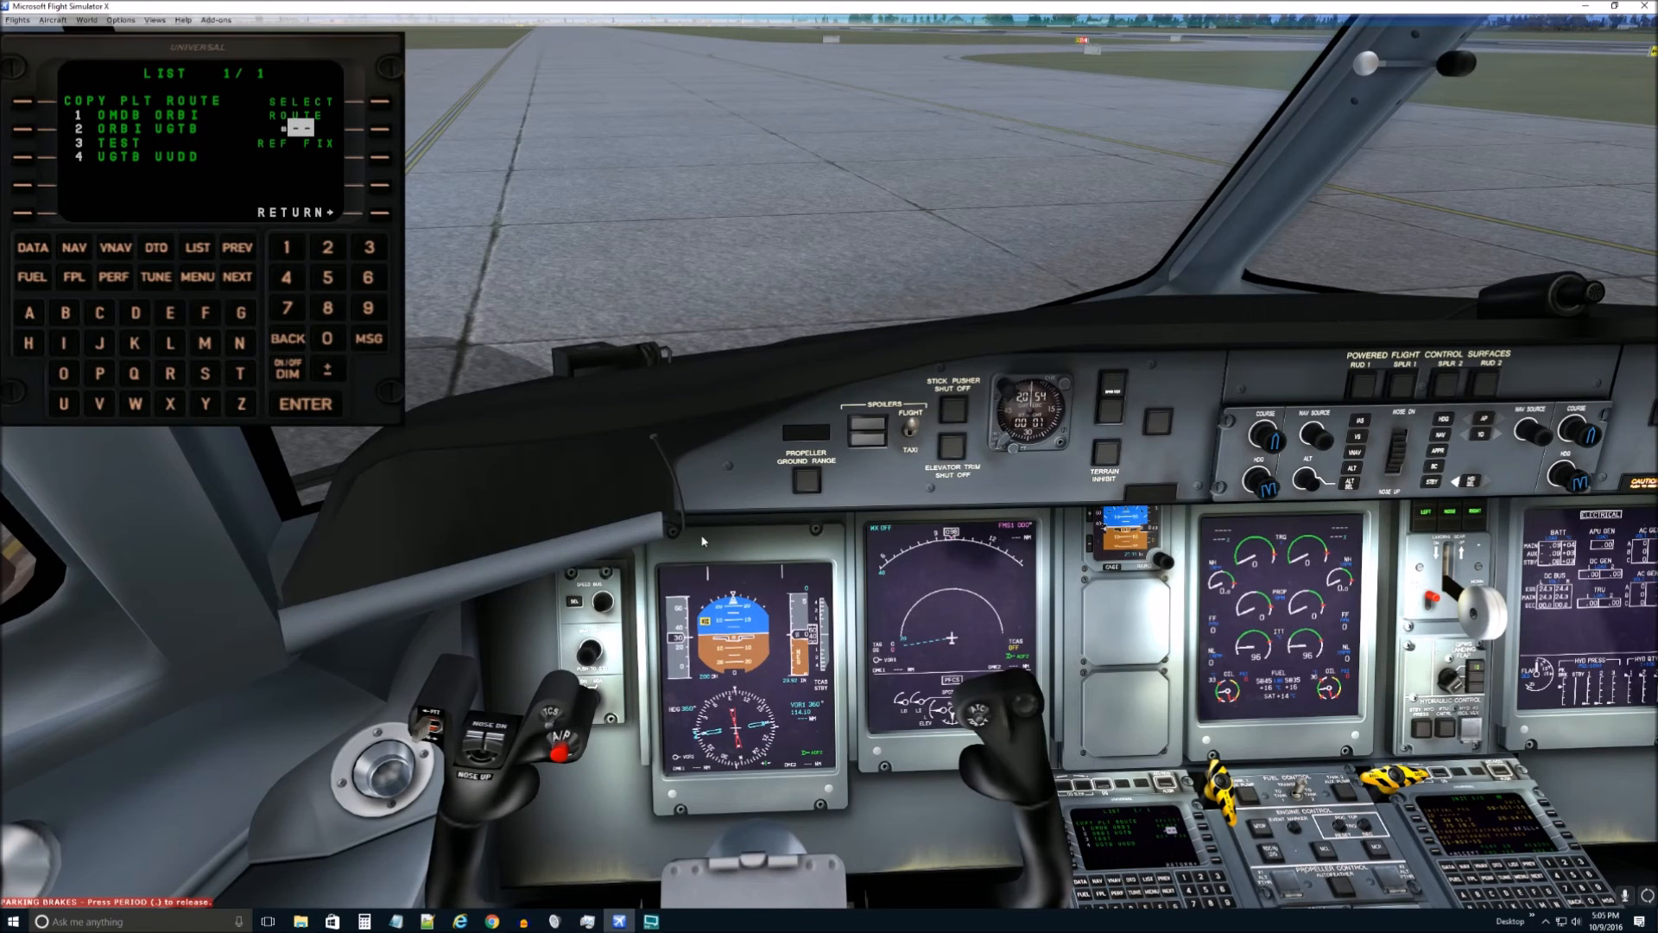
mouse_move(78, 173)
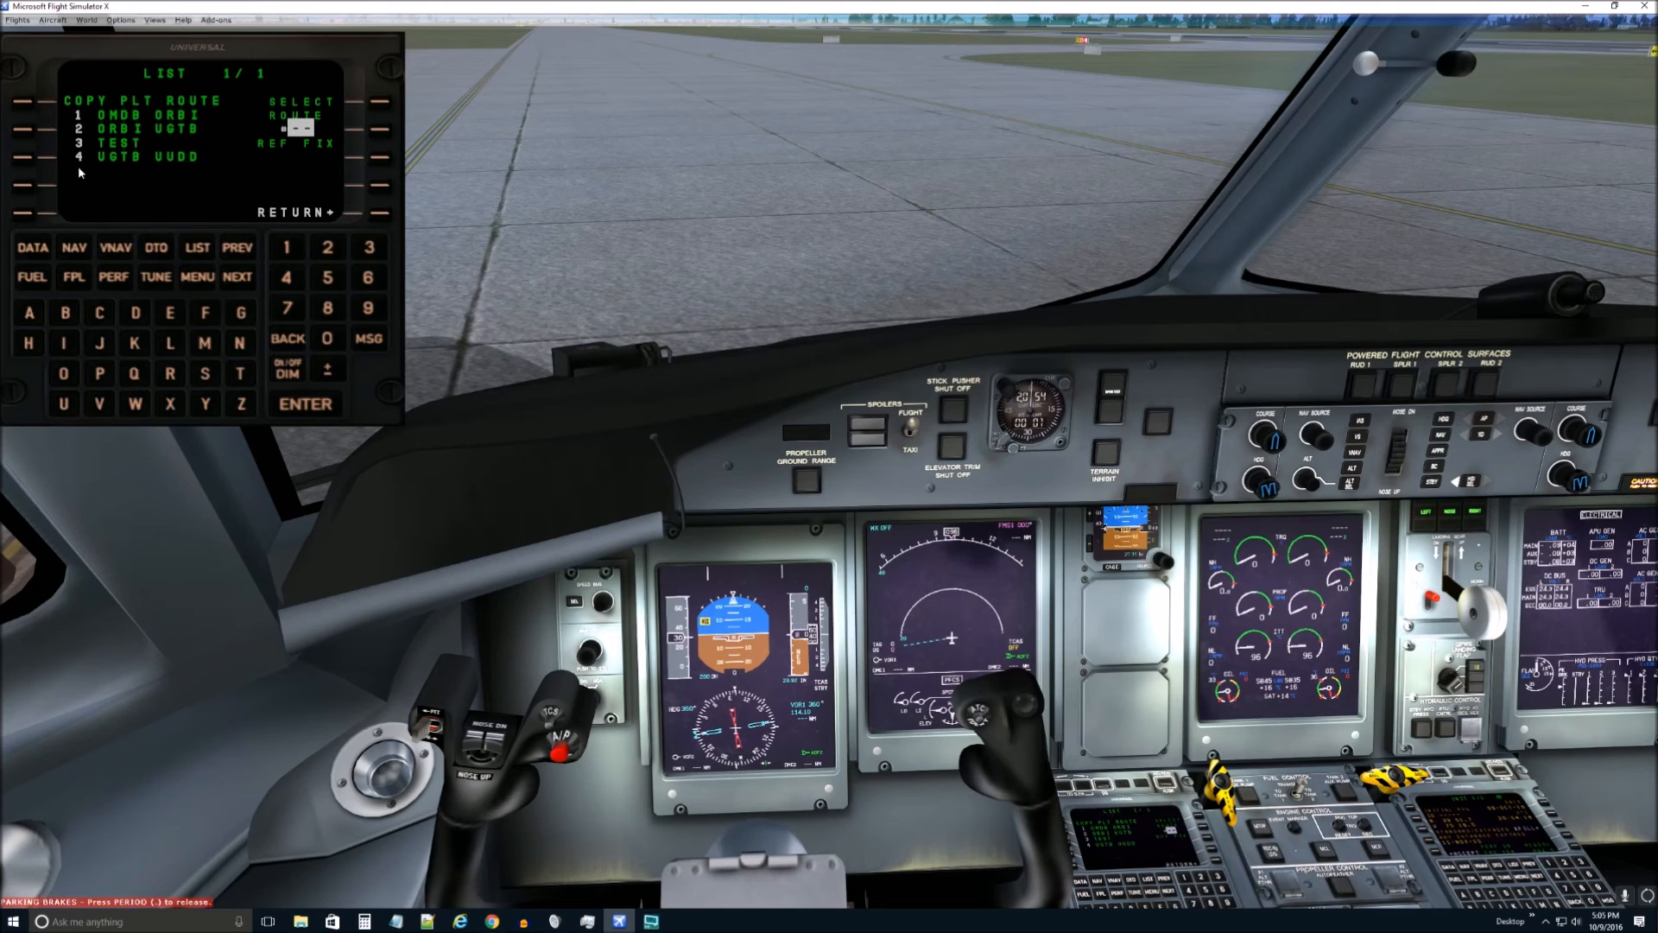
mouse_move(242, 183)
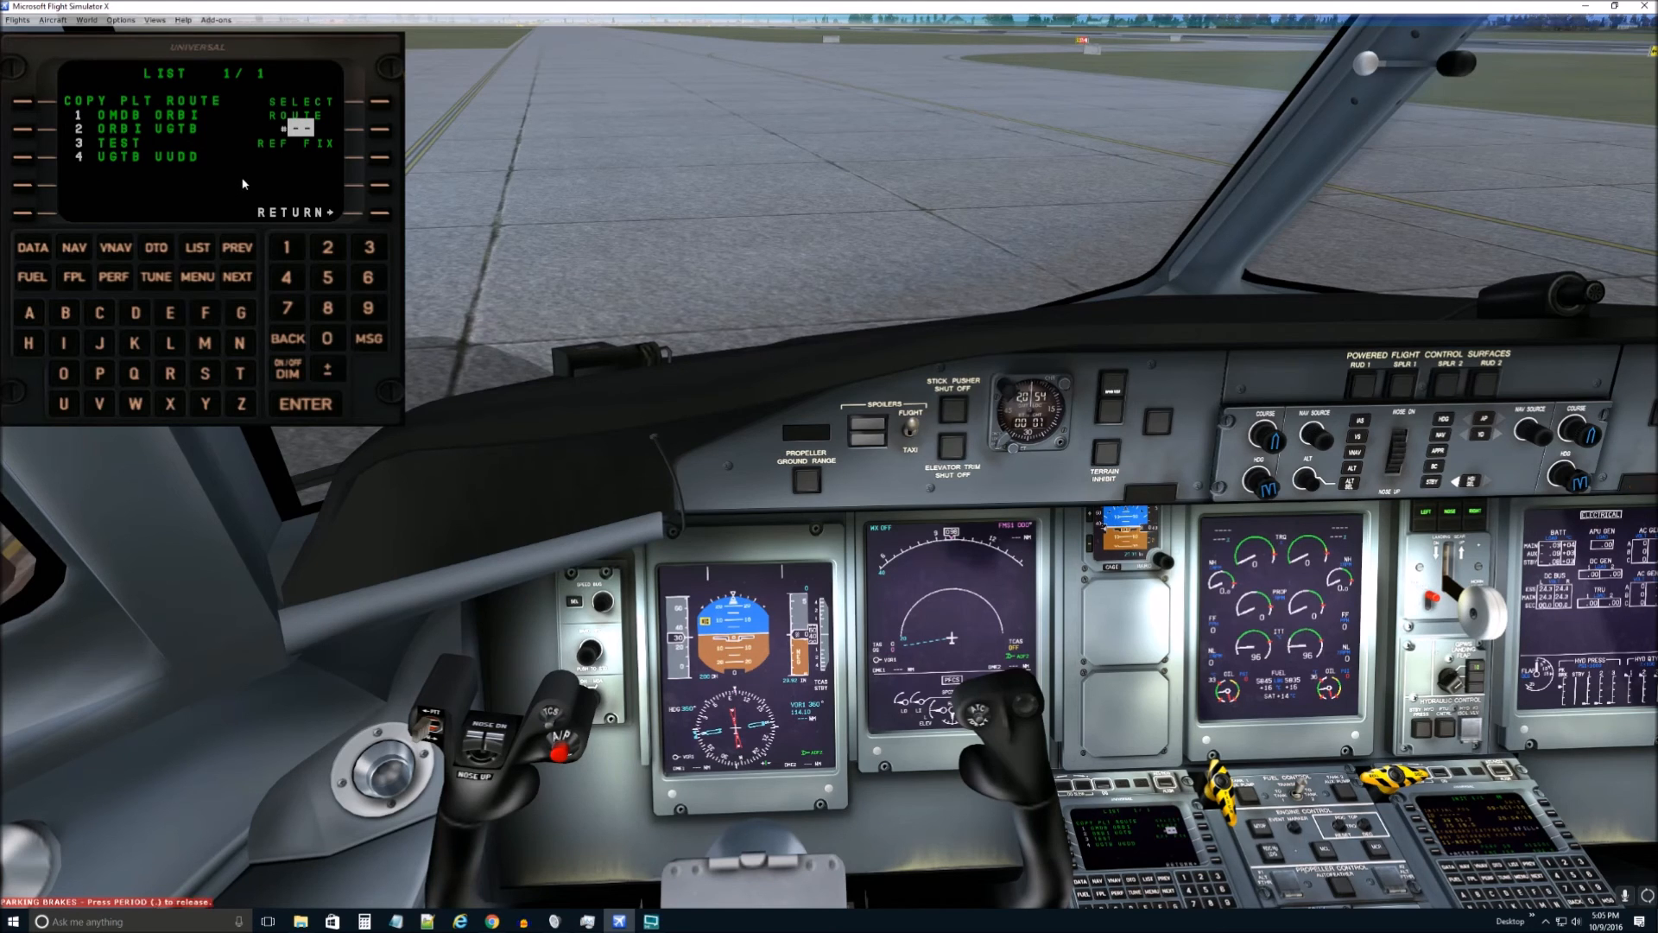
mouse_move(60, 164)
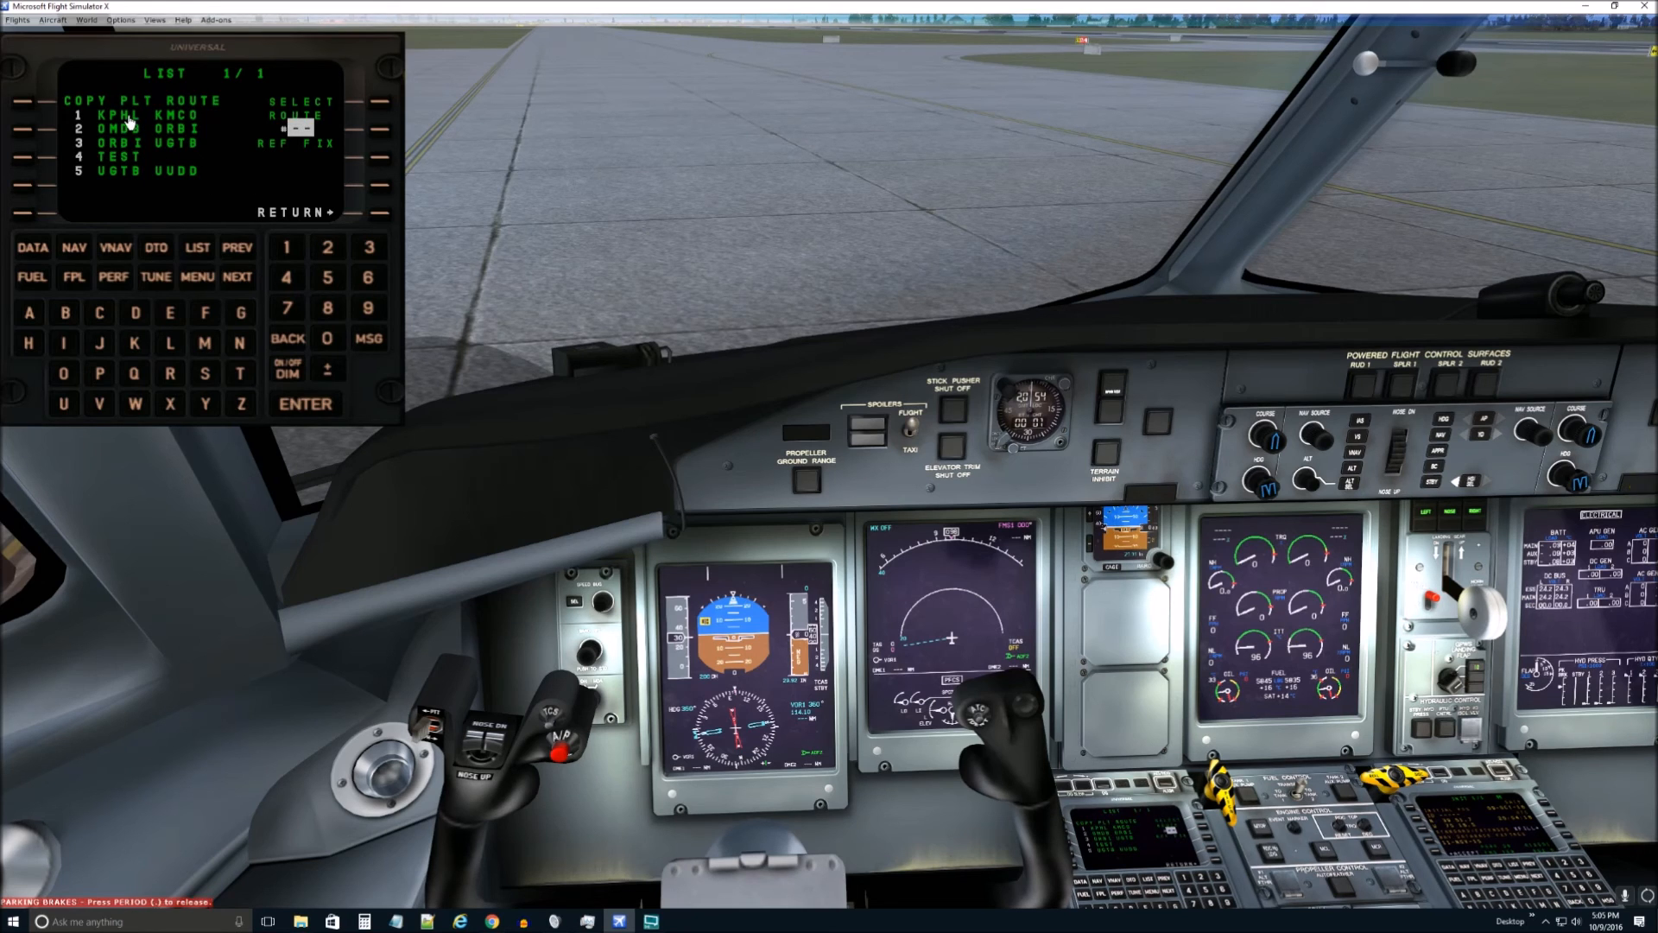
mouse_move(190, 144)
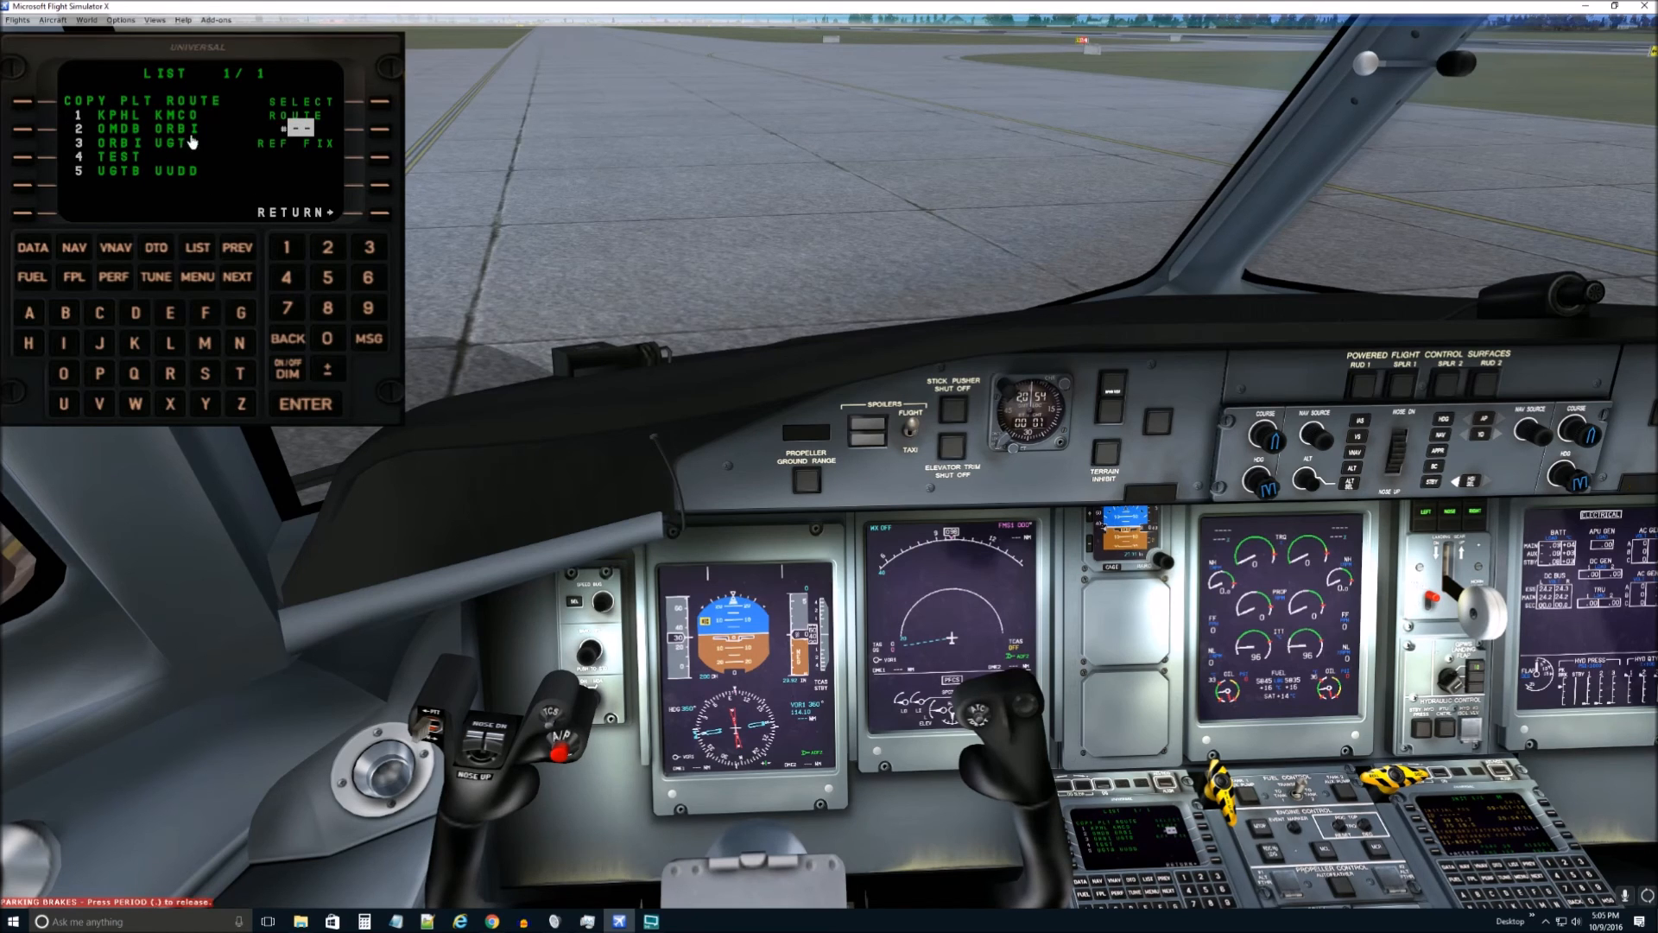
click(287, 247)
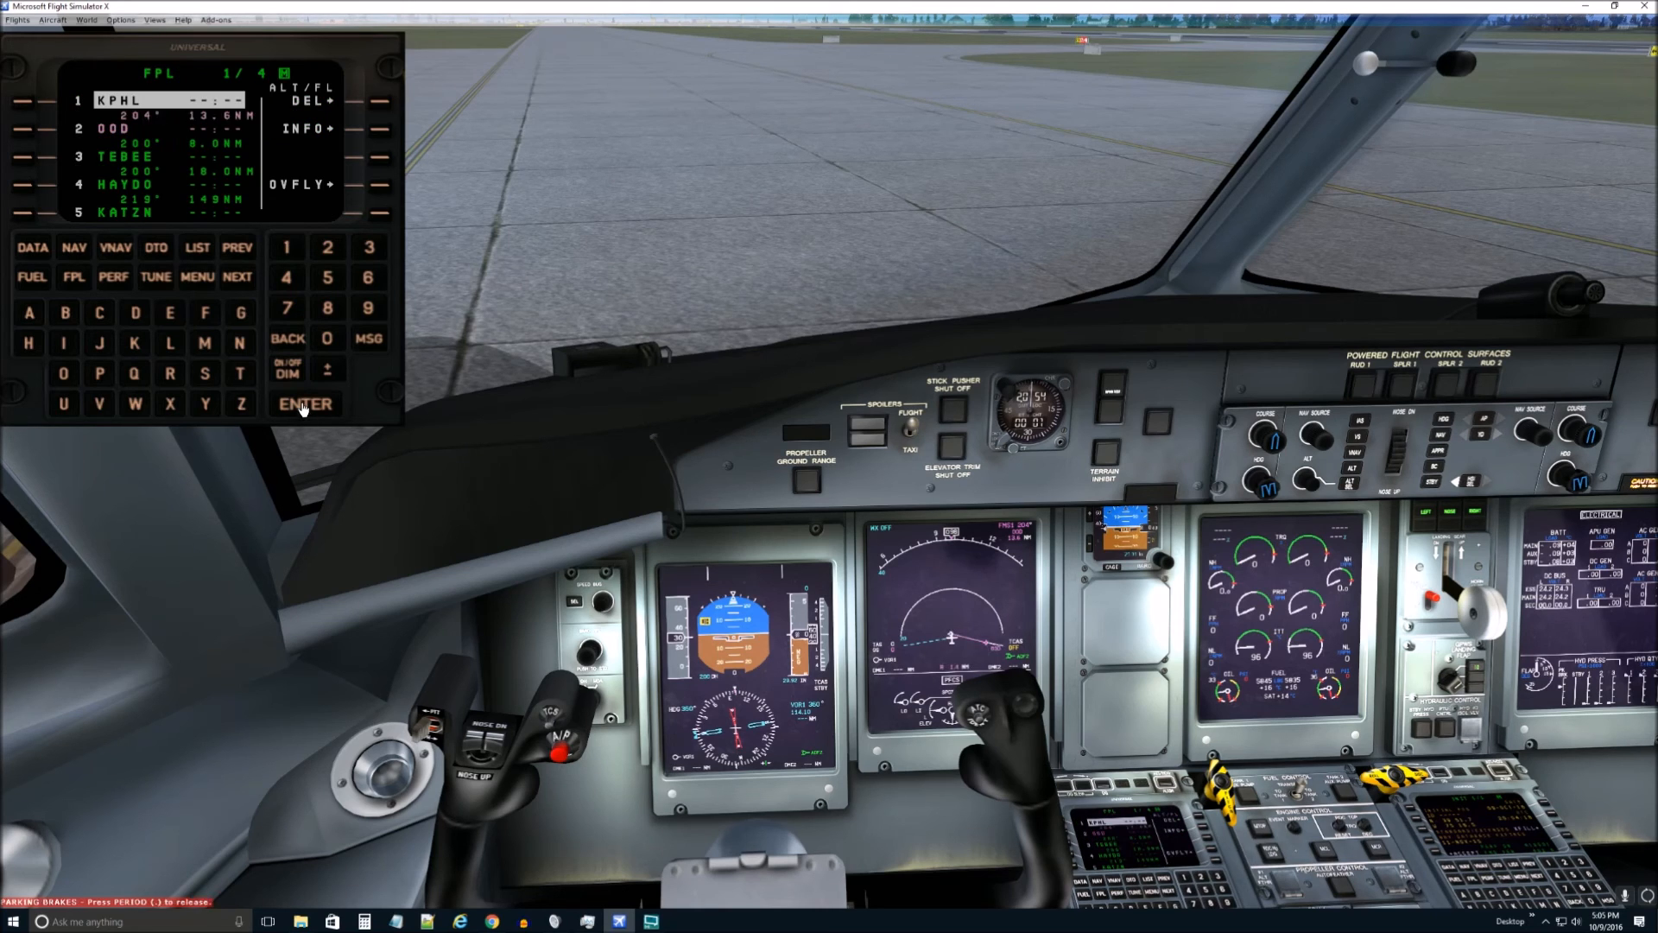
mouse_move(230, 173)
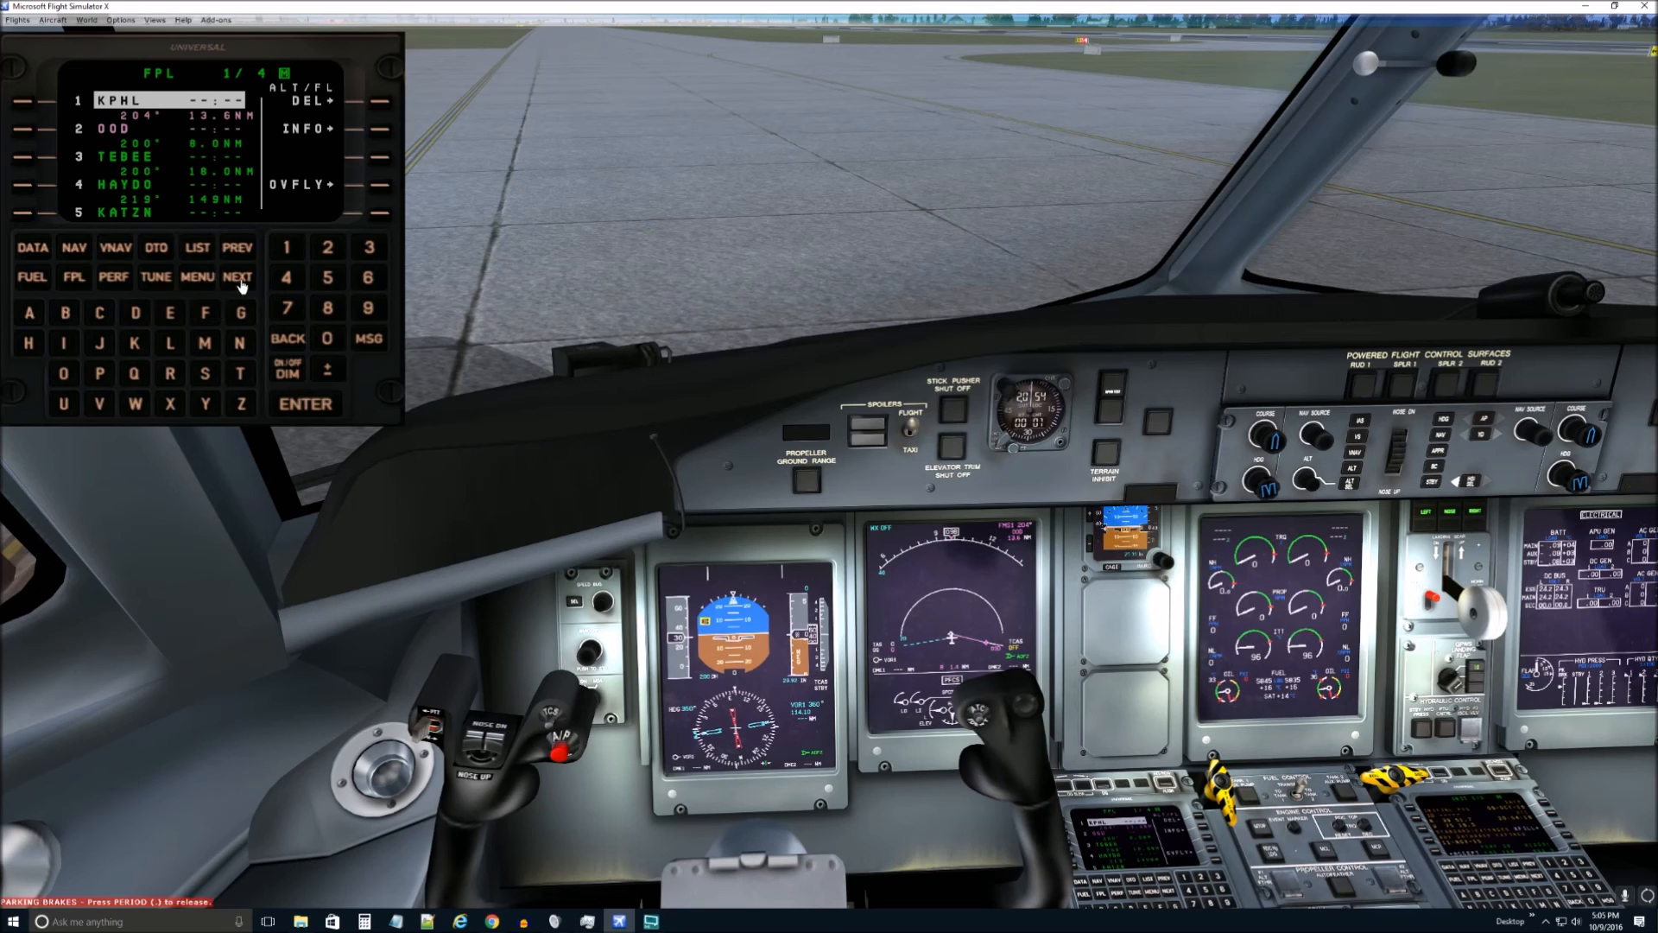
Step: Page the FMS flight plan to 4/4, ending with BEENO, OMN and KMCO
click(239, 276)
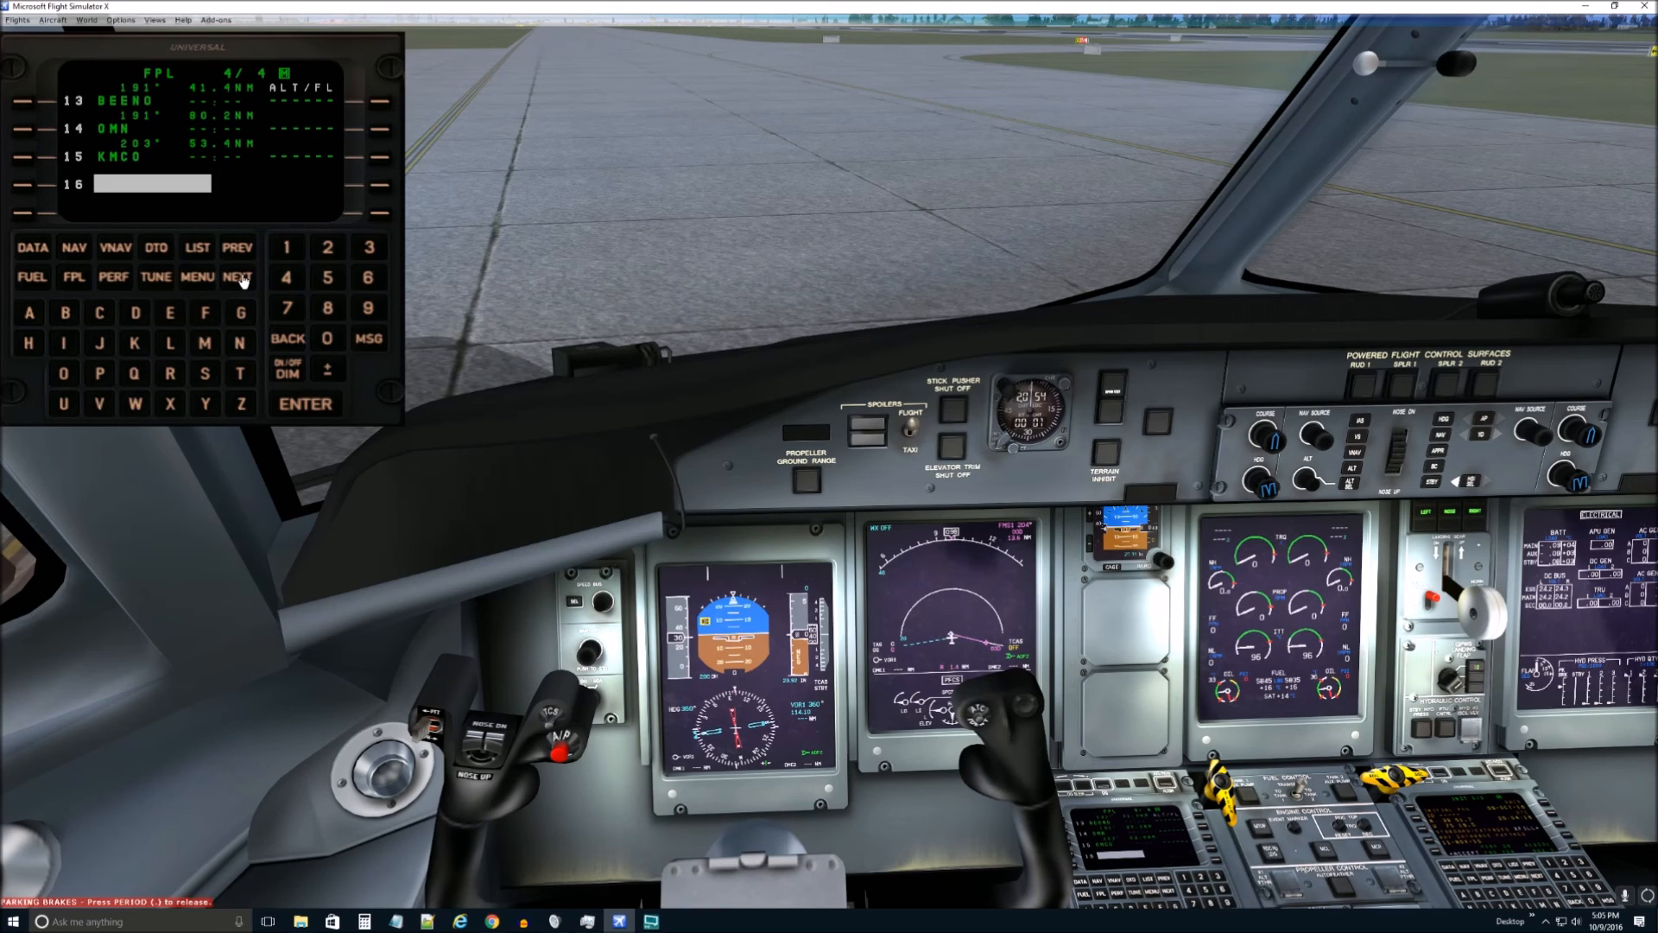
mouse_move(446, 304)
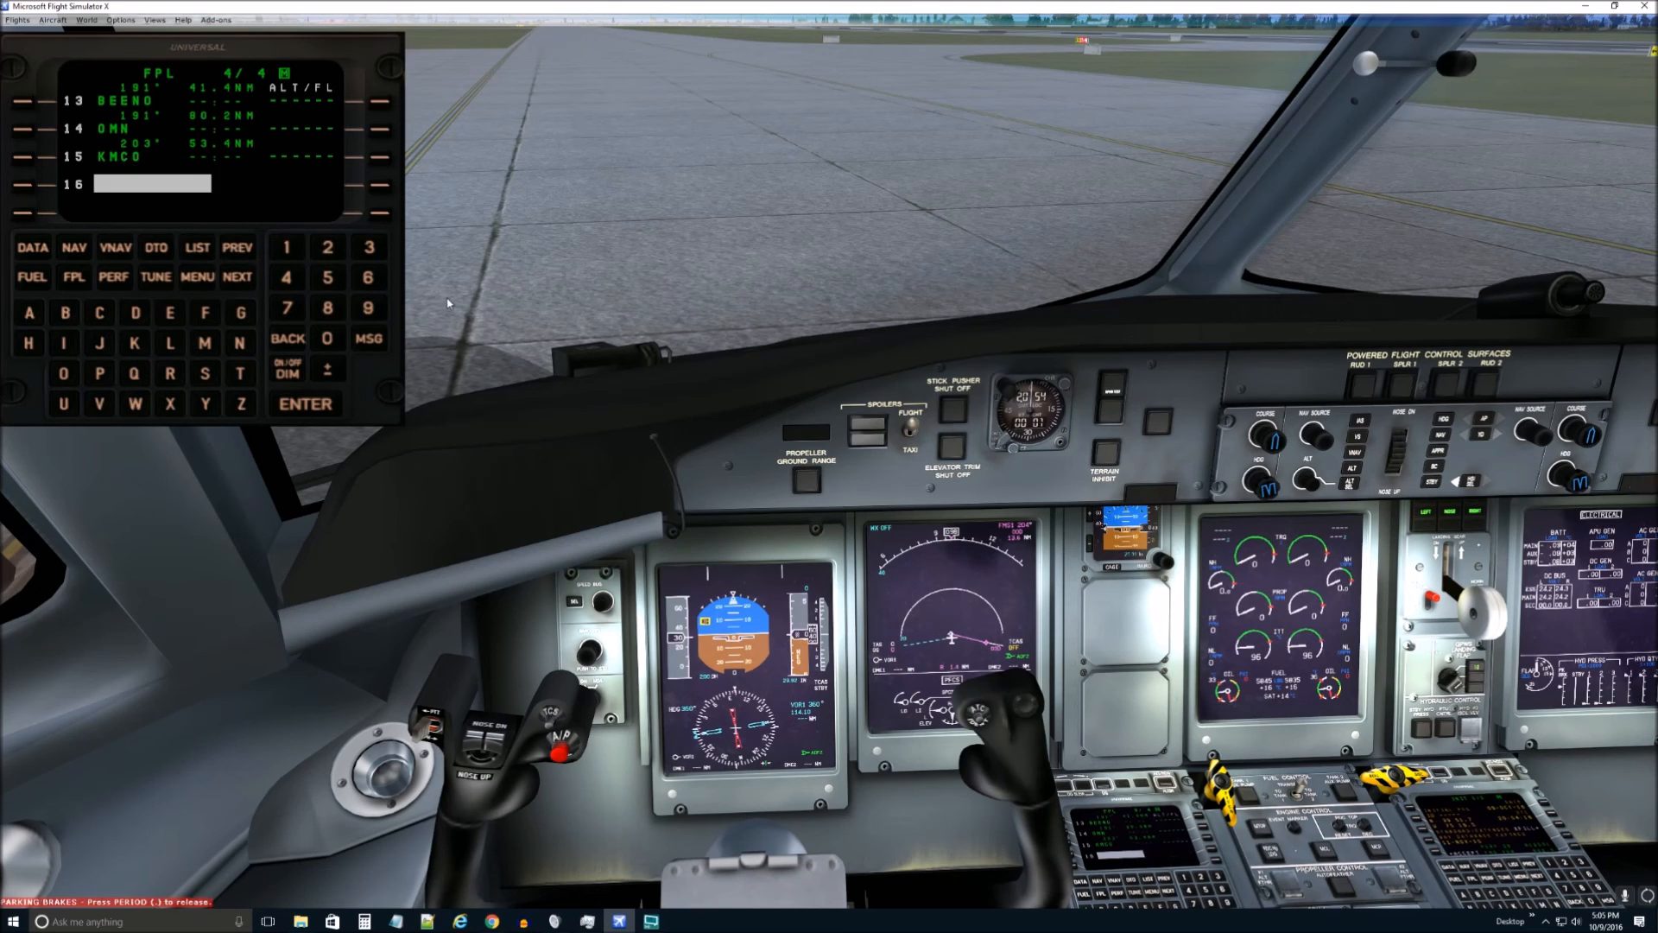
mouse_move(116, 129)
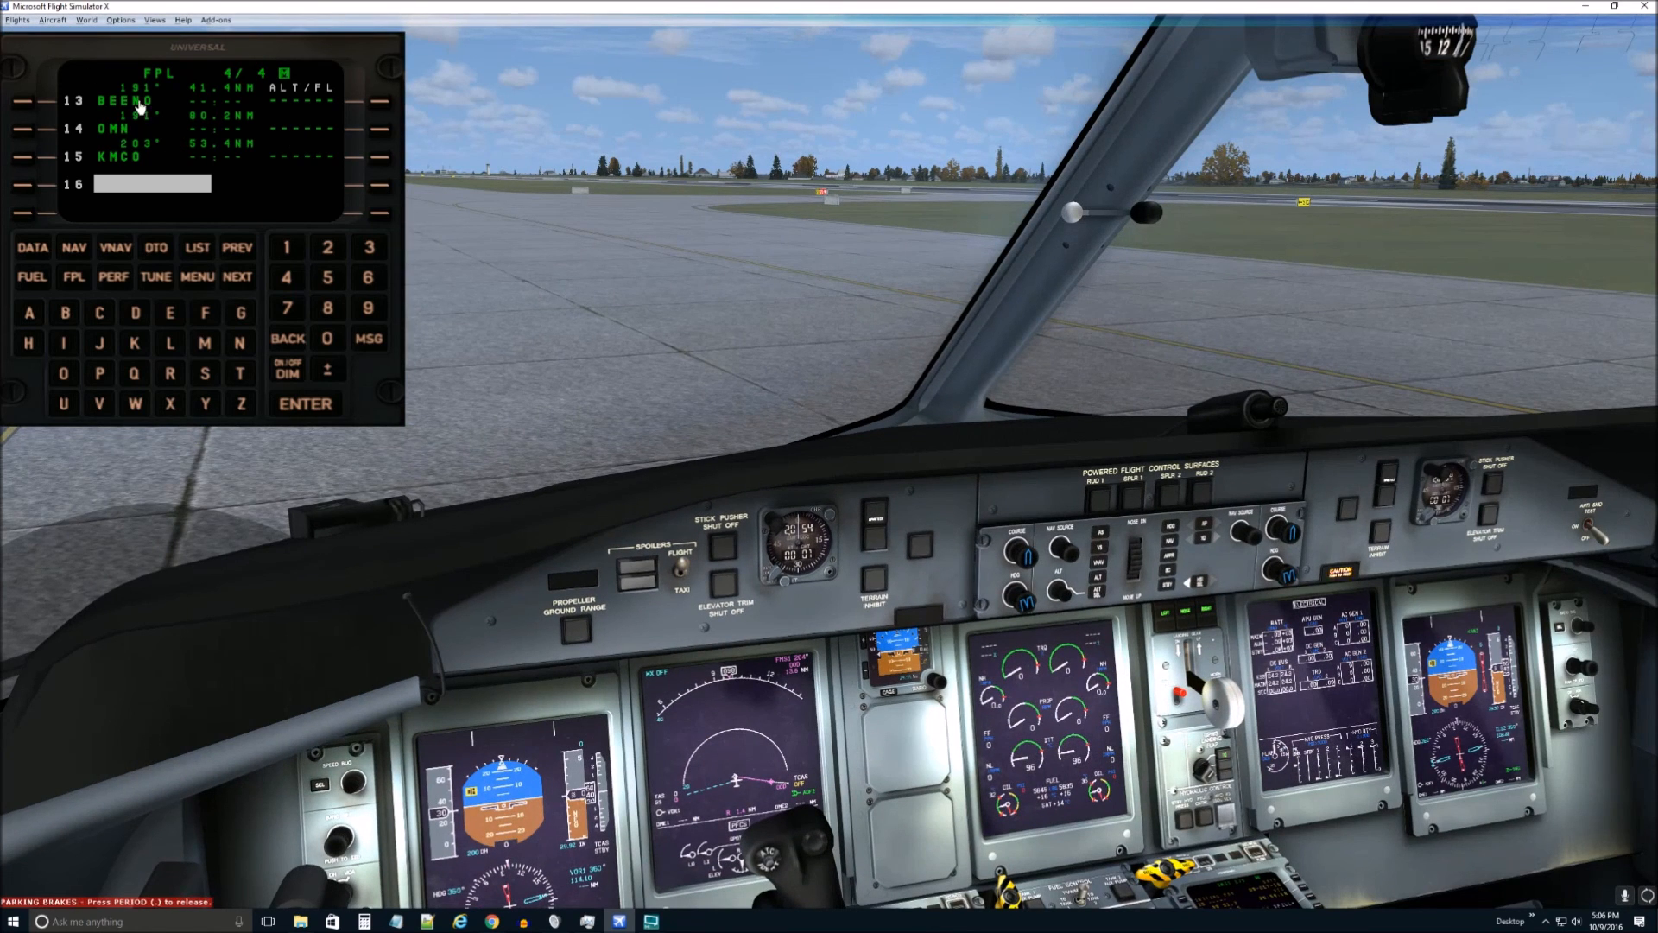
mouse_move(734, 259)
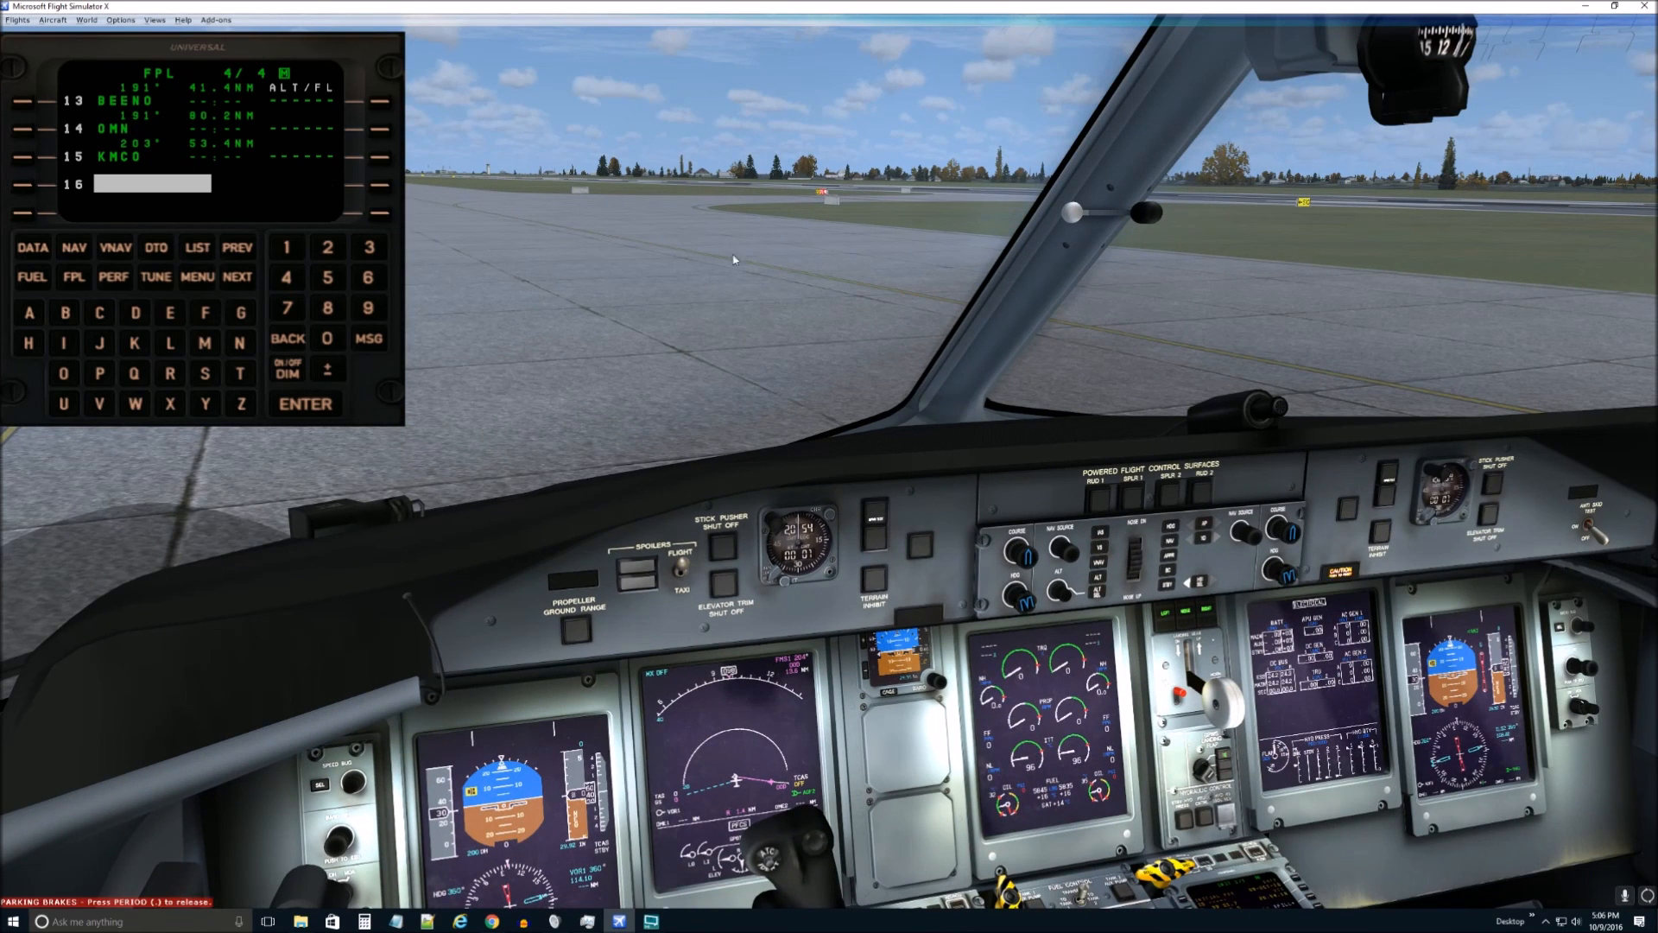
mouse_move(738, 309)
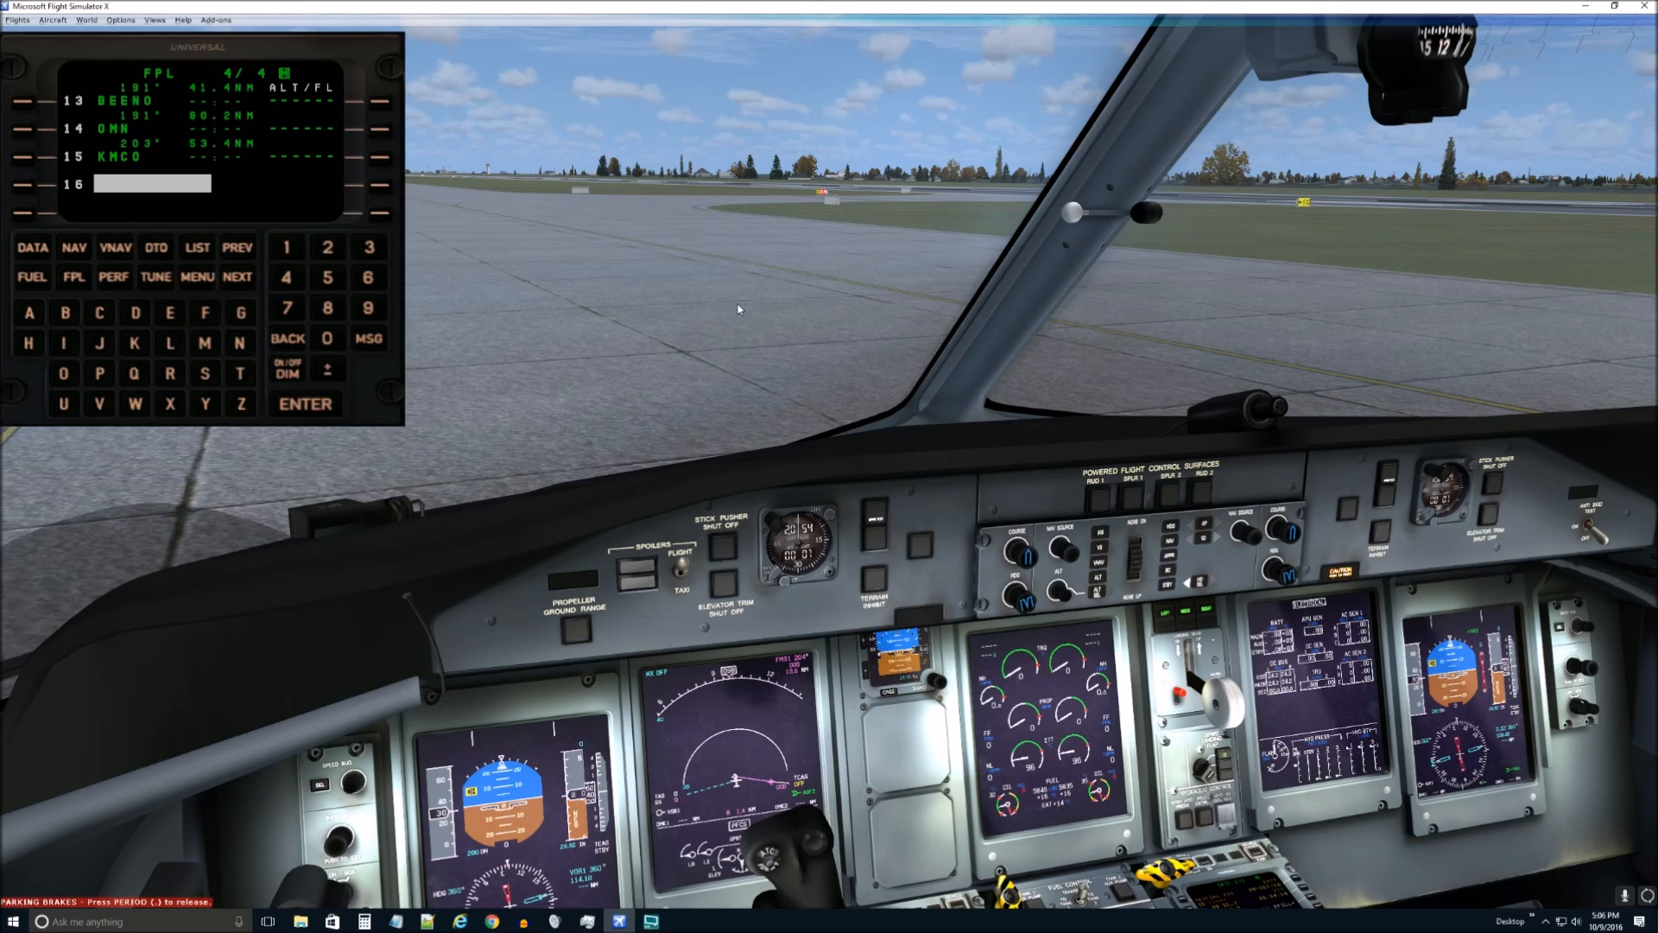